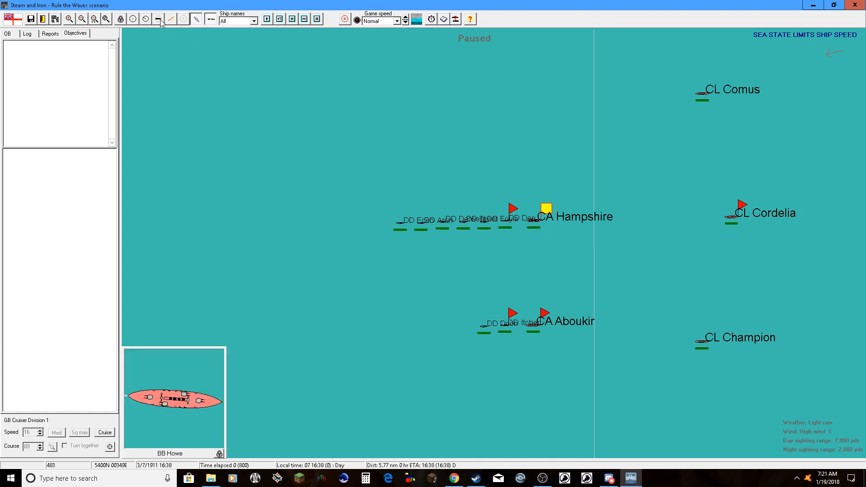
# - Show a range circle on the map and review the BB Howe's full details sheet
pyautogui.click(158, 18)
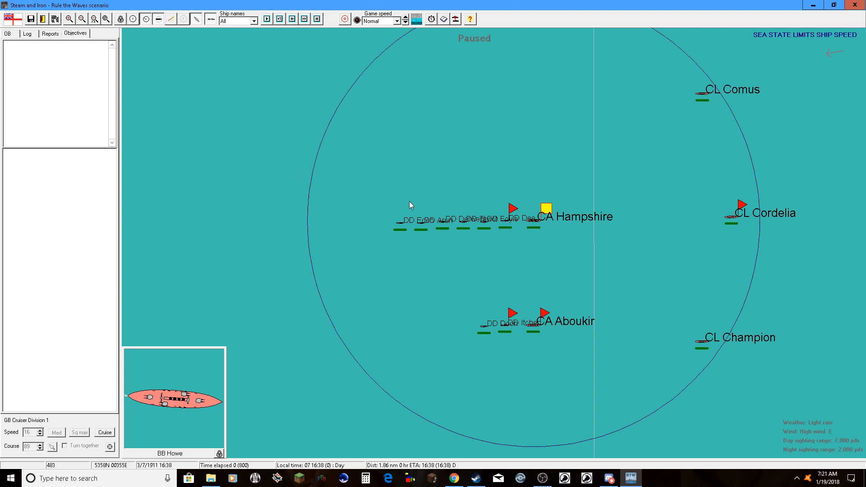
pyautogui.doubleClick(174, 397)
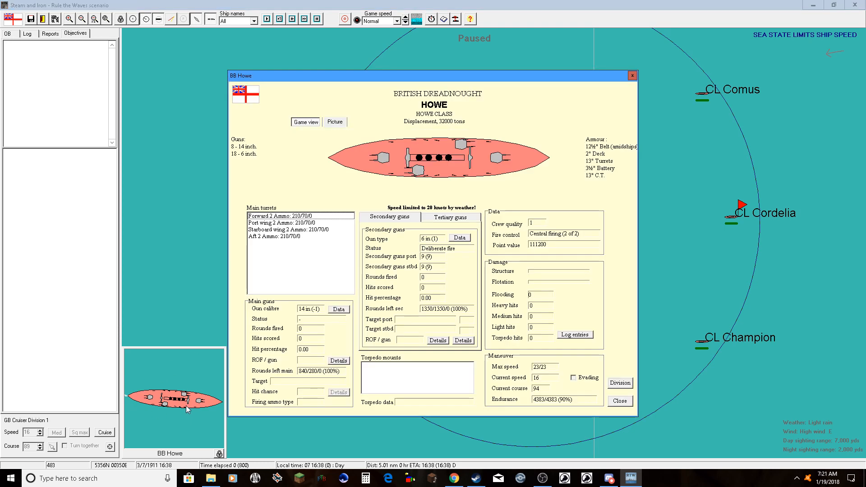
pyautogui.moveTo(623, 83)
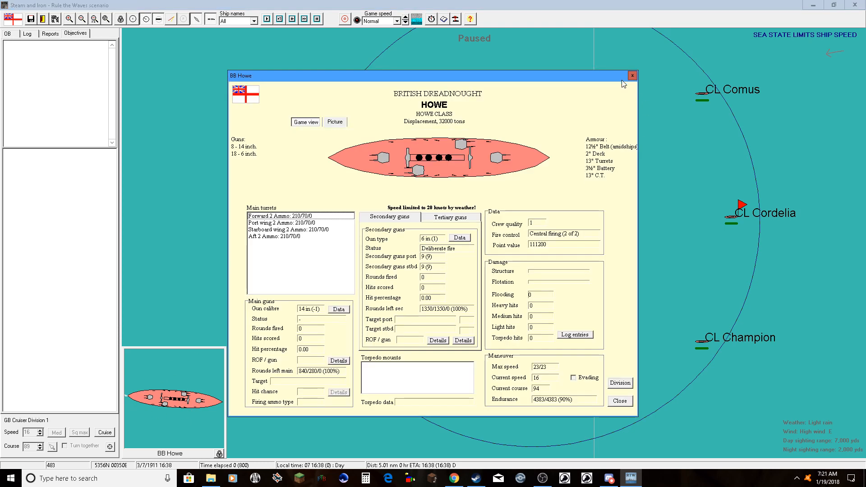
pyautogui.click(631, 75)
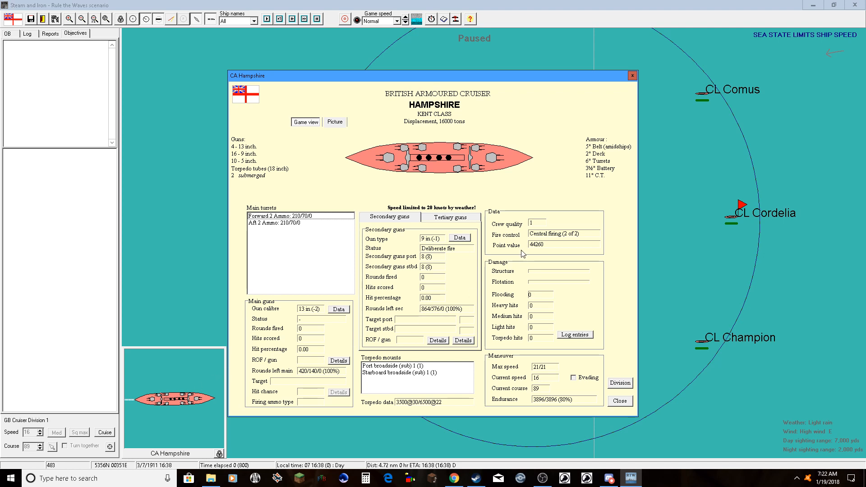
pyautogui.moveTo(638, 95)
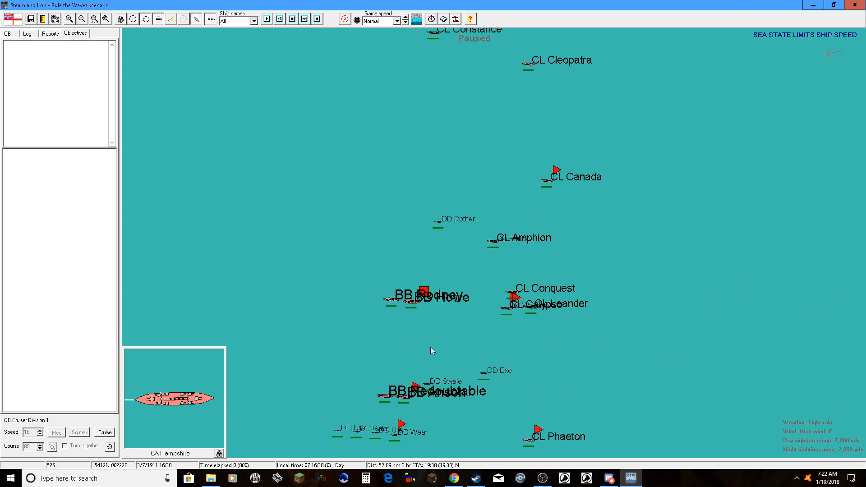
pyautogui.moveTo(589, 380)
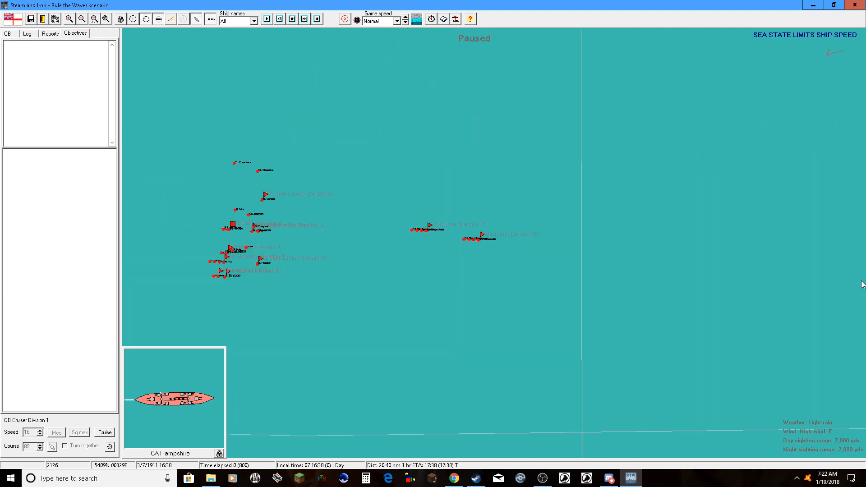
# - Zoom toward the cruiser division and acknowledge the unknown ship sighted notice
pyautogui.click(82, 18)
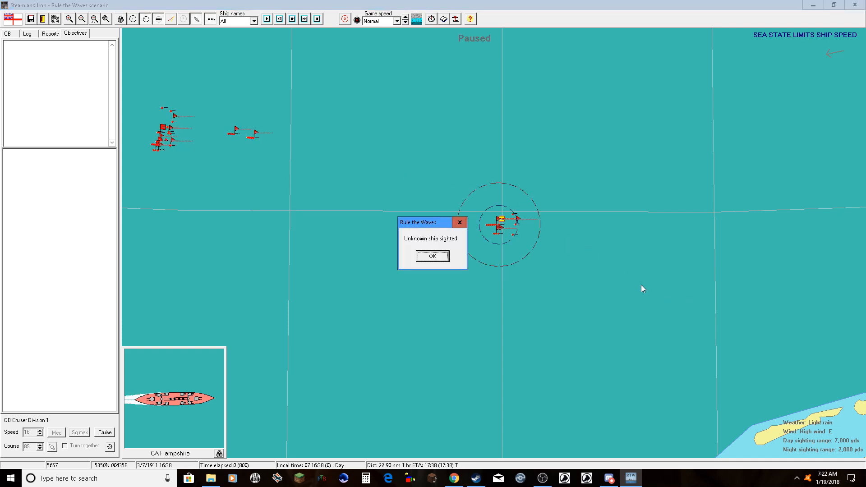
pyautogui.click(432, 255)
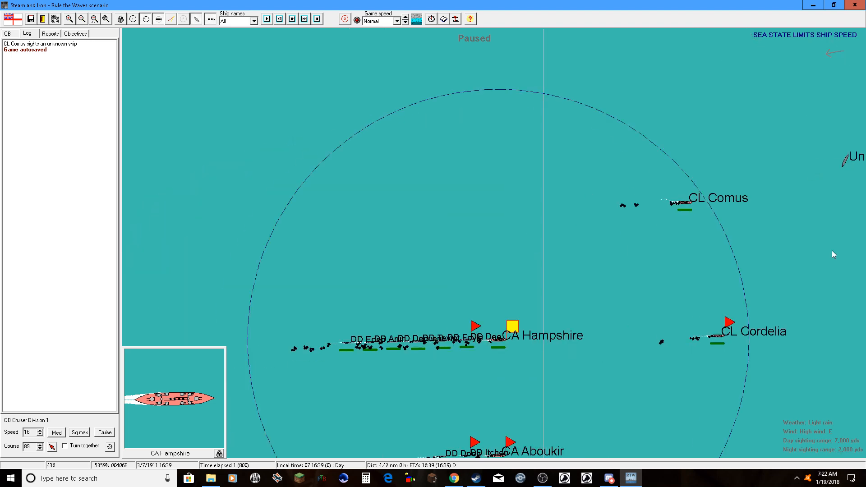
pyautogui.moveTo(831, 247)
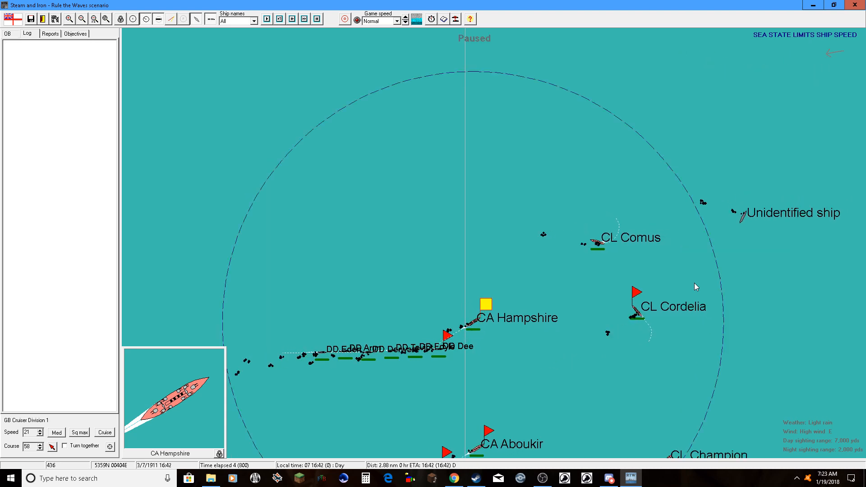
# - Resume the battle so Hampshire can identify the enemy ships
pyautogui.click(279, 19)
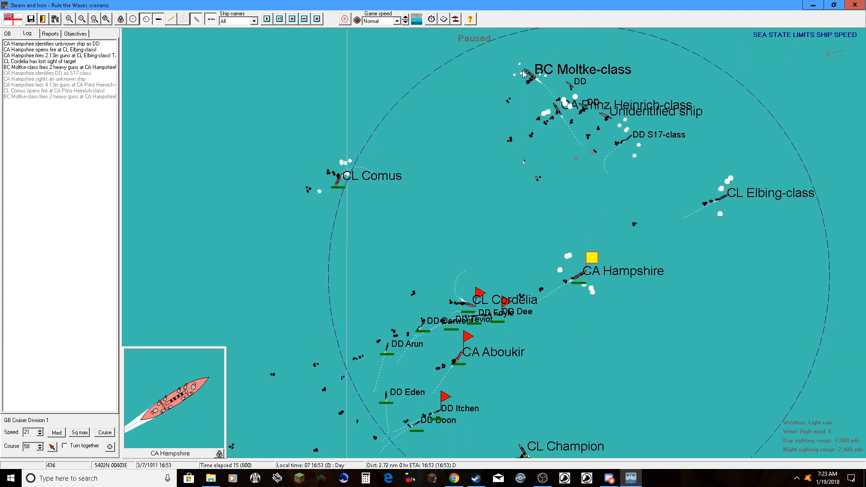
pyautogui.click(525, 75)
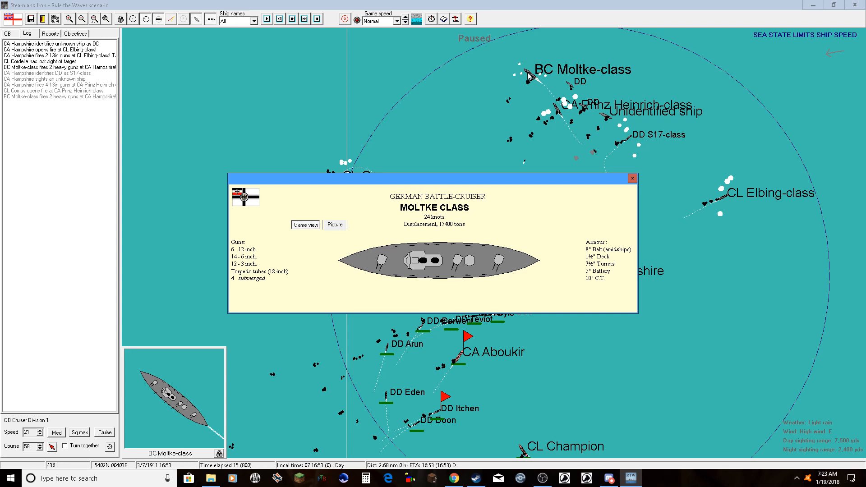
pyautogui.moveTo(567, 32)
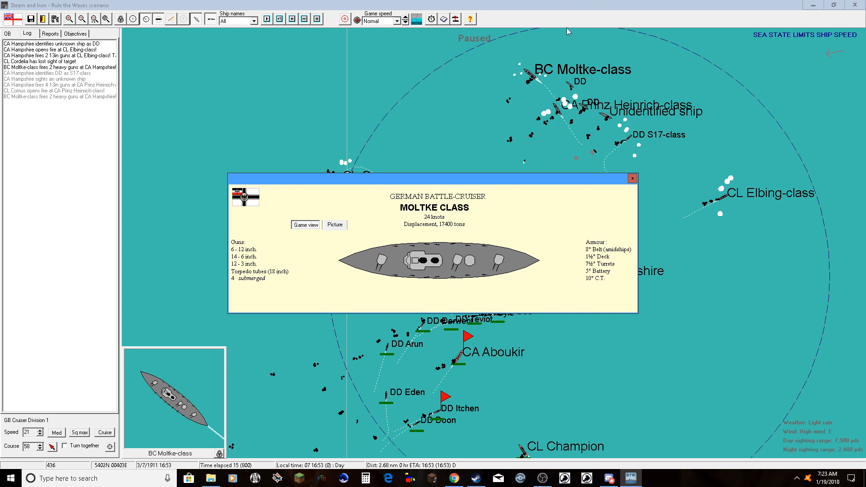
pyautogui.click(632, 177)
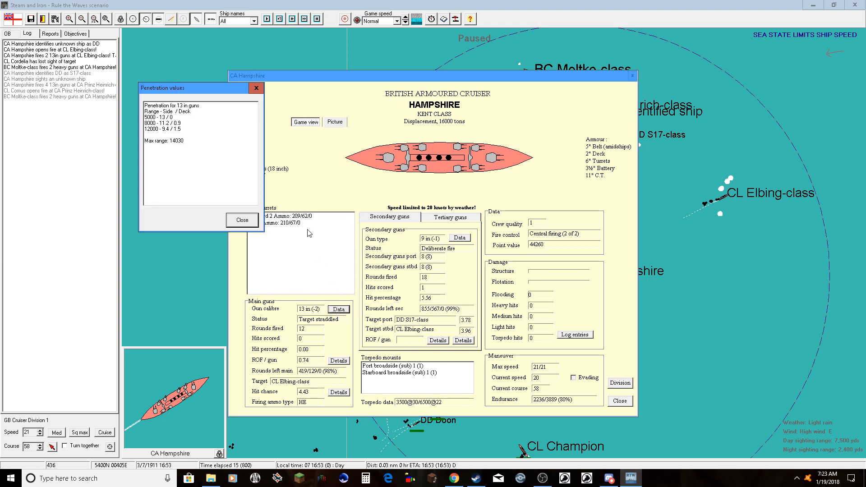
pyautogui.click(242, 220)
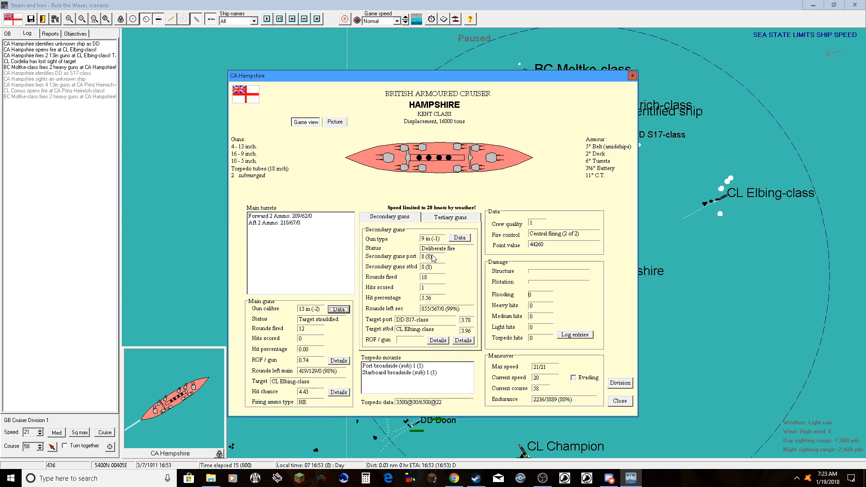
pyautogui.click(460, 237)
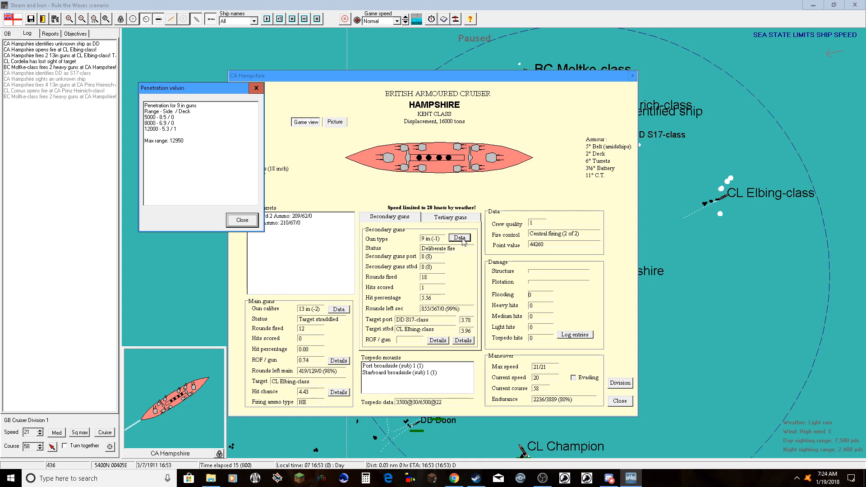
pyautogui.click(242, 220)
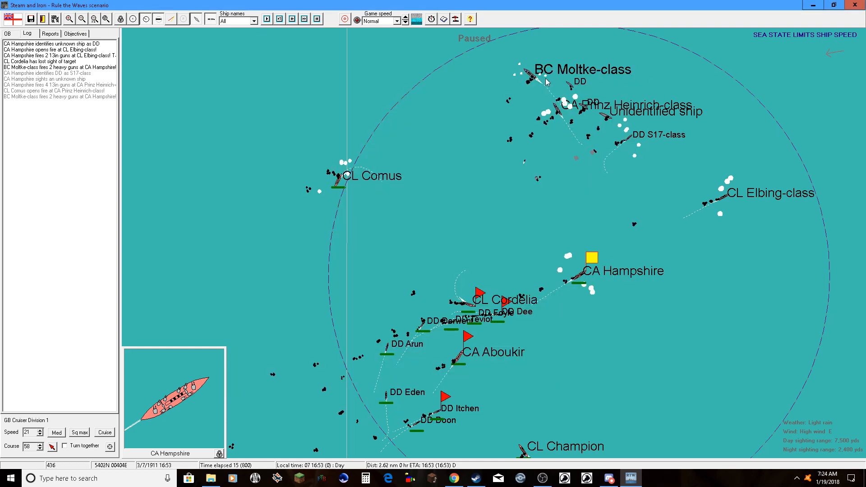
pyautogui.moveTo(576, 169)
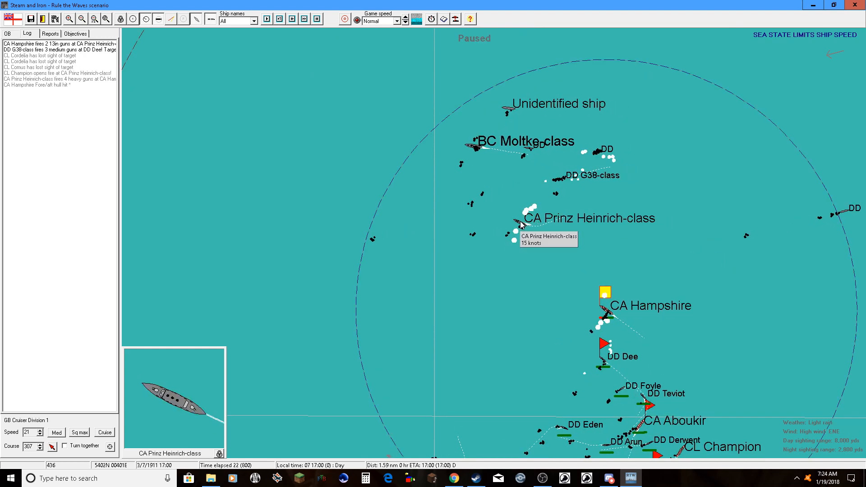
# - Inspect the Prinz Heinrich-class cruiser, then run the battle forward toward 17:13
pyautogui.click(516, 225)
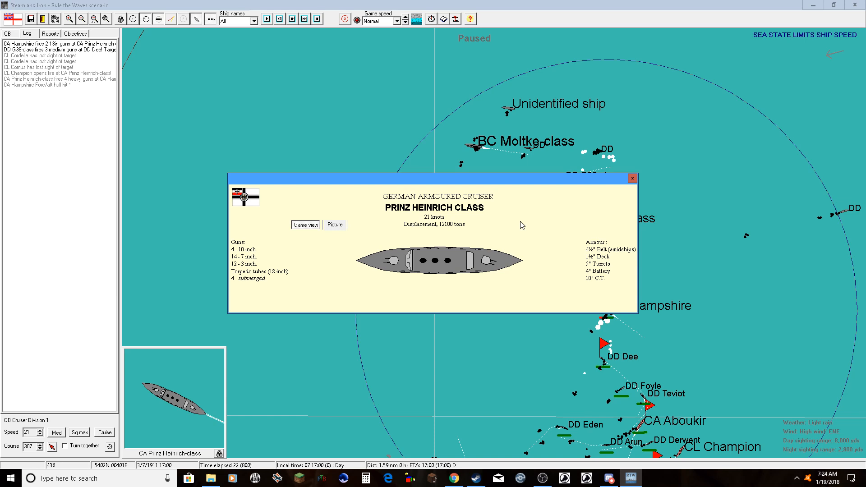
pyautogui.click(632, 178)
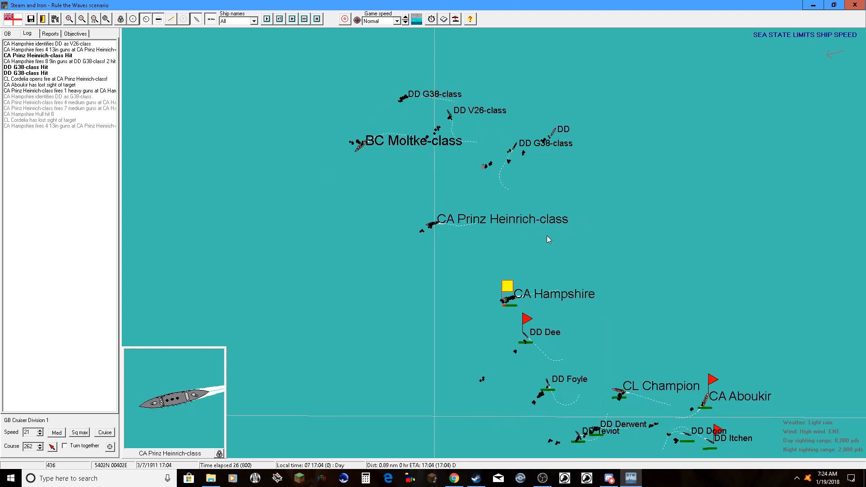
pyautogui.click(267, 18)
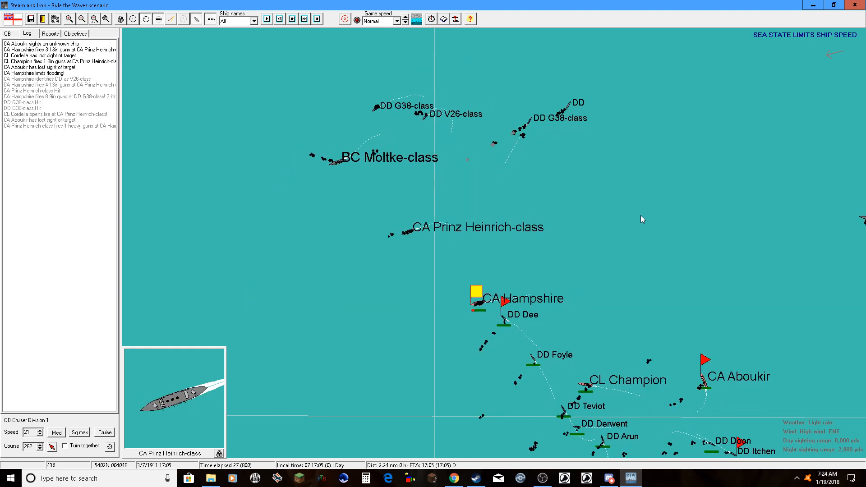
pyautogui.click(266, 18)
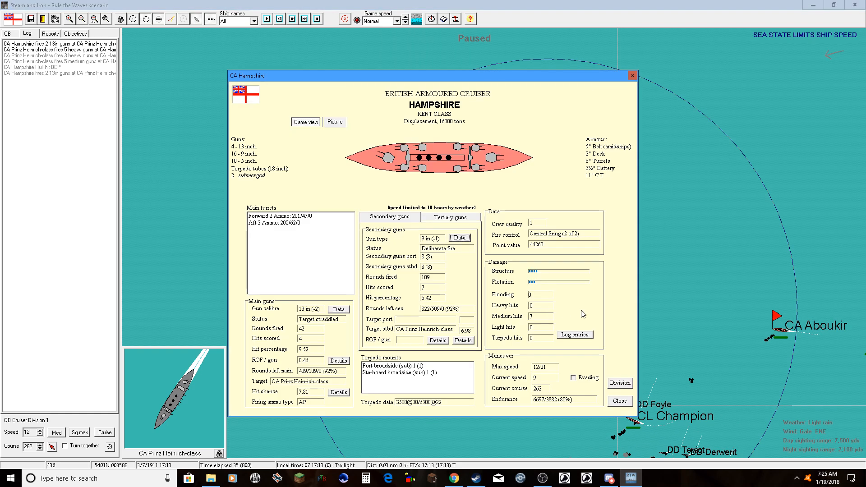
pyautogui.moveTo(594, 343)
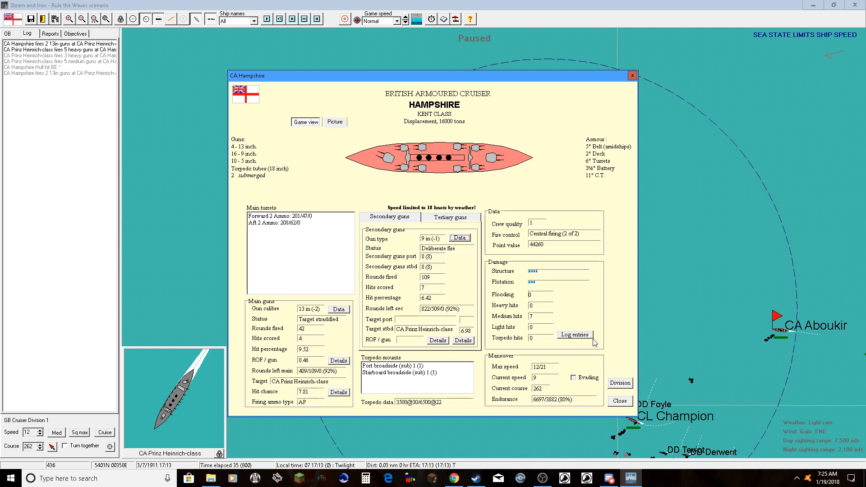
# - Review Hampshire's damage log entries in its ship window
pyautogui.click(574, 334)
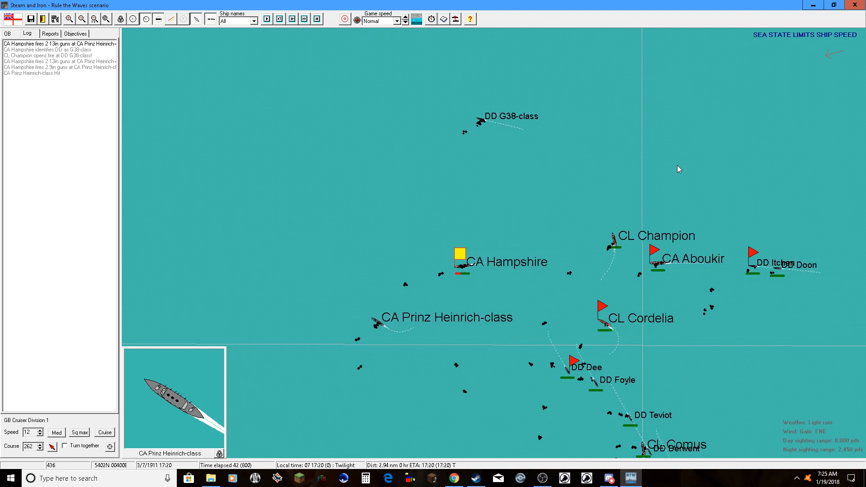
# - Advance the battle in short steps as Hampshire closes on the enemy cruiser
pyautogui.click(267, 18)
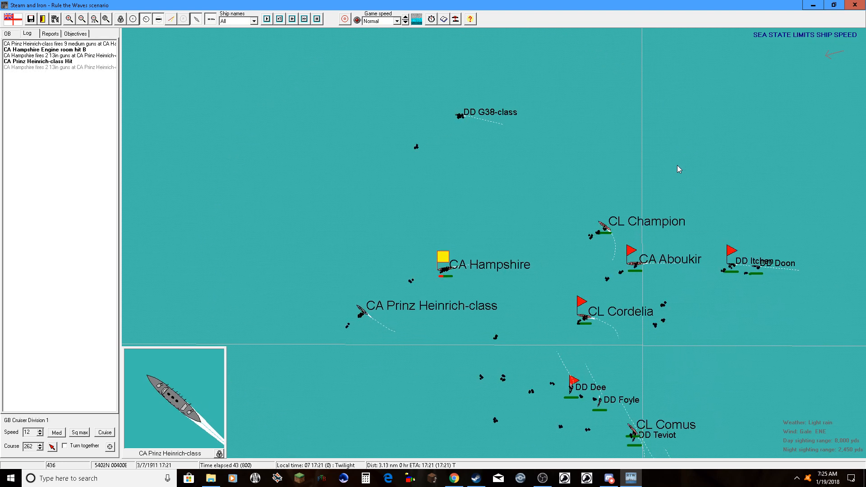
pyautogui.click(265, 18)
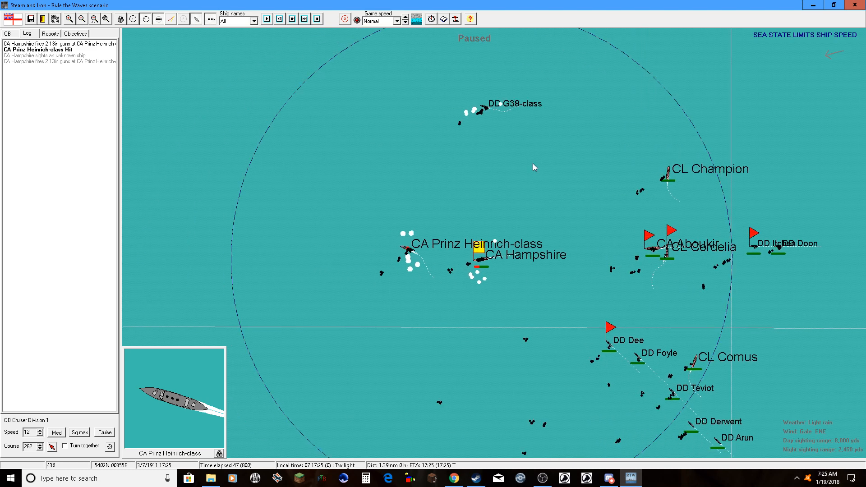
pyautogui.moveTo(425, 140)
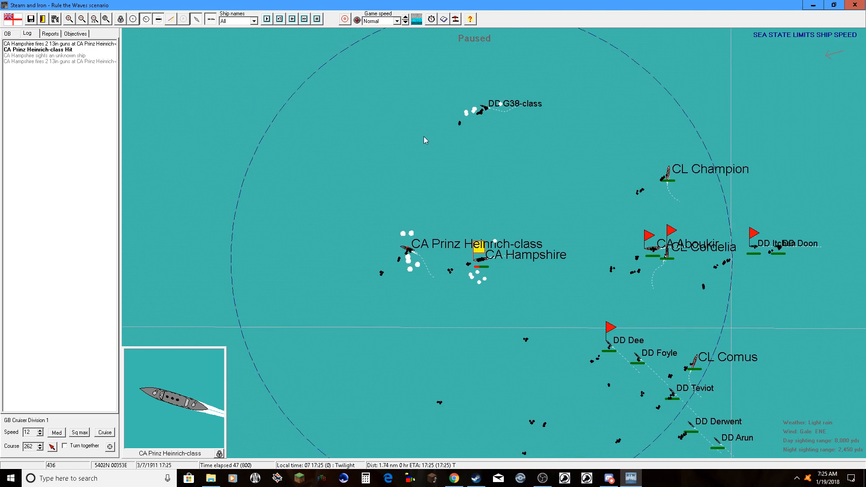
pyautogui.click(267, 18)
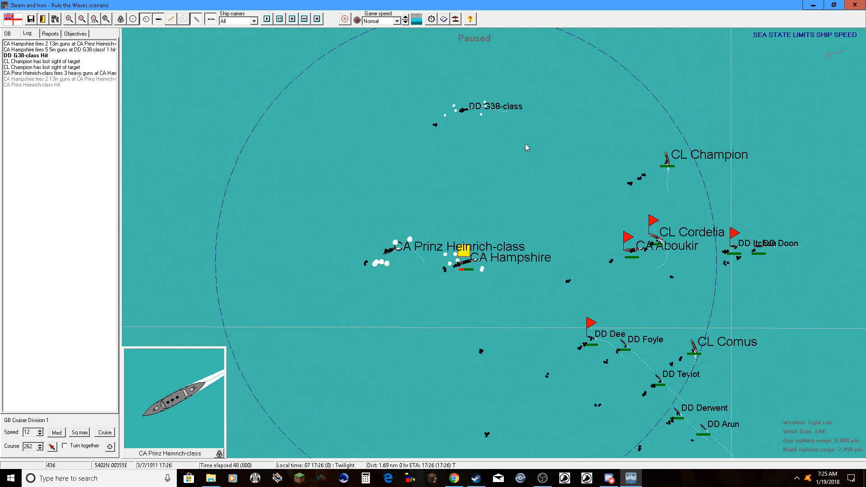
pyautogui.click(279, 18)
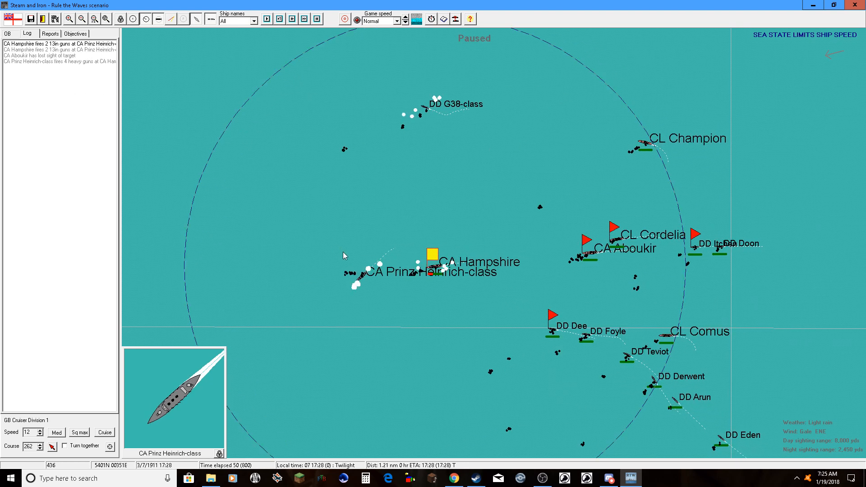
# - Inspect the Prinz Heinrich-class cruiser again and resume the action to 17:34
pyautogui.click(426, 253)
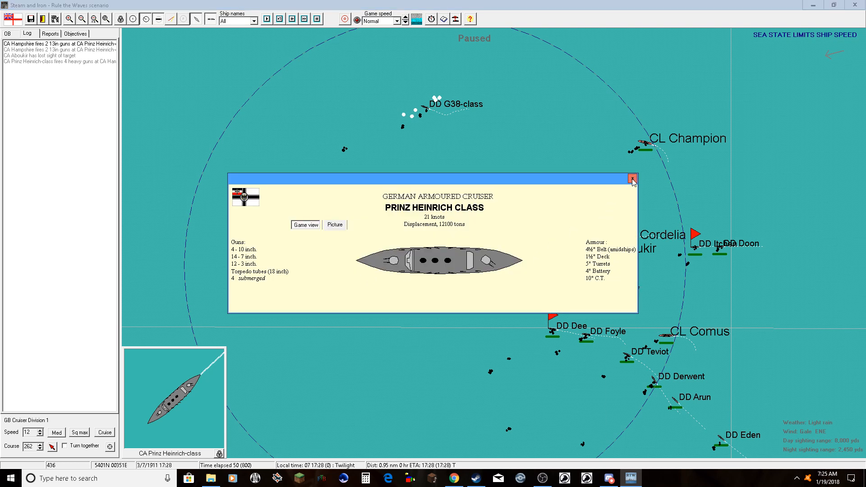
pyautogui.click(633, 177)
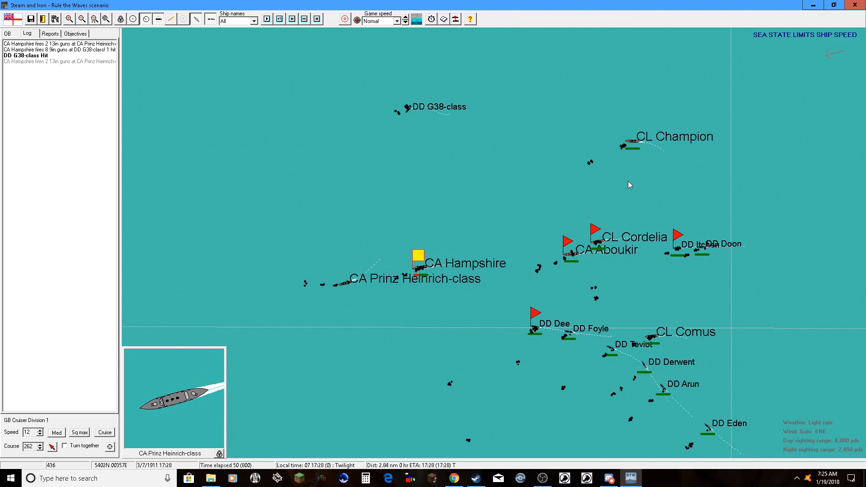
pyautogui.click(266, 18)
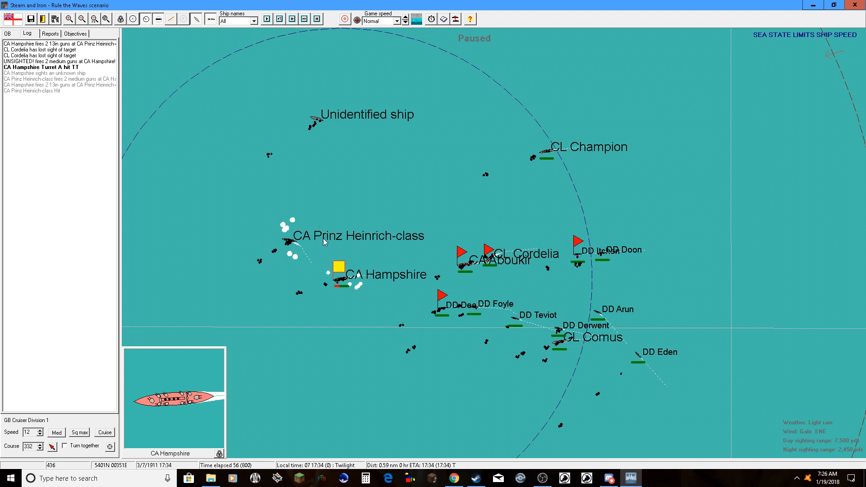
# - Resume after each auto-pause until nightfall at 18:08 with contact lost
pyautogui.click(279, 18)
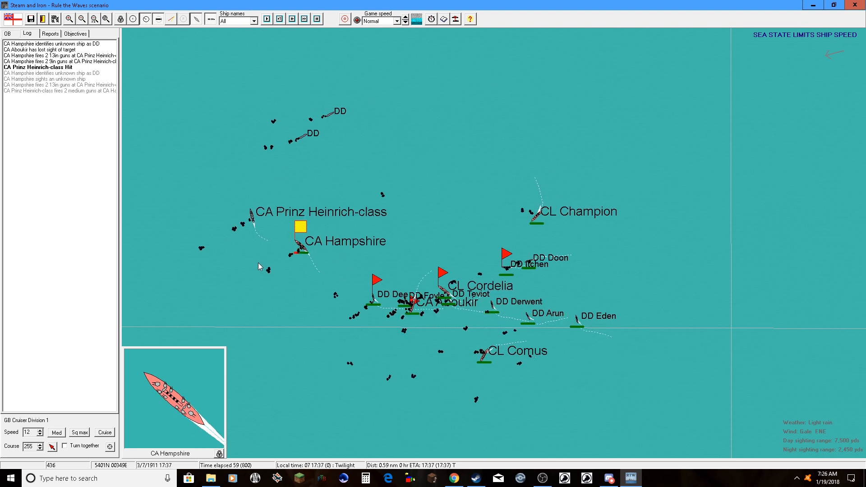
pyautogui.click(279, 18)
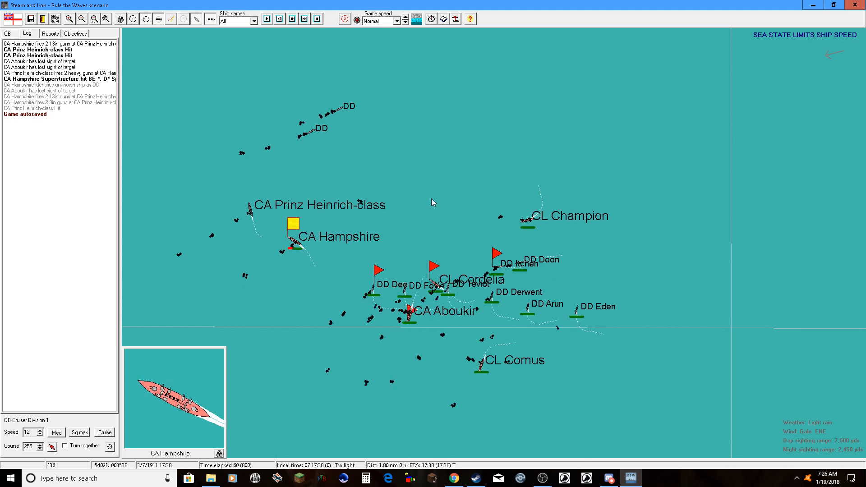
pyautogui.click(267, 18)
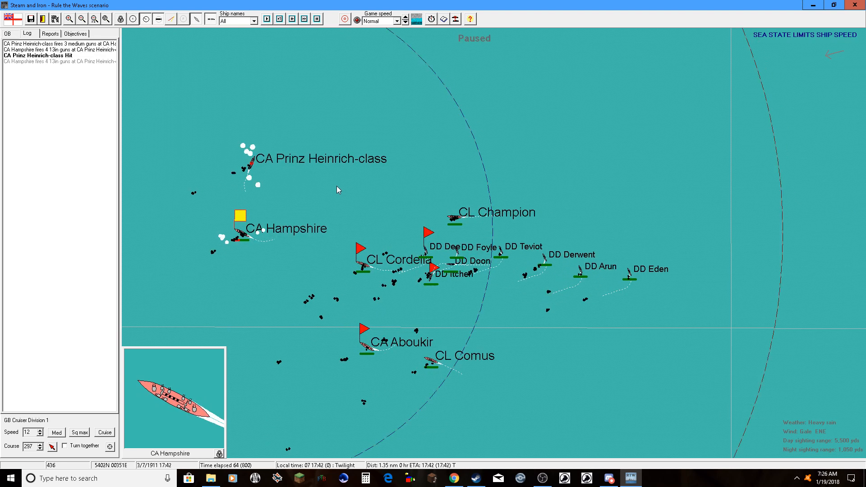
pyautogui.click(304, 18)
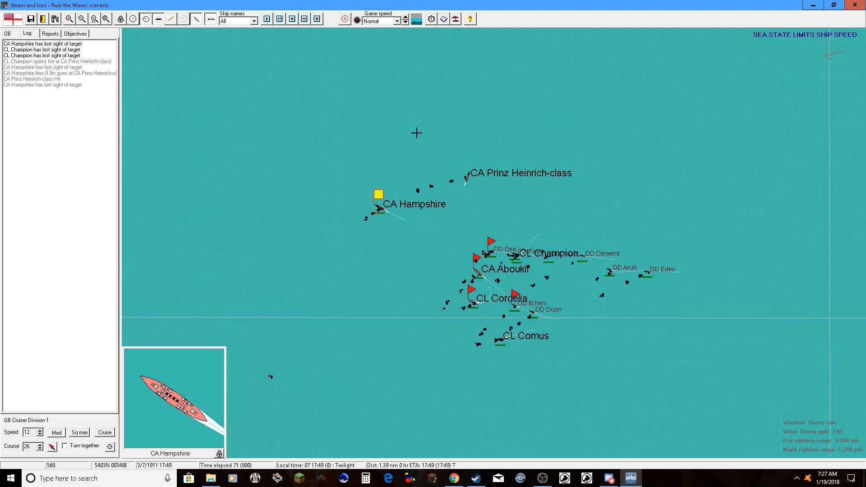
pyautogui.click(265, 18)
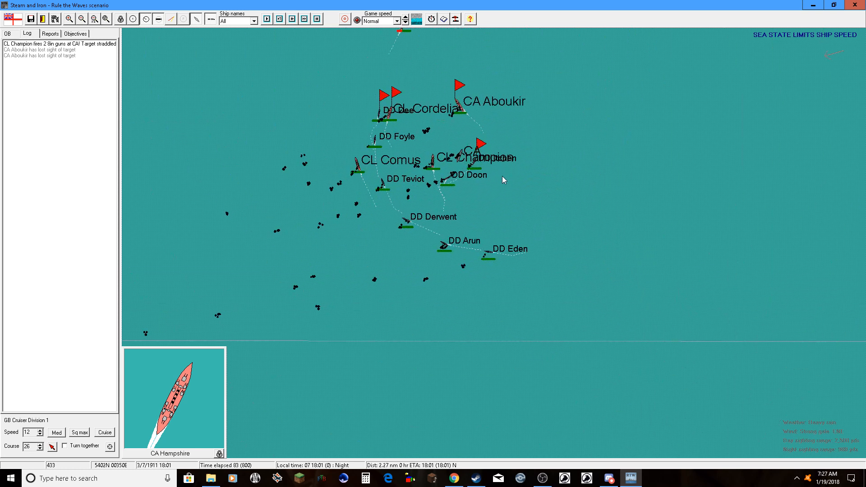
pyautogui.click(266, 18)
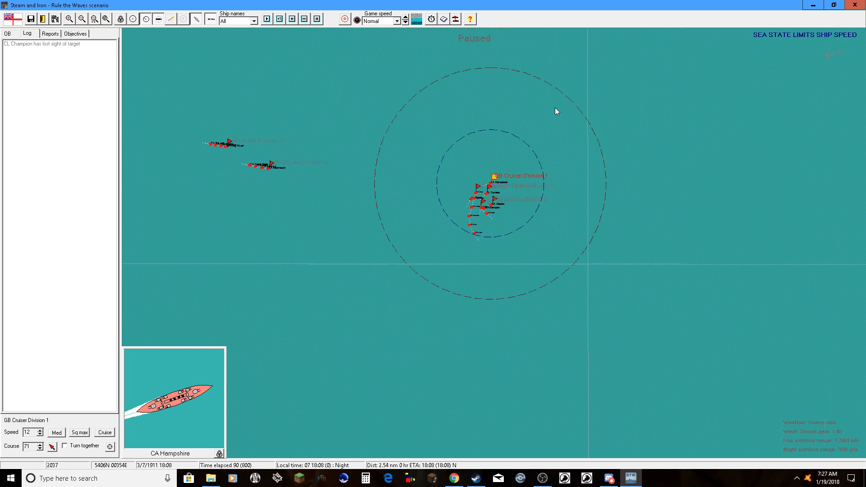
# - Zoom out to the North Sea and switch control to BB Howe's Battle Division 6
pyautogui.click(81, 18)
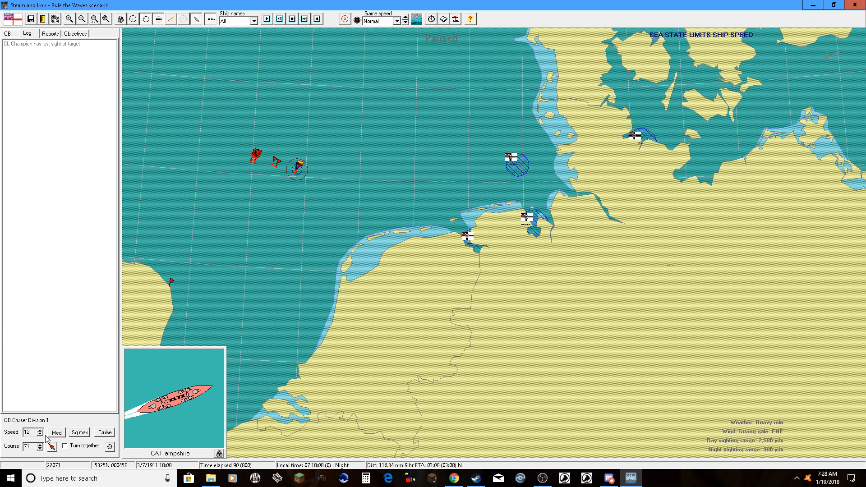
pyautogui.click(38, 435)
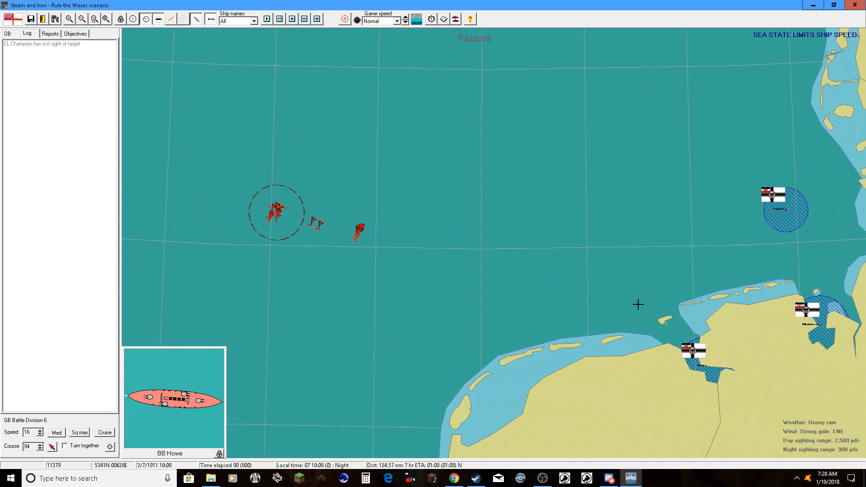
# - Set game speed to Ultra fast and run time until Benbow sights a battlecruiser
pyautogui.click(315, 19)
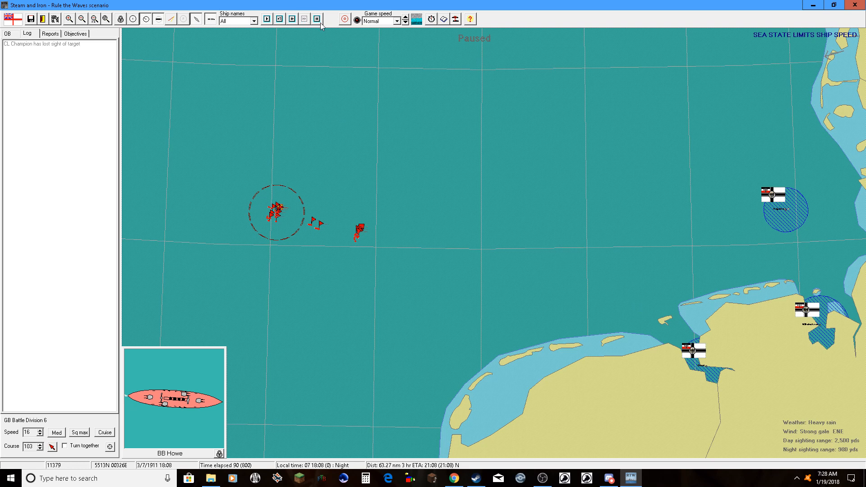
pyautogui.click(397, 21)
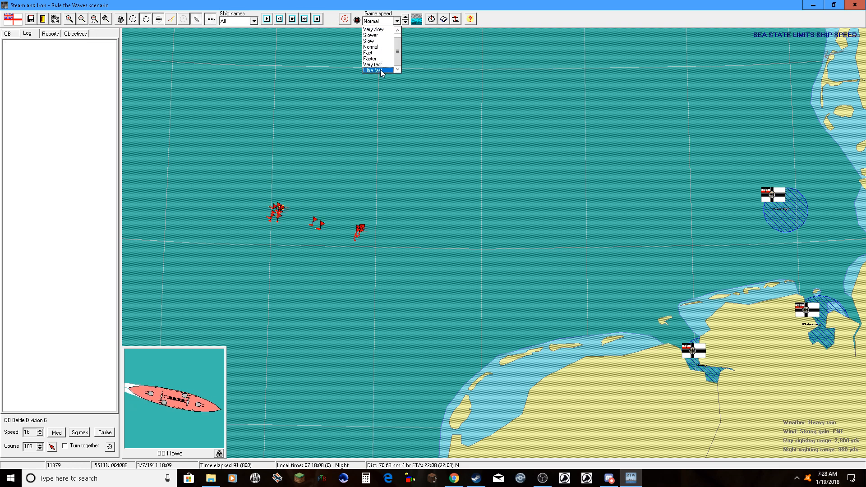
pyautogui.click(374, 70)
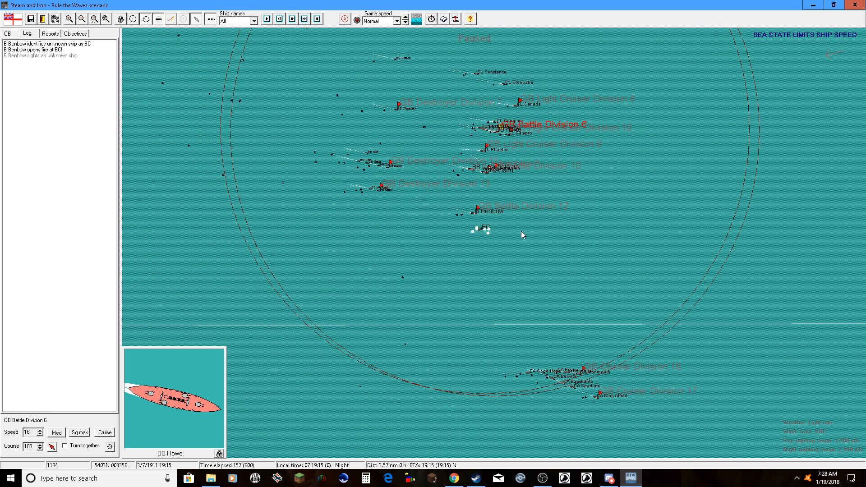
# - Resume the night action after each pause as Howe and Rodney hit enemy destroyers
pyautogui.click(68, 18)
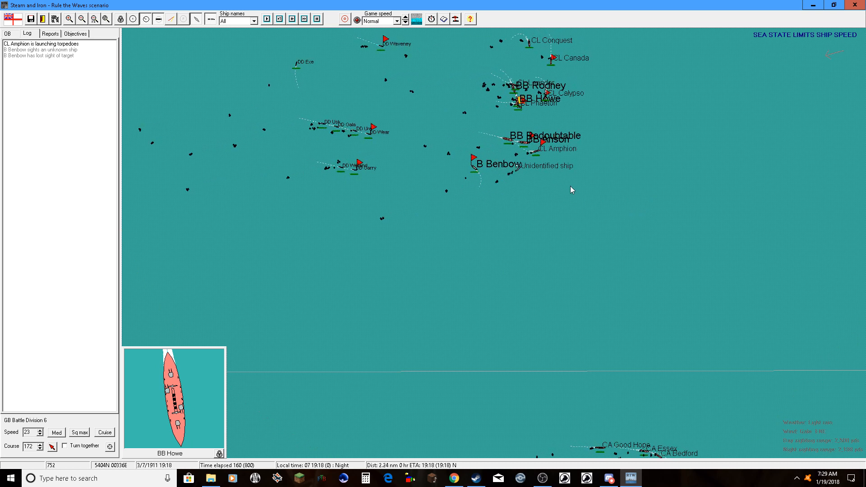
pyautogui.click(345, 18)
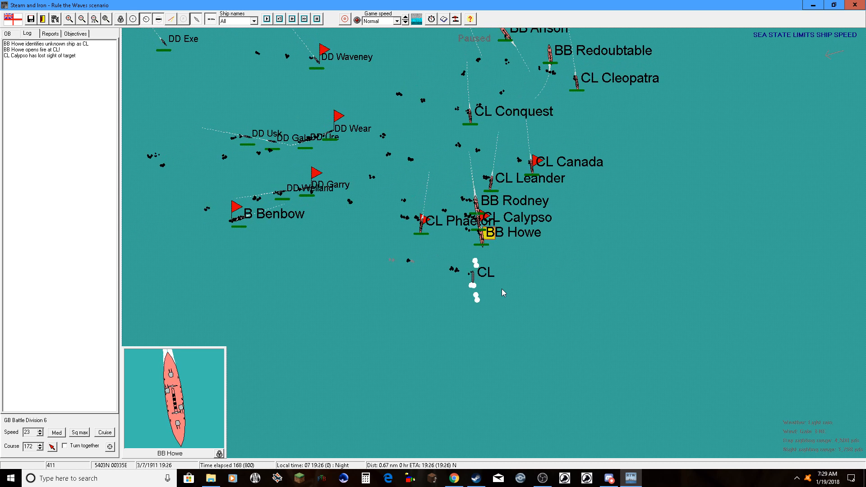
pyautogui.click(446, 242)
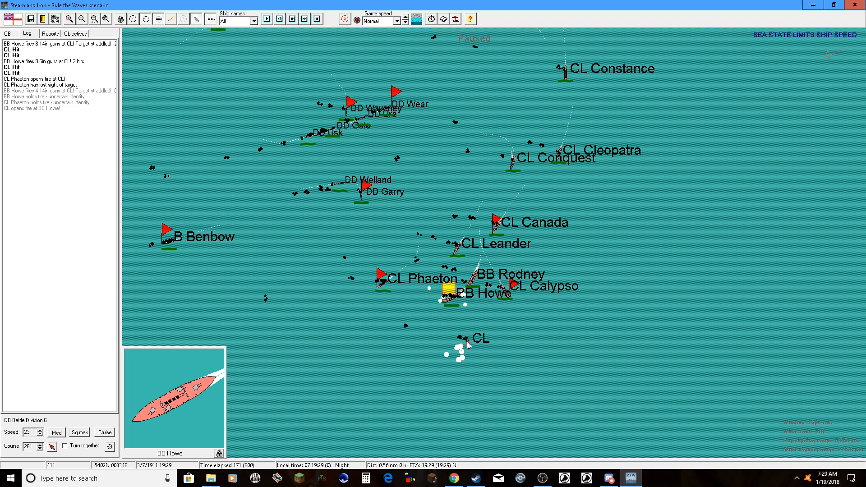
pyautogui.moveTo(468, 346)
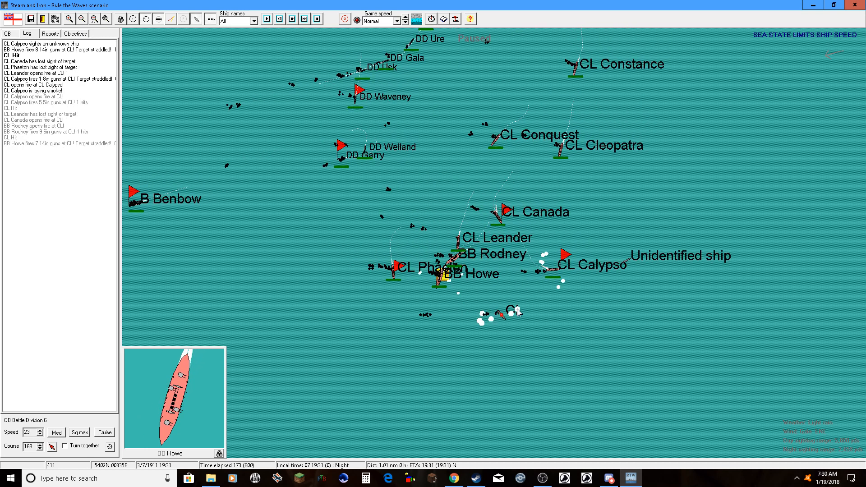
pyautogui.click(267, 19)
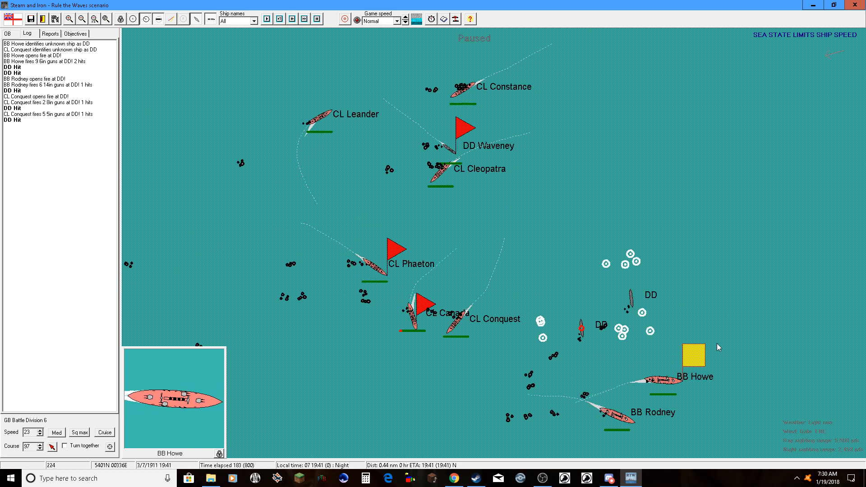
pyautogui.moveTo(649, 327)
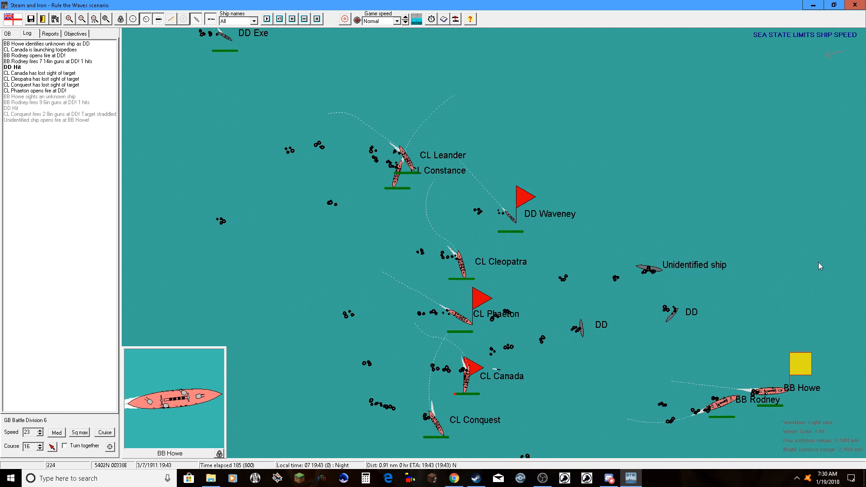
# - Resume the battle until the destroyers are identified as G38-class
pyautogui.click(267, 18)
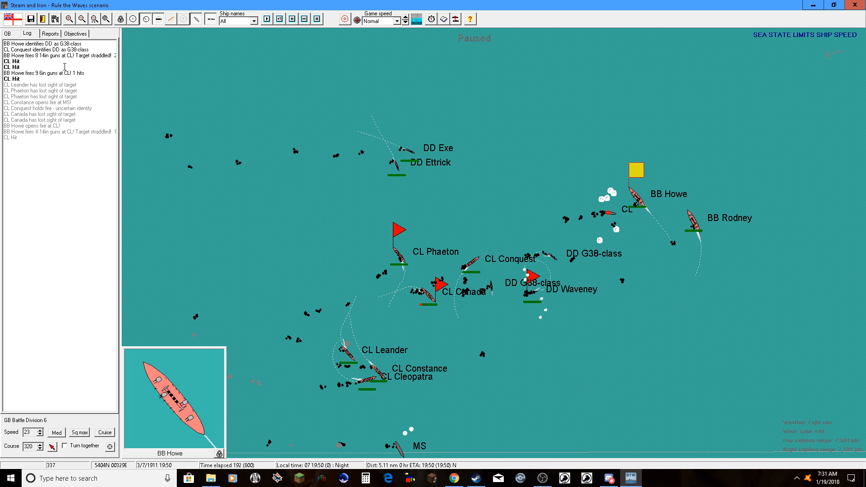
pyautogui.moveTo(449, 98)
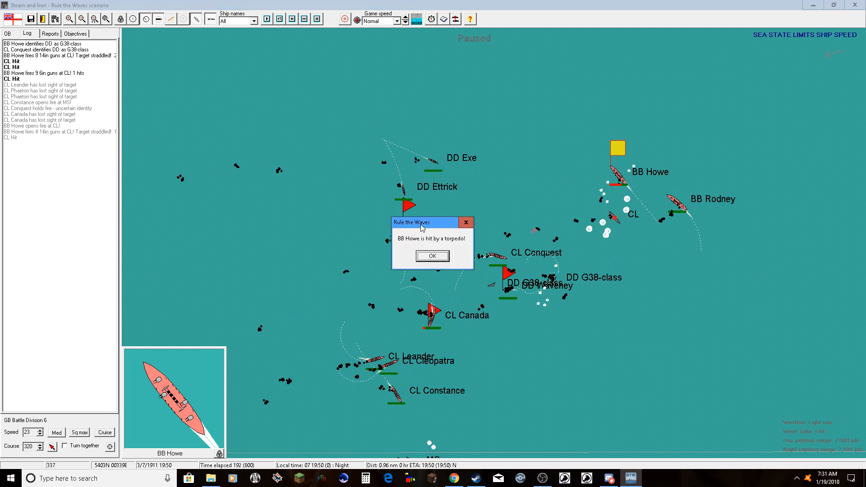
# - Acknowledge the torpedo hit on BB Howe and review its damage and gunnery report
pyautogui.click(432, 255)
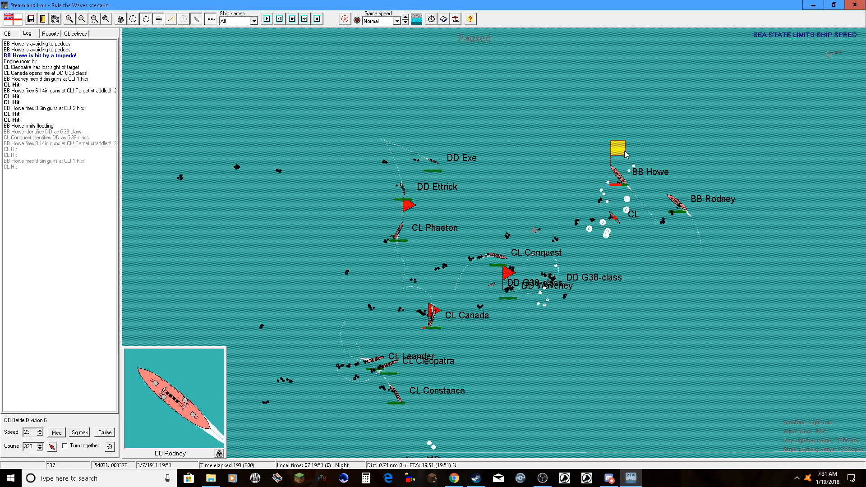
pyautogui.click(291, 18)
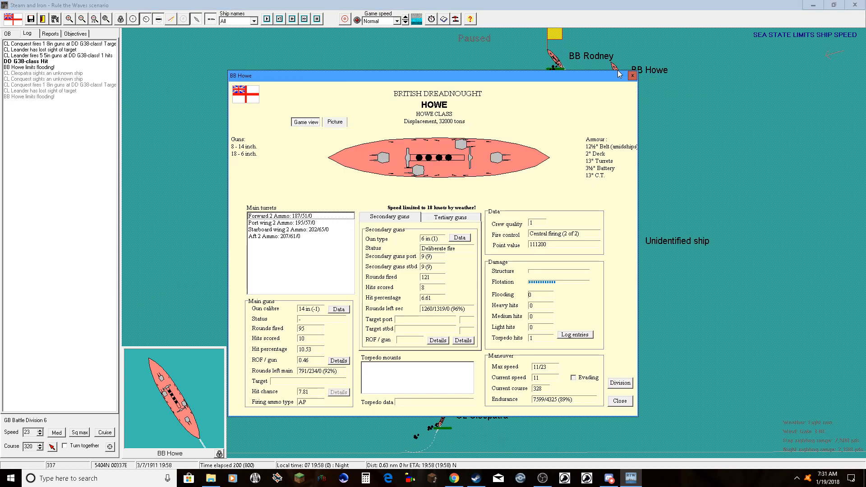
pyautogui.moveTo(616, 107)
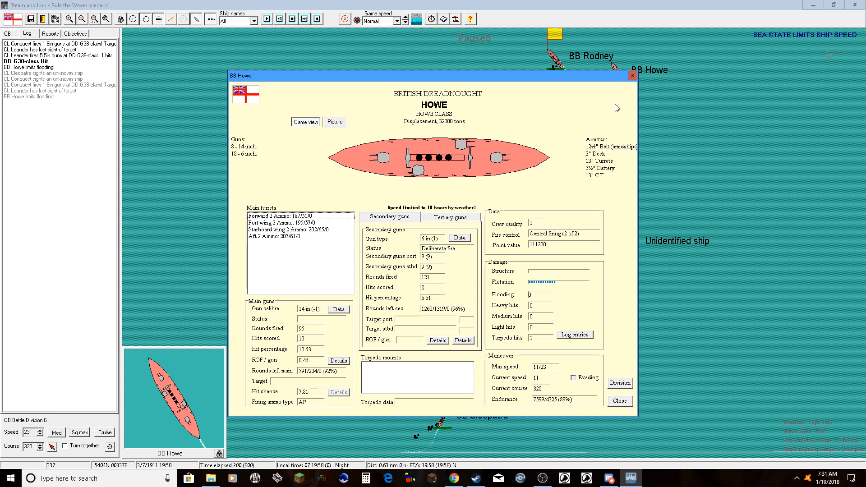
pyautogui.moveTo(629, 92)
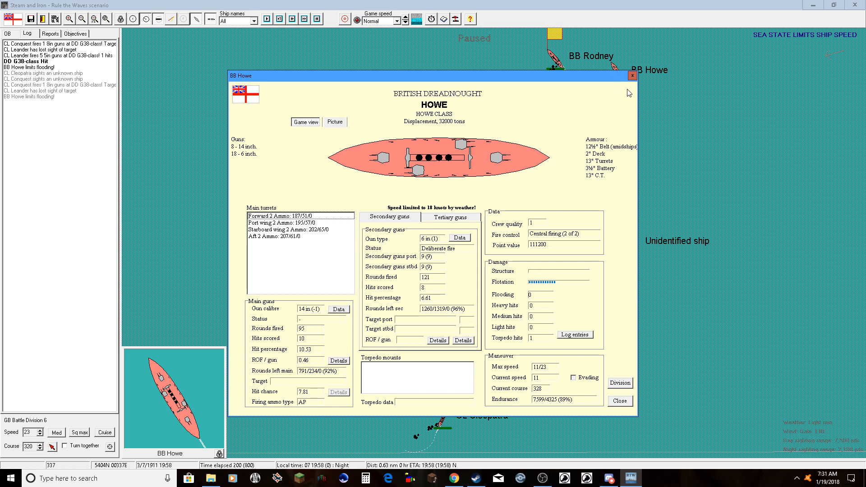
pyautogui.click(631, 76)
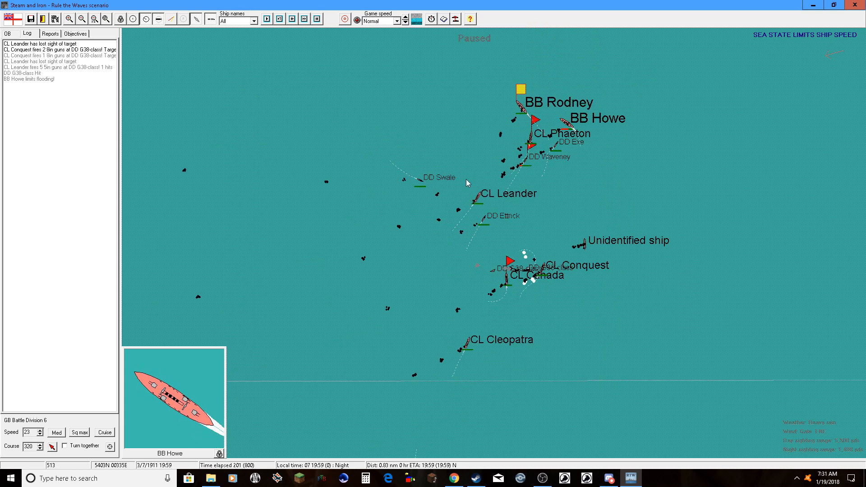
# - Resume the battle and close BB Howe's status report once reviewed
pyautogui.click(40, 435)
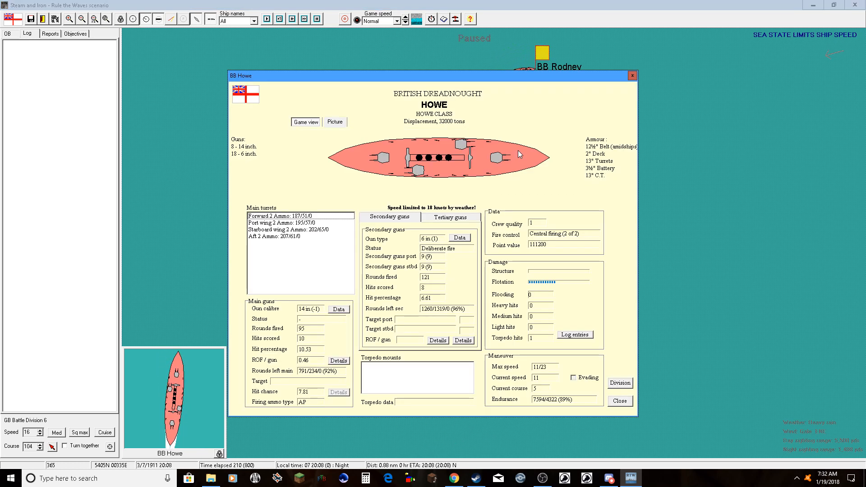
pyautogui.moveTo(634, 183)
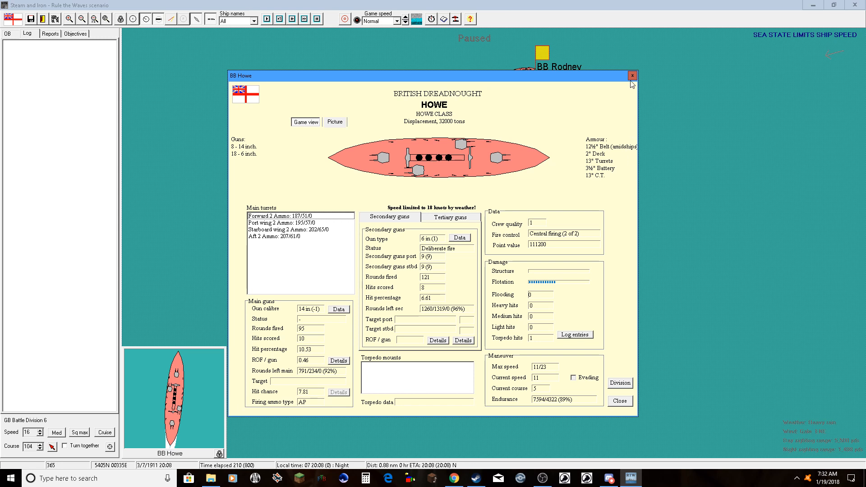
pyautogui.click(632, 76)
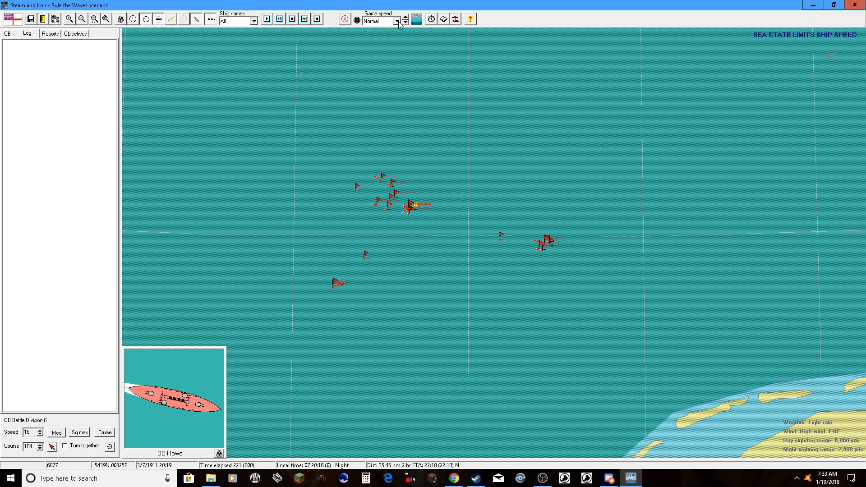
# - Run the night battle forward to 20:47 as Battle Division 6 trails the enemy, then zoom out
pyautogui.click(405, 18)
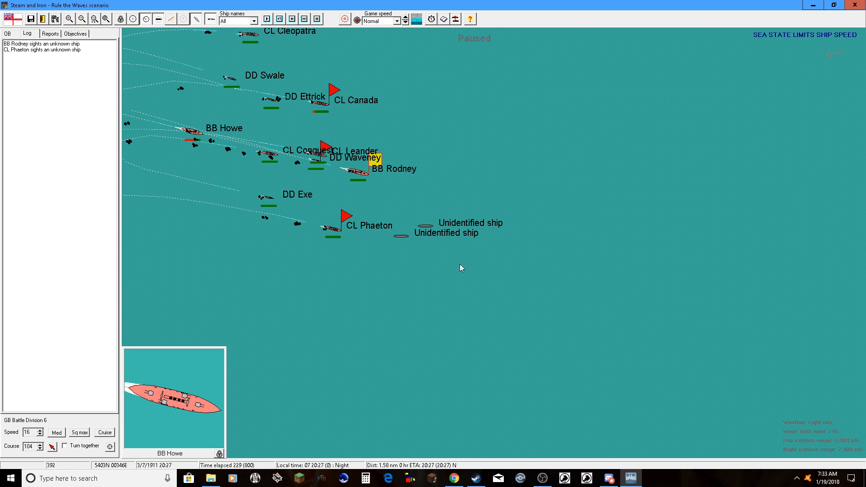
pyautogui.moveTo(389, 186)
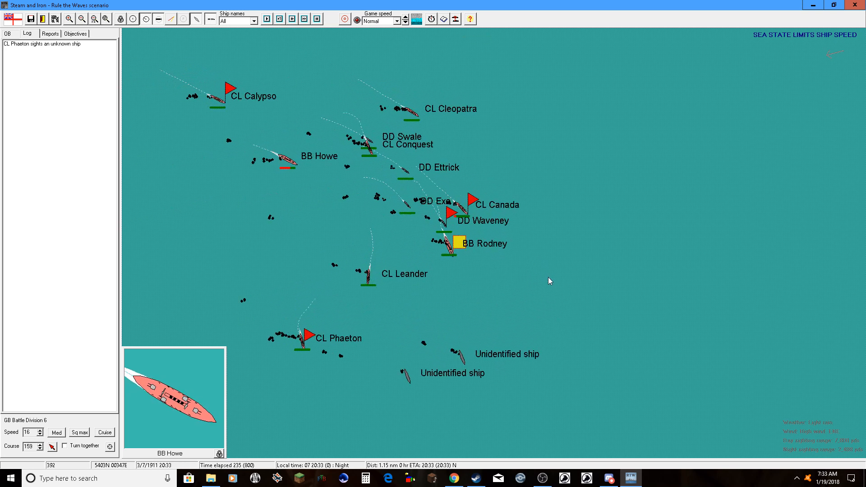
pyautogui.click(267, 19)
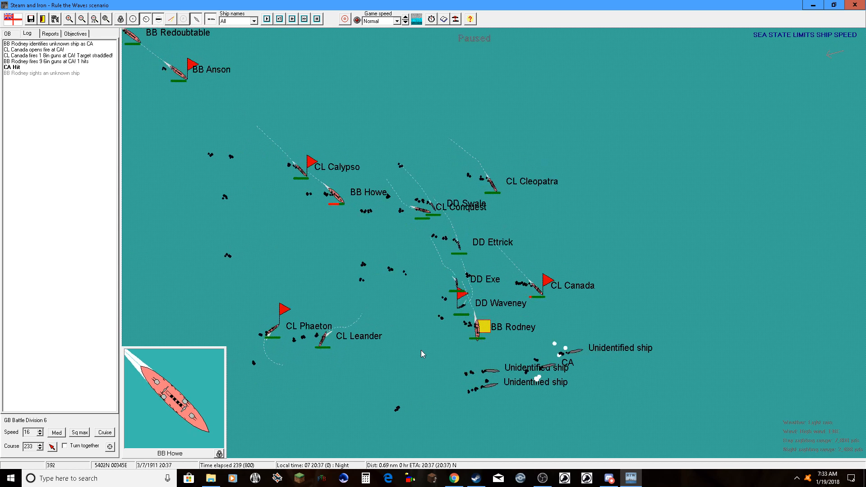
pyautogui.click(278, 18)
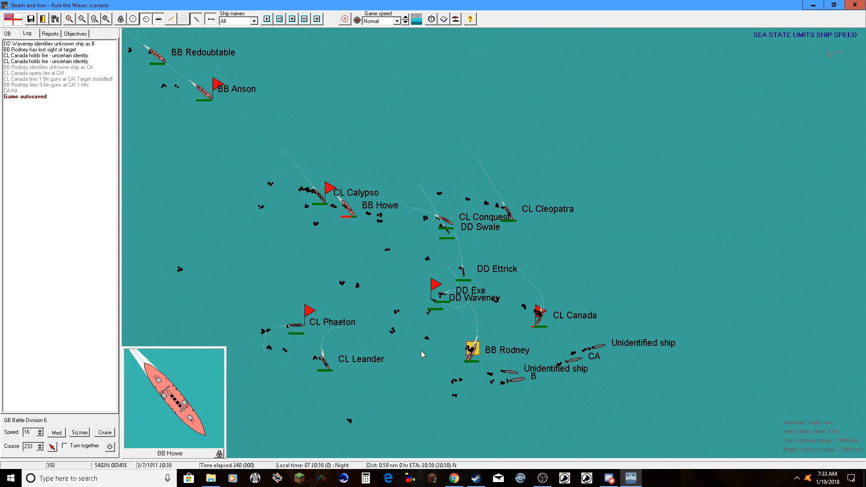
pyautogui.click(267, 18)
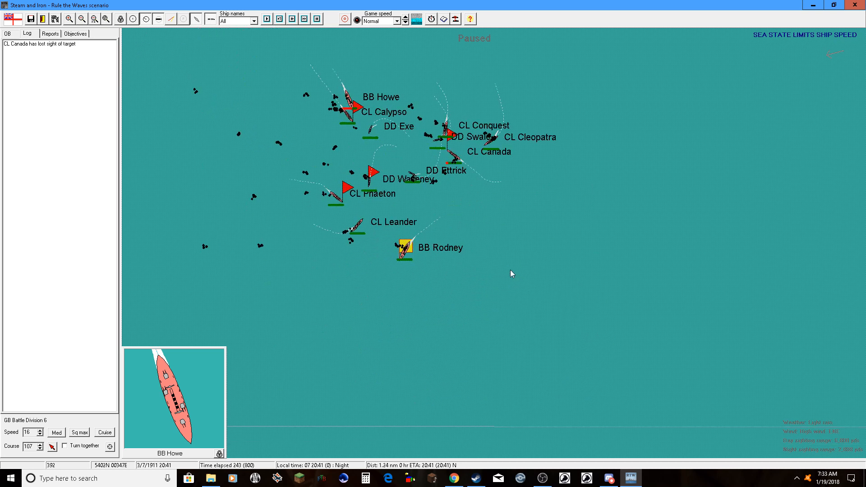
pyautogui.click(267, 18)
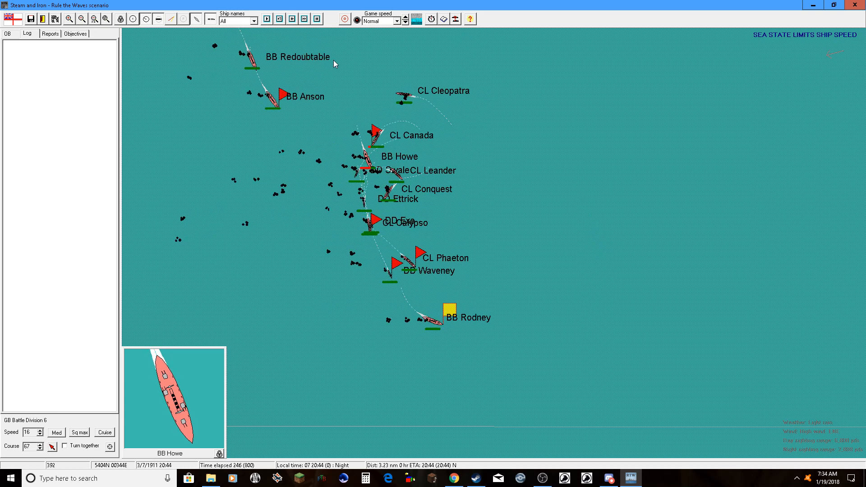
pyautogui.click(265, 18)
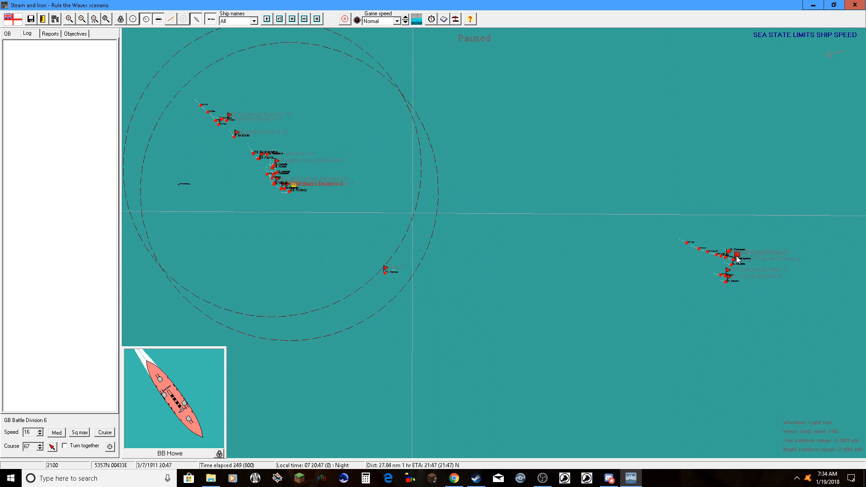
# - Select Cruiser Division 1 under CA Hampshire and continue the battle
pyautogui.click(738, 254)
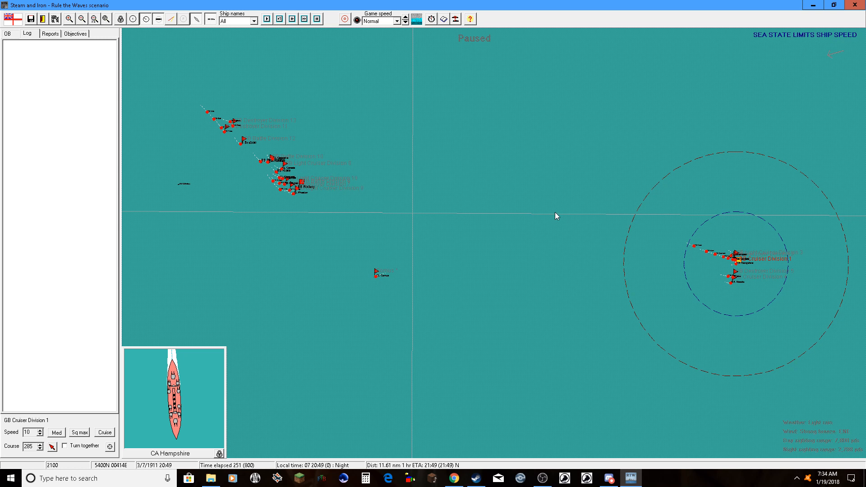
pyautogui.click(307, 19)
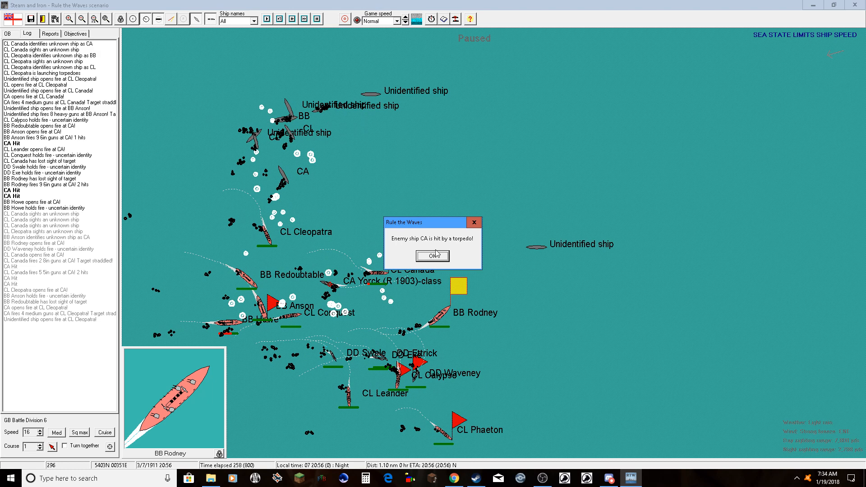
# - Acknowledge the report that an enemy armoured cruiser was hit by a torpedo
pyautogui.click(432, 255)
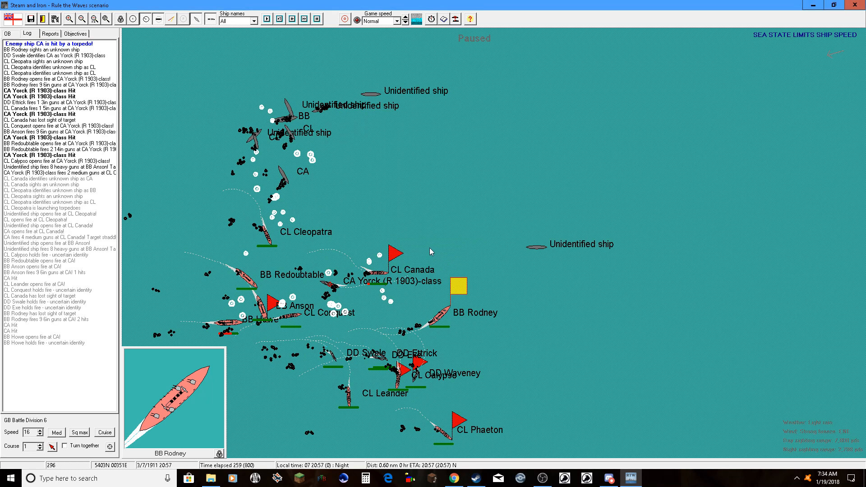
pyautogui.moveTo(452, 248)
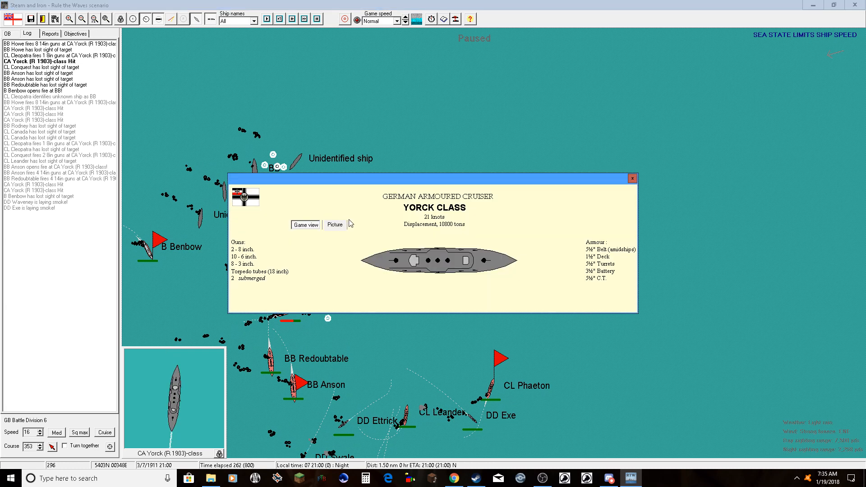
pyautogui.moveTo(397, 232)
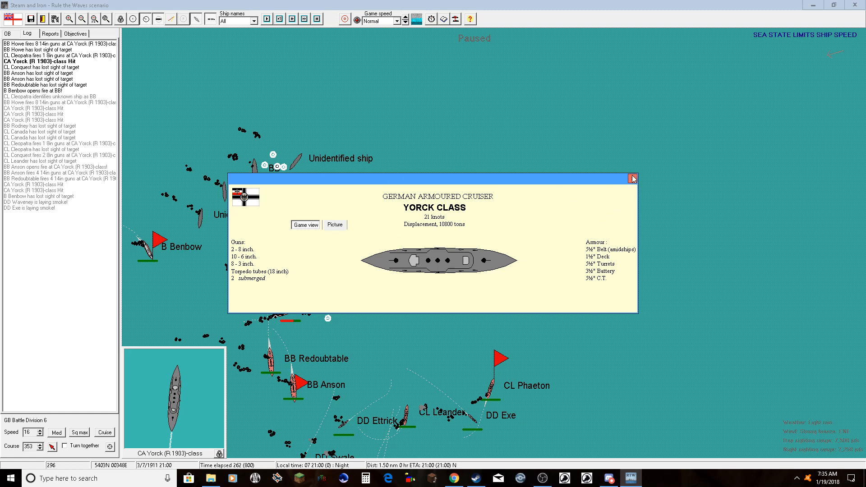
pyautogui.click(633, 177)
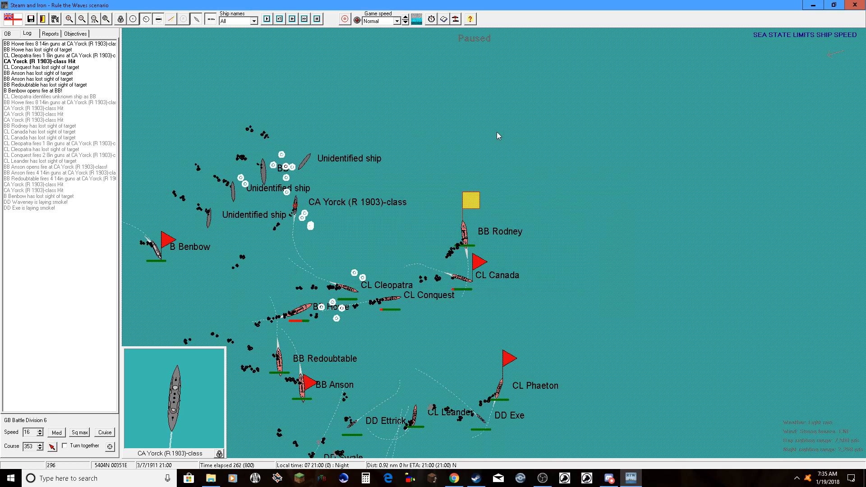
# - Run the battle forward as the British close with Schleswig-Holstein and Deutschland
pyautogui.click(266, 18)
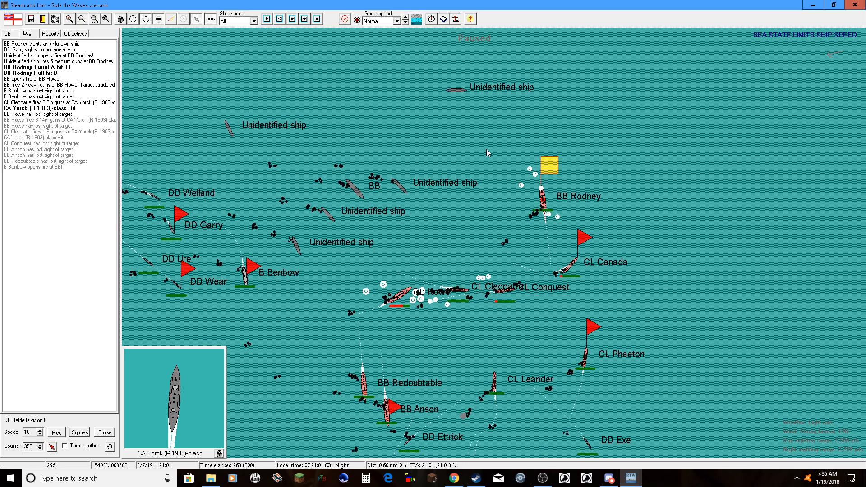
pyautogui.moveTo(361, 193)
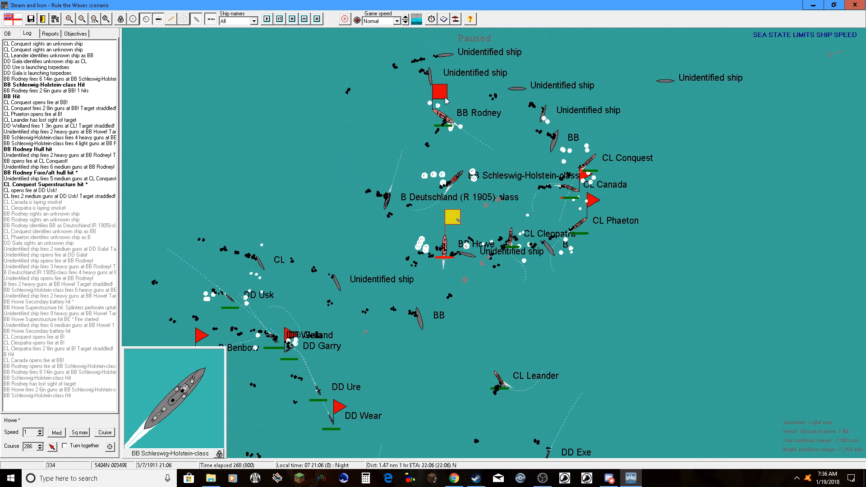
pyautogui.click(436, 90)
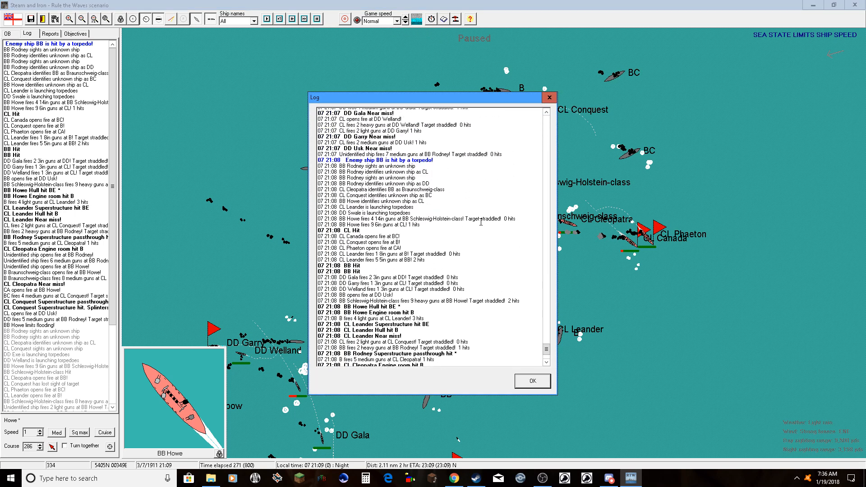
pyautogui.scroll(-3)
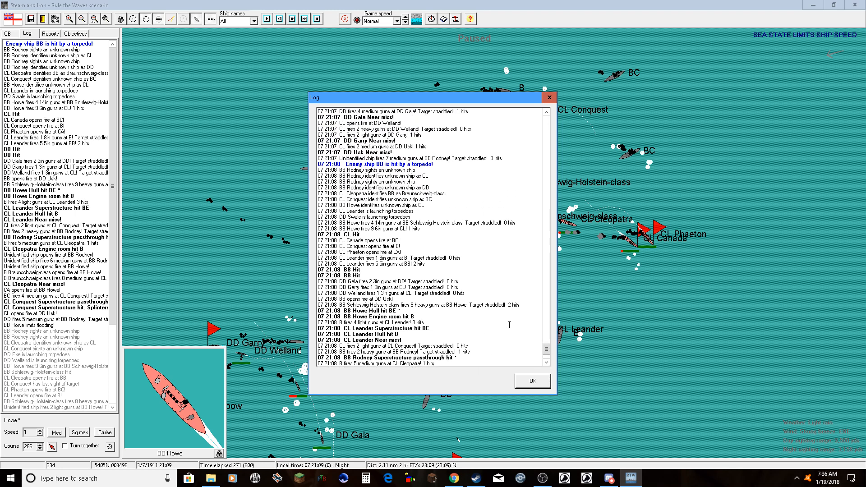
pyautogui.moveTo(521, 348)
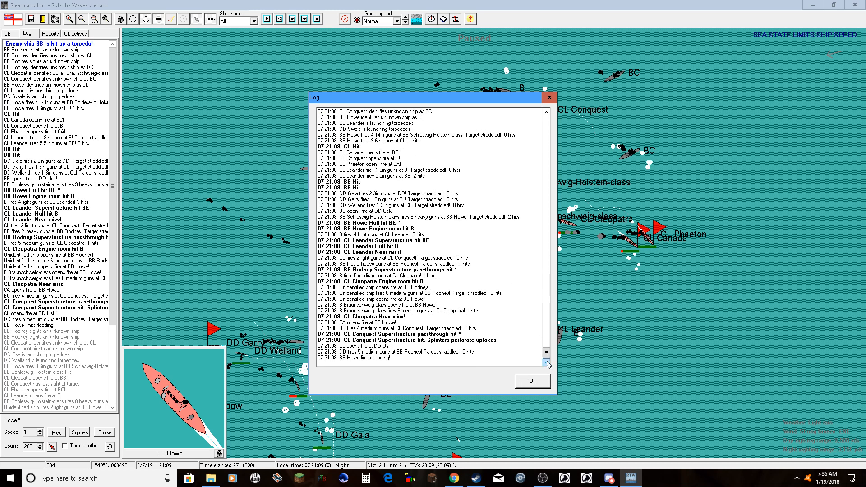
pyautogui.click(531, 381)
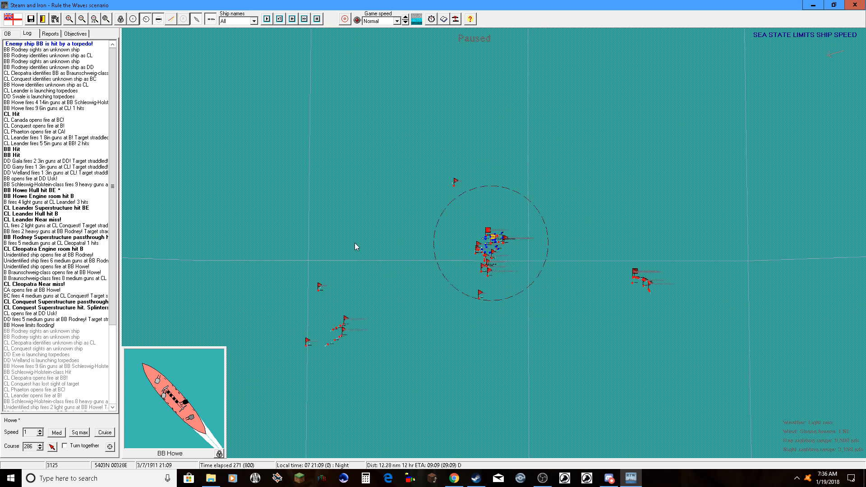
# - Zoom in on the melee and acknowledge the enemy battleship, dud and destroyer torpedo reports
pyautogui.click(82, 18)
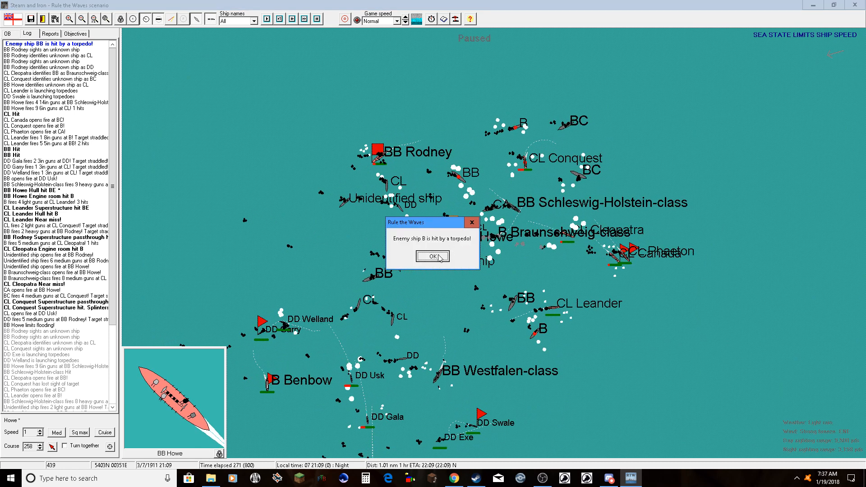
pyautogui.click(432, 255)
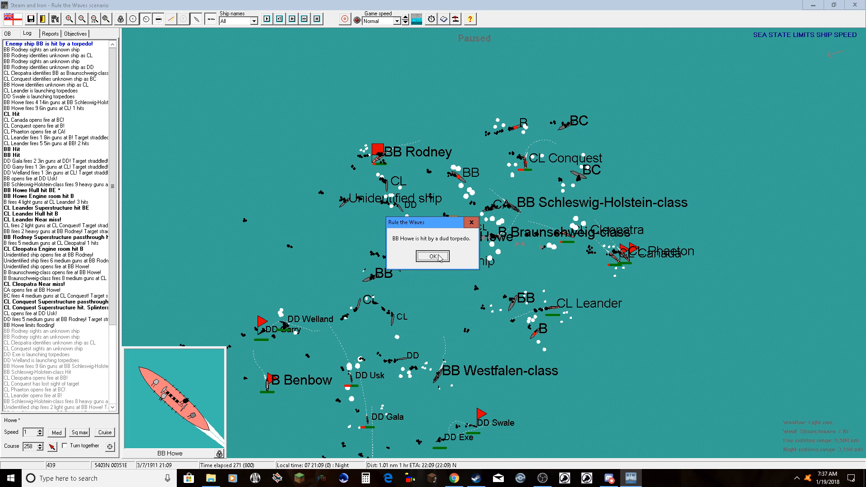
pyautogui.click(432, 257)
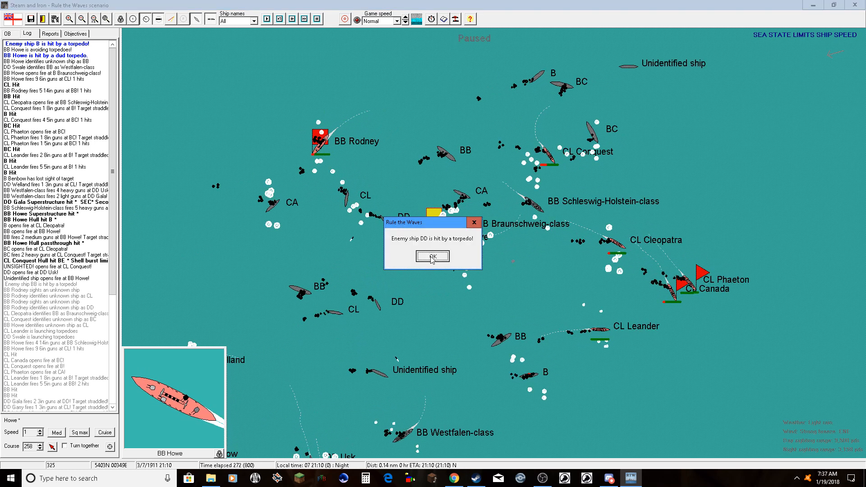
pyautogui.click(432, 256)
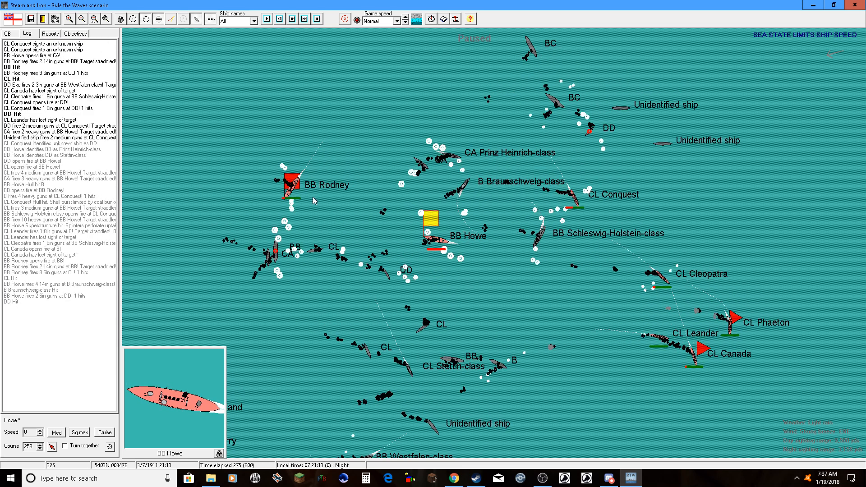
# - Acknowledge the torpedo hits on Rodney and Howe and that BB Howe is sinking
pyautogui.click(81, 18)
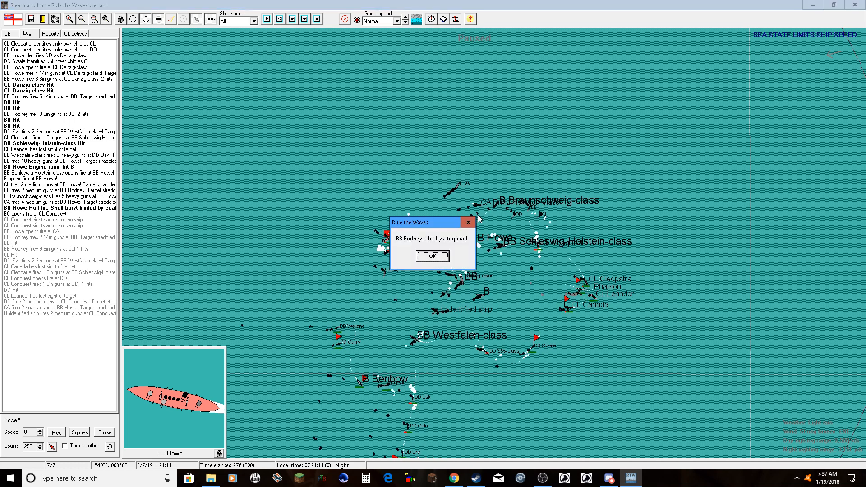
pyautogui.click(432, 255)
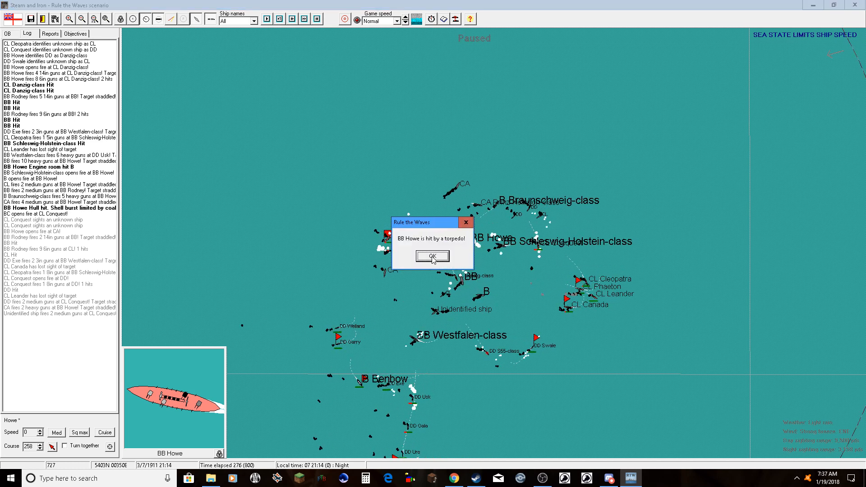
pyautogui.click(432, 255)
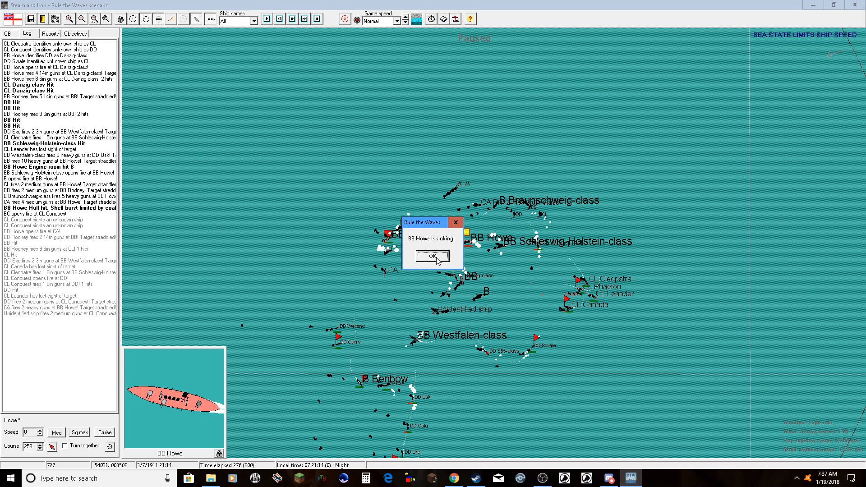
pyautogui.click(432, 256)
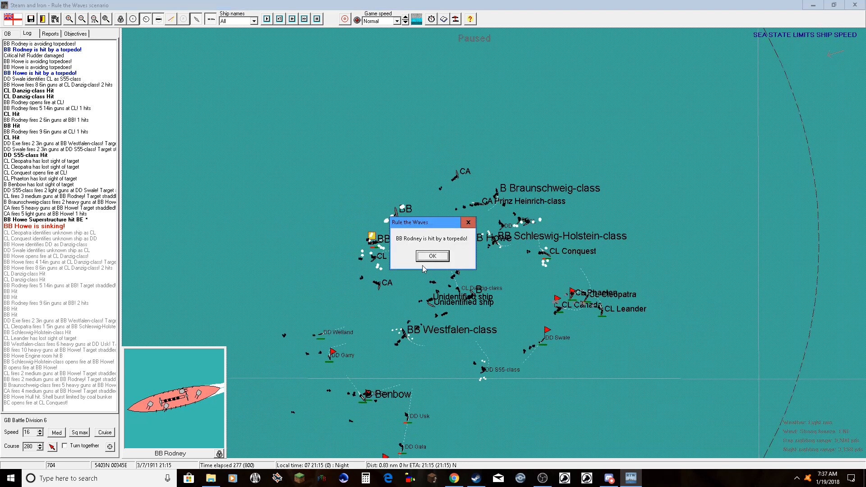
pyautogui.click(432, 255)
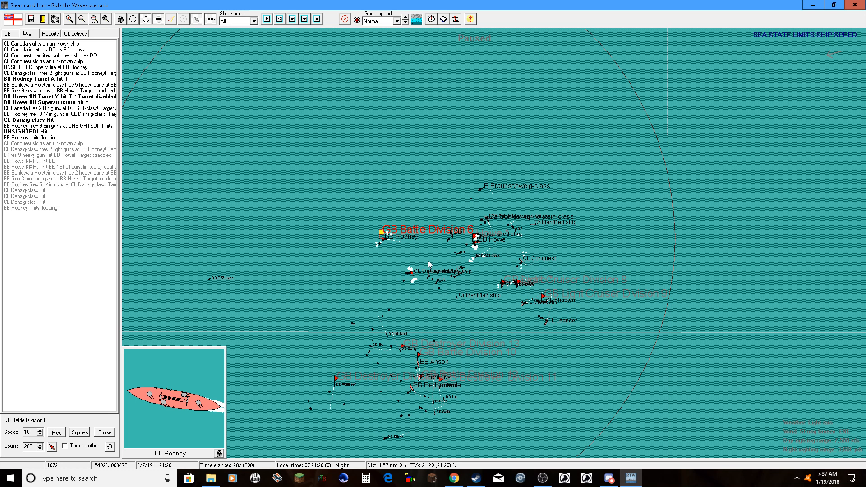
# - Run the battle on and acknowledge the BB Howe notices and CL Phaeton torpedo hit
pyautogui.click(304, 18)
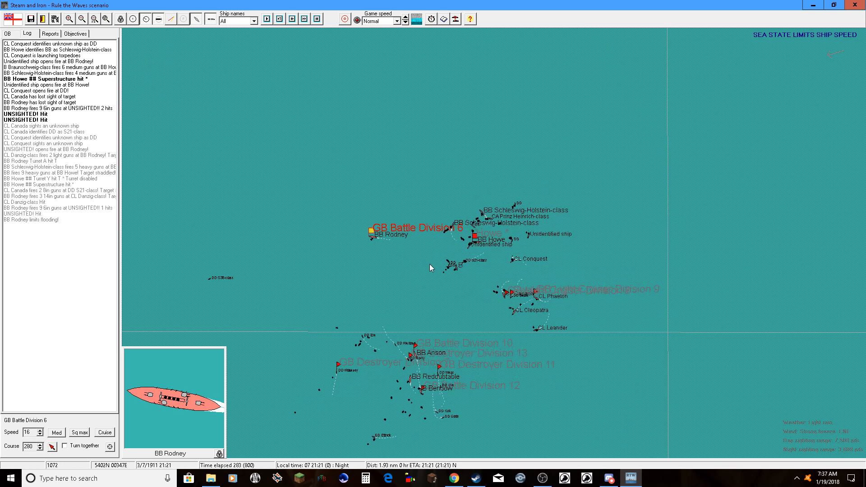
pyautogui.click(267, 18)
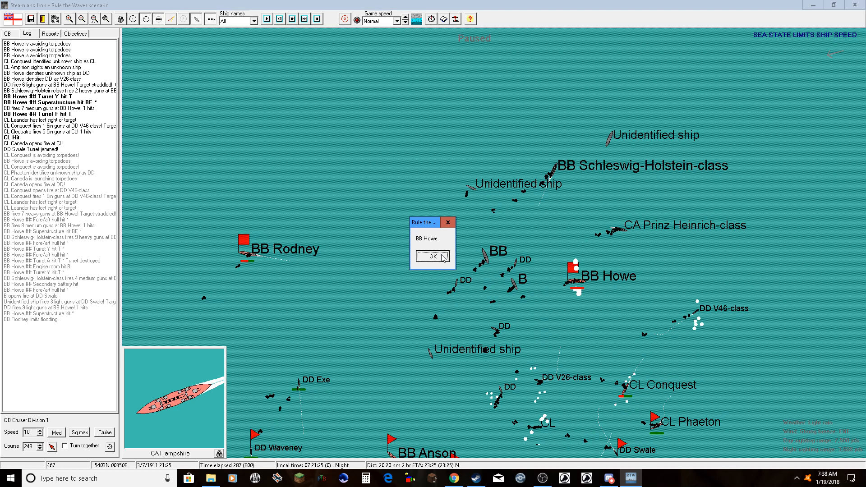
pyautogui.click(432, 256)
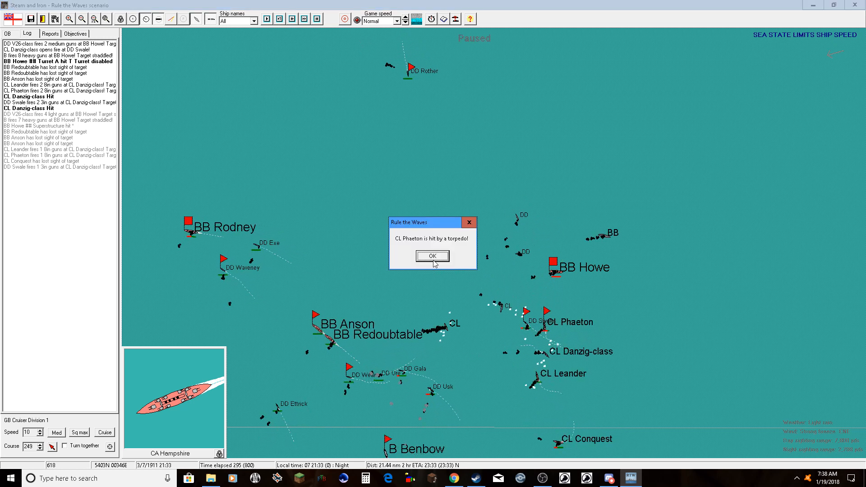
pyautogui.click(432, 255)
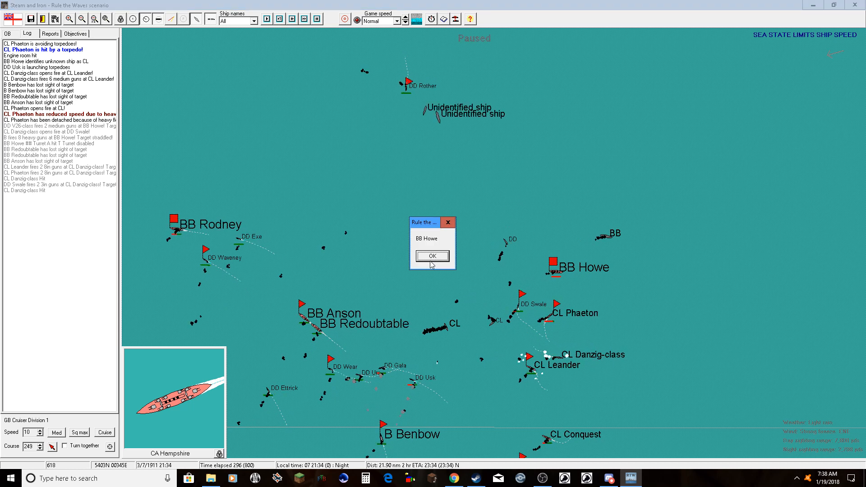
pyautogui.click(432, 255)
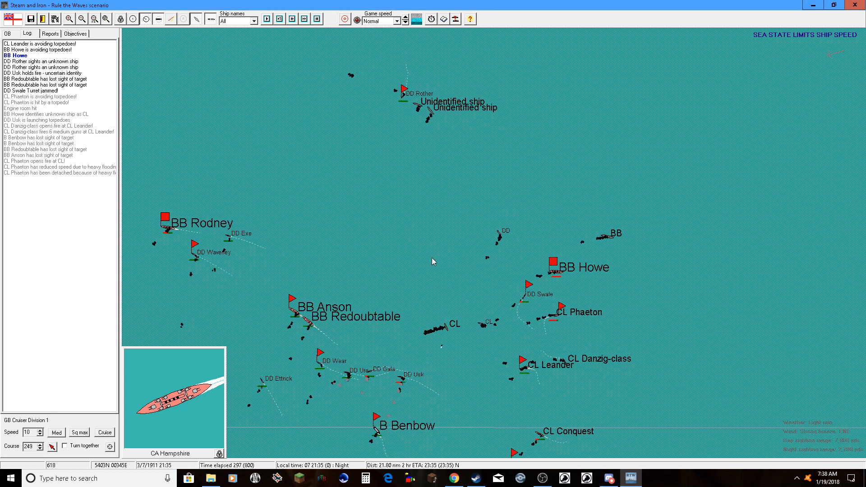
# - Continue running the battle to 21:40 and zoom out over the whole area
pyautogui.click(267, 18)
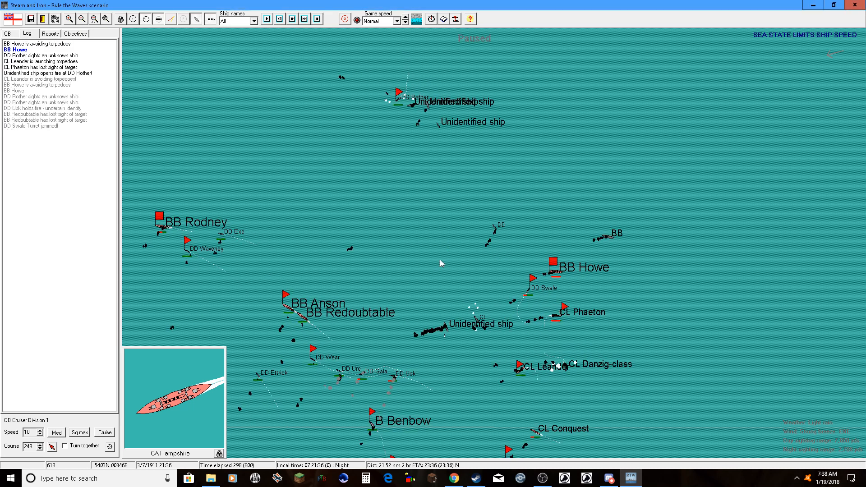
pyautogui.click(279, 18)
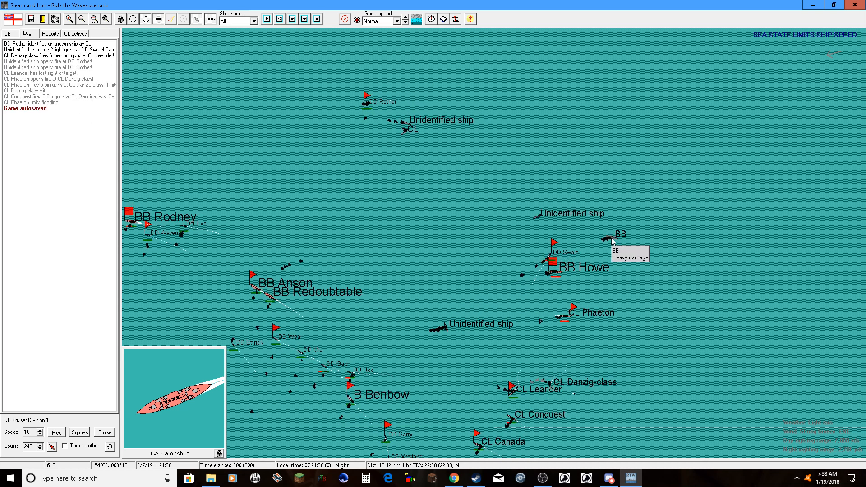
pyautogui.click(267, 18)
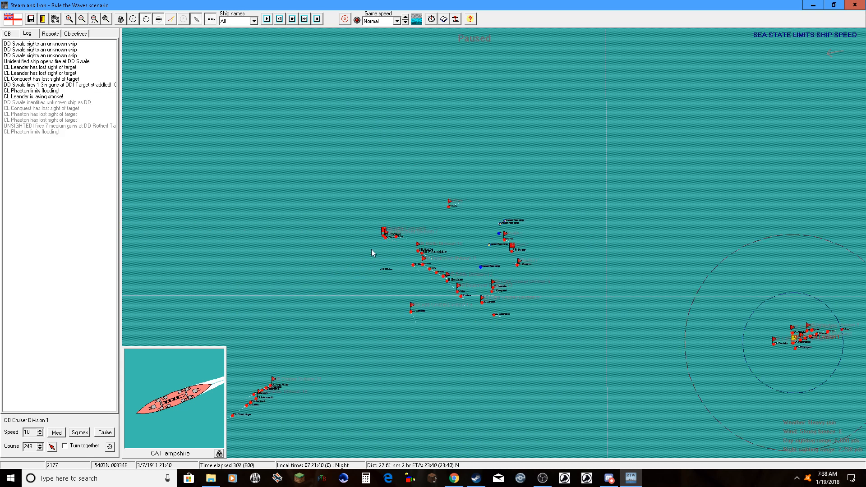
# - Set game speed to Fast, run the battle on and review BB Rodney's damage record
pyautogui.click(304, 19)
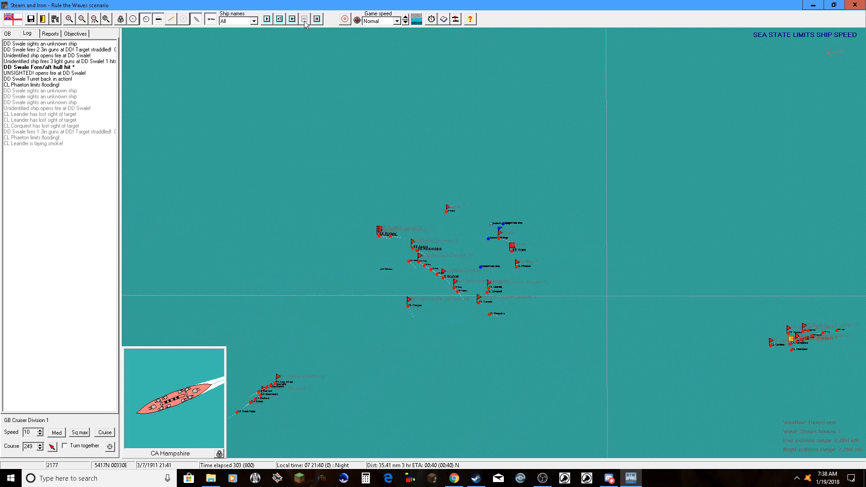
pyautogui.click(304, 19)
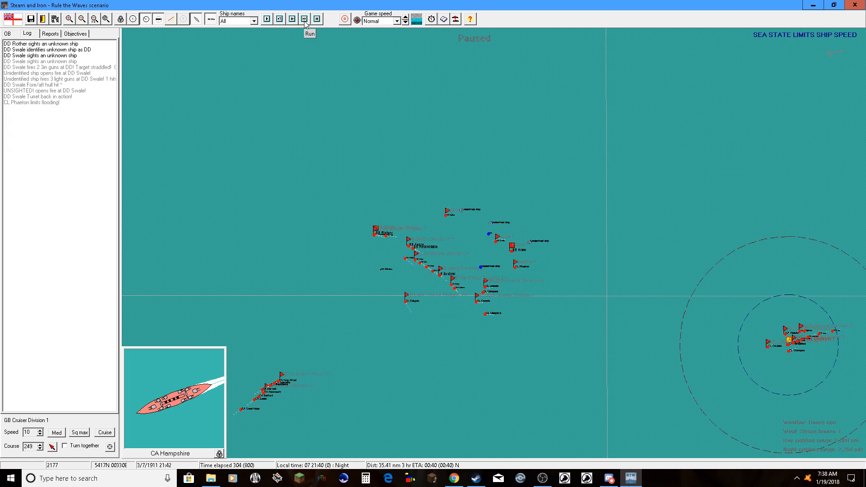
pyautogui.click(304, 19)
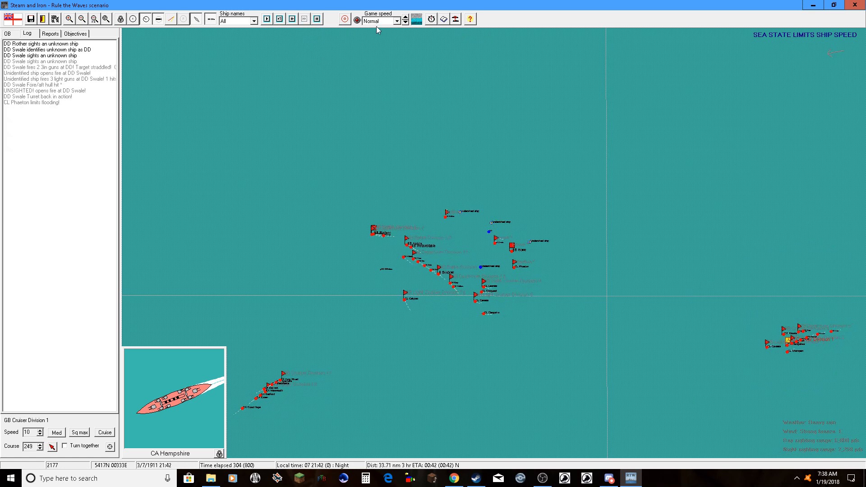
pyautogui.click(397, 21)
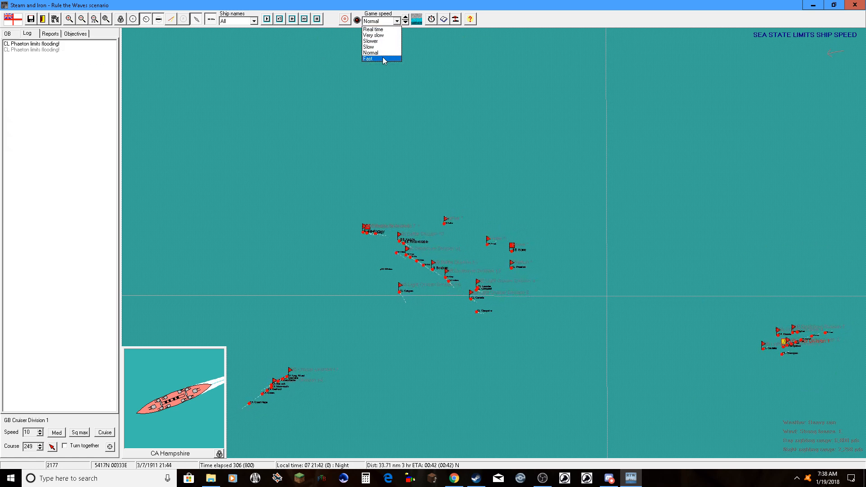
pyautogui.click(369, 59)
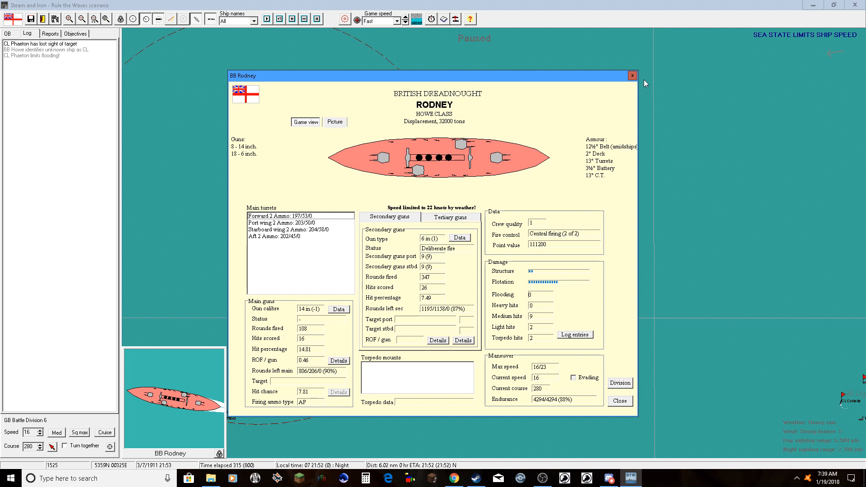
pyautogui.click(631, 75)
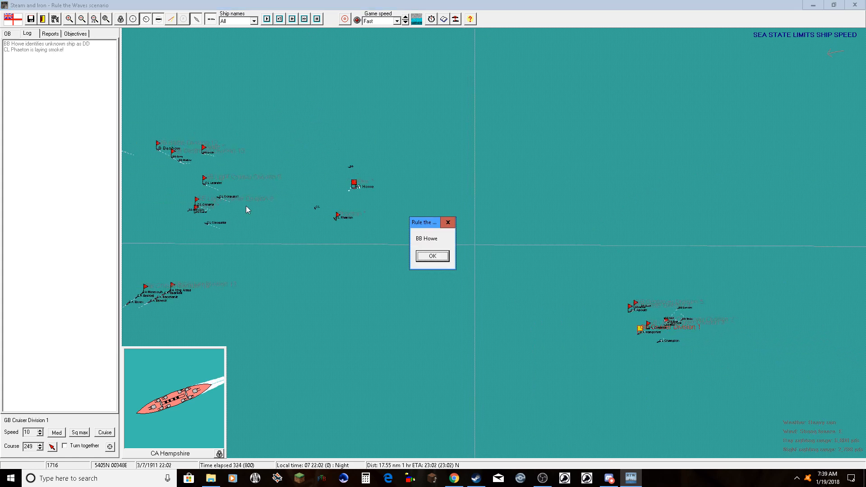
# - Run the battle on and acknowledge that BB Howe has sunk
pyautogui.click(432, 255)
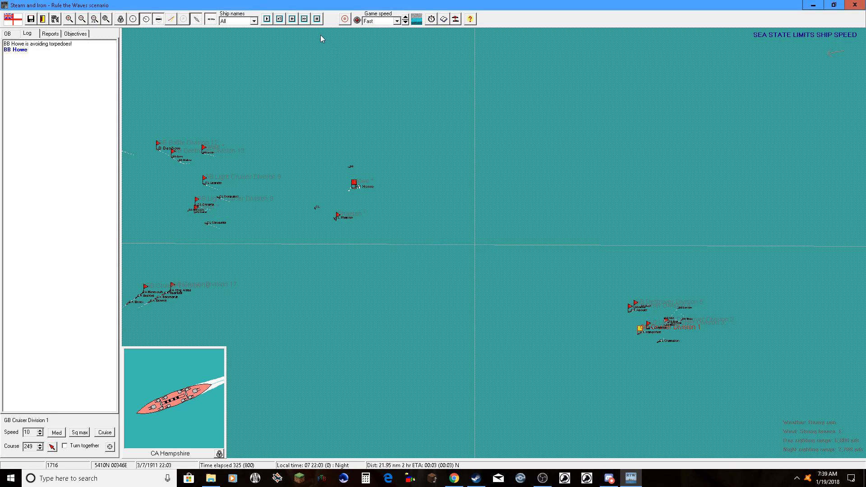
pyautogui.click(304, 18)
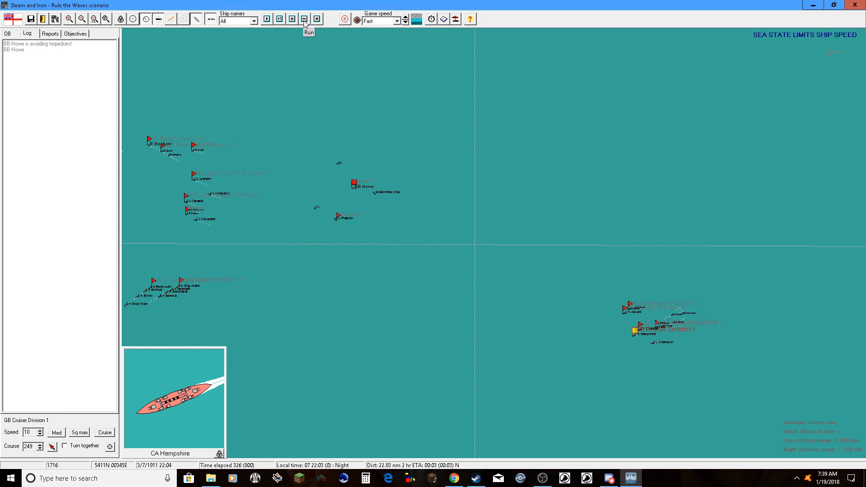
pyautogui.click(304, 18)
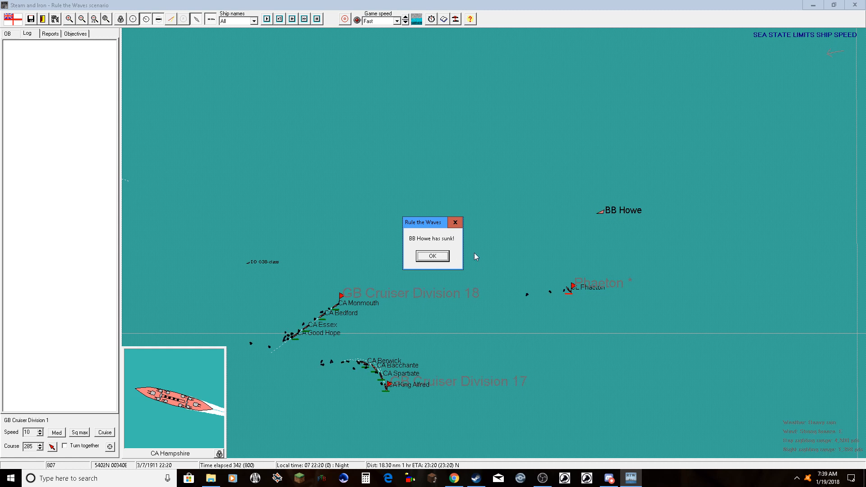
pyautogui.click(432, 255)
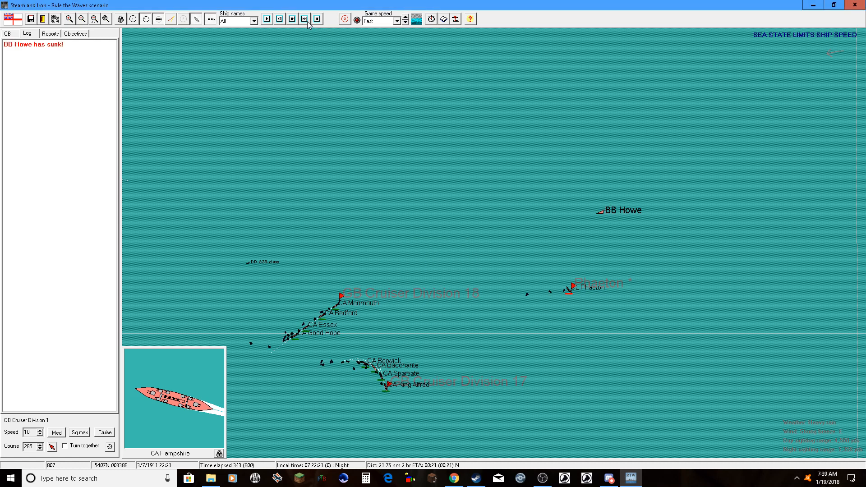
# - Continue the battle to 22:51 and review the sinking cruiser Phaeton's status
pyautogui.click(304, 18)
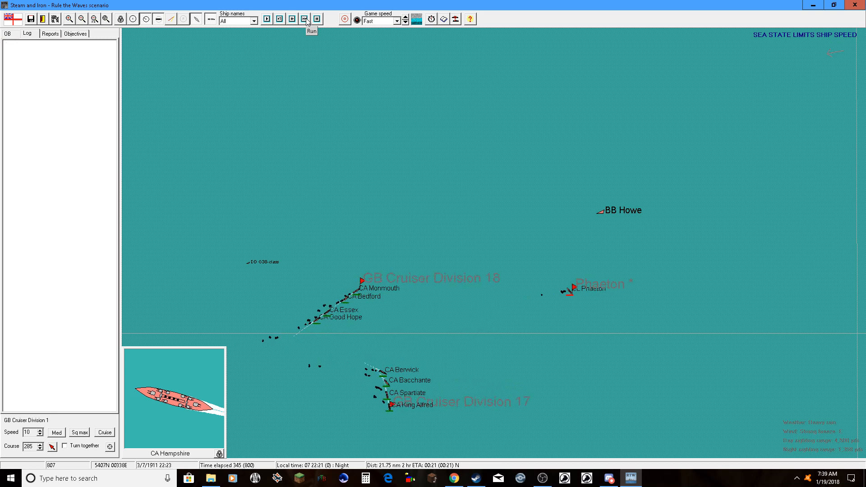
pyautogui.click(304, 18)
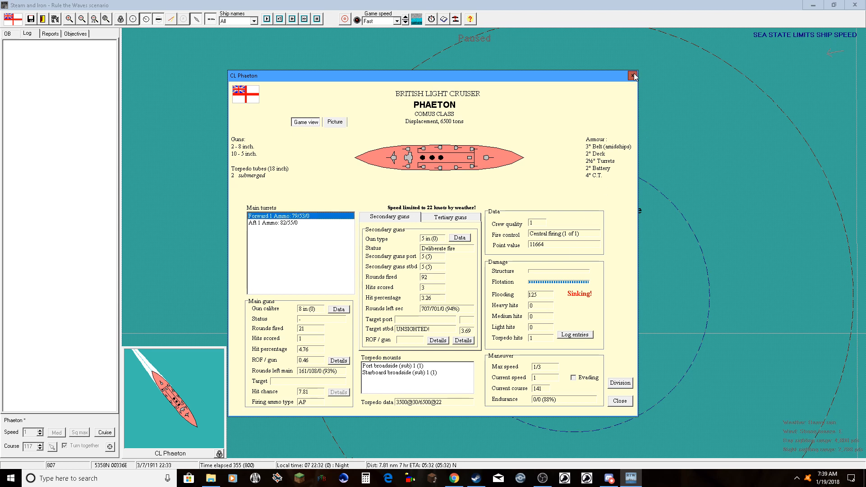
pyautogui.click(633, 76)
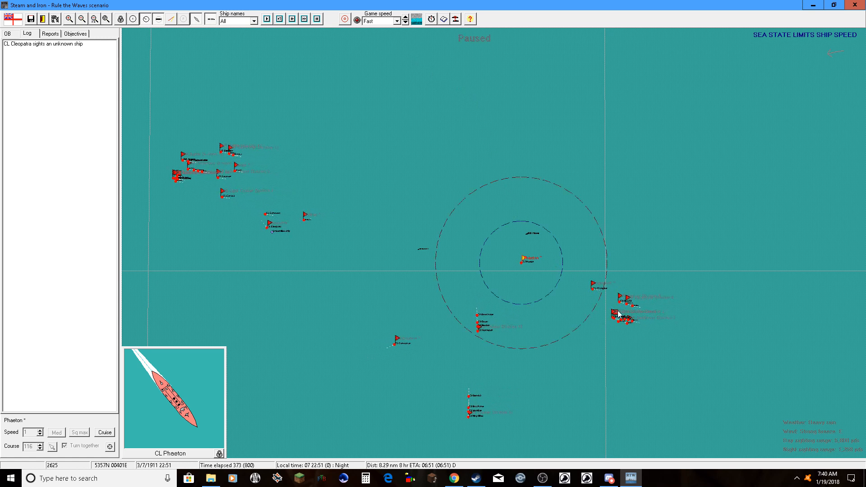
# - Zoom out to see all fleets and set the game speed to Ultra fast
pyautogui.click(619, 315)
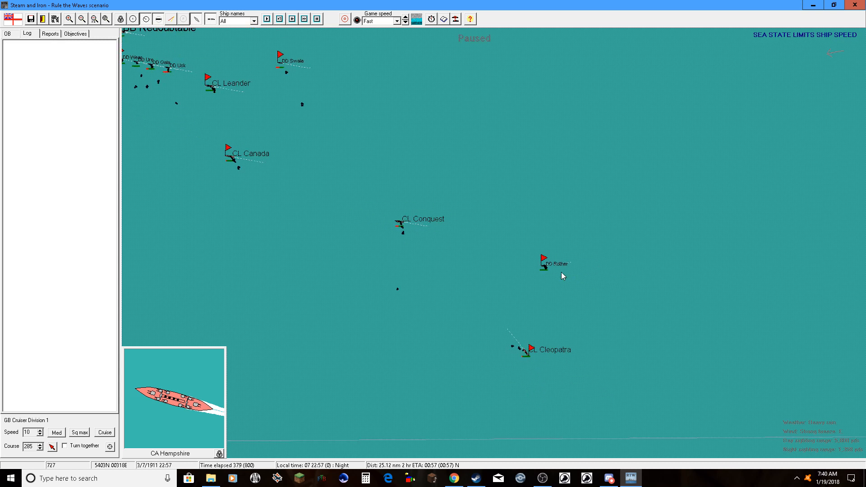
pyautogui.click(316, 19)
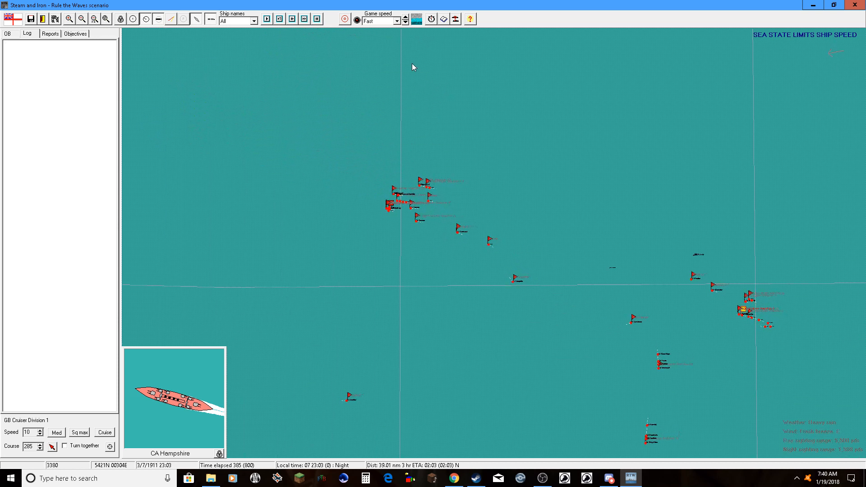
pyautogui.click(397, 21)
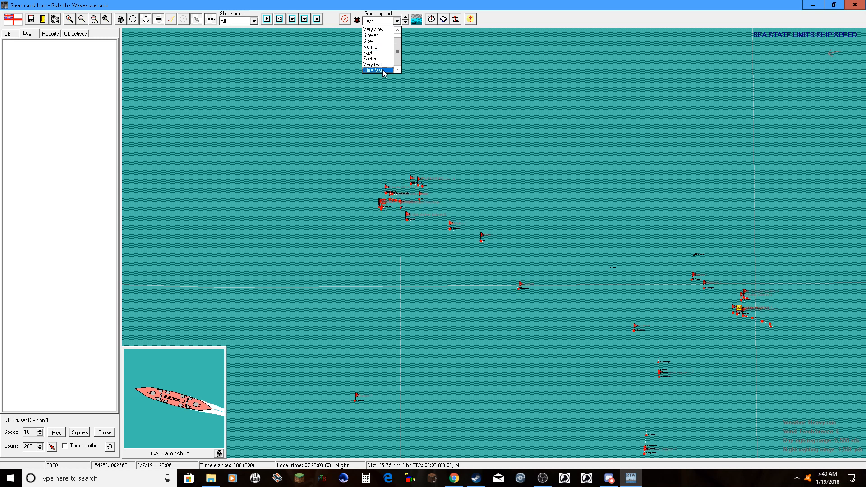
pyautogui.click(373, 64)
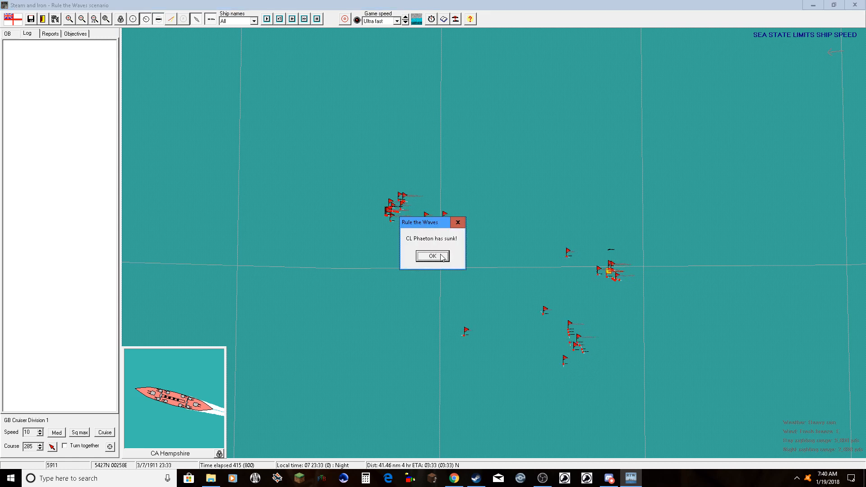
# - Acknowledge CL Phaeton sinking and the DD Usk sinking and sunk notices
pyautogui.click(432, 256)
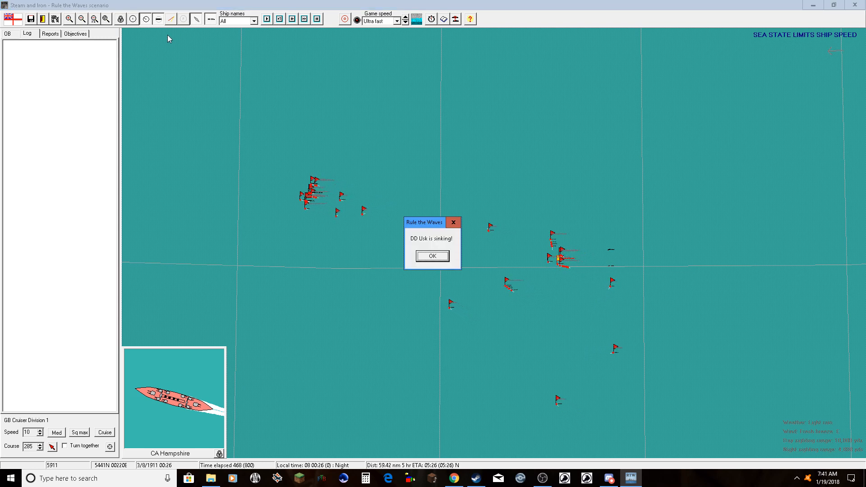
pyautogui.click(432, 255)
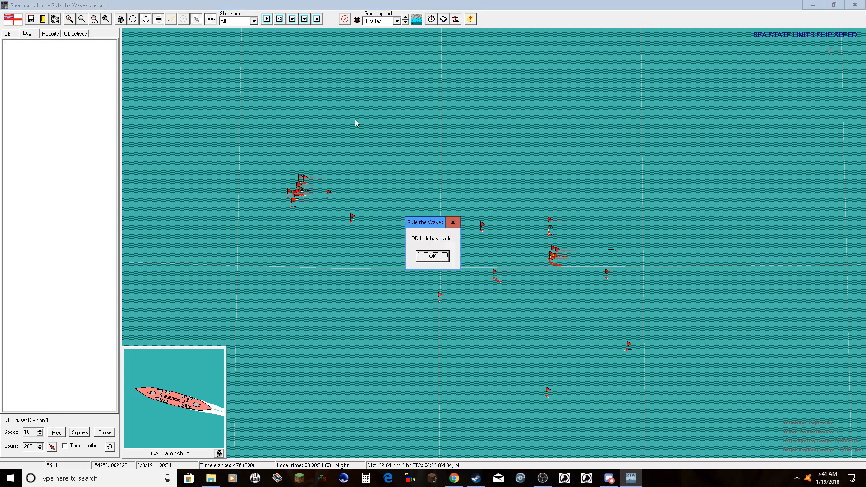
pyautogui.click(432, 255)
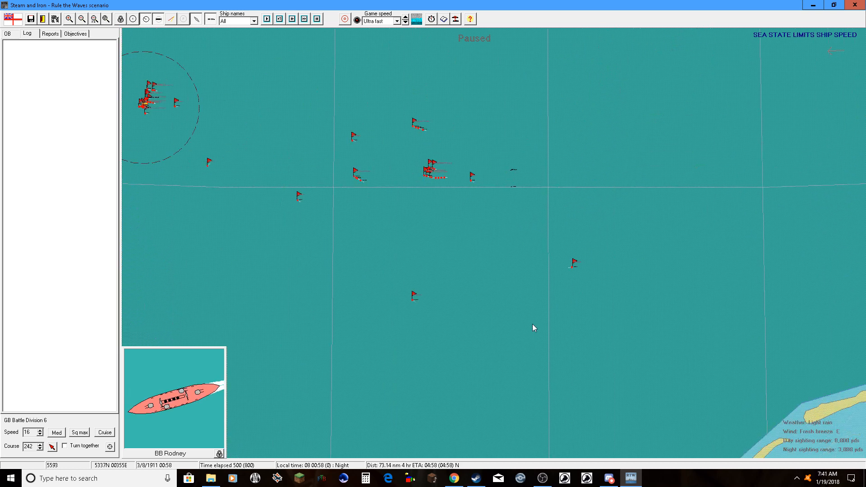
# - Resume the battle and let it run until the scenario time limit is reached
pyautogui.click(430, 170)
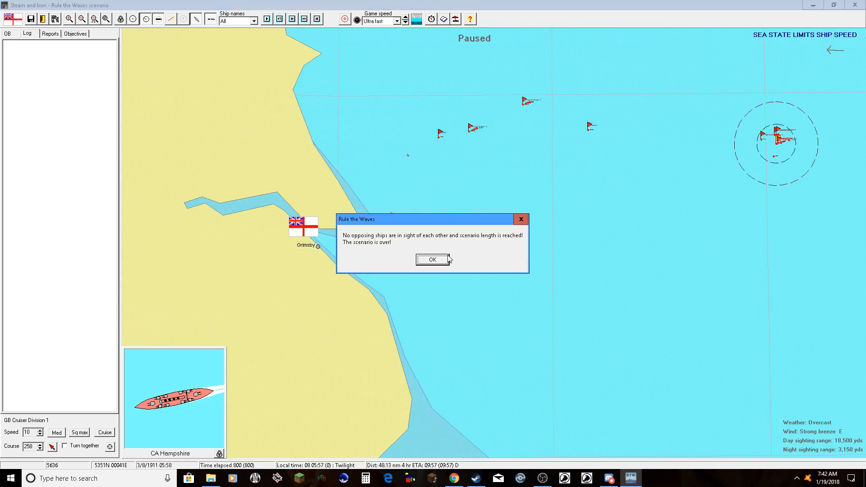
# - Accept the scenario end and close the results showing Germany's 118,746 to 73,325 major victory
pyautogui.click(433, 260)
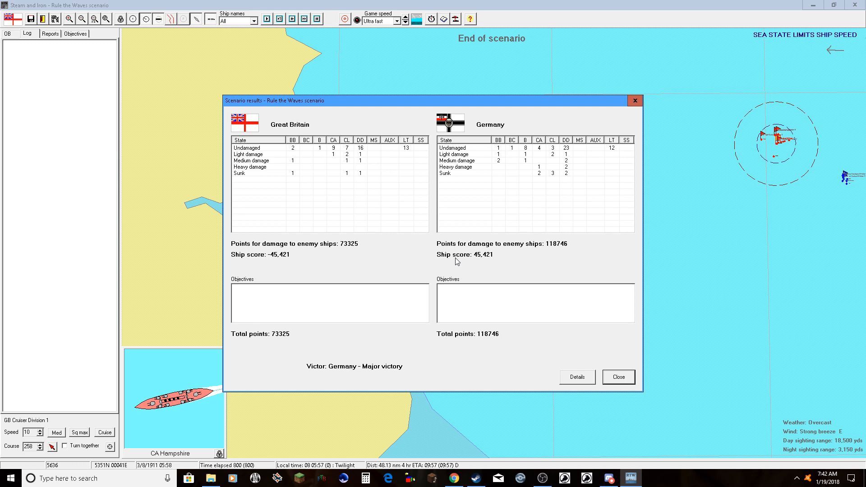
pyautogui.moveTo(318, 177)
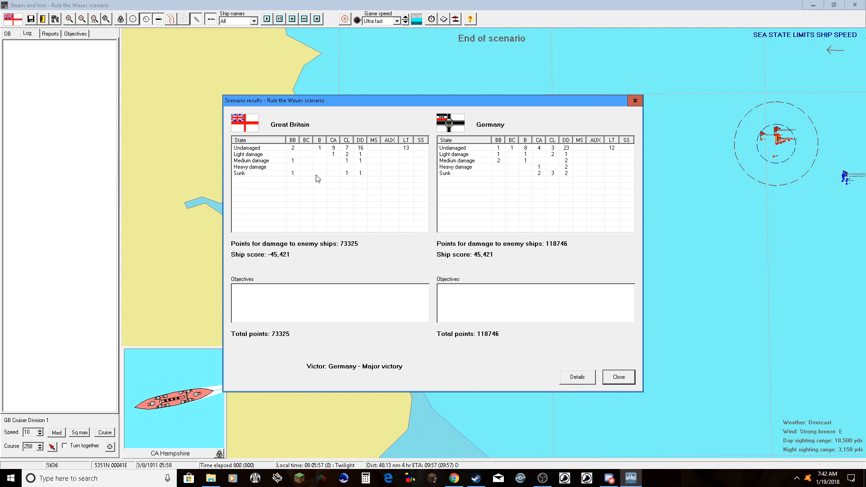
pyautogui.moveTo(294, 175)
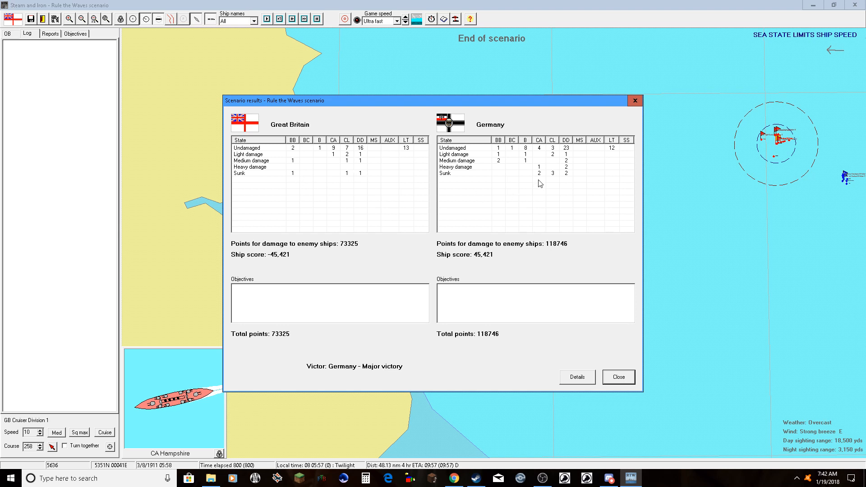
pyautogui.moveTo(555, 177)
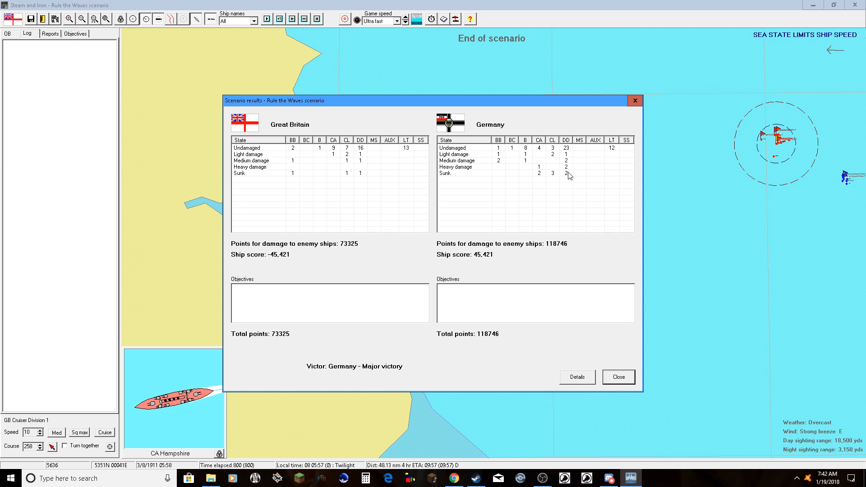
pyautogui.moveTo(569, 177)
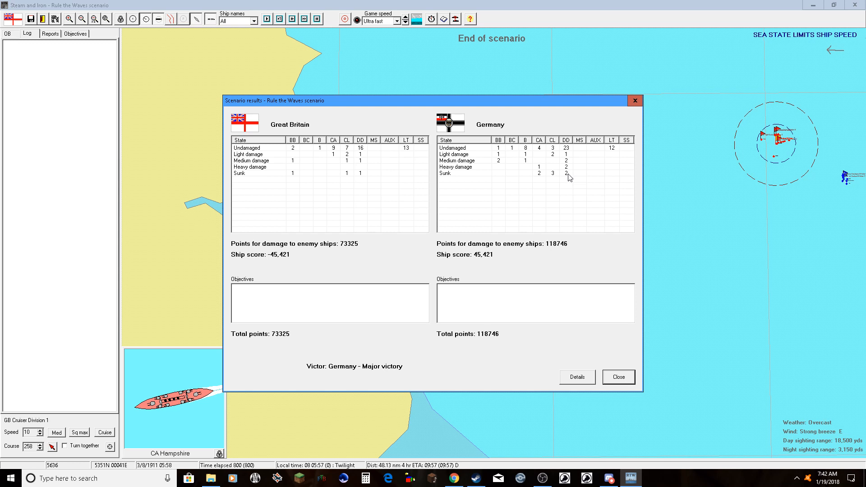
pyautogui.moveTo(529, 174)
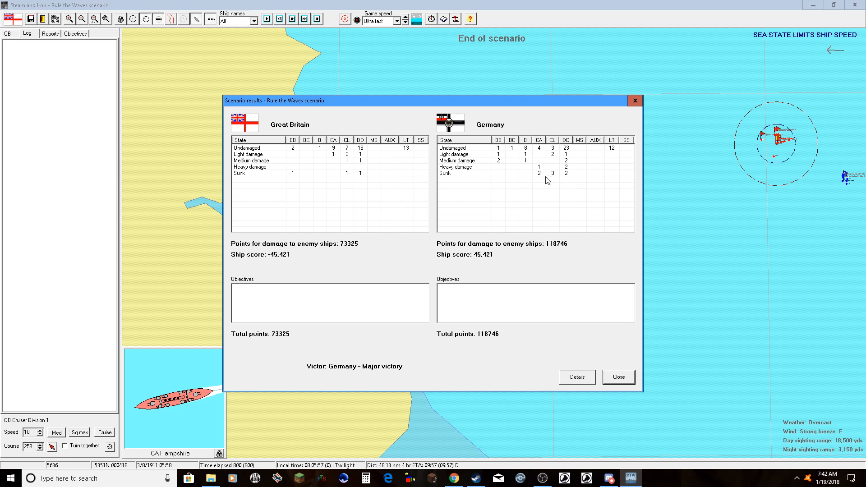
pyautogui.moveTo(333, 175)
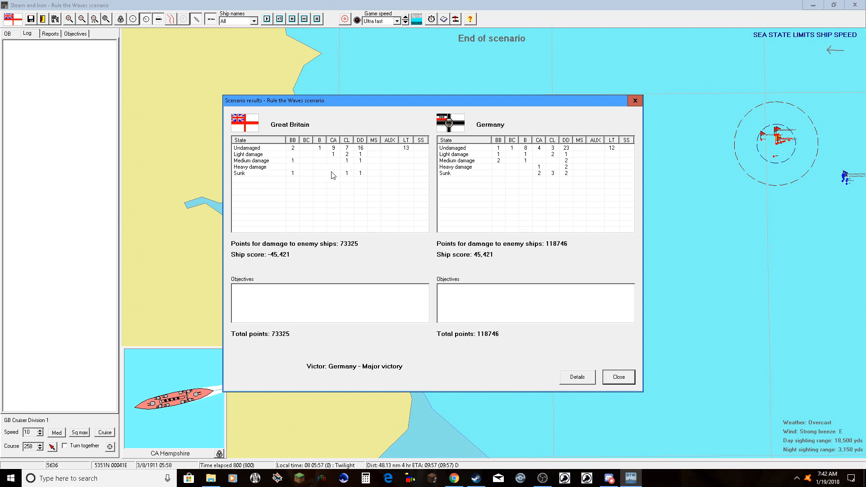
pyautogui.click(617, 377)
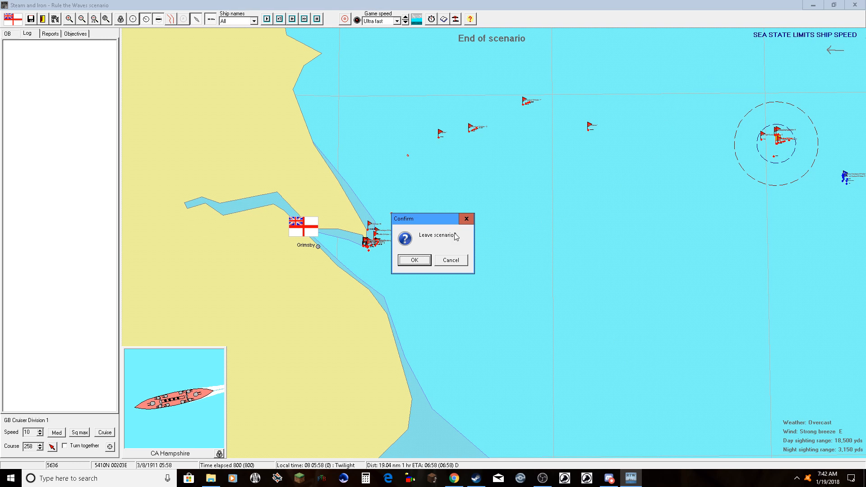
# - Confirm leaving, accept the minor defeat and lost prestige, and mark the battle memorable
pyautogui.click(413, 260)
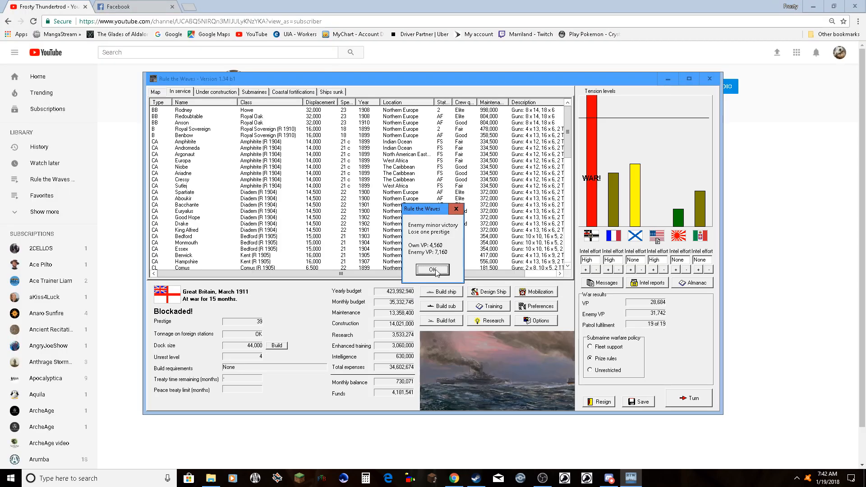
pyautogui.click(432, 270)
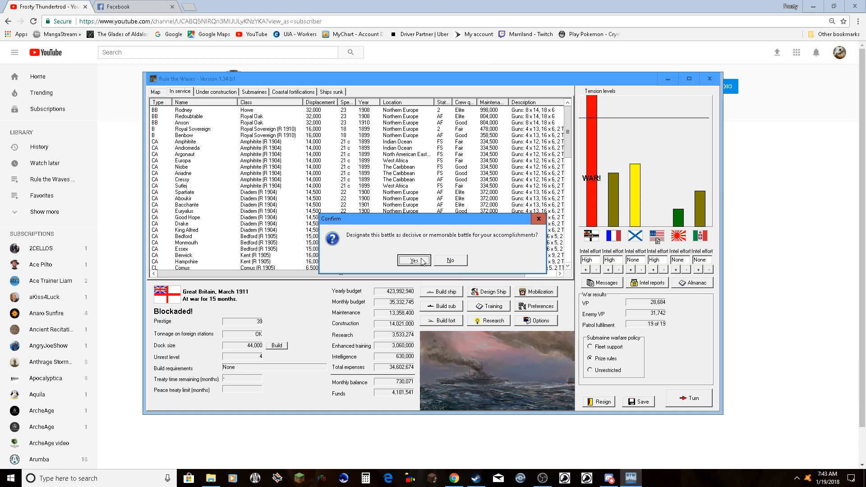
pyautogui.click(414, 260)
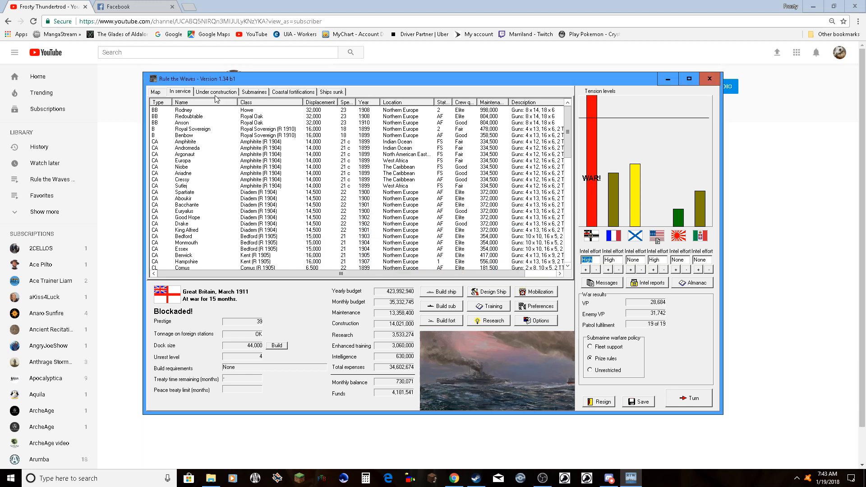
pyautogui.click(216, 92)
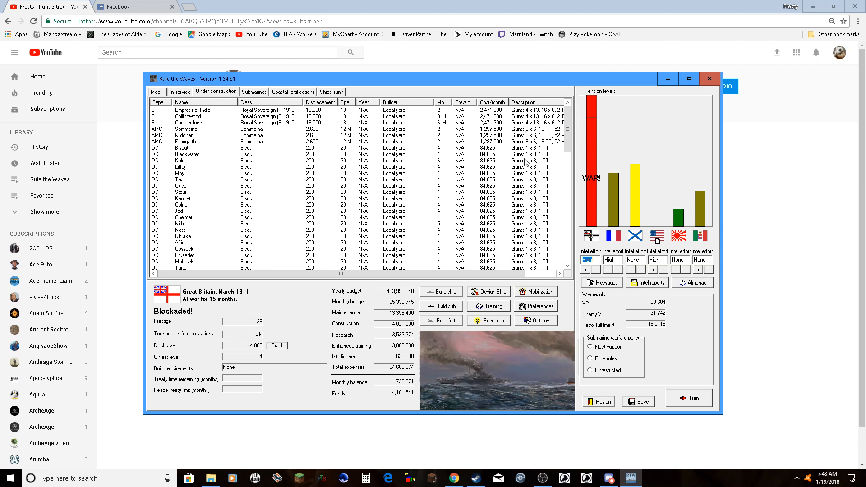
# - Resume construction of the halted battleship Collingwood and end the turn
pyautogui.scroll(-3)
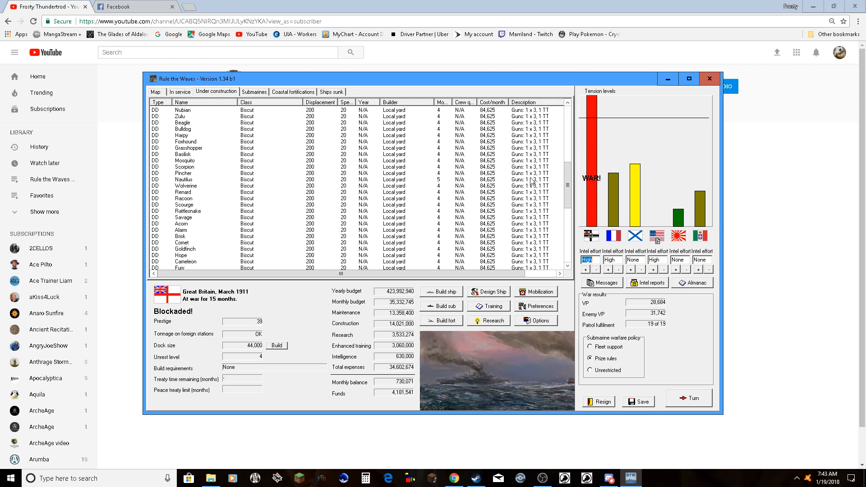
pyautogui.scroll(-3)
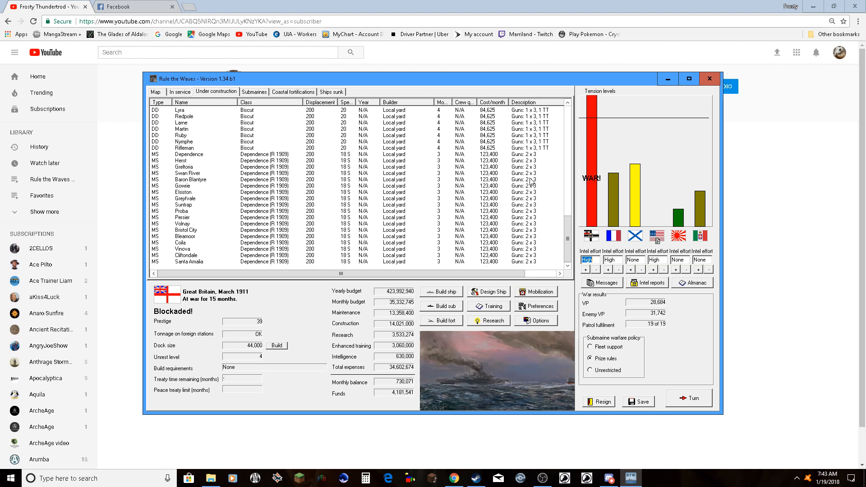
pyautogui.moveTo(551, 211)
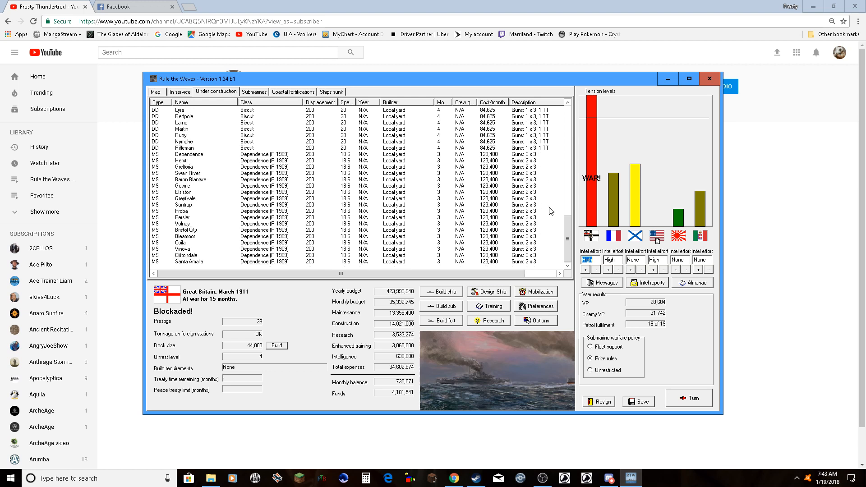
pyautogui.moveTo(541, 211)
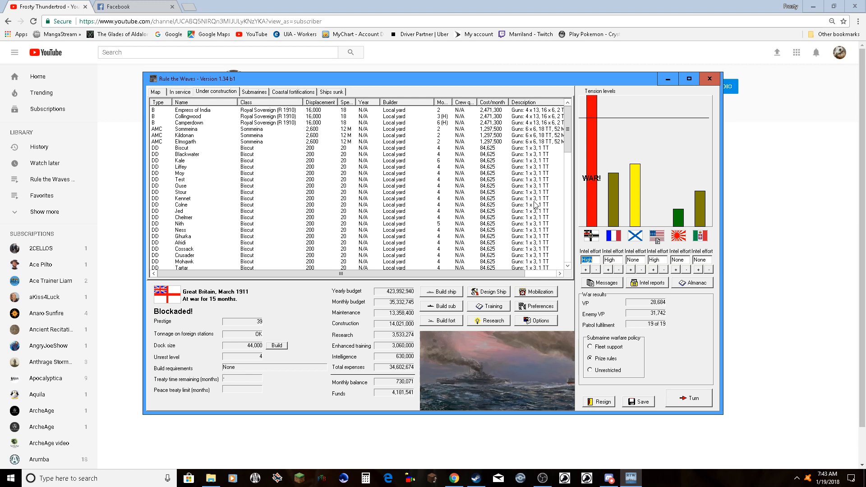
pyautogui.moveTo(415, 169)
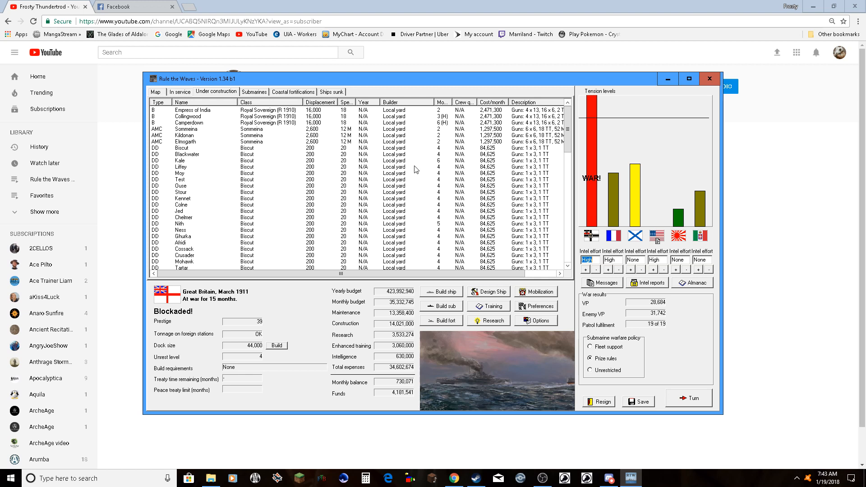
pyautogui.moveTo(448, 127)
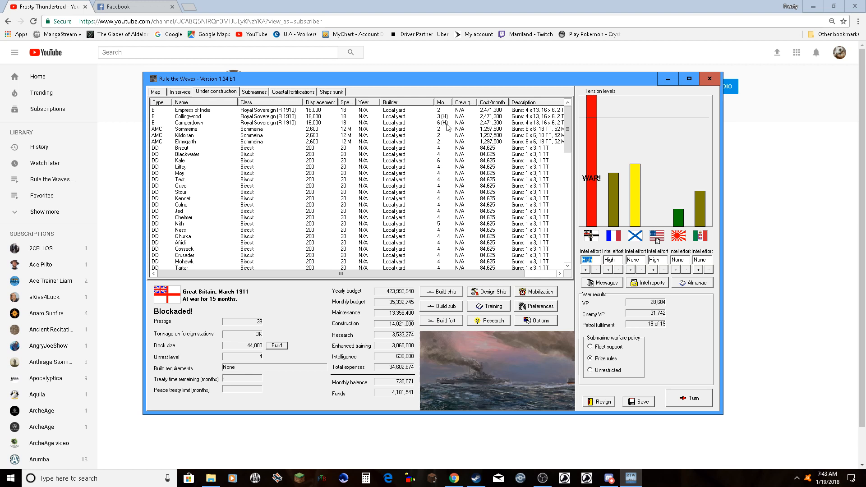
pyautogui.rightClick(187, 117)
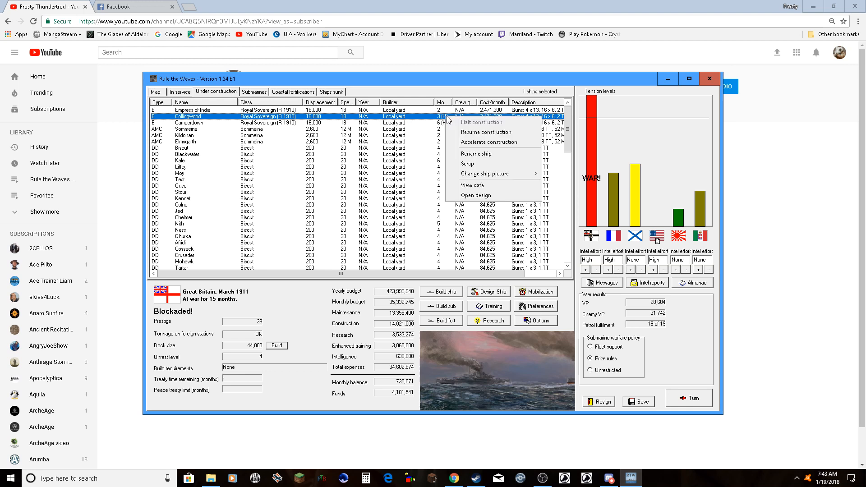
pyautogui.click(489, 141)
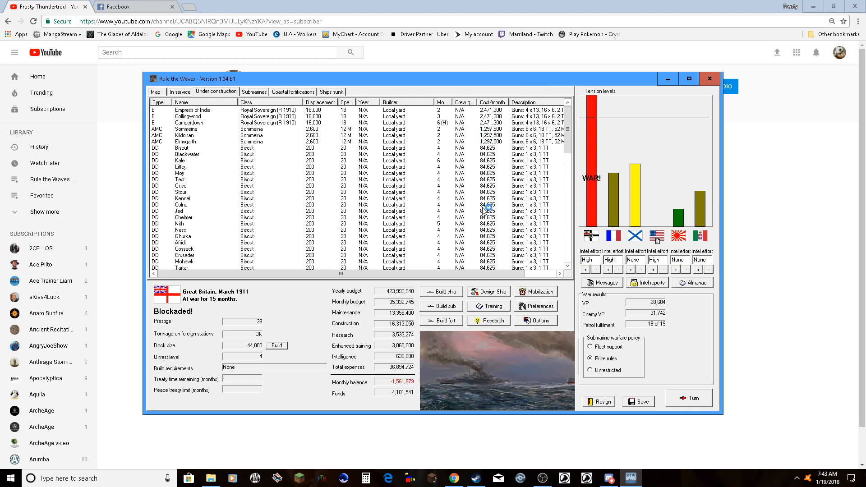
pyautogui.moveTo(703, 318)
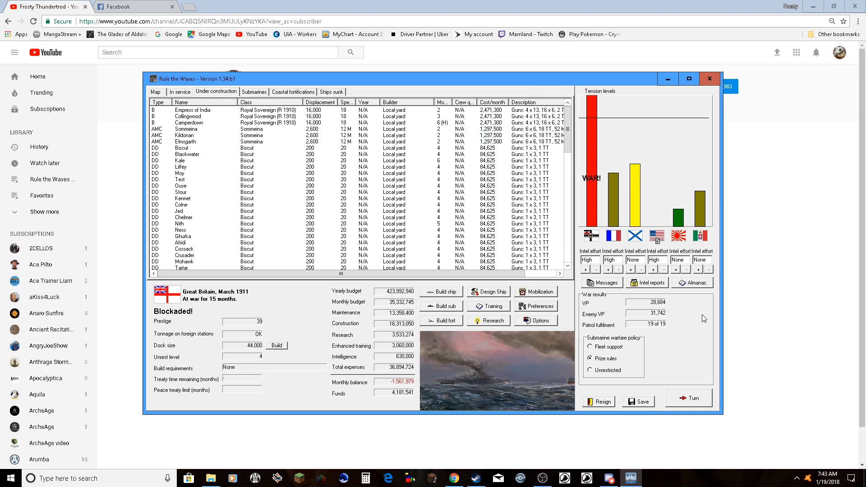
pyautogui.click(689, 398)
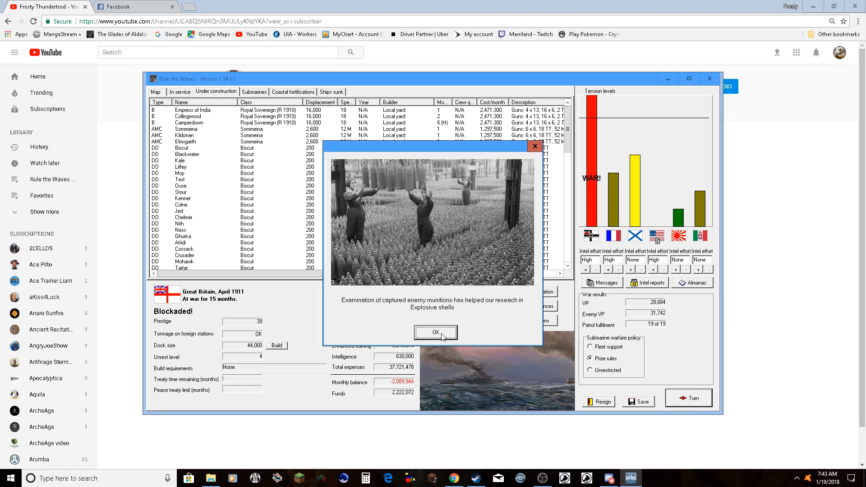
# - Acknowledge the munitions research, raider sinkings and German navy declining battle reports
pyautogui.click(435, 332)
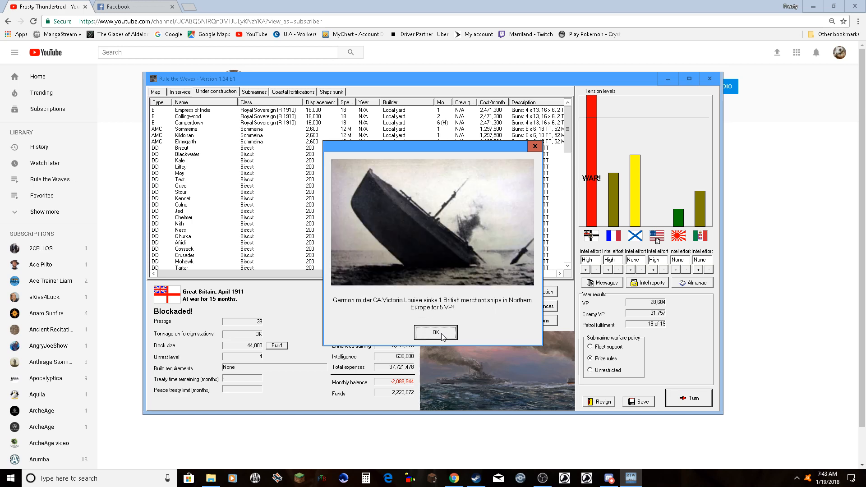
pyautogui.click(435, 332)
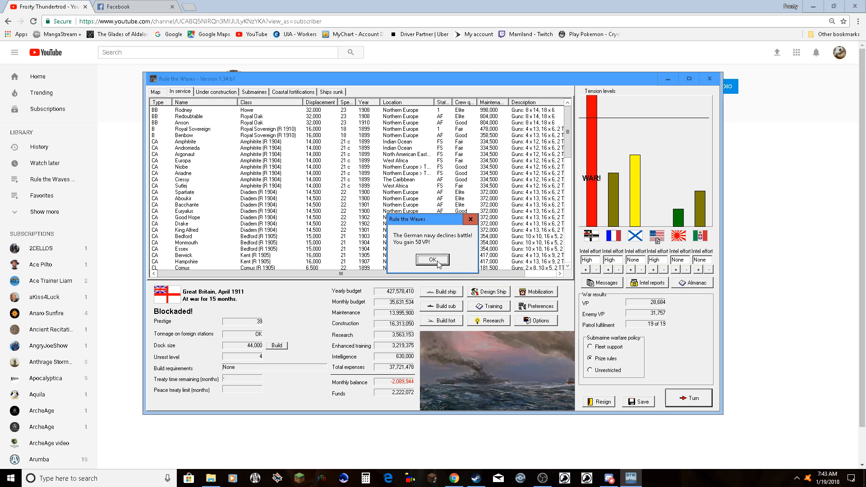
pyautogui.click(432, 260)
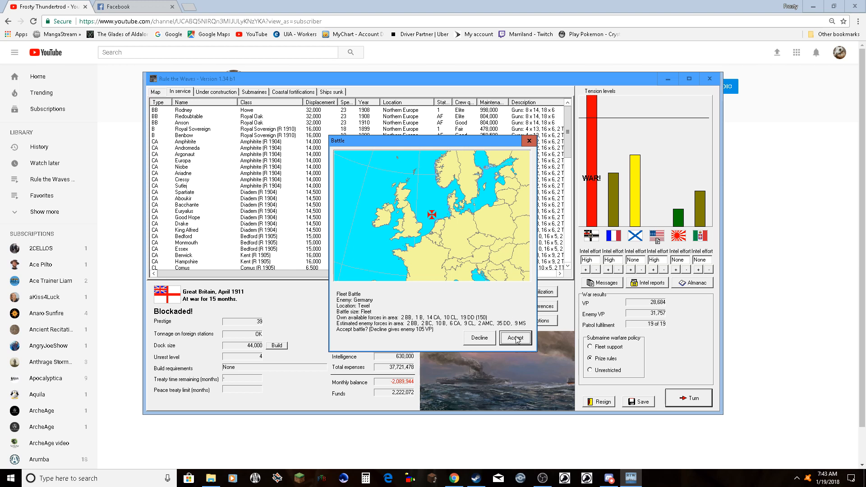
# - Accept the fleet battle off Texel, dismiss the creation error and maximize the window
pyautogui.click(514, 337)
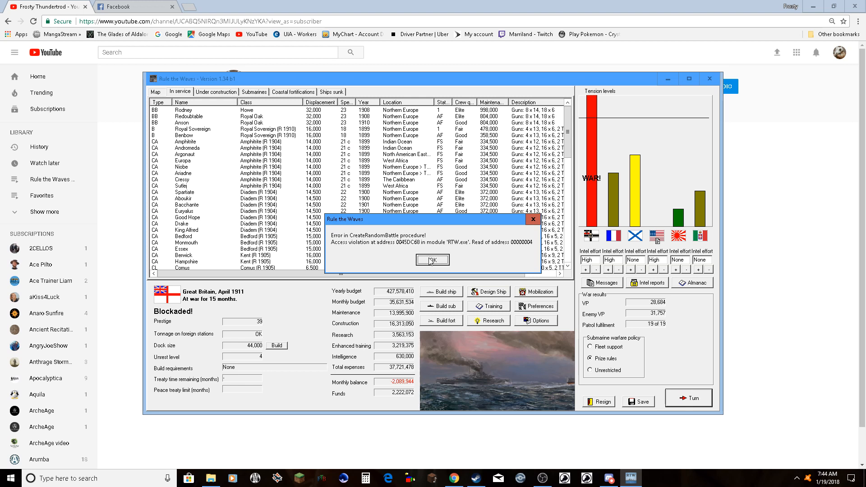
pyautogui.click(432, 260)
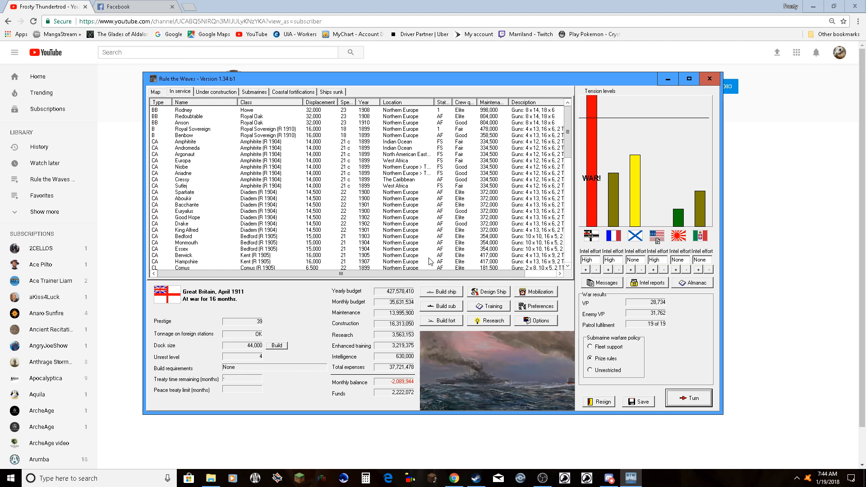
pyautogui.moveTo(431, 262)
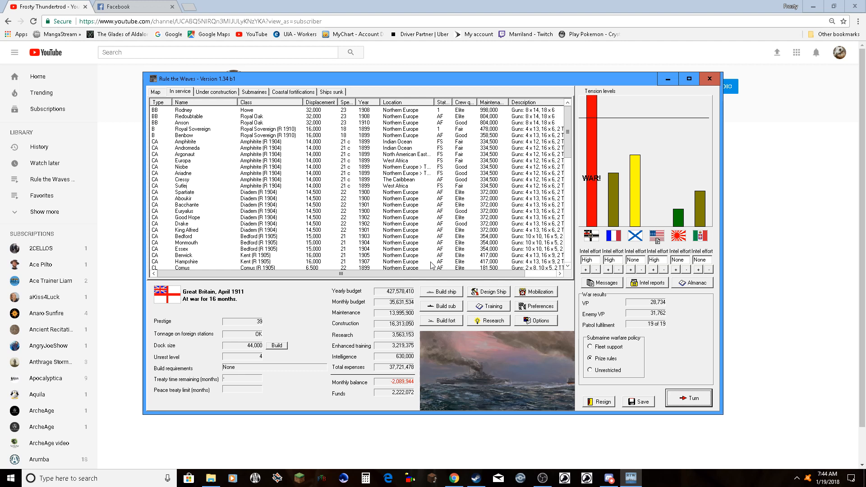
pyautogui.moveTo(495, 268)
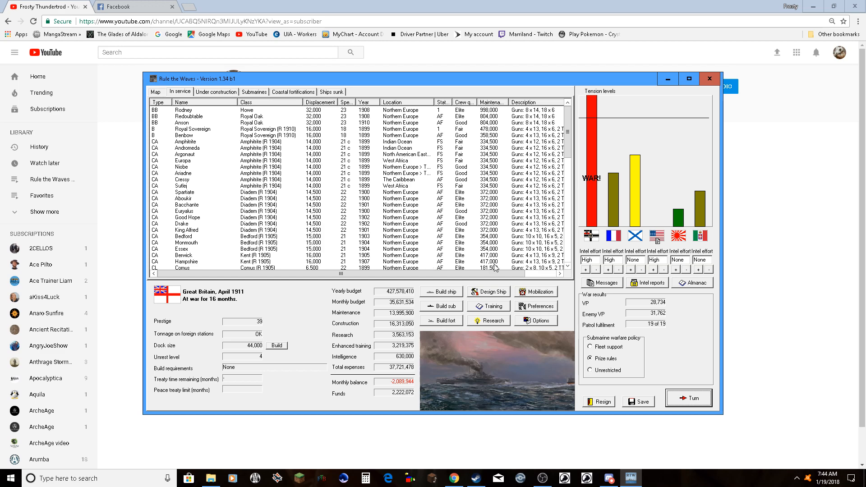
pyautogui.click(688, 79)
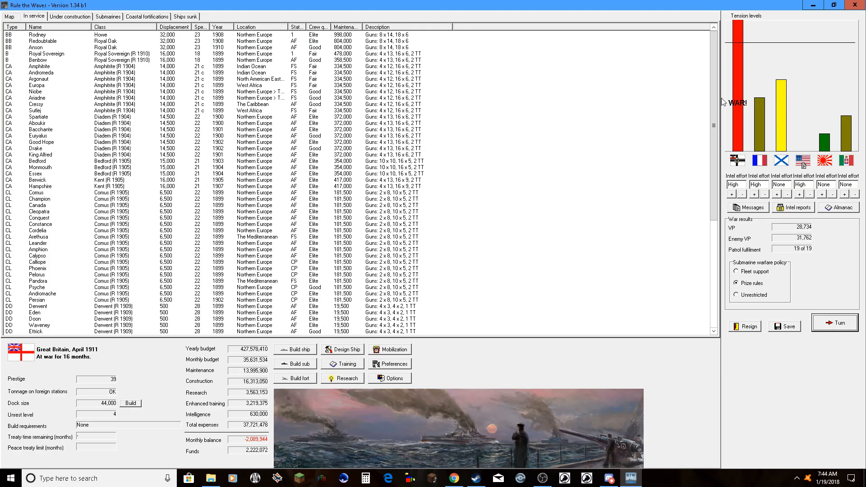
pyautogui.moveTo(693, 191)
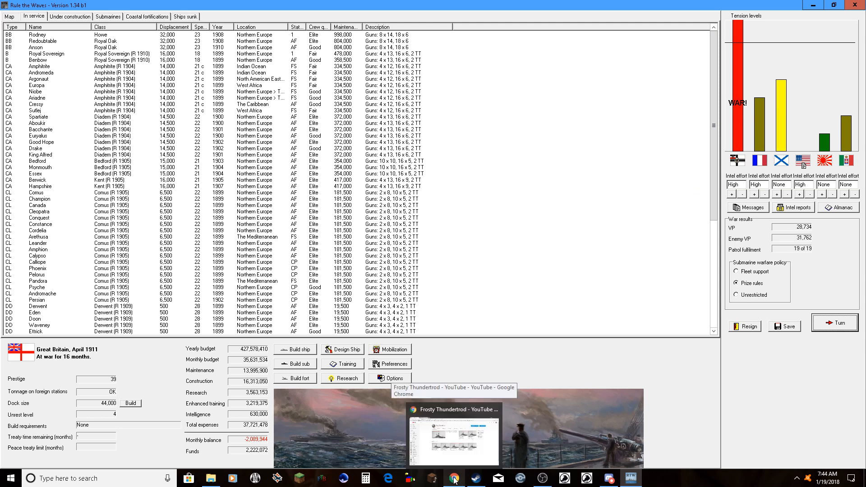
pyautogui.moveTo(850, 339)
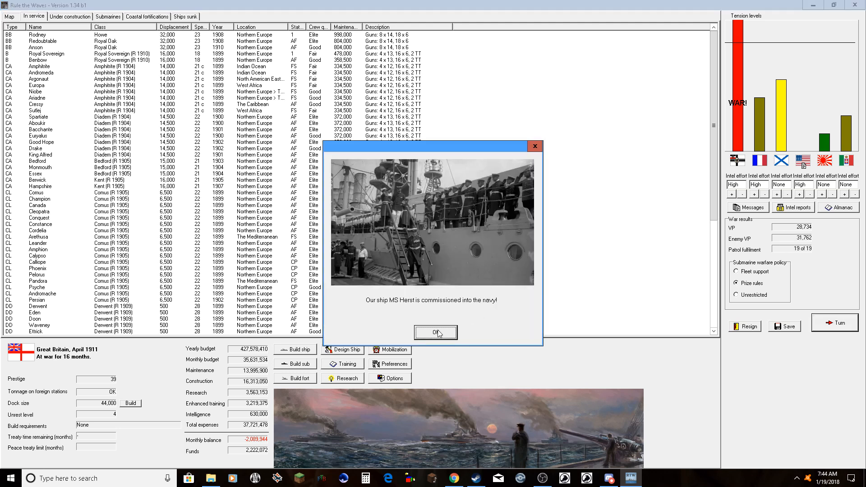
# - Acknowledge MS Herst, AMC Kildonan, CL Canada condenser, war loan and French cruiser intel reports
pyautogui.click(435, 333)
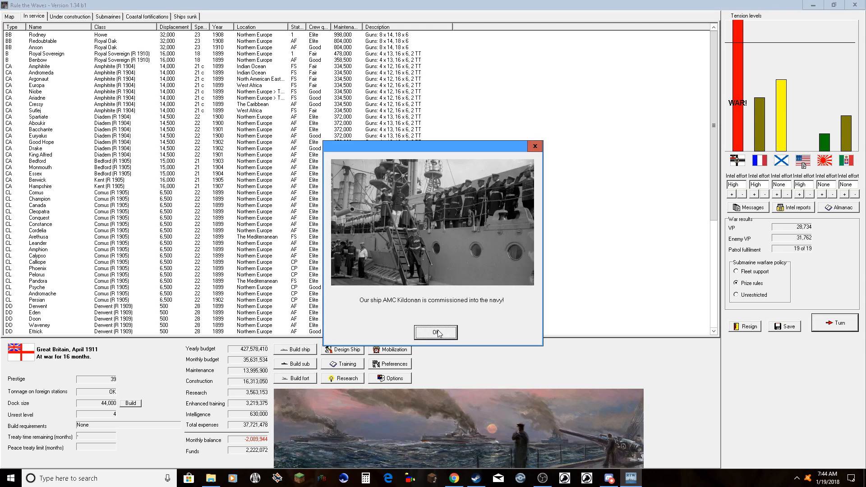
pyautogui.click(435, 333)
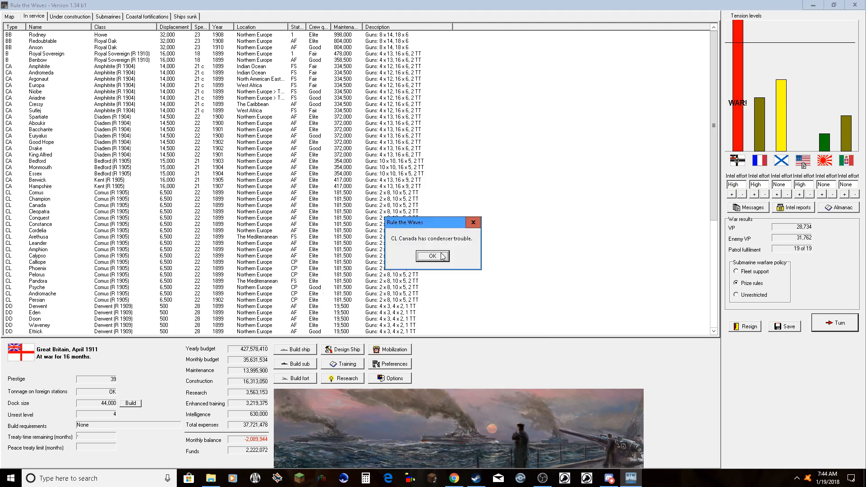
pyautogui.click(432, 256)
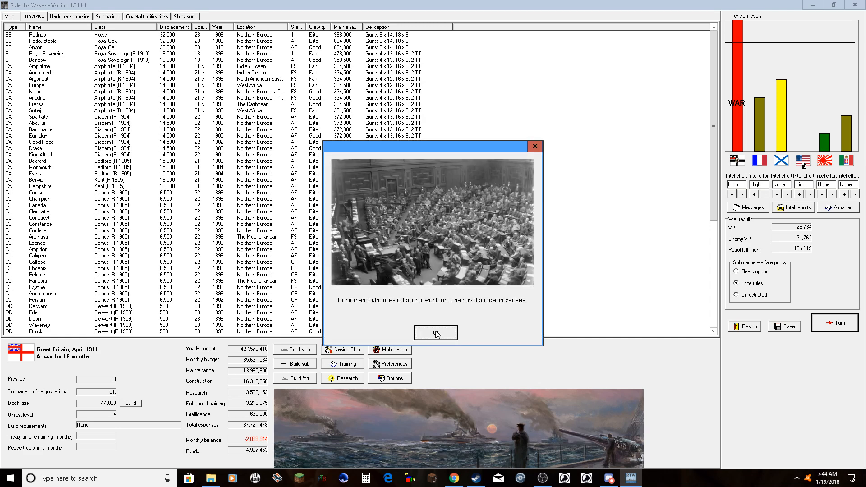
pyautogui.click(435, 333)
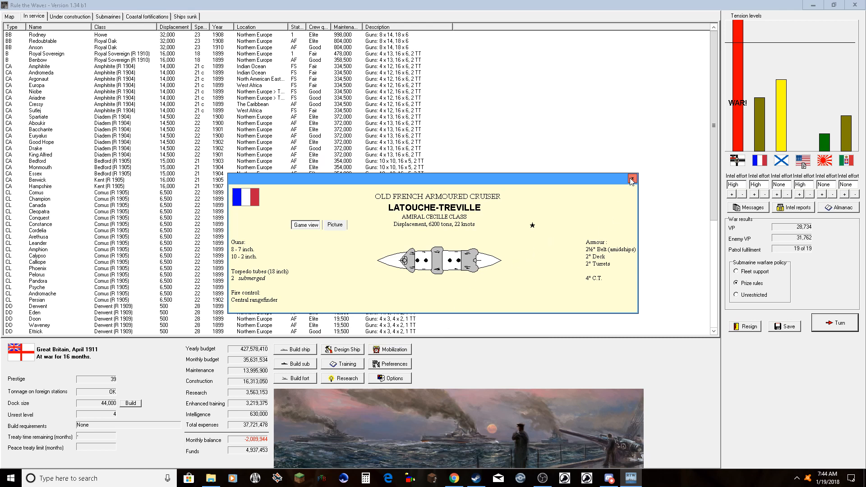
pyautogui.click(632, 178)
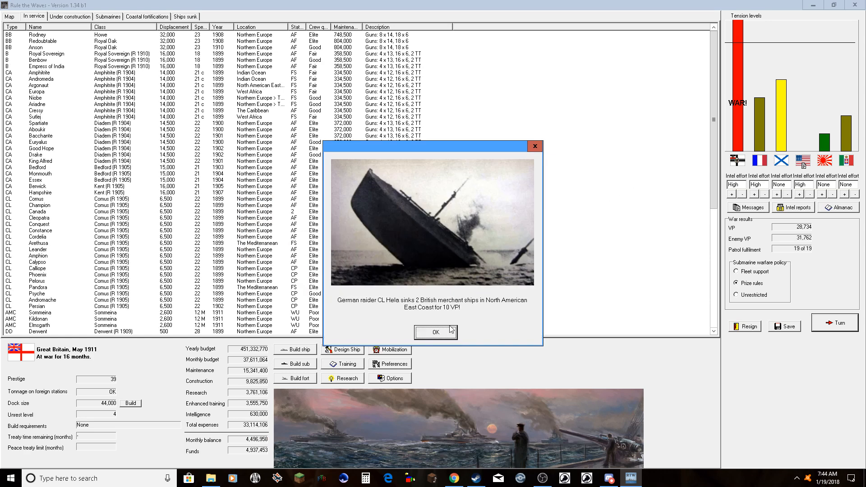
# - Accept the coastal raid off Cameroon and collect 75 VP when Germany declines
pyautogui.click(435, 332)
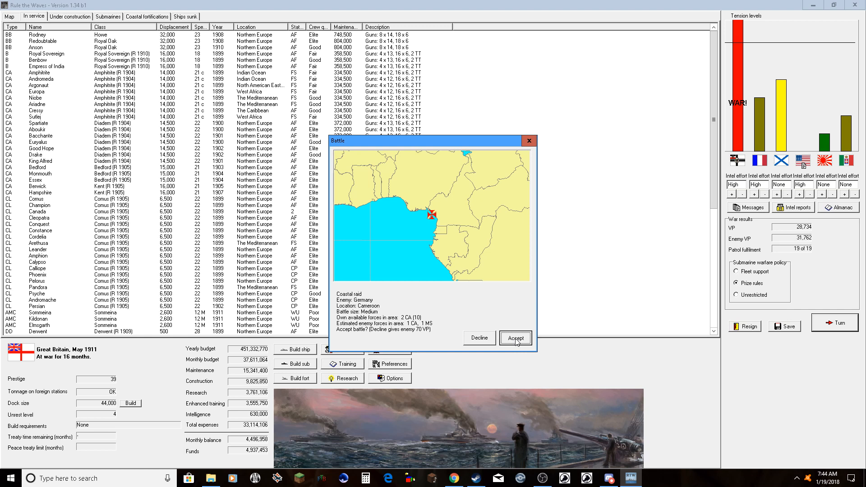
pyautogui.click(515, 337)
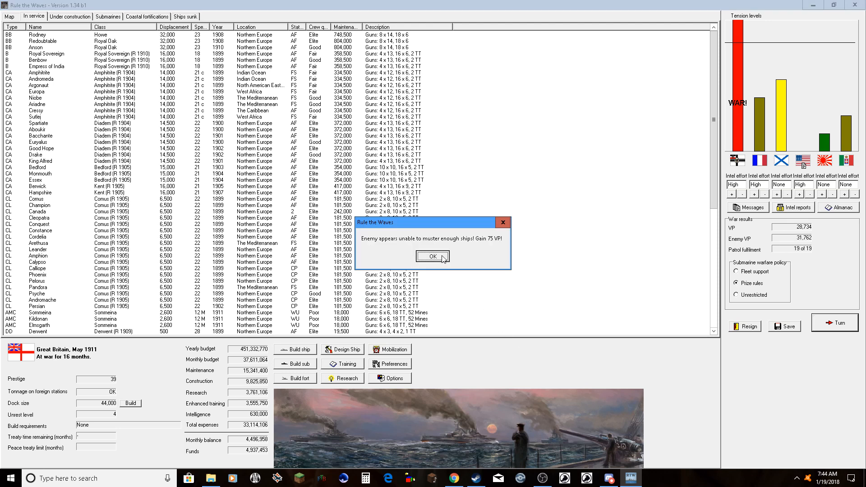
pyautogui.click(432, 256)
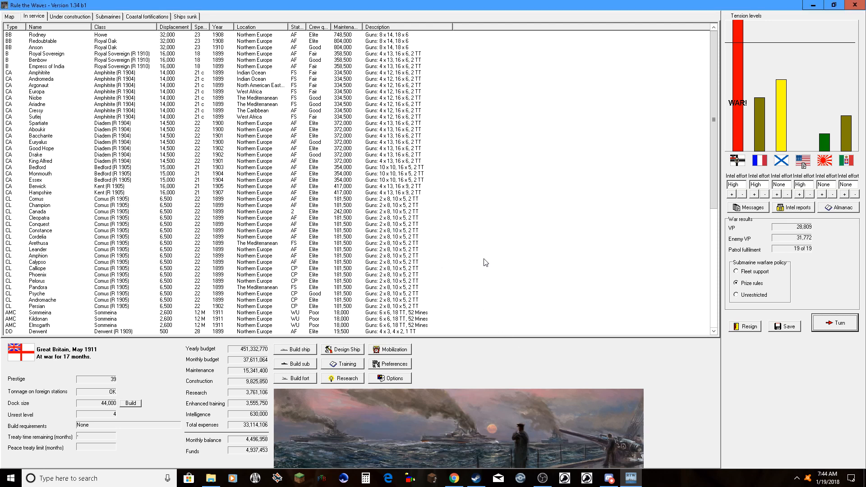
pyautogui.moveTo(352, 244)
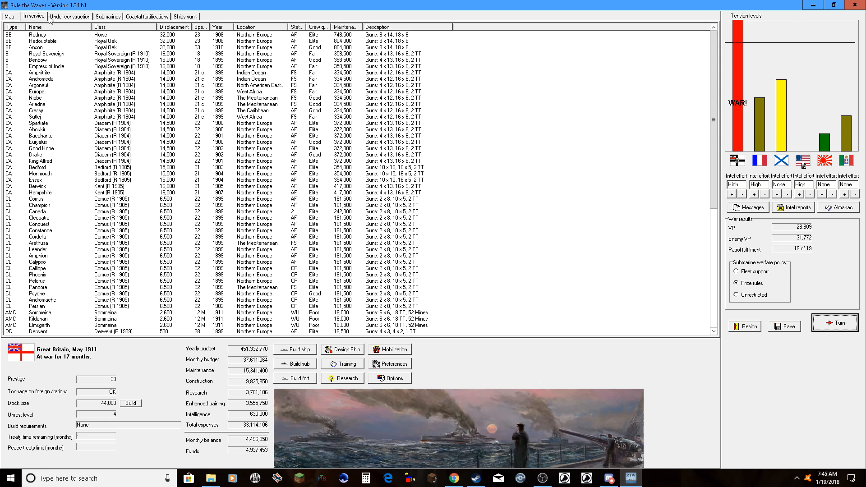
# - Resume construction of the battleship Camperdown and end the turn
pyautogui.click(69, 16)
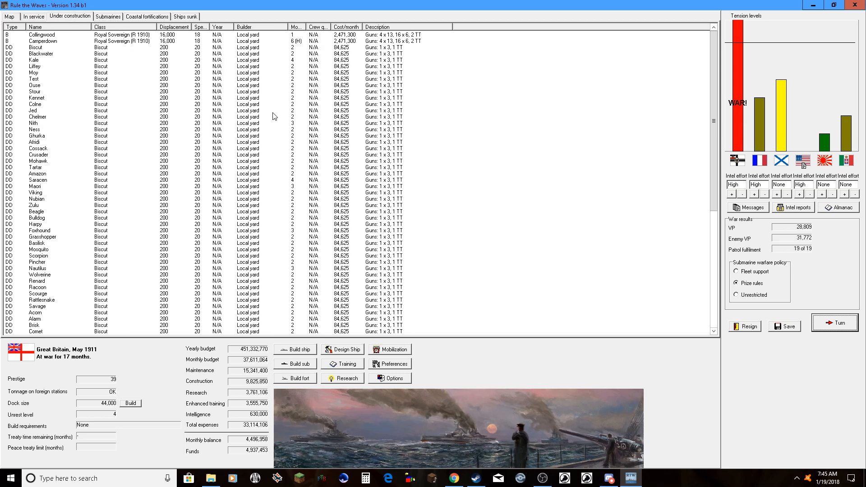
pyautogui.moveTo(265, 98)
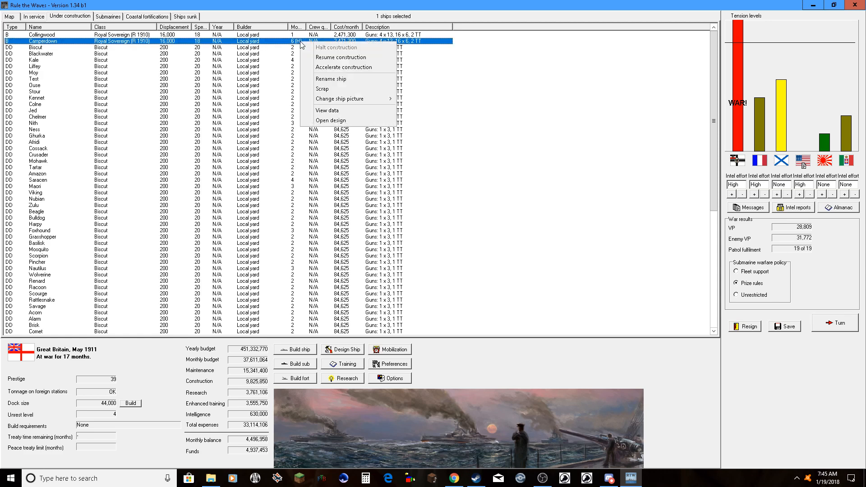
pyautogui.click(342, 66)
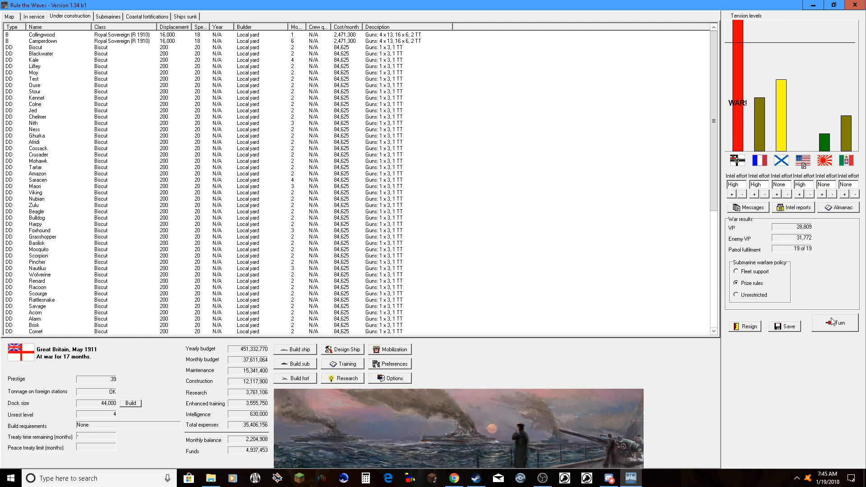
pyautogui.click(834, 323)
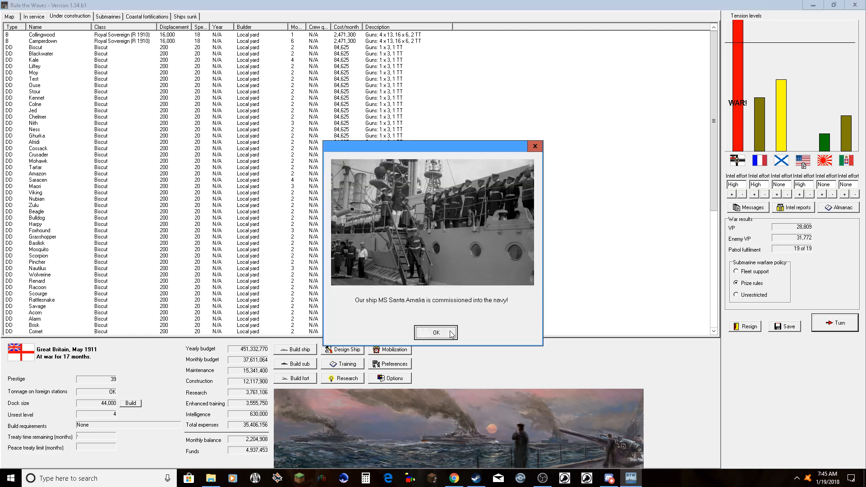
# - Acknowledge MS Santa Amalia, MS Bleamoor and MS Proba being commissioned
pyautogui.click(435, 333)
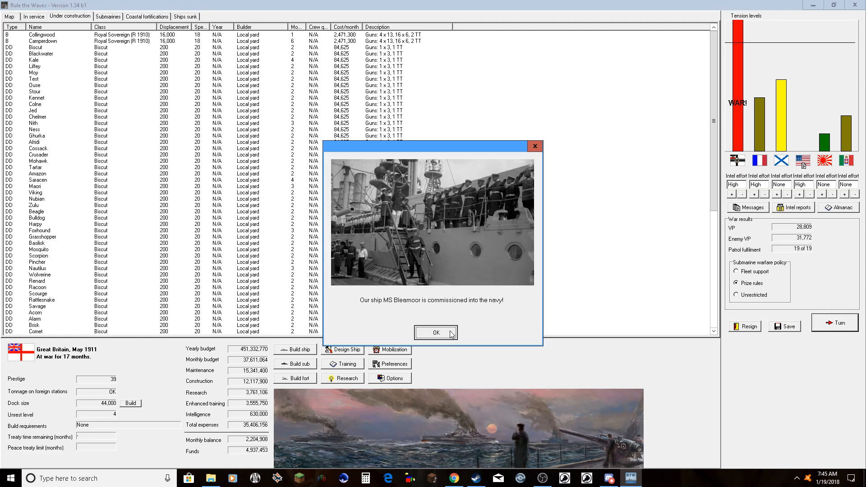
pyautogui.click(436, 333)
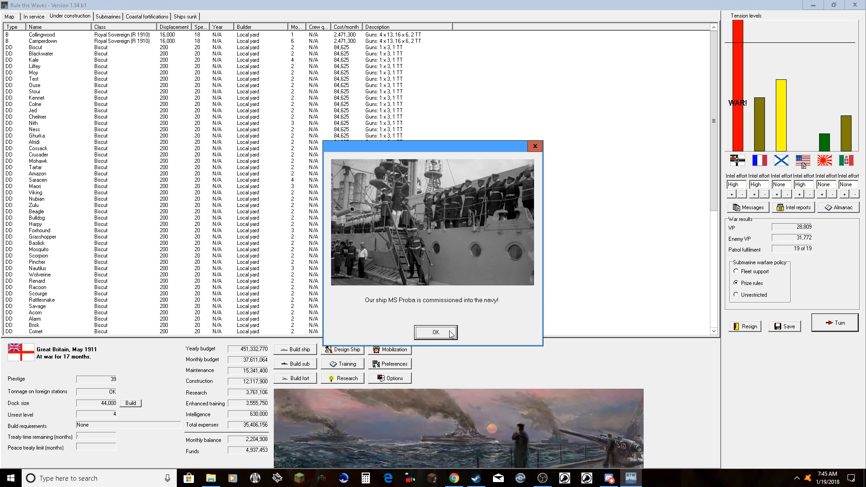
pyautogui.click(435, 333)
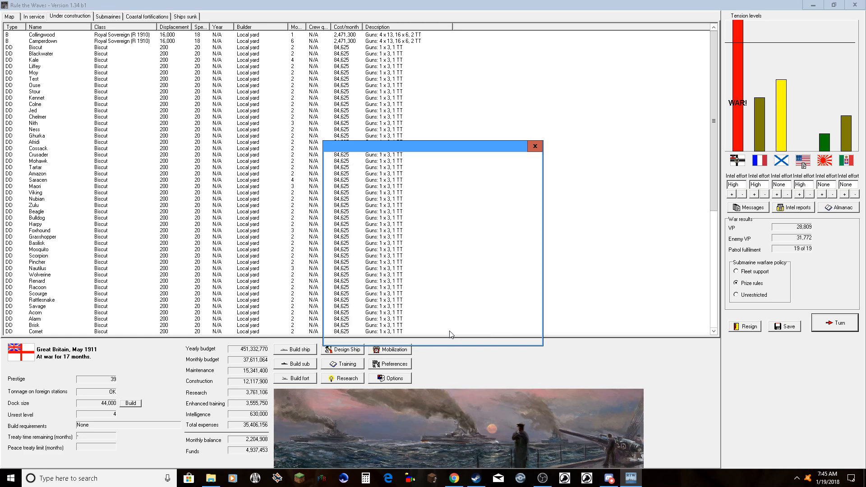
pyautogui.click(834, 323)
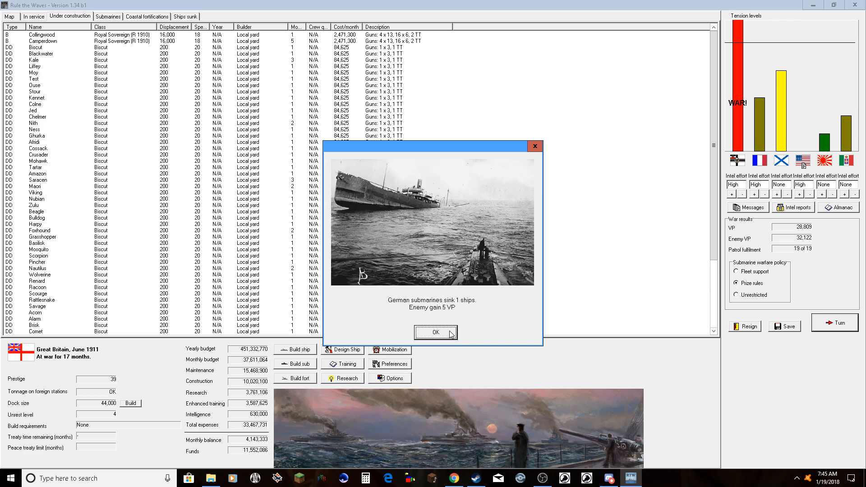
# - Acknowledge the submarine sinking and 100 VP gain, and answer the Heligoland Bight raid offer
pyautogui.click(435, 332)
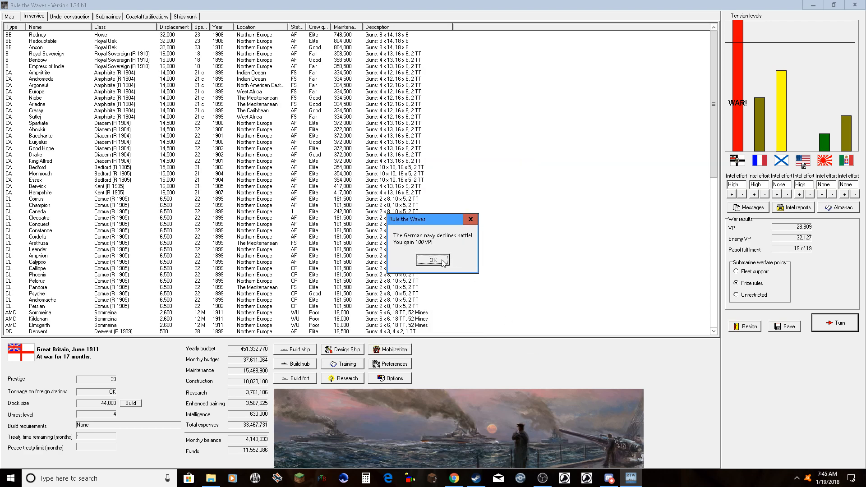
pyautogui.click(432, 259)
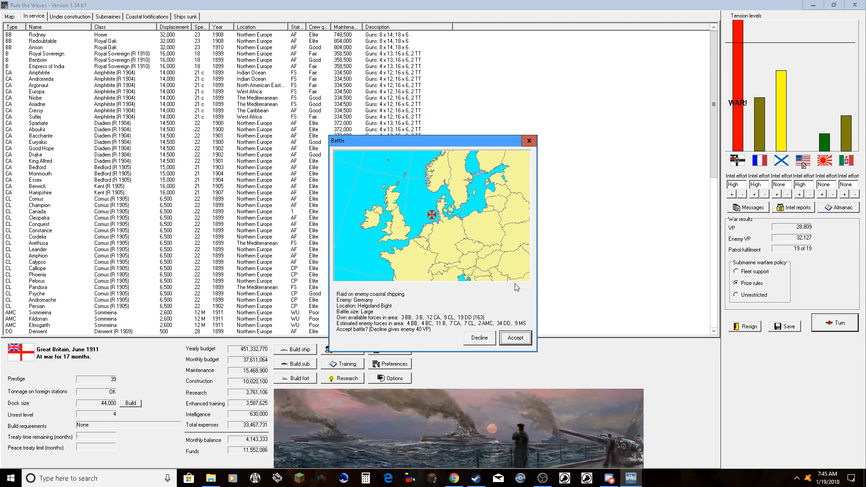
pyautogui.click(479, 337)
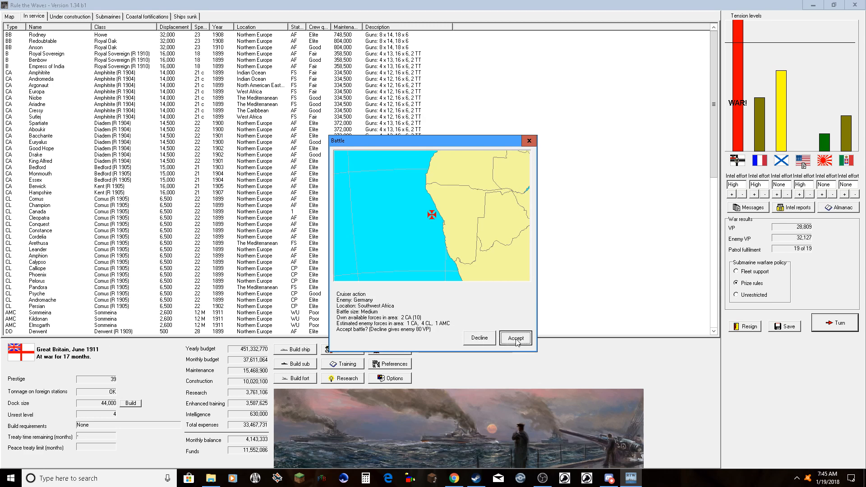
# - Accept the cruiser action off Southwest Africa and acknowledge Sutlej's unknown ship sighting
pyautogui.click(515, 337)
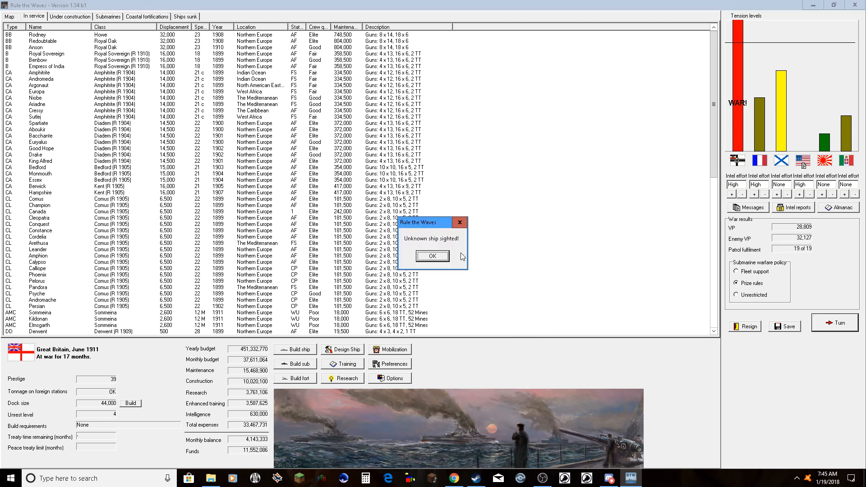
pyautogui.click(432, 255)
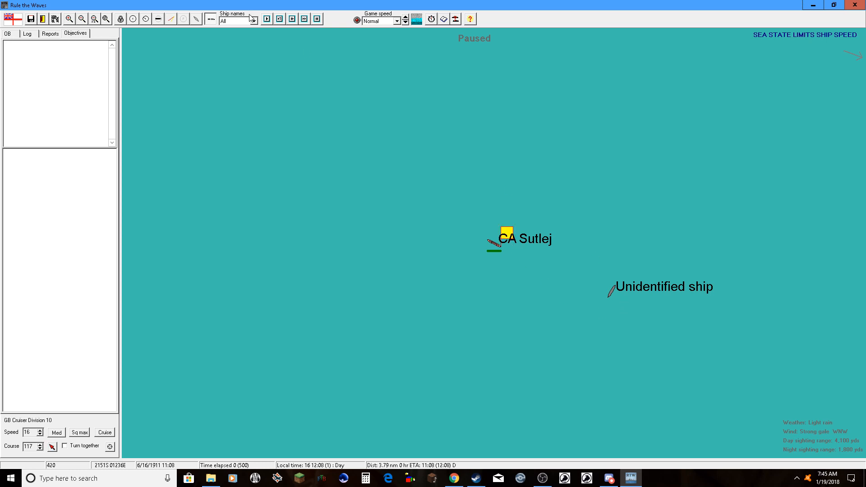
# - Take command of CA Sutlej at 21 knots and let it engage the enemy light cruiser
pyautogui.click(145, 19)
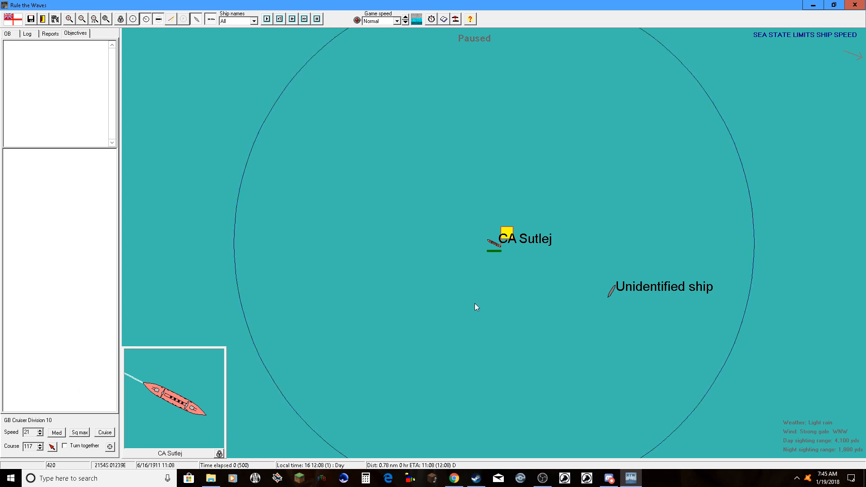
pyautogui.moveTo(557, 282)
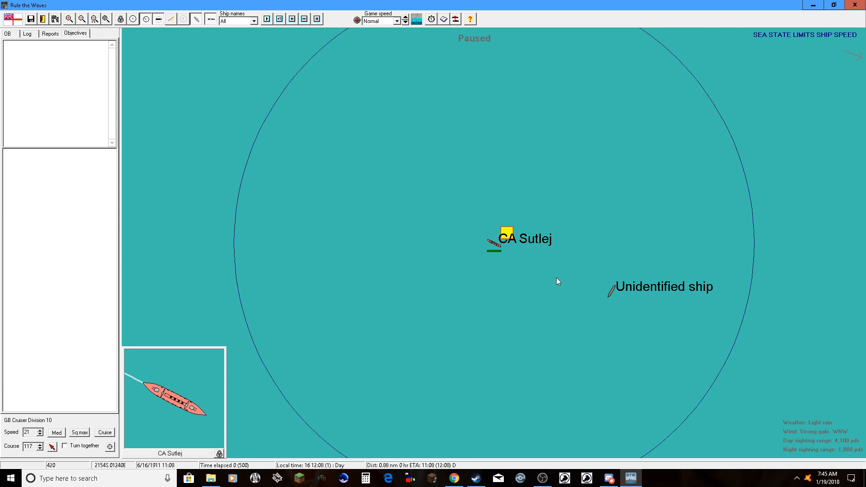
pyautogui.moveTo(649, 251)
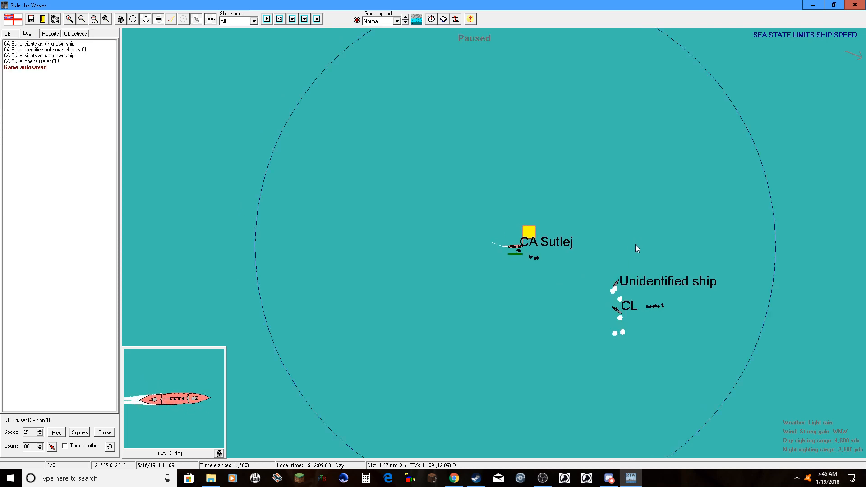
pyautogui.click(266, 18)
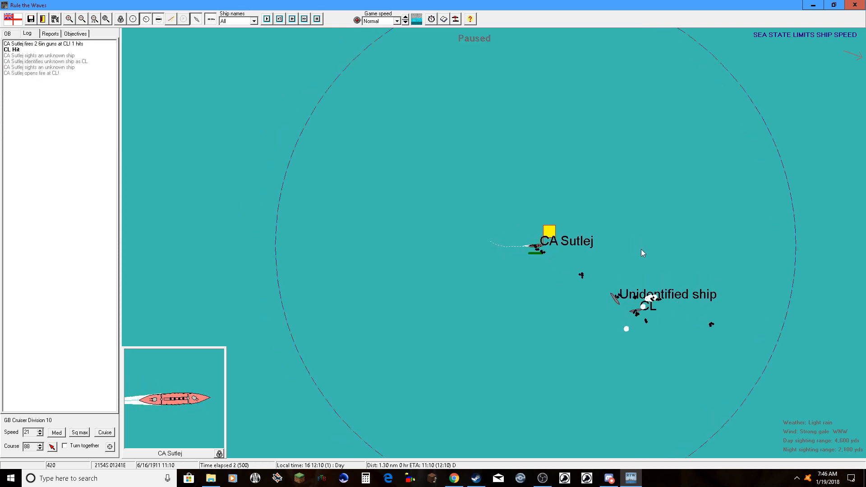
pyautogui.click(267, 18)
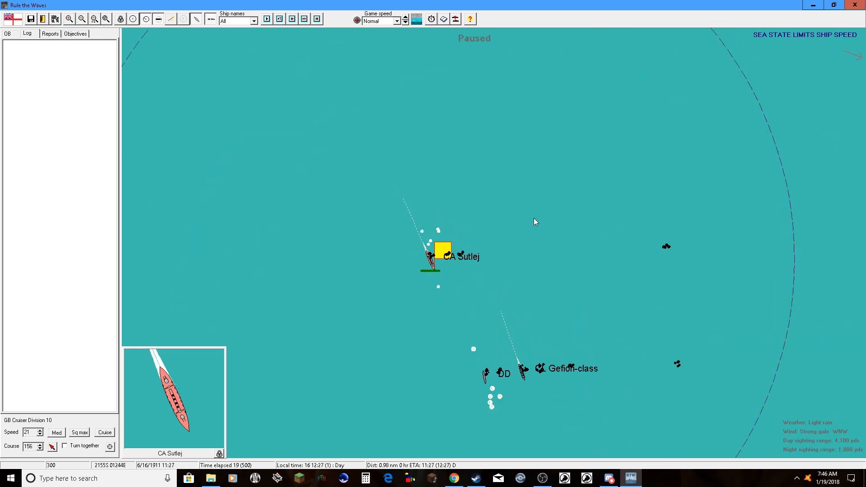
# - Fight on against the Gefion-class as Danzig and Bremen classes join, acknowledging Sutlej's low-fuel warning
pyautogui.click(292, 18)
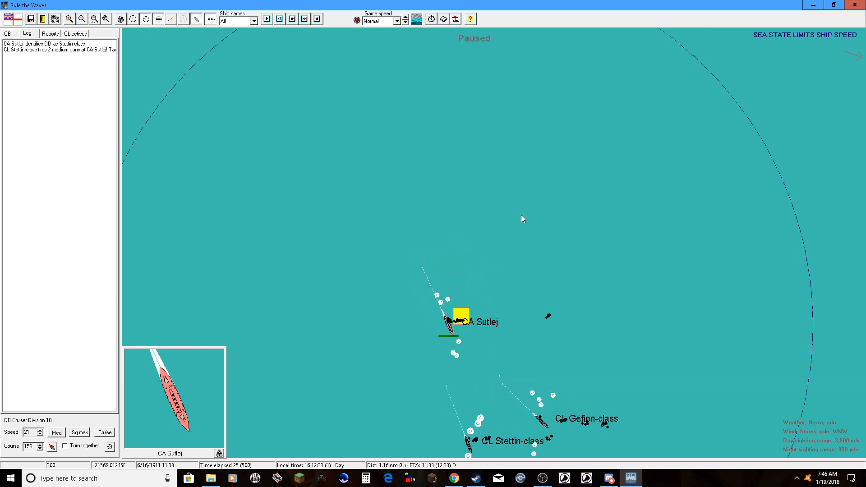
pyautogui.click(265, 18)
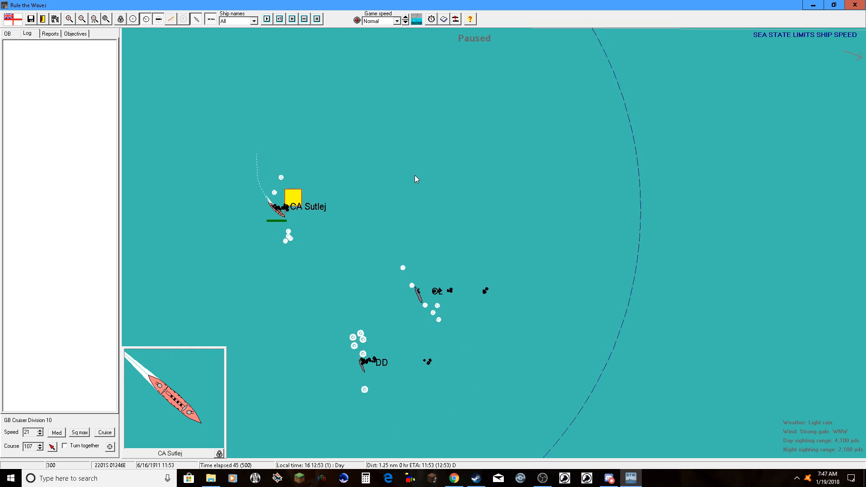
pyautogui.click(267, 18)
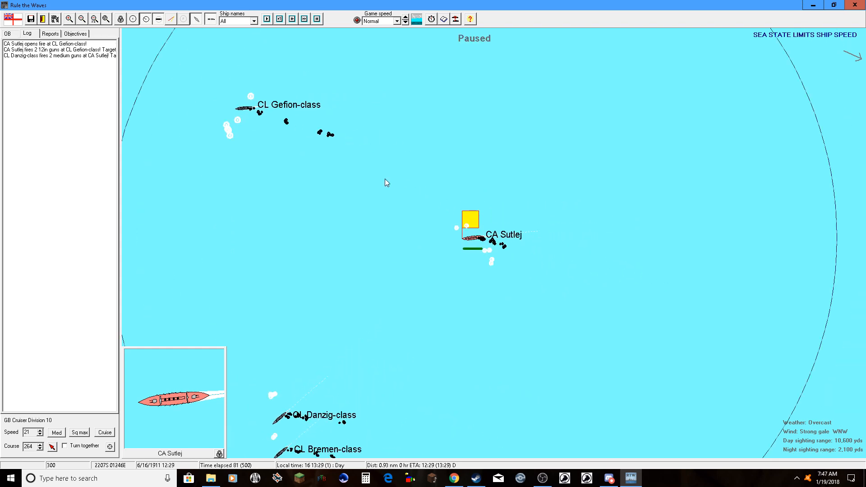
pyautogui.moveTo(380, 164)
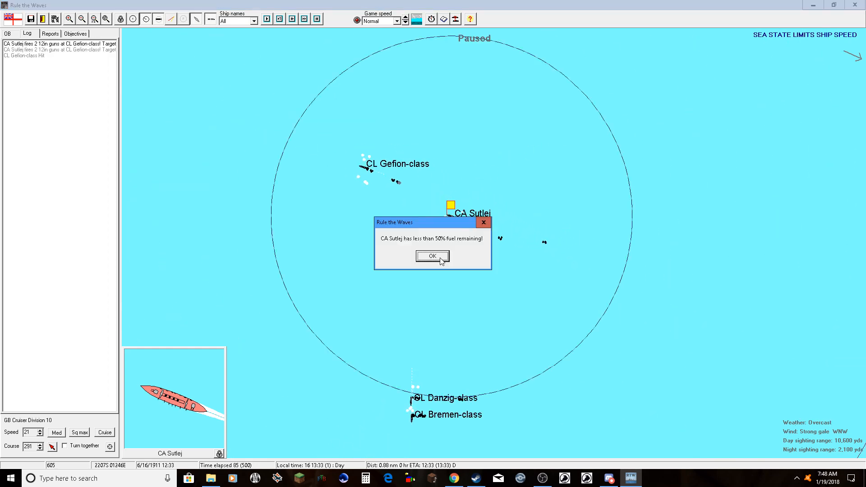
pyautogui.click(432, 256)
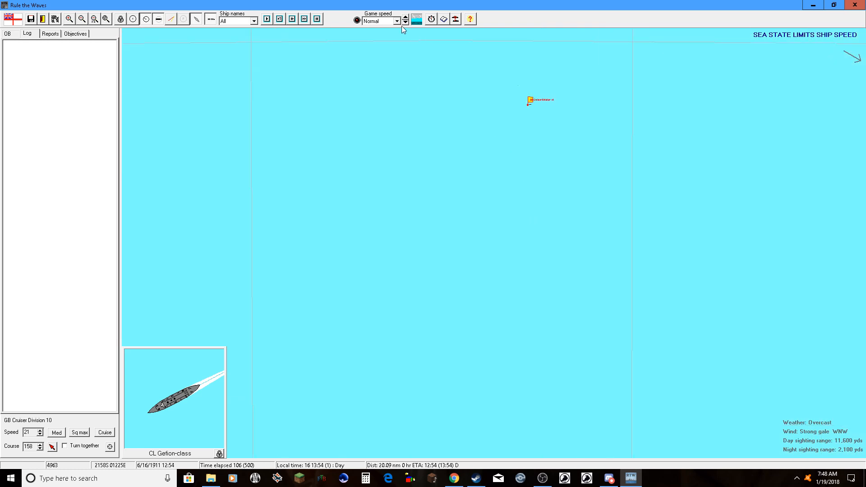
# - Run the battle at Ultra fast until enemy ships close on the cruiser division and it pauses
pyautogui.click(396, 21)
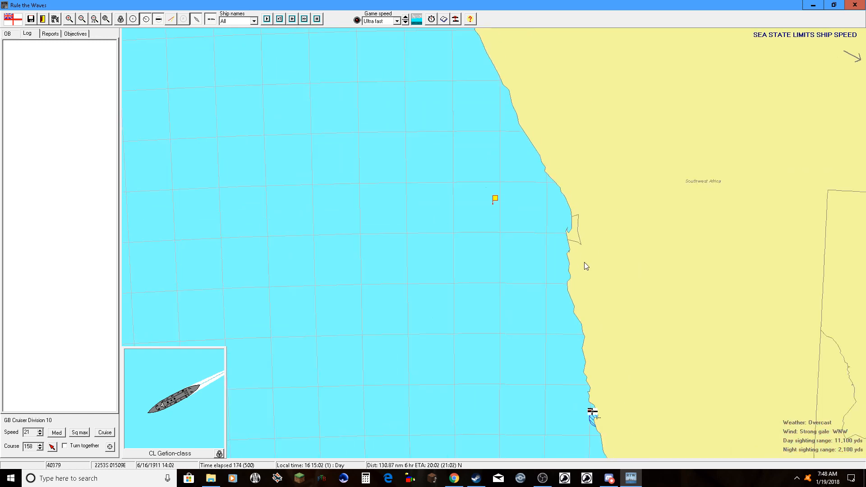
pyautogui.click(383, 134)
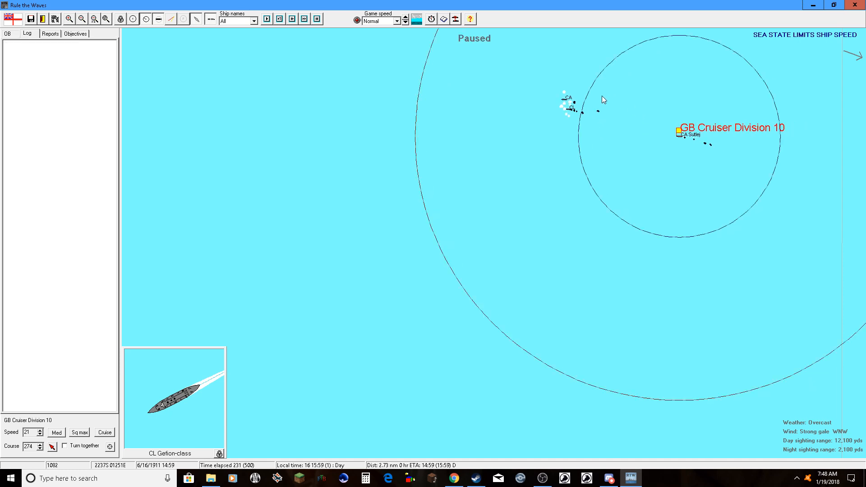
# - Resume the engagement and change the division's heading while fighting the Bremen- and Danzig-class cruisers until nightfall
pyautogui.click(265, 18)
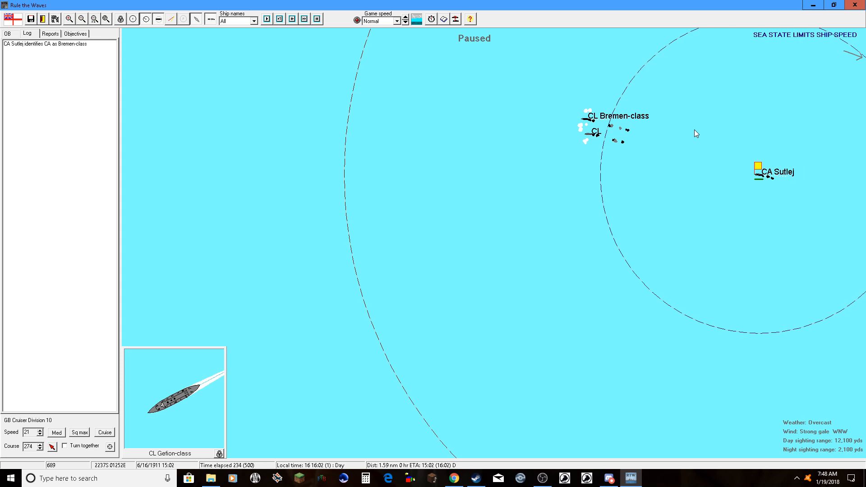
pyautogui.click(279, 19)
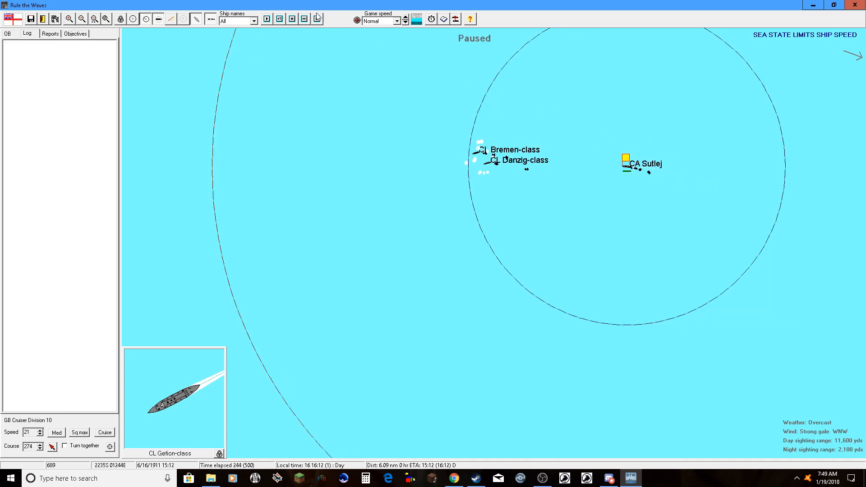
pyautogui.click(267, 19)
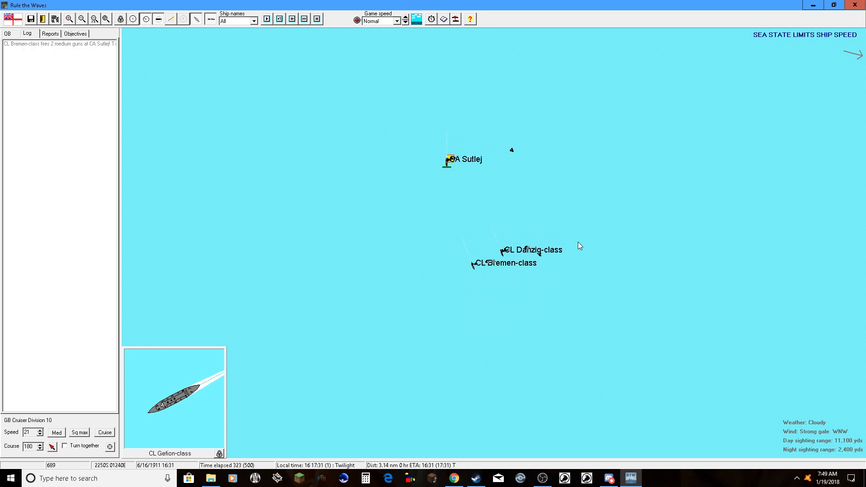
pyautogui.click(267, 19)
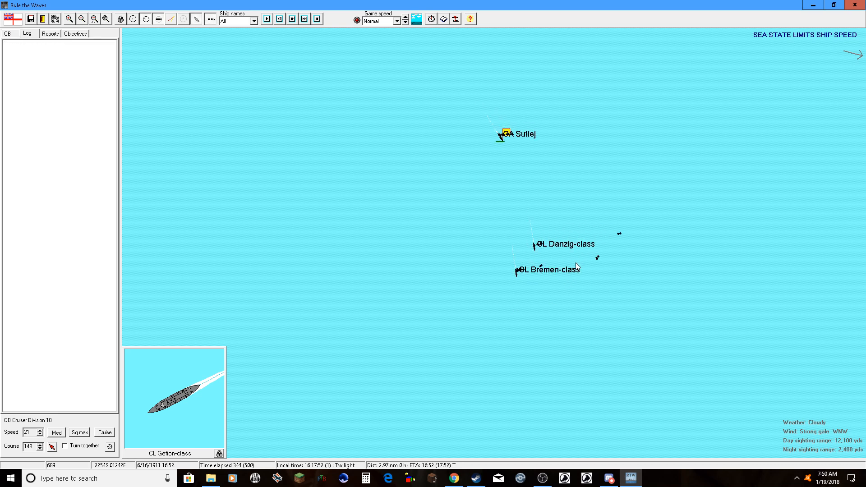
pyautogui.click(267, 19)
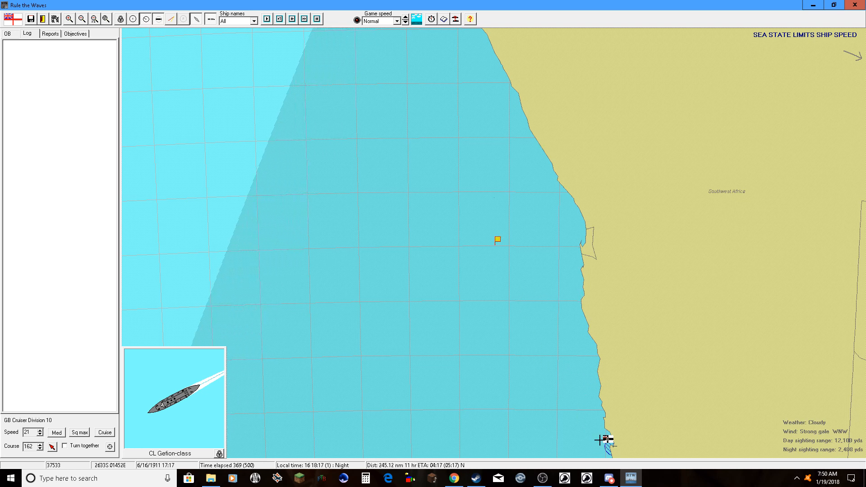
# - Run at Ultra fast into a night clash where Sutlej fires on a CL until under half main ammunition remains
pyautogui.click(397, 20)
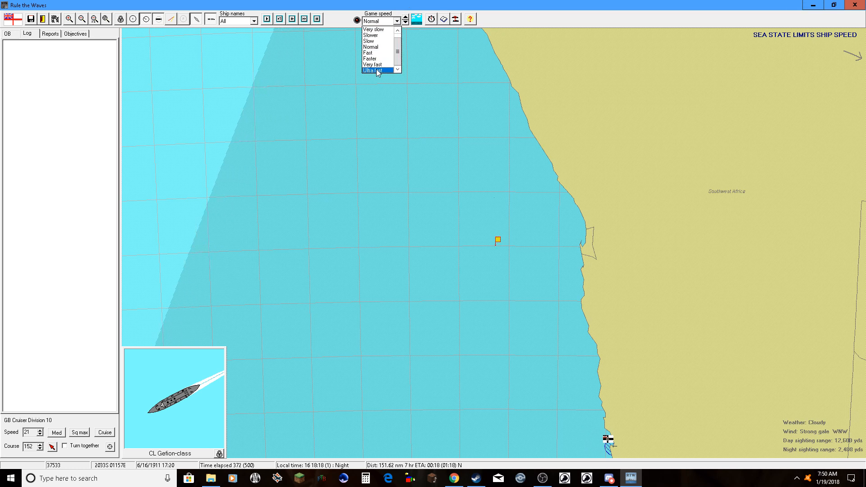
pyautogui.click(373, 71)
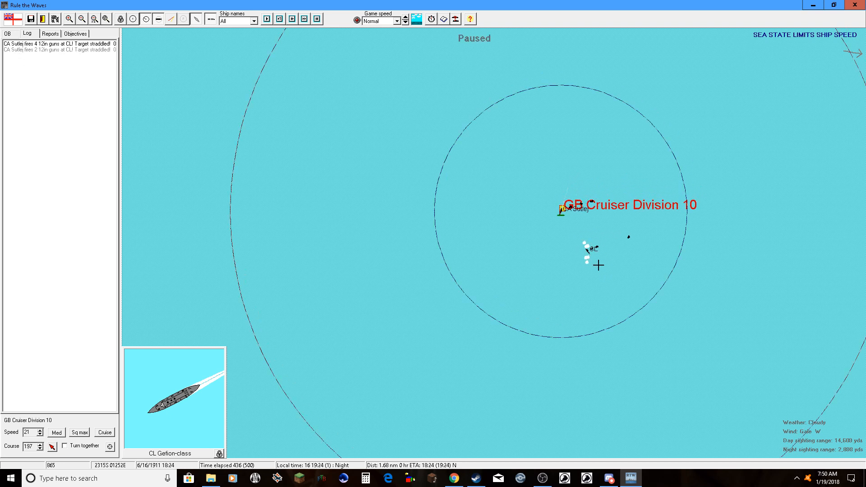
pyautogui.click(278, 18)
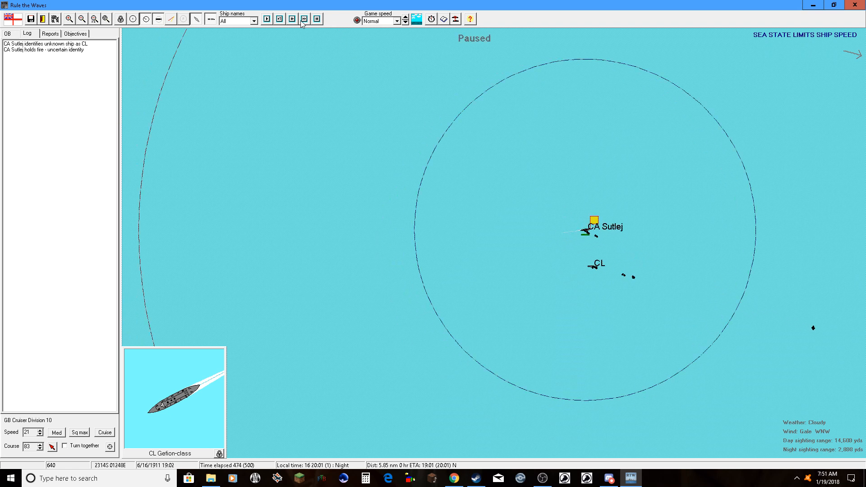
pyautogui.click(279, 19)
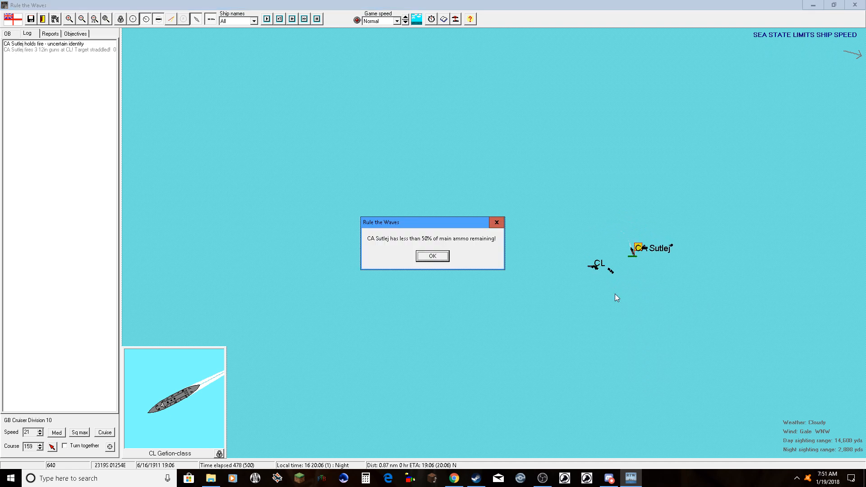
# - Dismiss the low main ammunition warning and sail on through the night
pyautogui.click(432, 255)
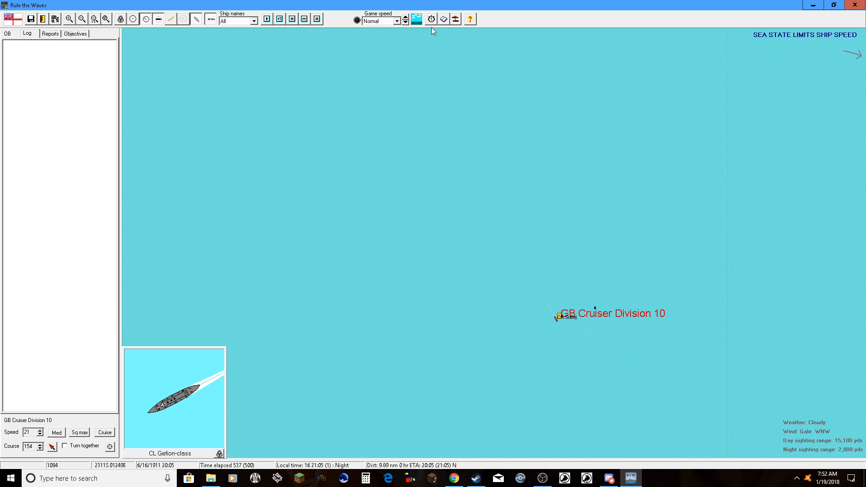
# - Finish the scenario at Ultra fast and close the British major victory results, 11,044 points to 0
pyautogui.click(397, 21)
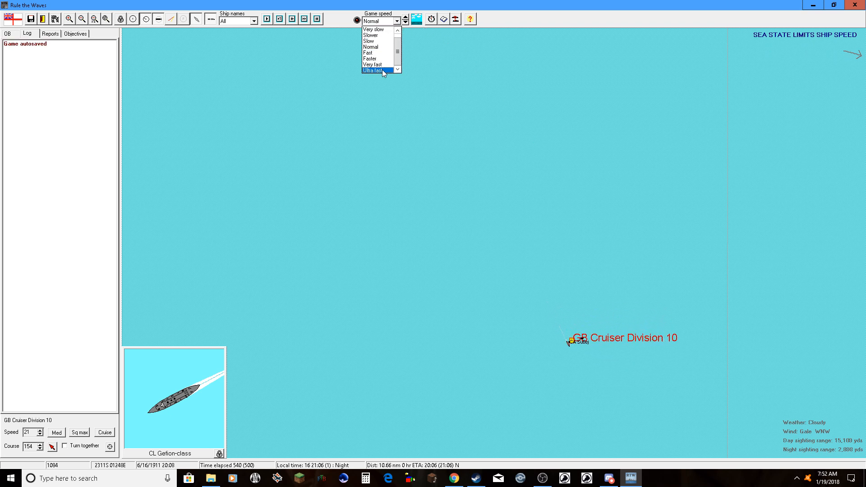
pyautogui.click(375, 71)
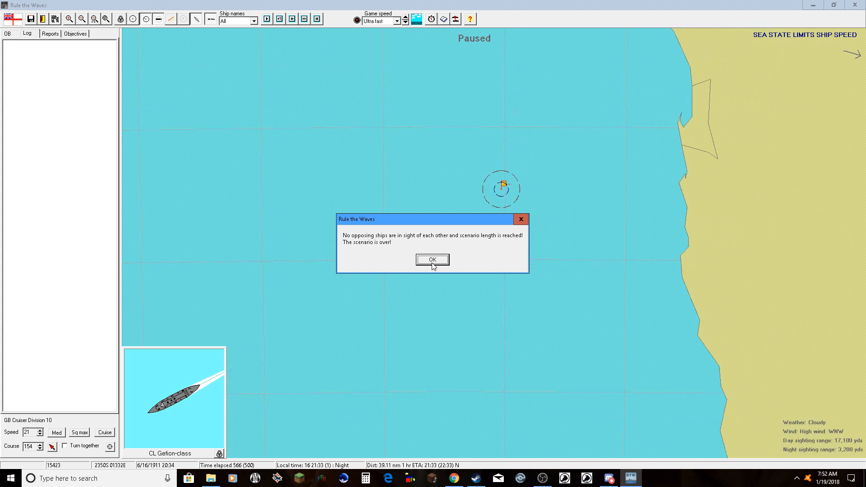
pyautogui.click(432, 260)
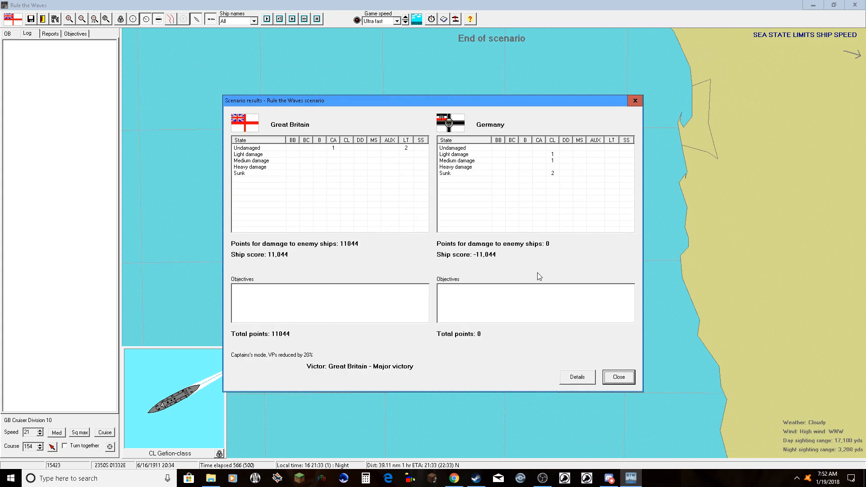
pyautogui.moveTo(536, 271)
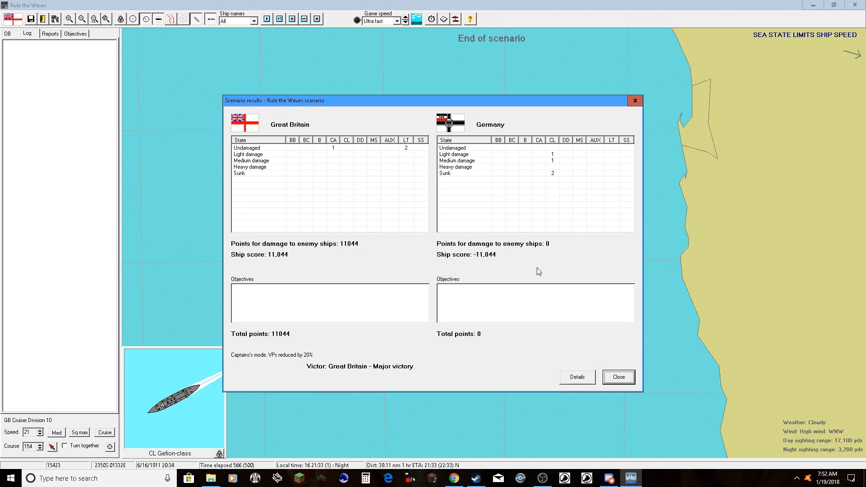
pyautogui.moveTo(538, 271)
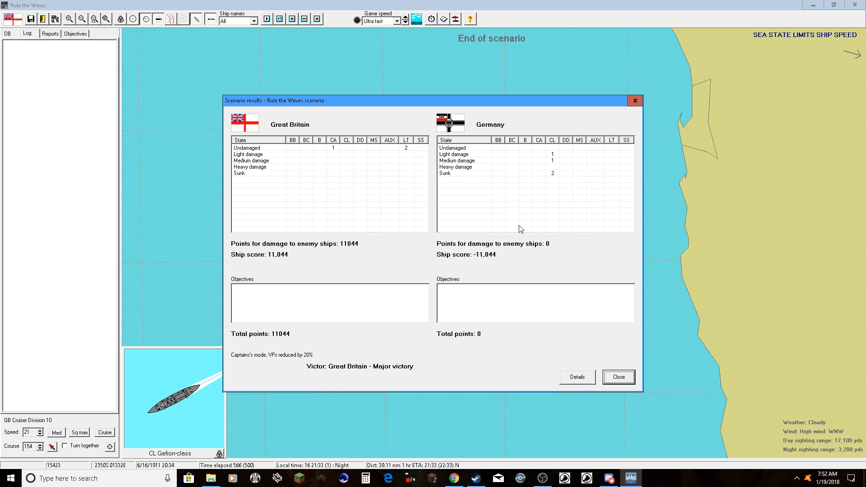
pyautogui.moveTo(557, 182)
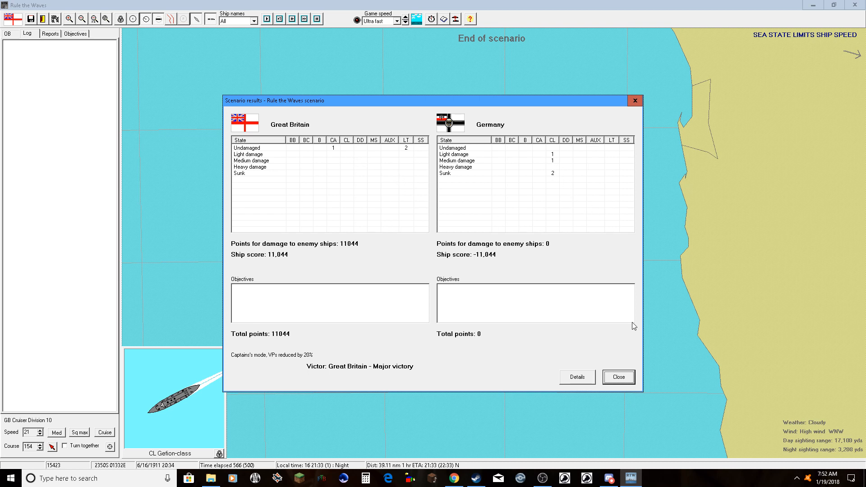
pyautogui.click(617, 377)
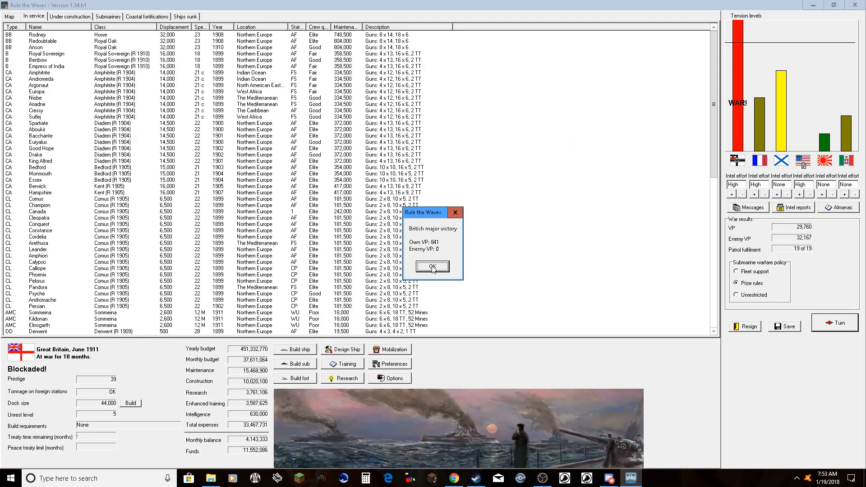
# - Dismiss the victory and turn notices, then request ASW/Coastal patrol for the 18 new 1911 minesweepers
pyautogui.click(431, 267)
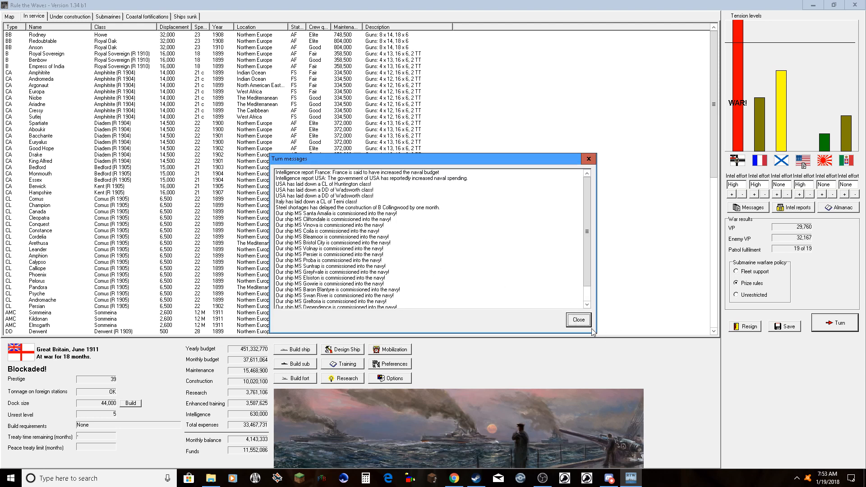
pyautogui.click(577, 319)
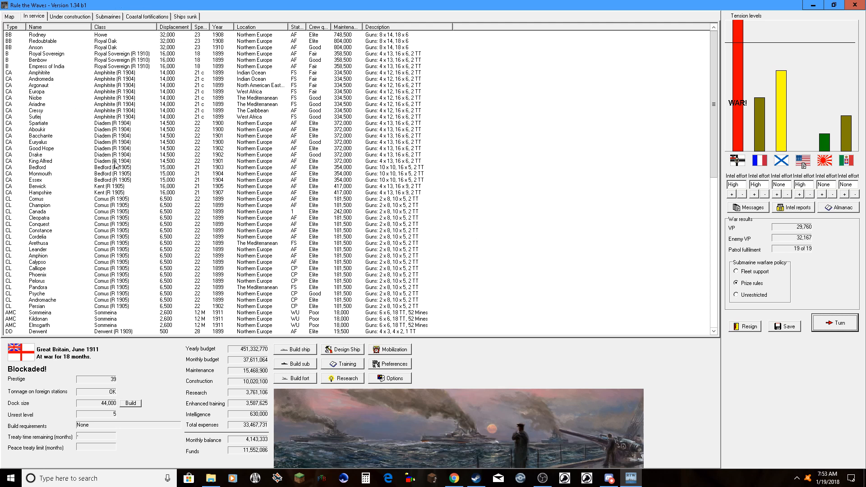
pyautogui.scroll(-3)
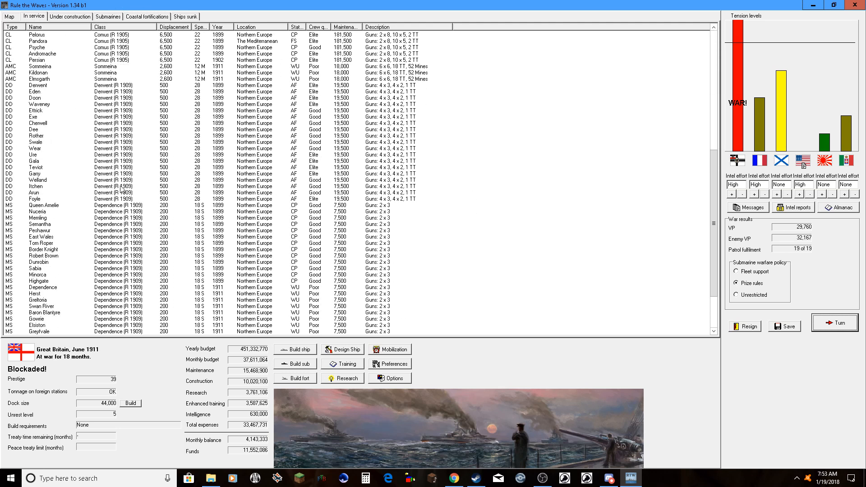
pyautogui.click(44, 204)
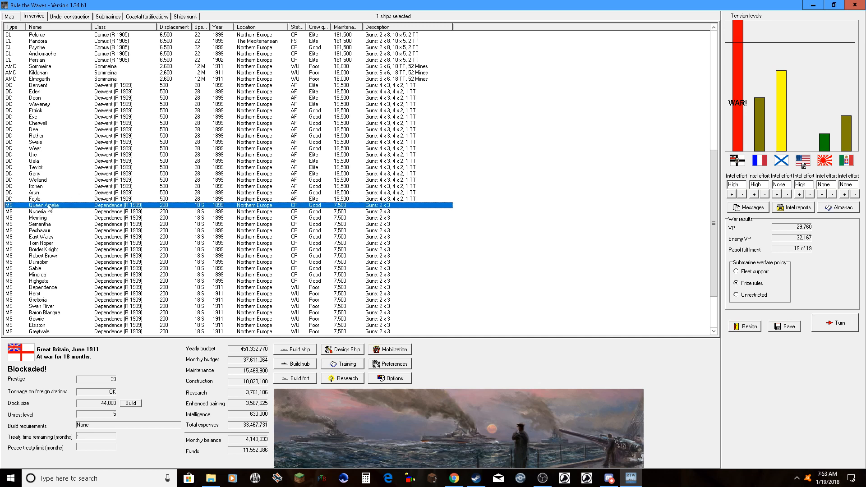
pyautogui.click(45, 287)
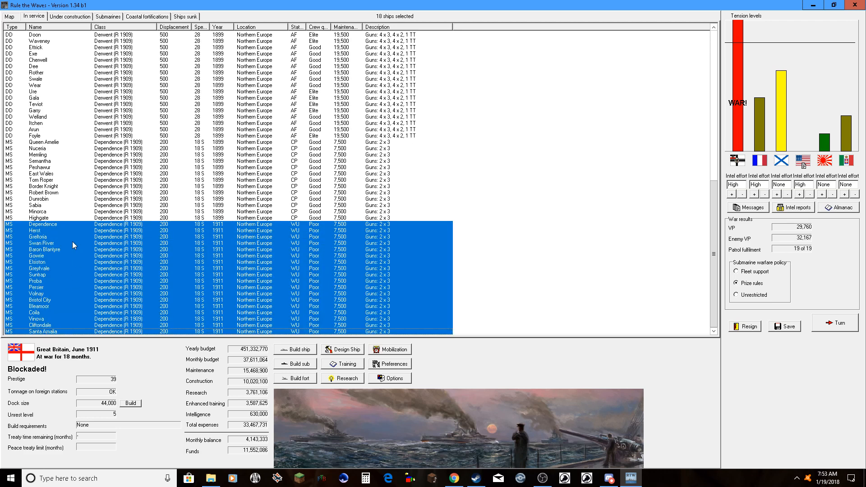
pyautogui.moveTo(44, 230)
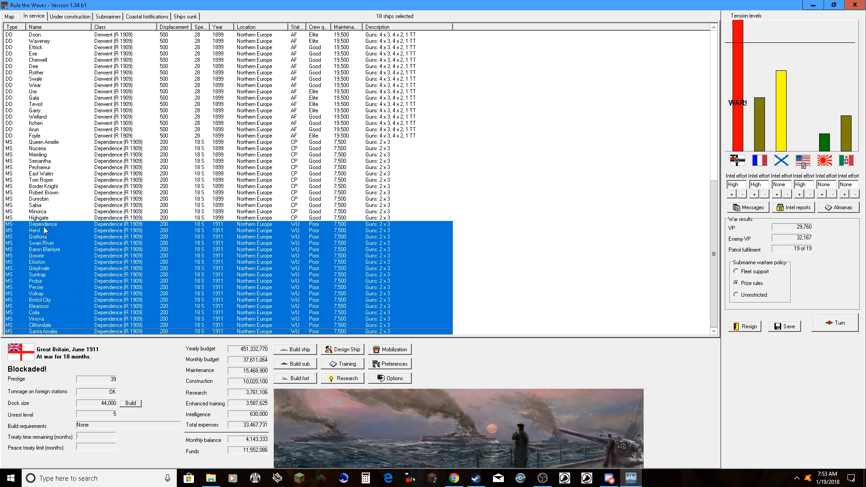
pyautogui.rightClick(45, 226)
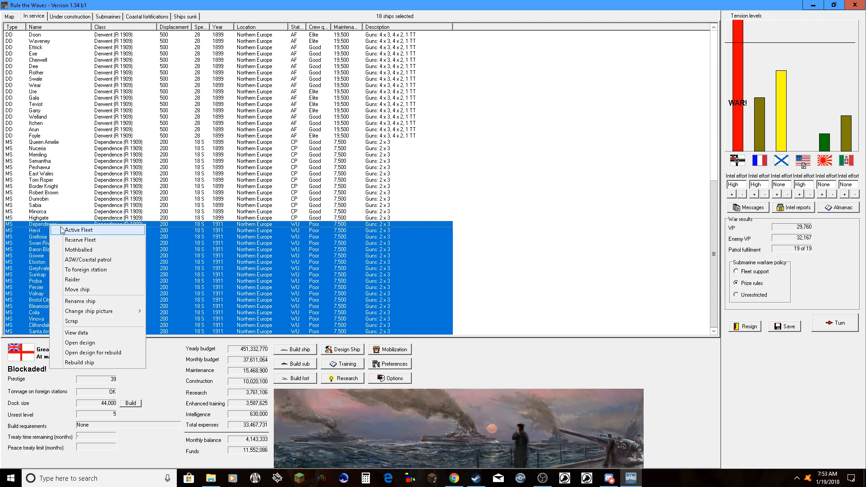
pyautogui.click(90, 260)
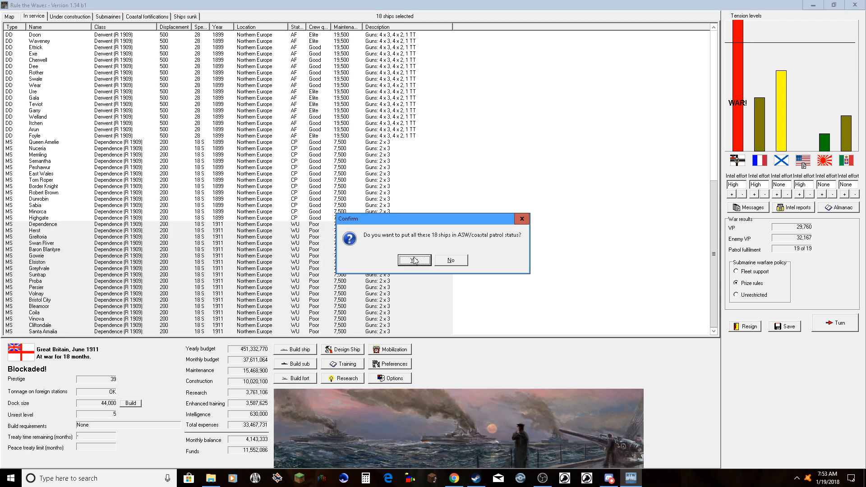
# - Confirm coastal patrol for the 18 minesweepers and move Psyche, Andromache and Persian to the active fleet
pyautogui.click(414, 259)
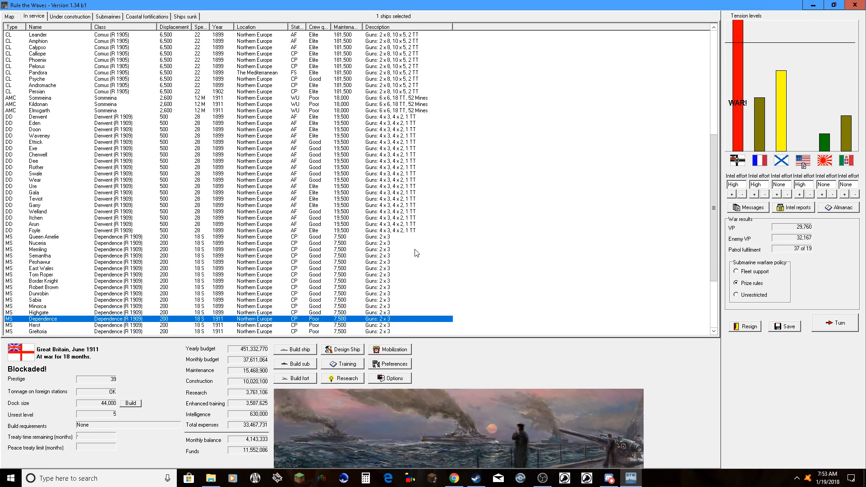
pyautogui.click(38, 85)
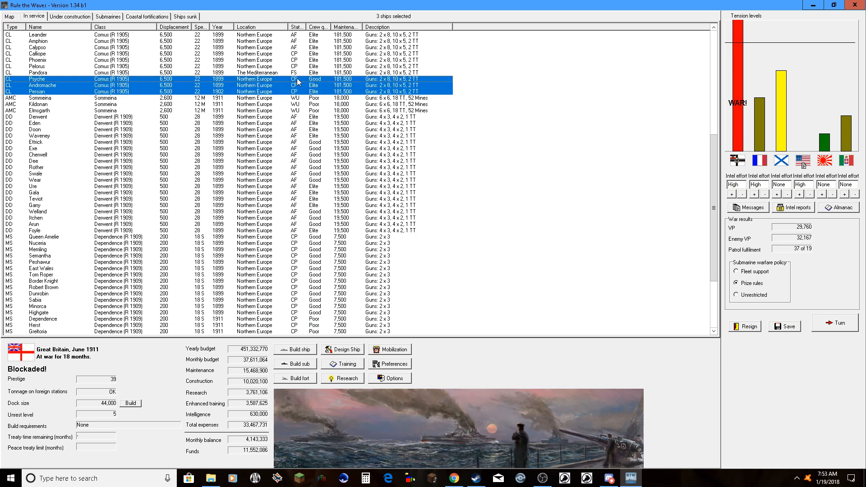
pyautogui.rightClick(297, 82)
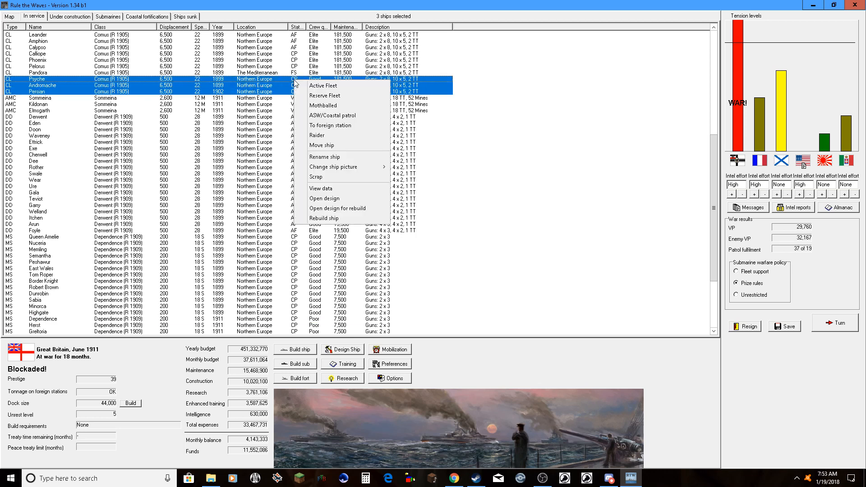
pyautogui.click(323, 86)
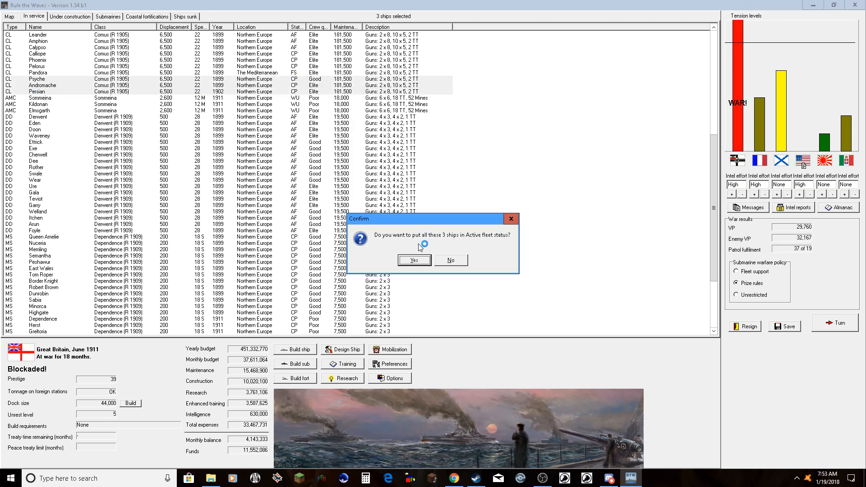
pyautogui.click(414, 260)
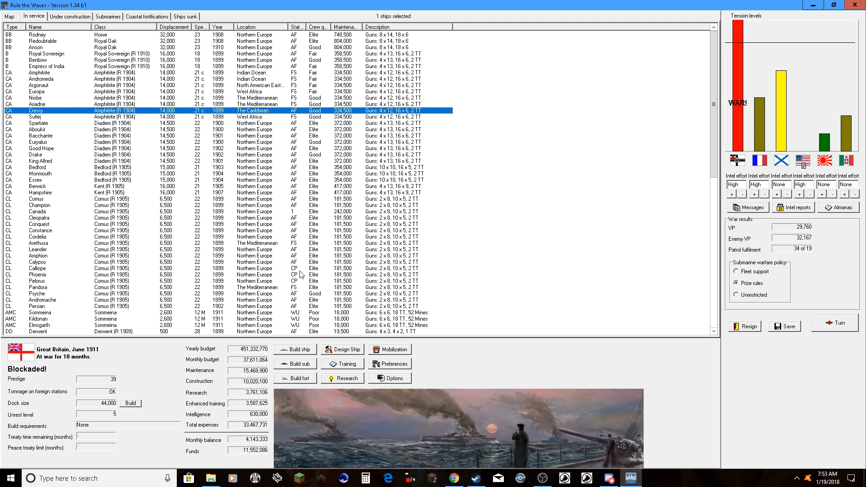
# - Move the light cruisers Calliope, Phoenix and Pelorus to active fleet status
pyautogui.click(36, 282)
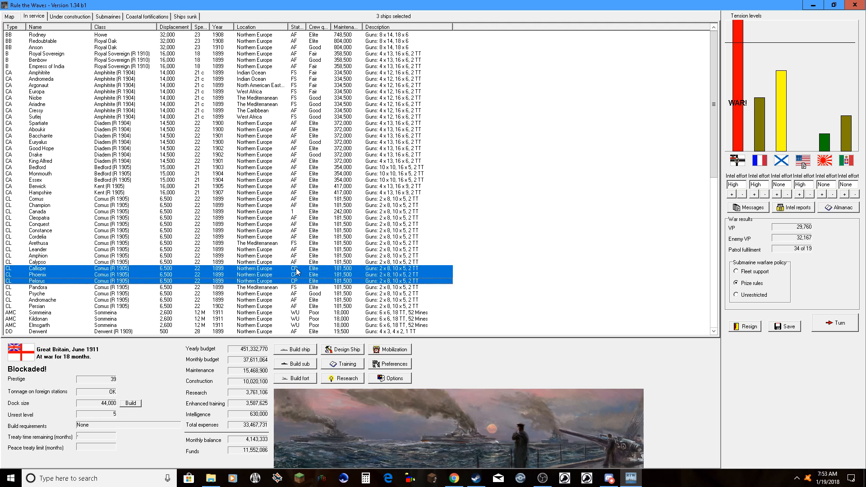
pyautogui.rightClick(299, 270)
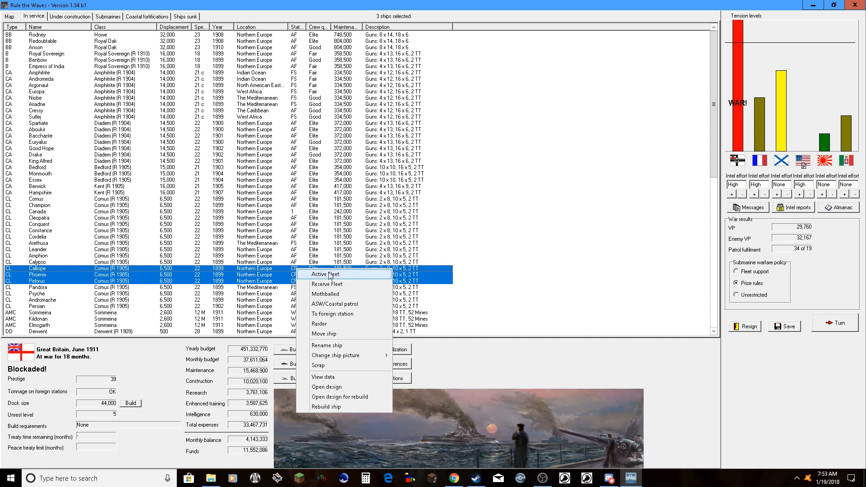
pyautogui.click(326, 275)
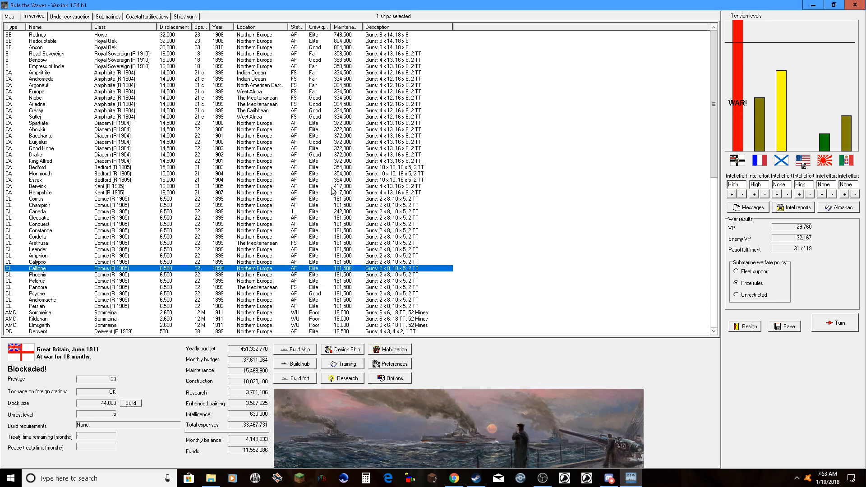
pyautogui.scroll(-3)
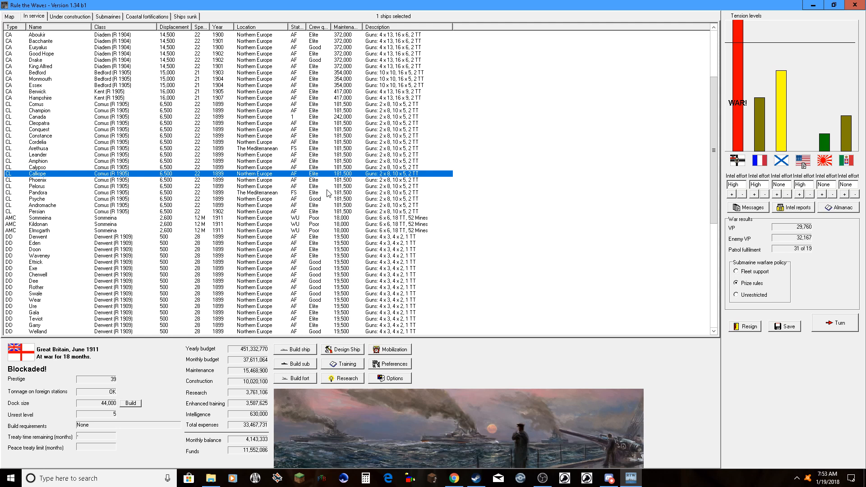
pyautogui.scroll(-3)
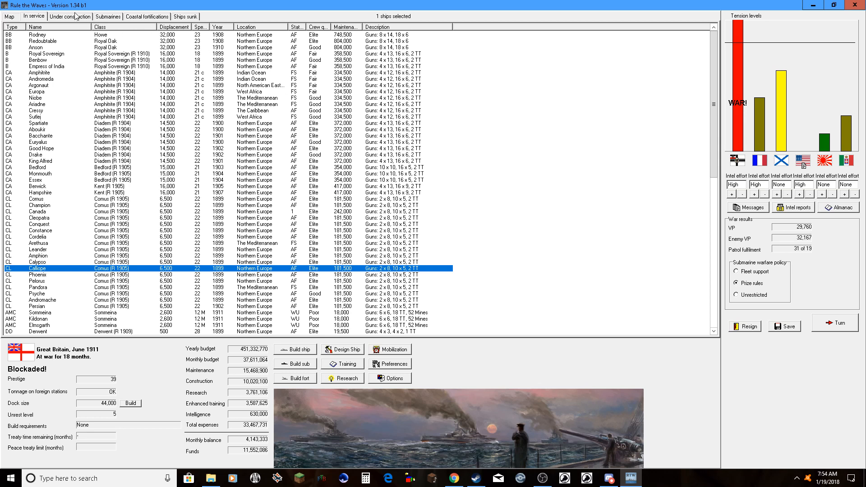
# - End the turn to July 1911 and acknowledge destroyers Rifleman, Lyra, Fury, Comet and Acorn commissioning
pyautogui.click(71, 16)
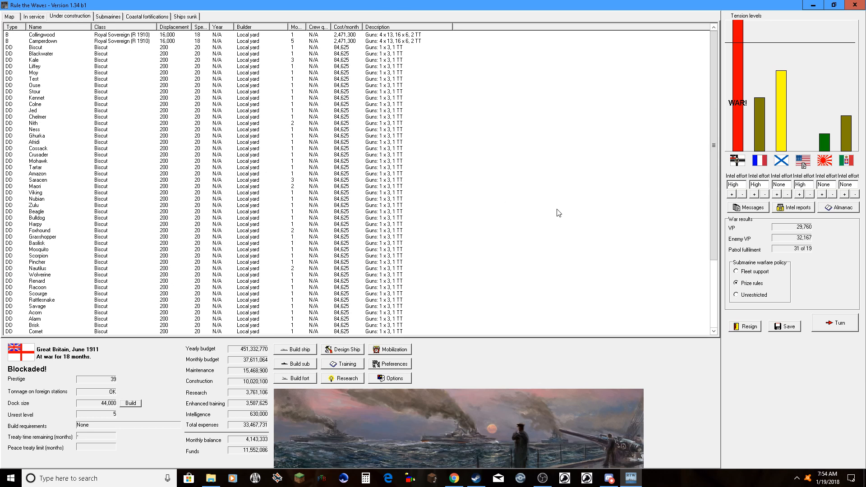
pyautogui.moveTo(721, 110)
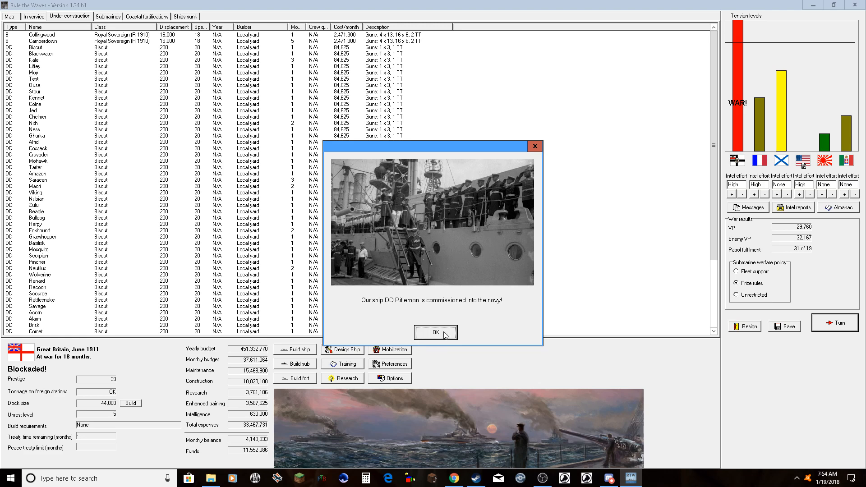
pyautogui.click(435, 332)
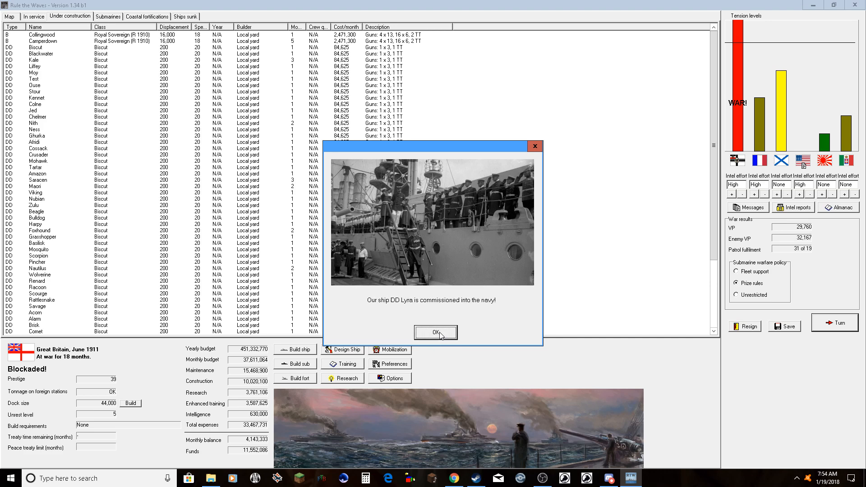
pyautogui.click(435, 333)
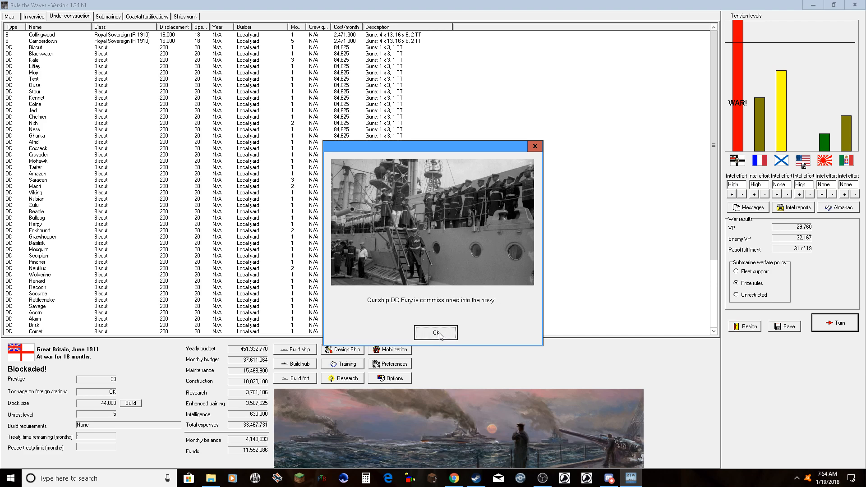
pyautogui.click(434, 333)
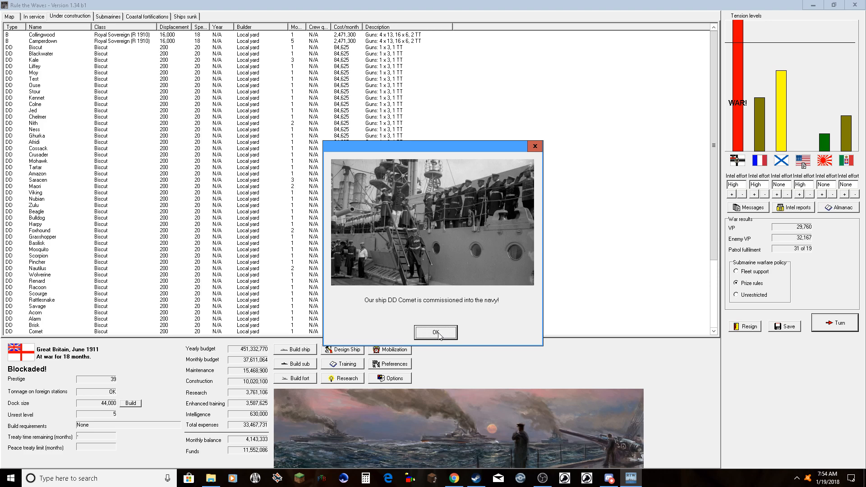
pyautogui.click(435, 333)
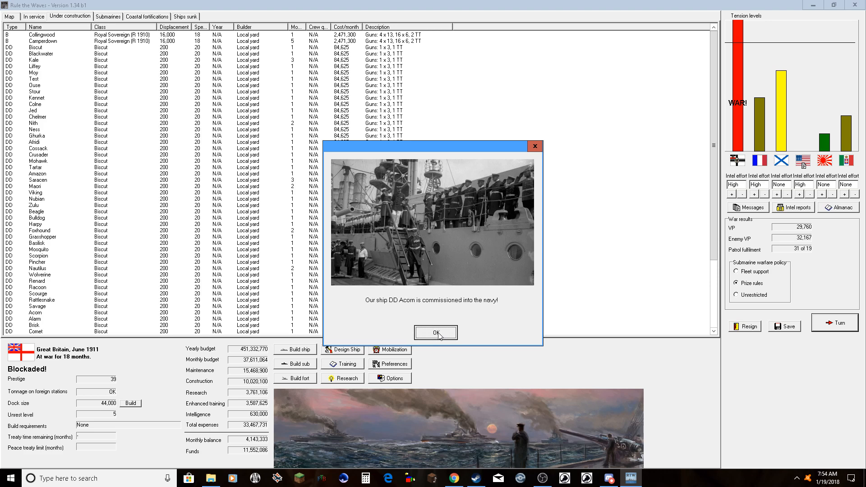
pyautogui.click(435, 332)
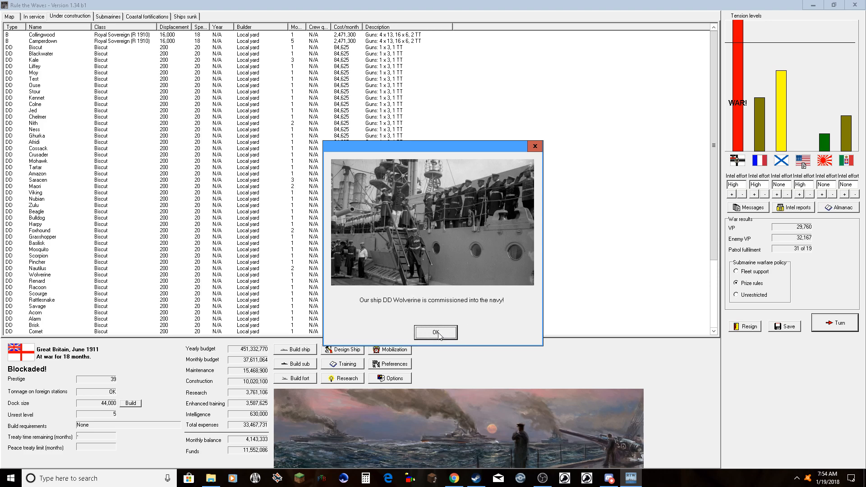
# - Acknowledge destroyers Wolverine, Grasshopper, Viking, Ghurka and Stour being commissioned
pyautogui.click(435, 333)
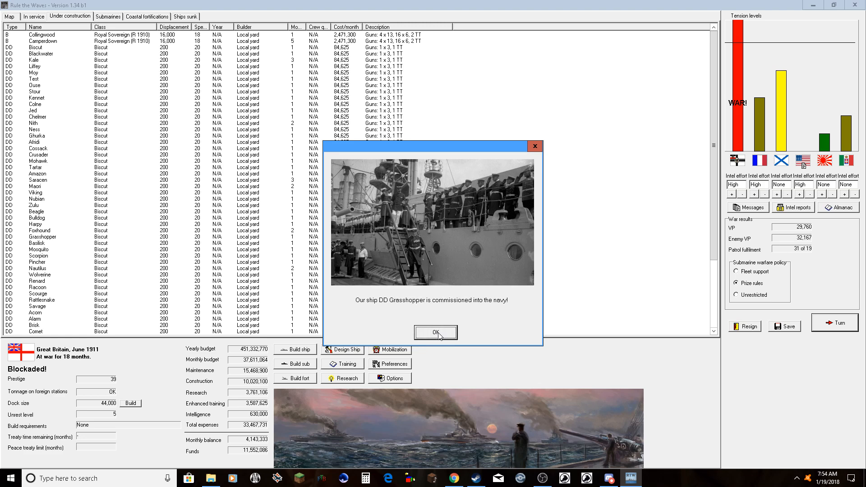
pyautogui.click(435, 333)
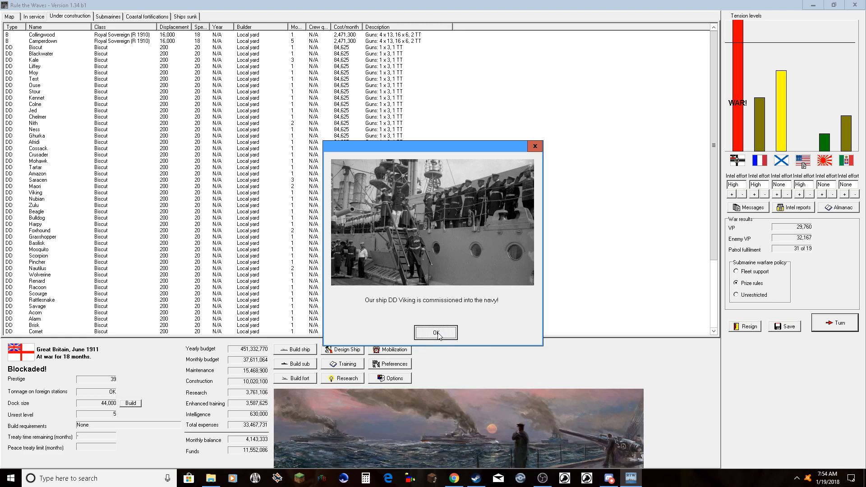
pyautogui.click(435, 333)
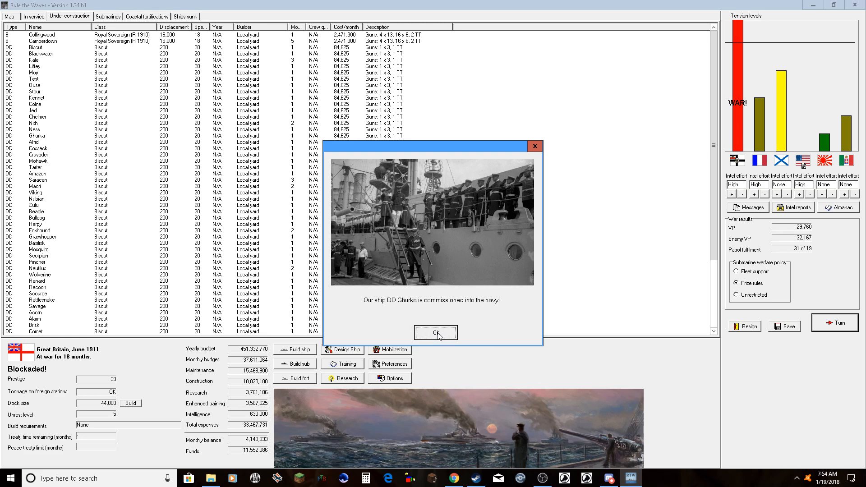
pyautogui.click(435, 333)
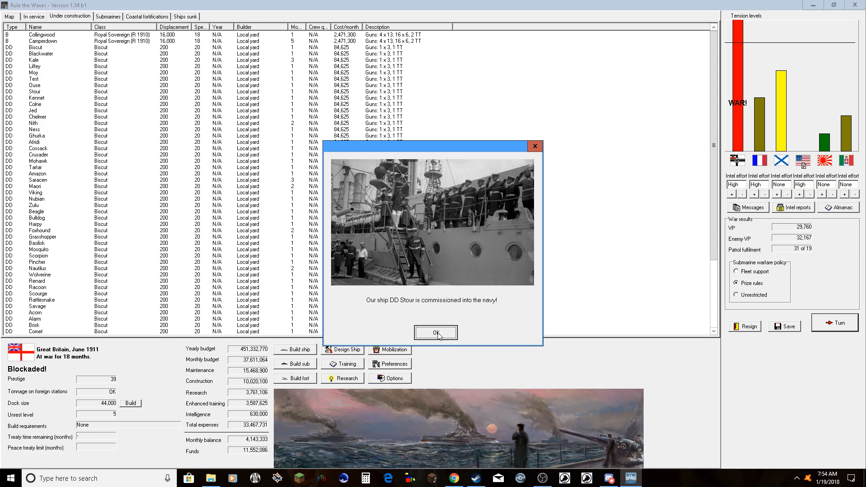
pyautogui.click(435, 333)
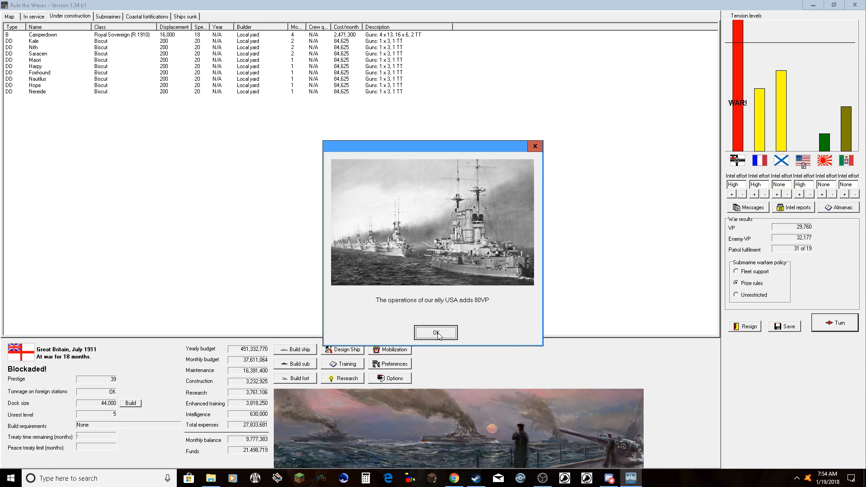
# - Dismiss the USA victory points report and accept the cruiser action against Germany off the United Kingdom
pyautogui.click(435, 333)
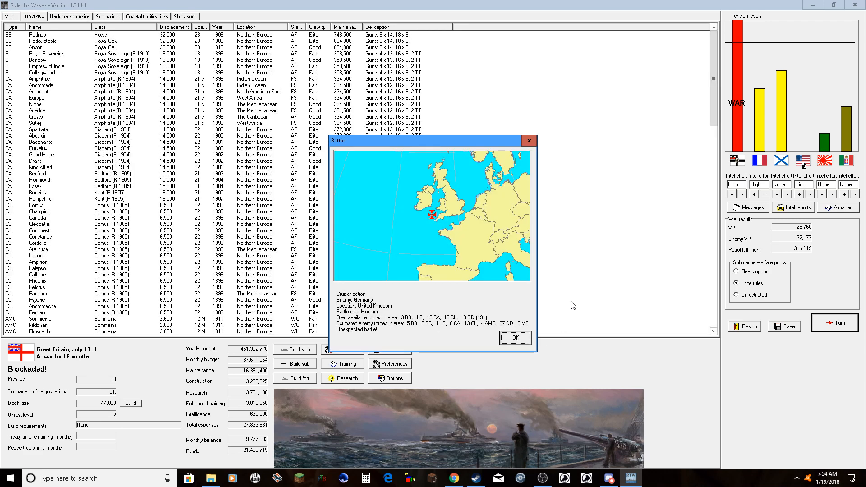
pyautogui.moveTo(558, 323)
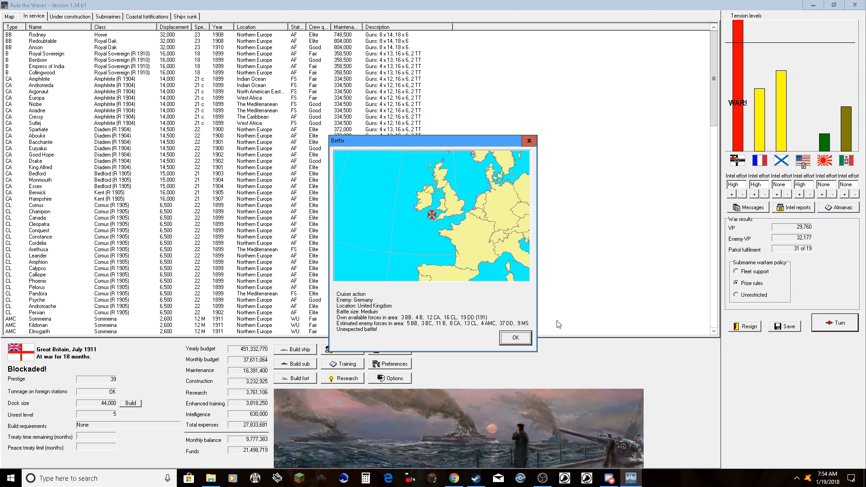
pyautogui.moveTo(510, 201)
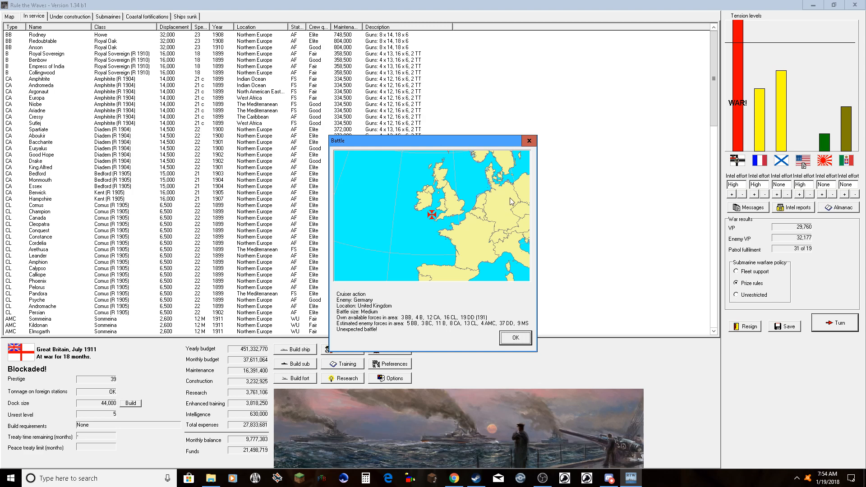
pyautogui.click(515, 337)
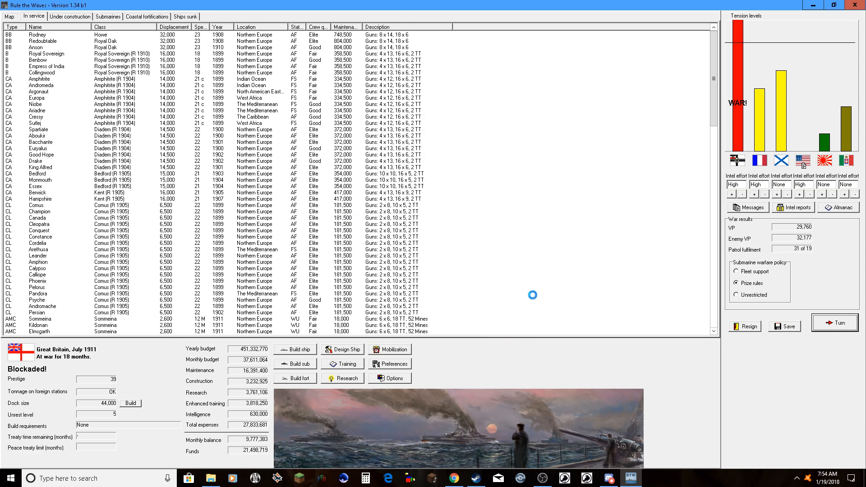
# - Dismiss the unknown-ship alert and let the British divisions advance toward the Frauenlob-class contact
pyautogui.click(834, 322)
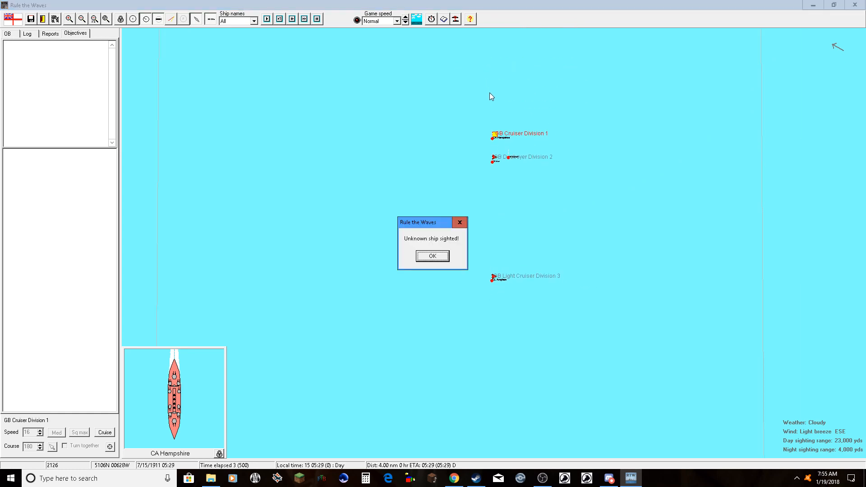
pyautogui.click(432, 255)
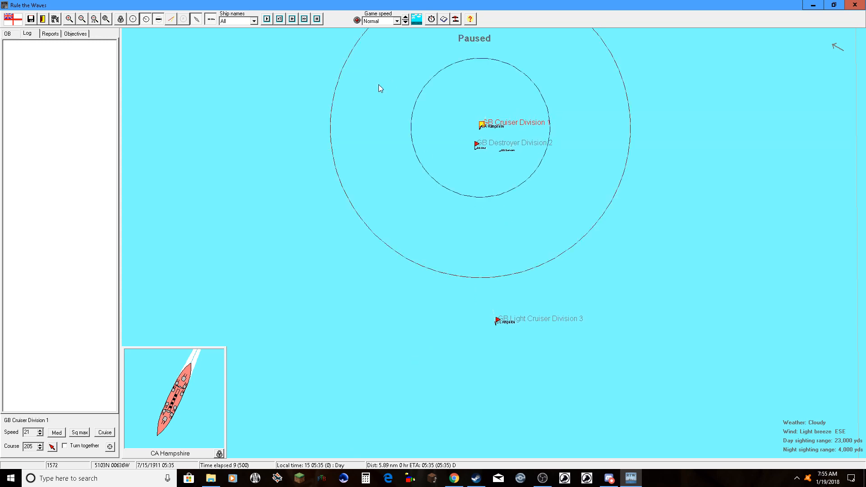
pyautogui.moveTo(368, 80)
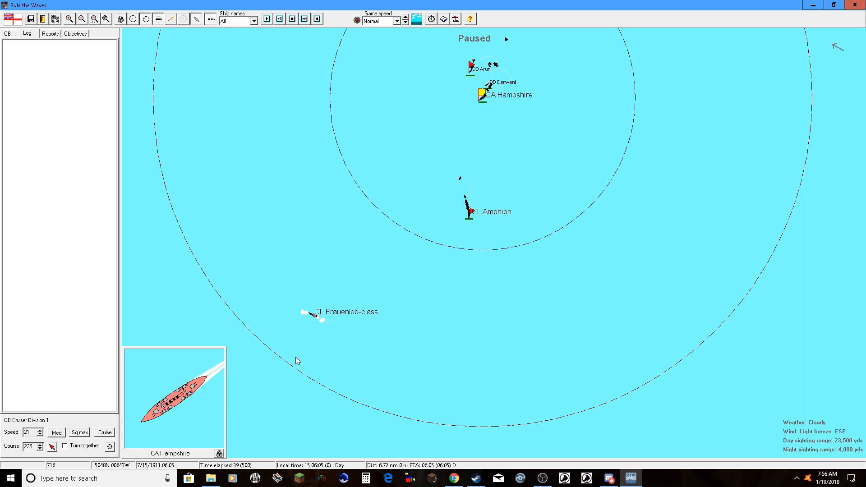
pyautogui.click(303, 19)
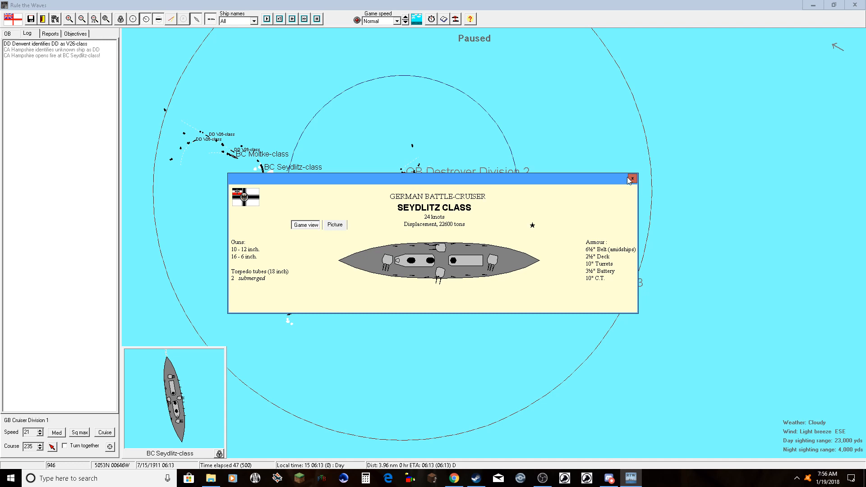
# - Close the Seydlitz and Moltke details, view Hampshire's 13-inch gun penetration data, then close Hampshire's details
pyautogui.click(632, 179)
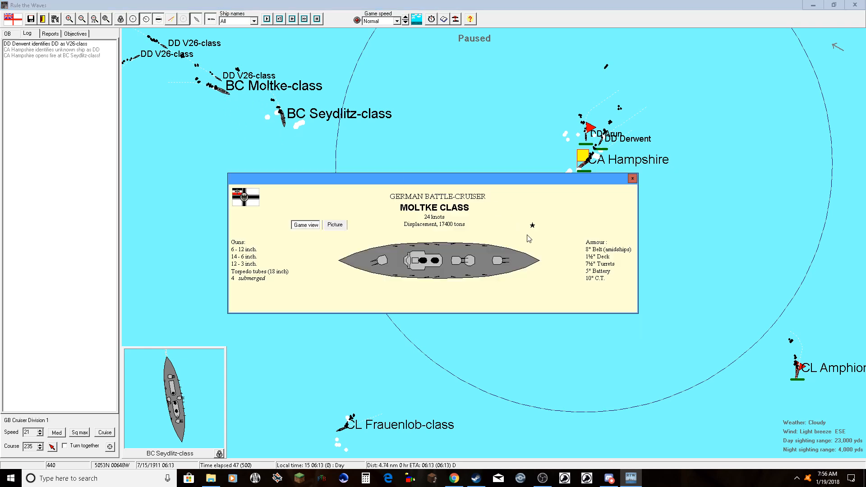
pyautogui.click(632, 178)
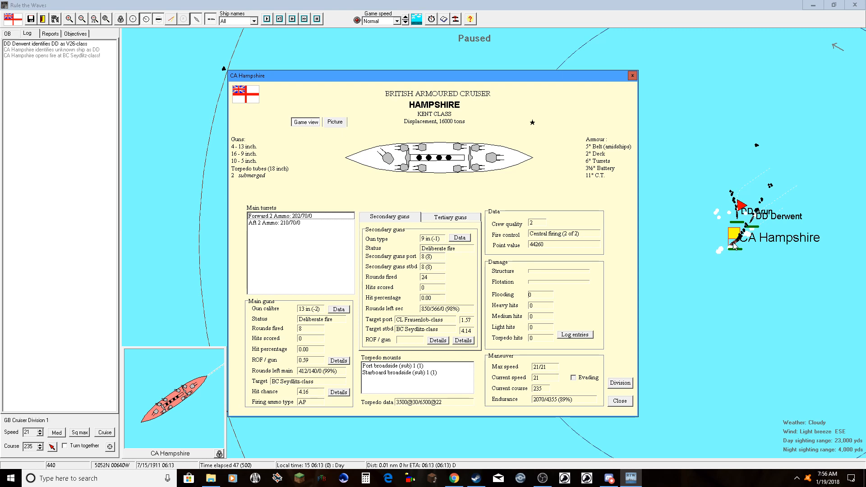
pyautogui.moveTo(728, 244)
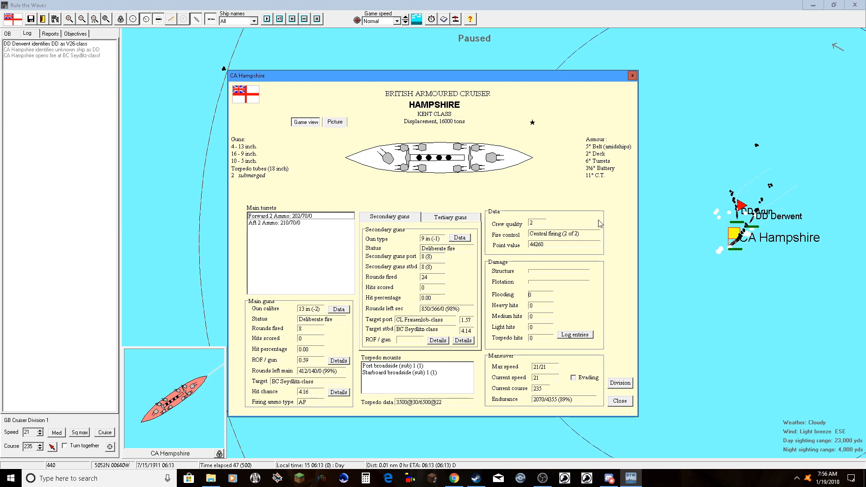
pyautogui.click(338, 309)
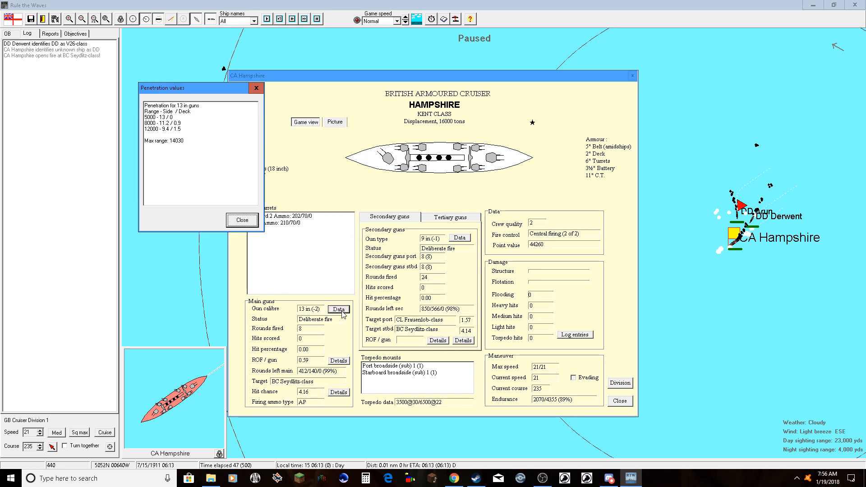
pyautogui.click(242, 220)
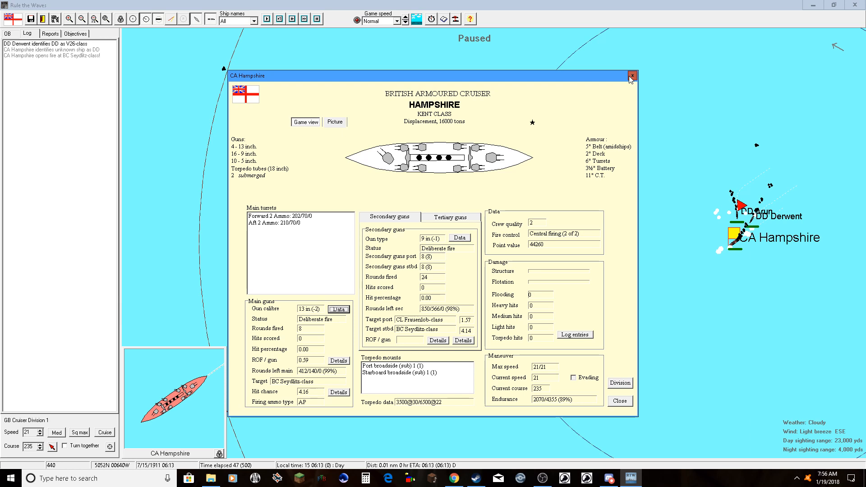
pyautogui.click(632, 76)
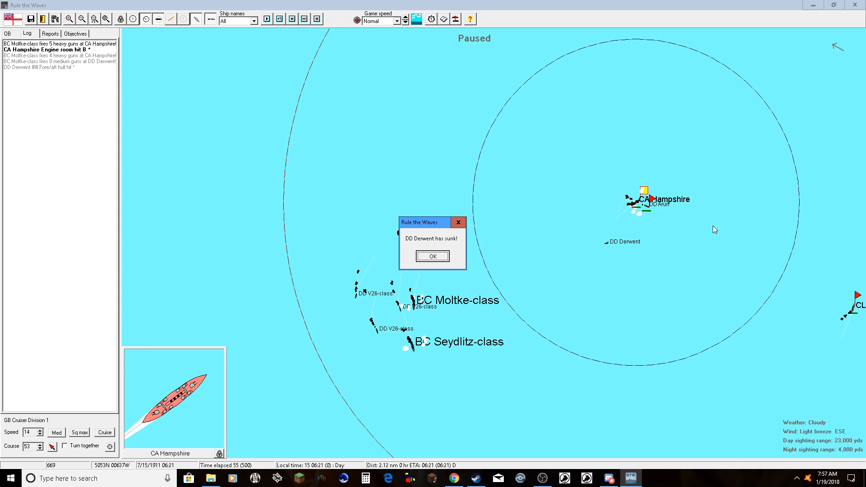
# - Acknowledge destroyer Derwent's sinking, zoom in on the squadrons and let the battle run
pyautogui.click(432, 256)
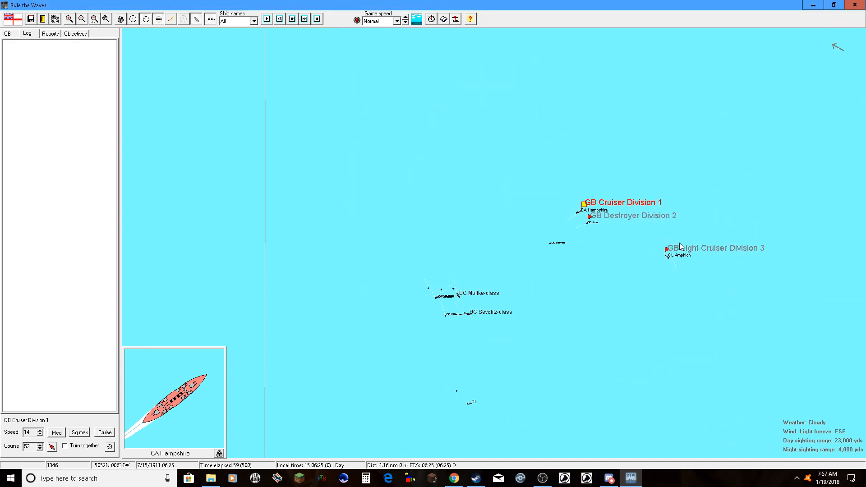
pyautogui.click(303, 19)
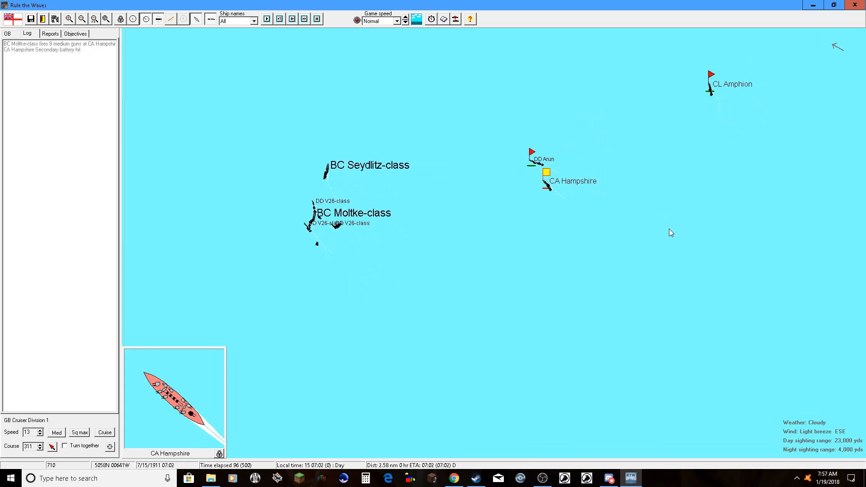
pyautogui.click(266, 18)
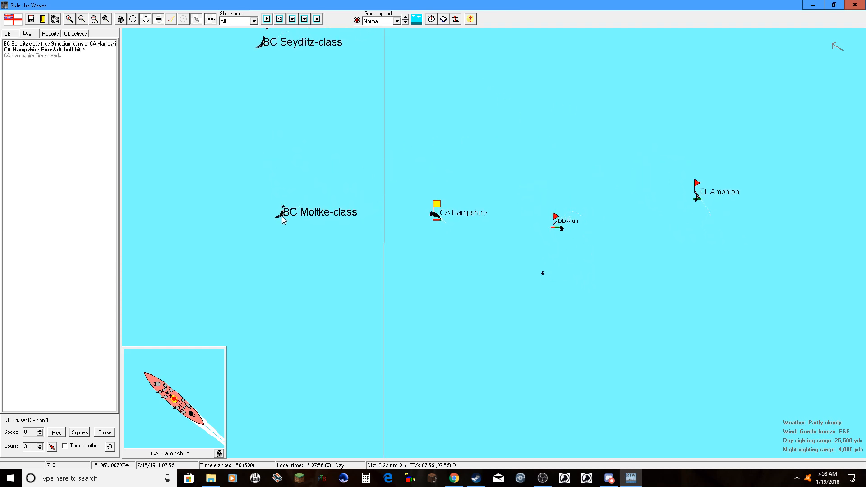
# - Inspect the Moltke-class battlecruiser's guns and armour, then adjust the battle time controls
pyautogui.click(281, 212)
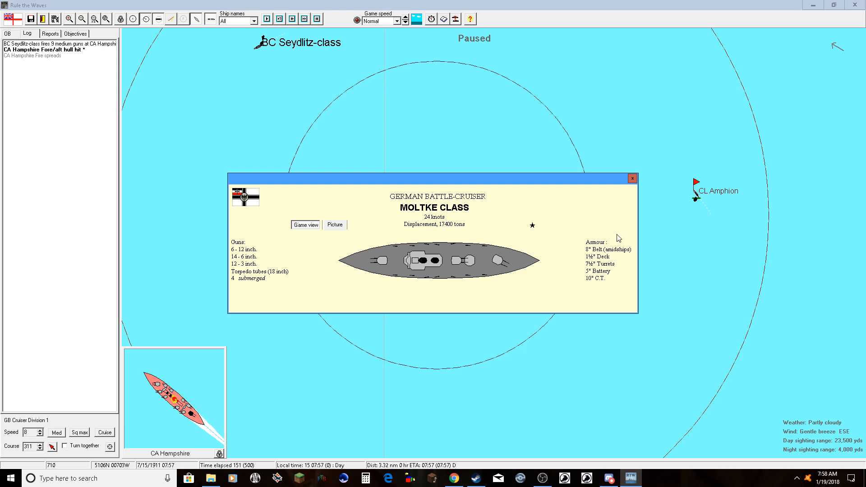
pyautogui.click(631, 178)
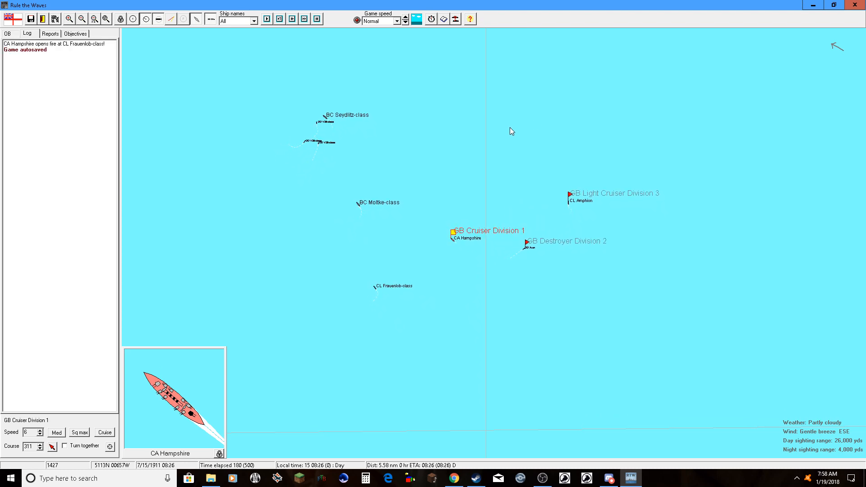
pyautogui.click(267, 19)
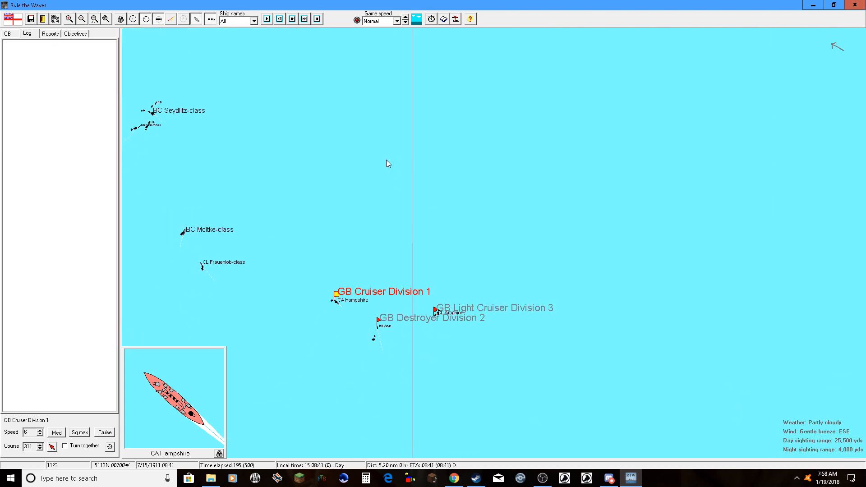
pyautogui.click(267, 18)
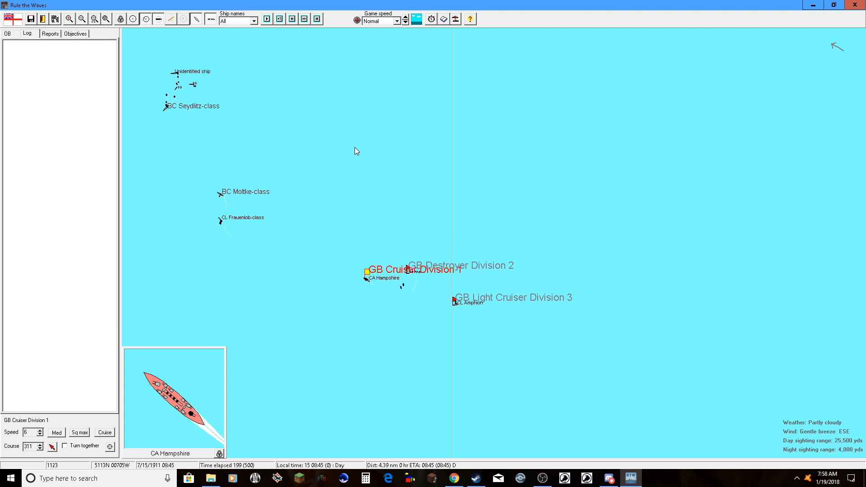
pyautogui.click(266, 19)
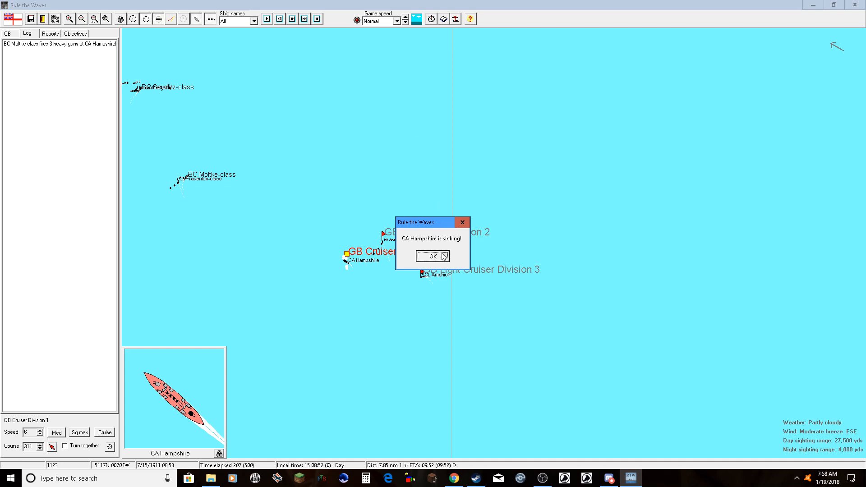
# - Acknowledge that Hampshire is sinking and resume the battle
pyautogui.click(432, 256)
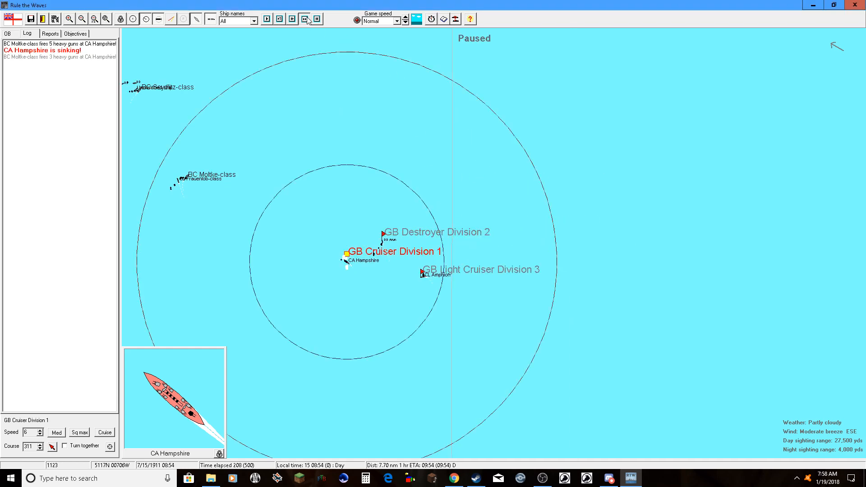
pyautogui.click(317, 19)
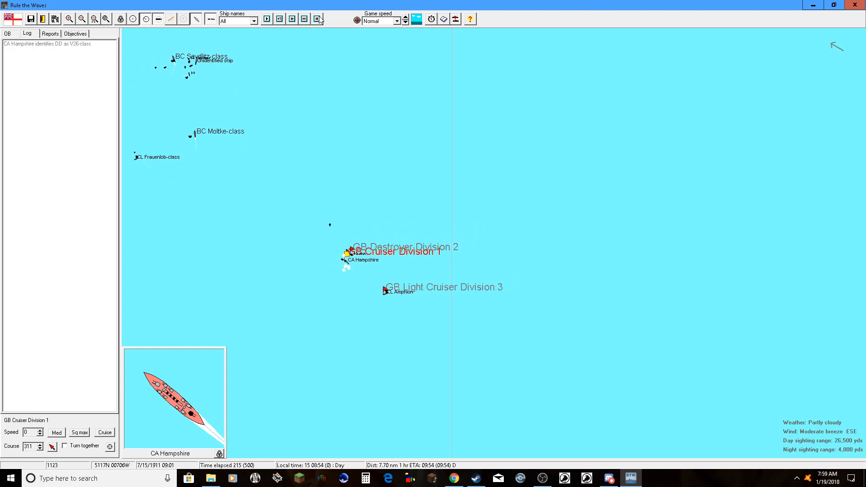
pyautogui.click(319, 19)
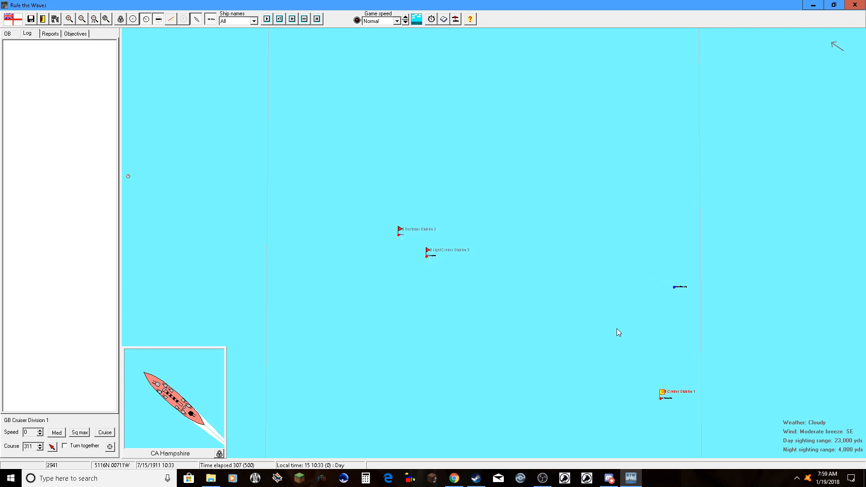
# - Run the battle to Hampshire's sinking, accept Light Cruiser Division 3 as flag, and reach the scenario results
pyautogui.click(267, 18)
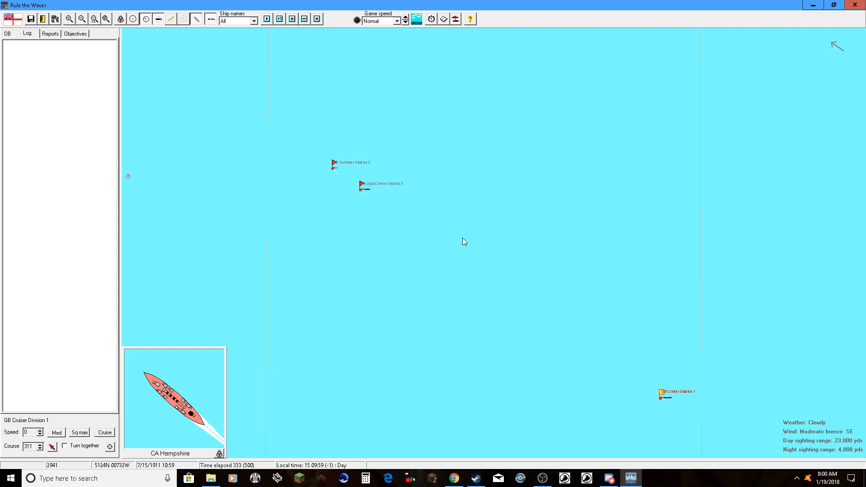
pyautogui.click(267, 19)
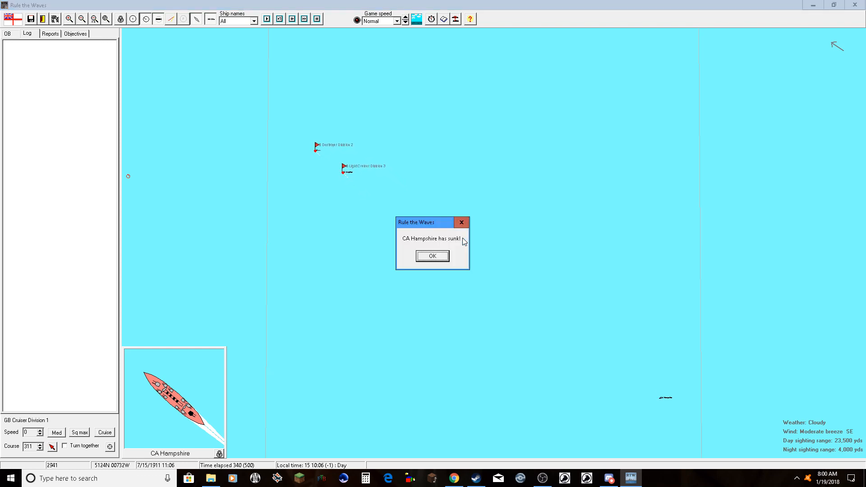
pyautogui.click(432, 255)
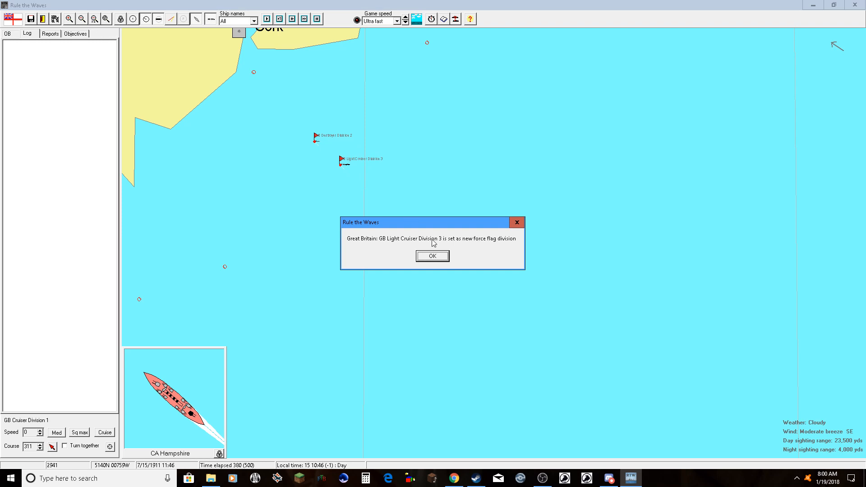
pyautogui.click(432, 255)
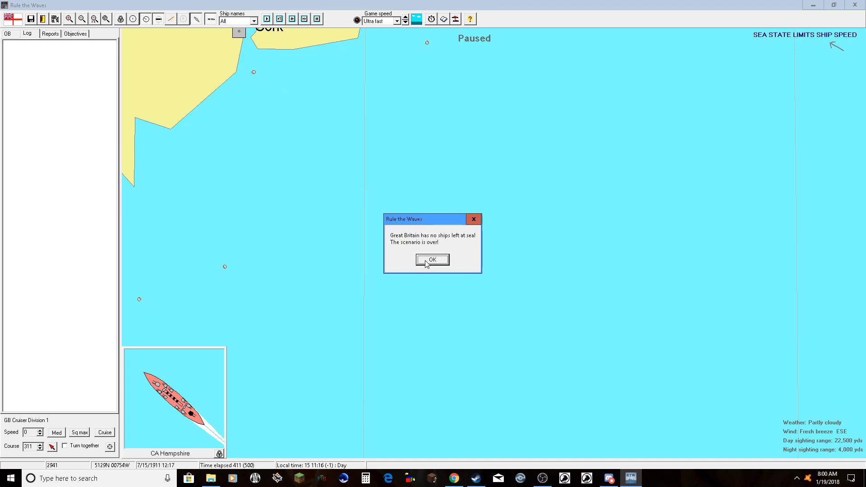
pyautogui.click(432, 260)
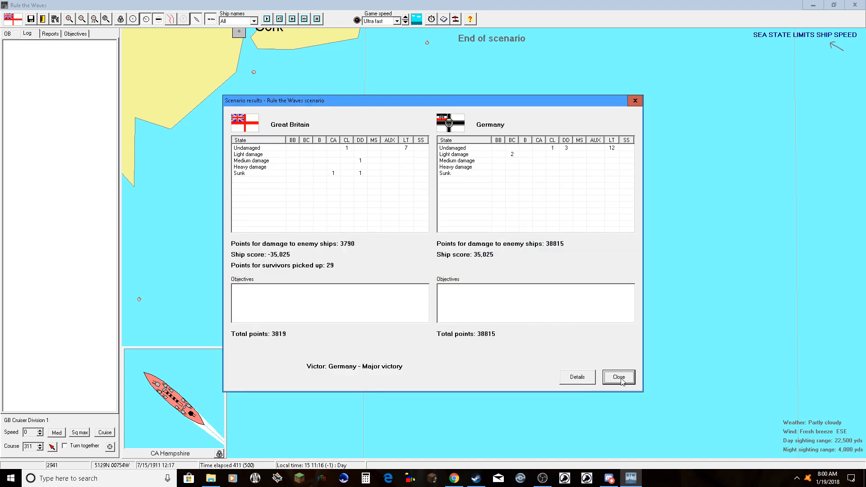
# - Close the results, accept the prestige loss, record the decisive Battle of United Kingdom, and show ships under construction
pyautogui.click(618, 377)
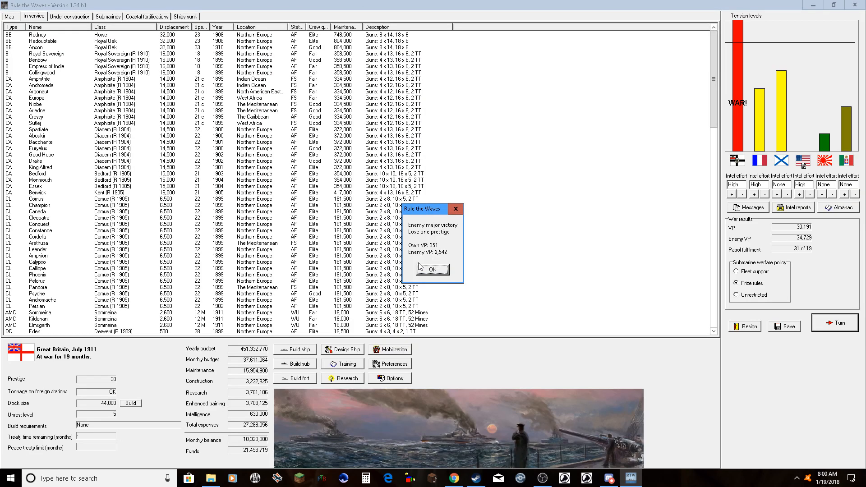
pyautogui.click(432, 270)
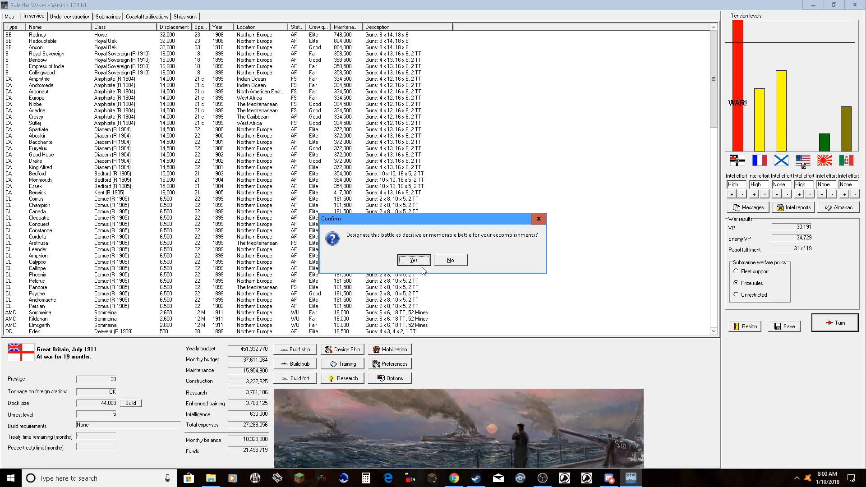
pyautogui.click(413, 260)
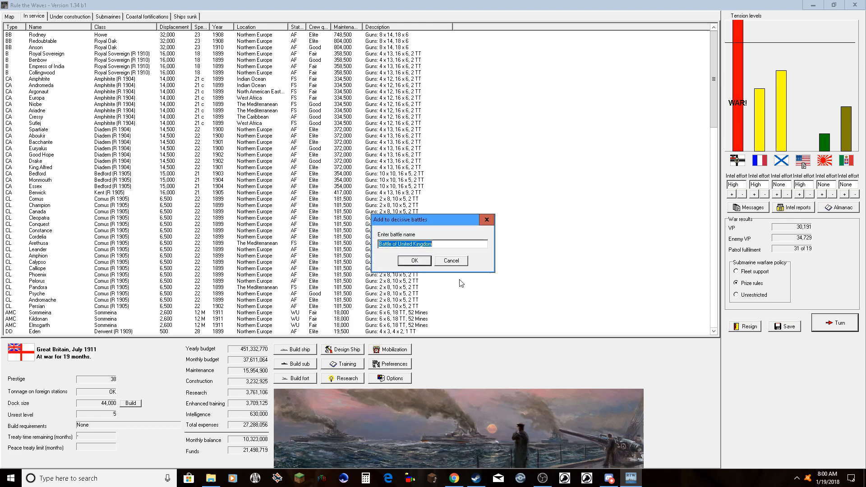
pyautogui.click(413, 260)
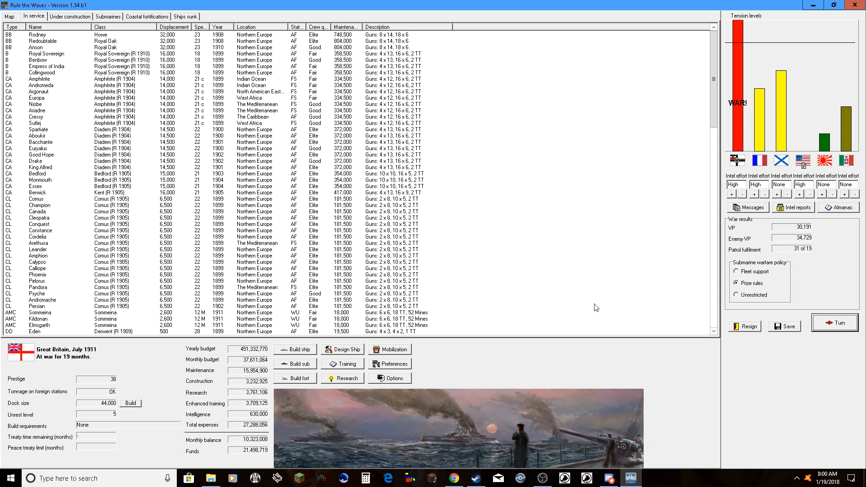
pyautogui.moveTo(105, 35)
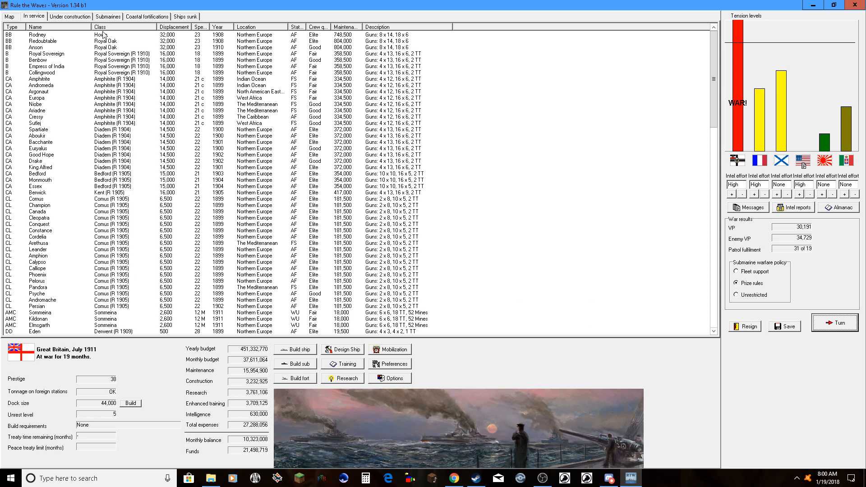
pyautogui.click(70, 17)
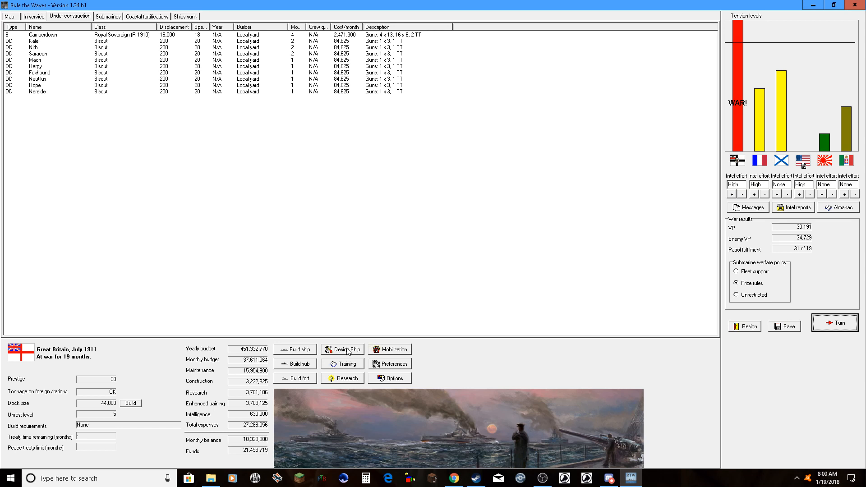
# - Abandon a blank new design and instead start a new design from the Kent-class cruiser Berwick
pyautogui.click(342, 349)
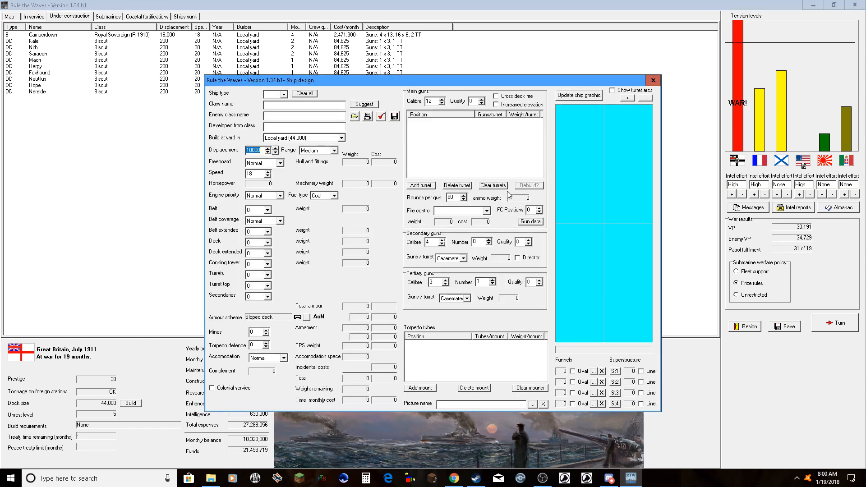
pyautogui.click(653, 81)
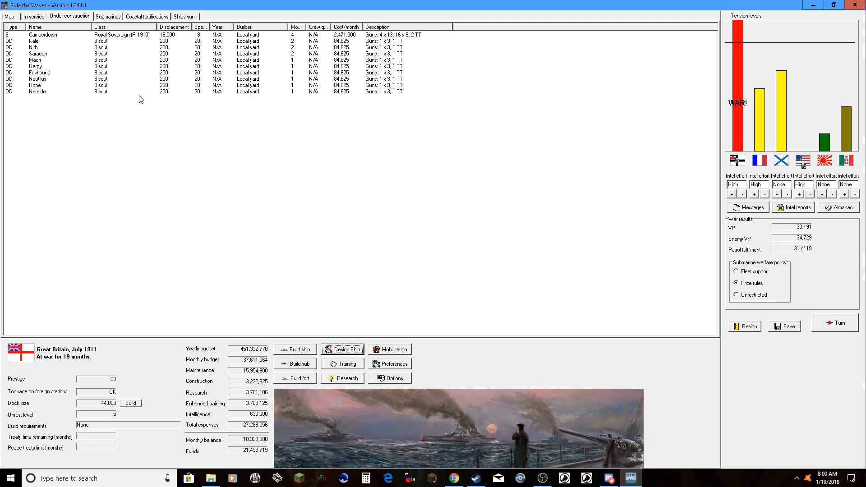
pyautogui.click(33, 16)
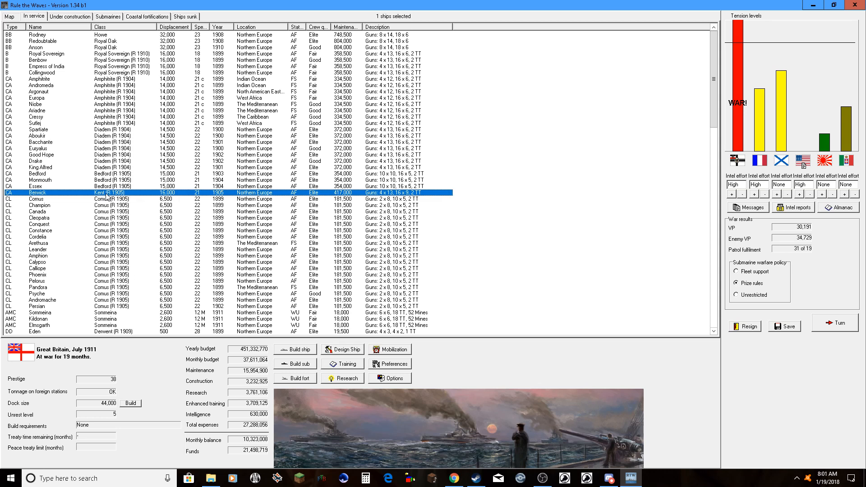
pyautogui.rightClick(110, 193)
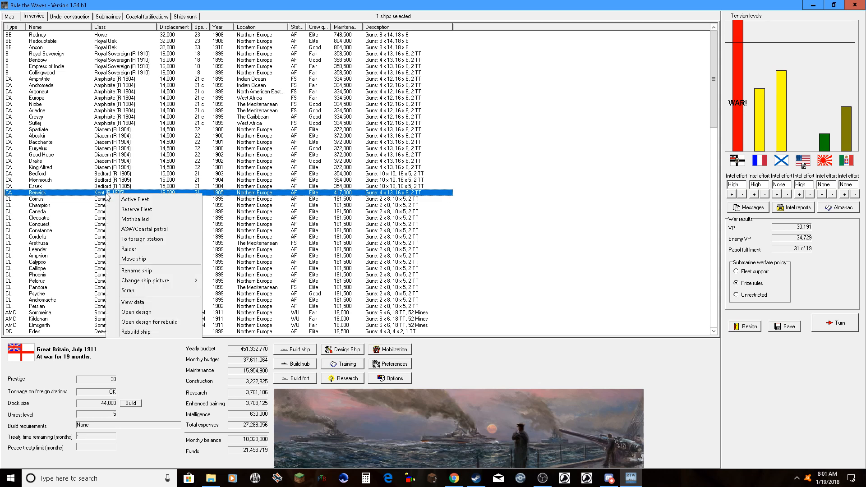
pyautogui.moveTo(154, 322)
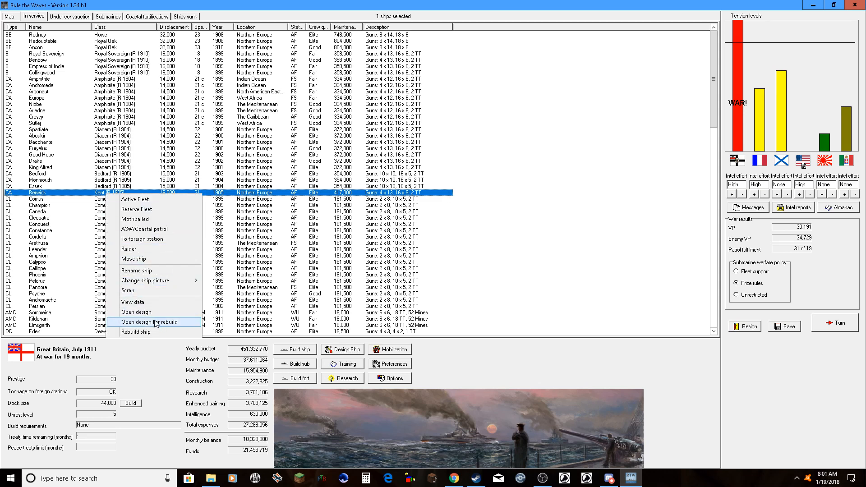
pyautogui.click(147, 322)
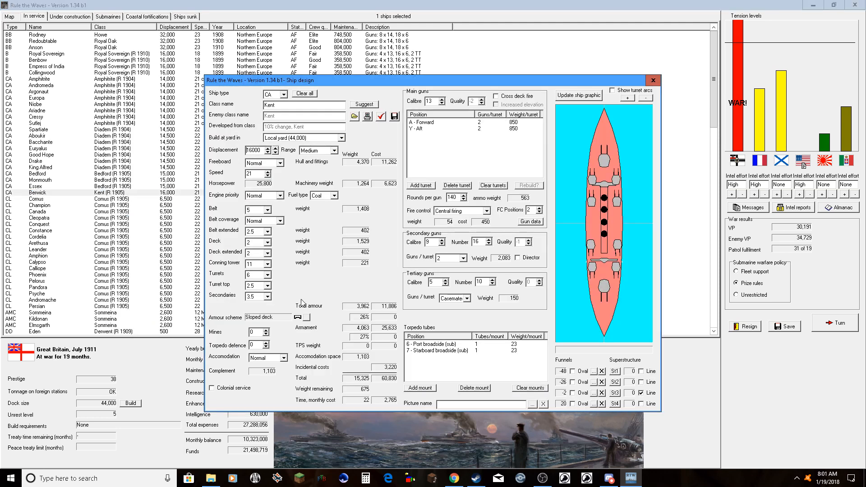
pyautogui.moveTo(373, 225)
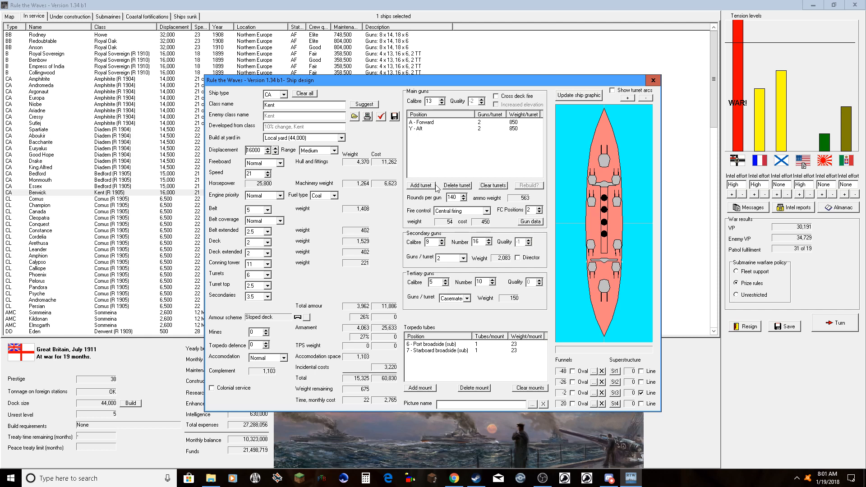
pyautogui.moveTo(448, 153)
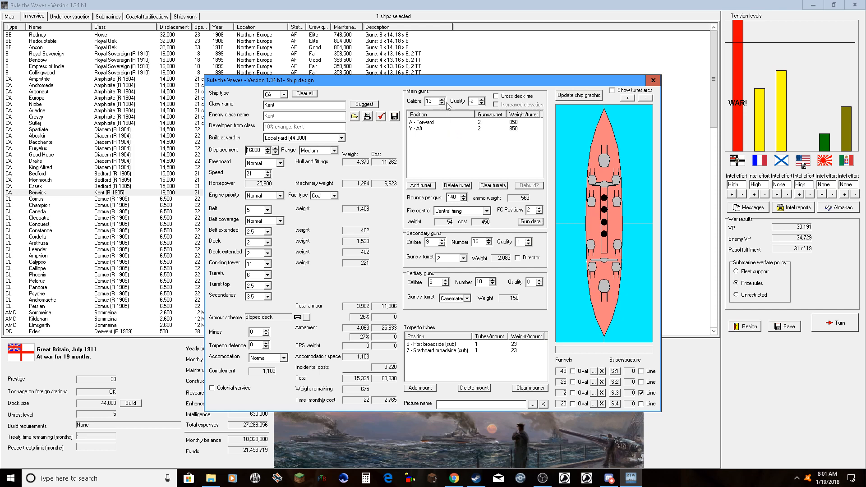
pyautogui.moveTo(455, 111)
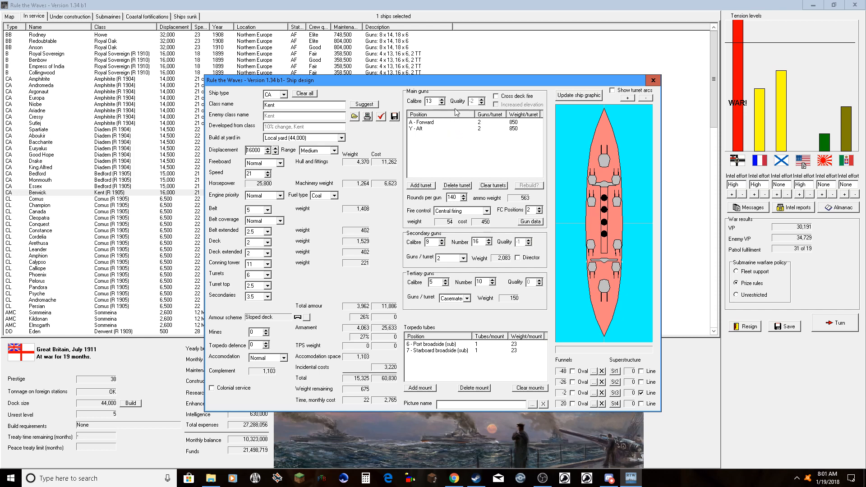
pyautogui.moveTo(460, 253)
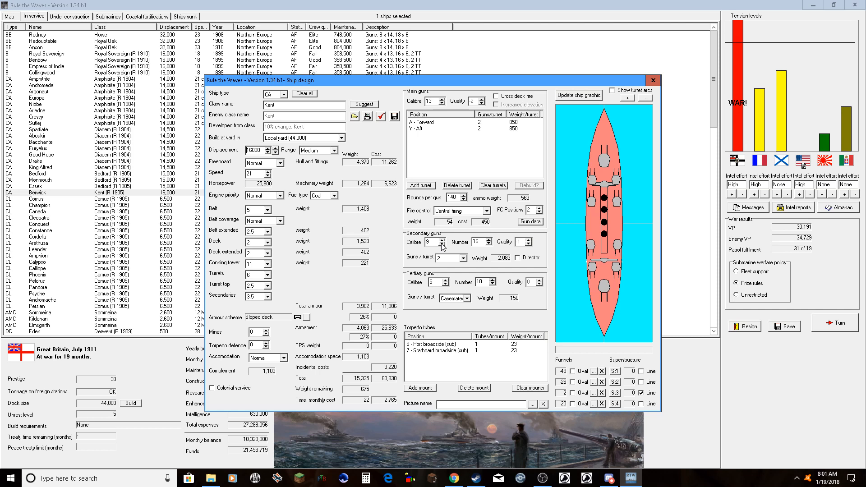
# - Set main calibre 14, secondary calibre 11, displacement 17,500 tons and speed 22 knots
pyautogui.click(446, 244)
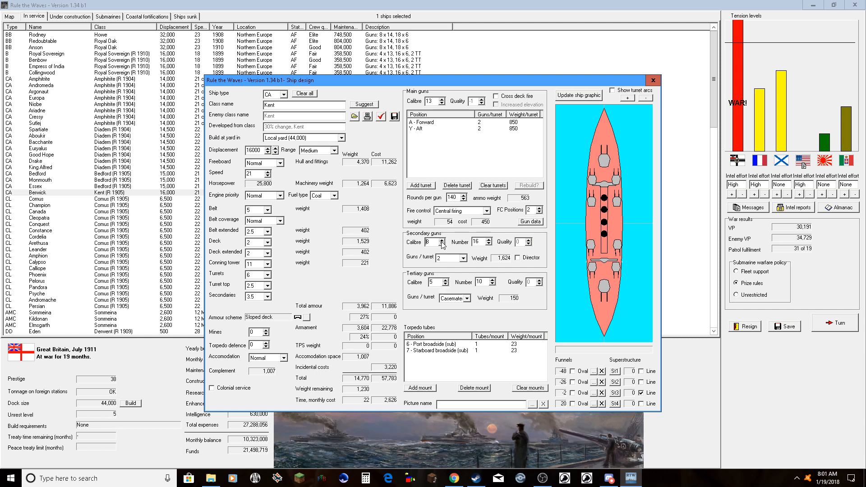
pyautogui.click(441, 239)
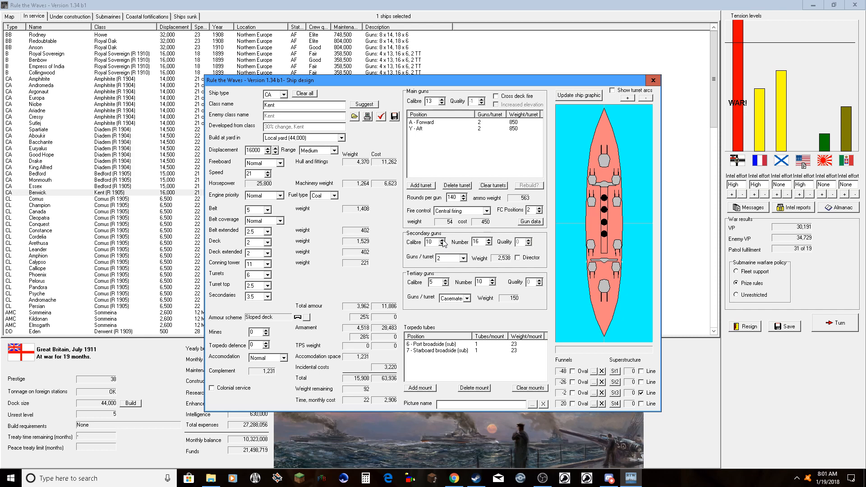
pyautogui.click(445, 240)
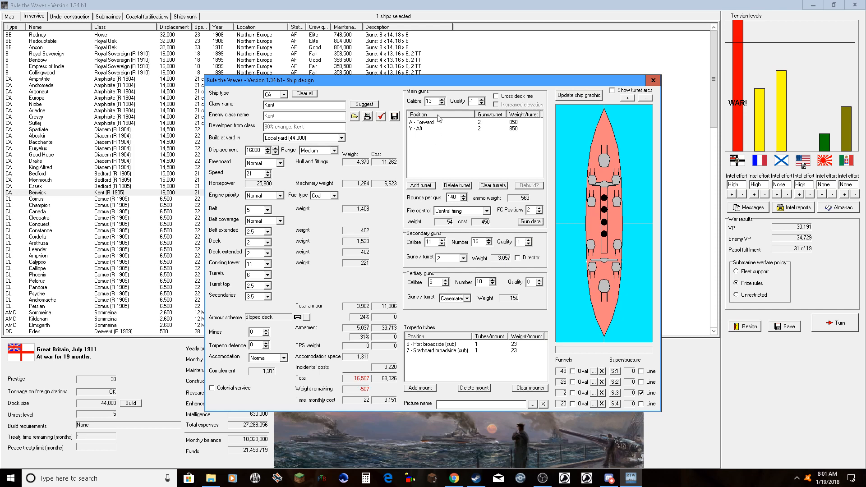
pyautogui.click(441, 102)
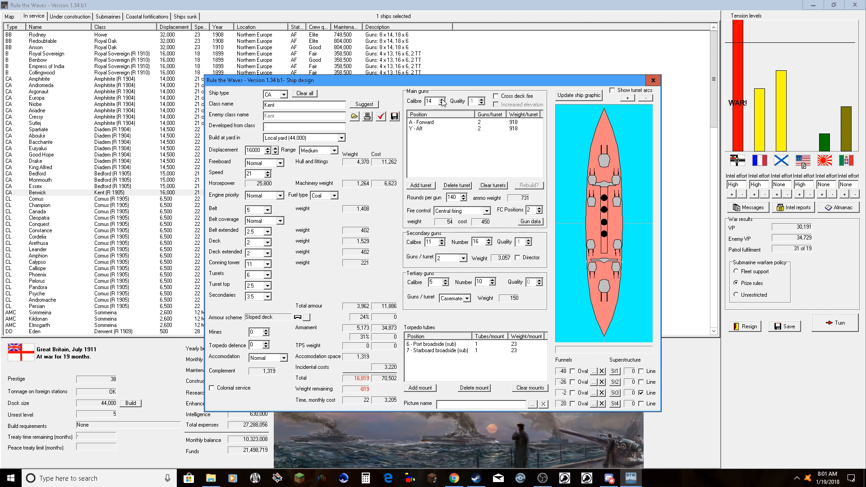
pyautogui.moveTo(294, 210)
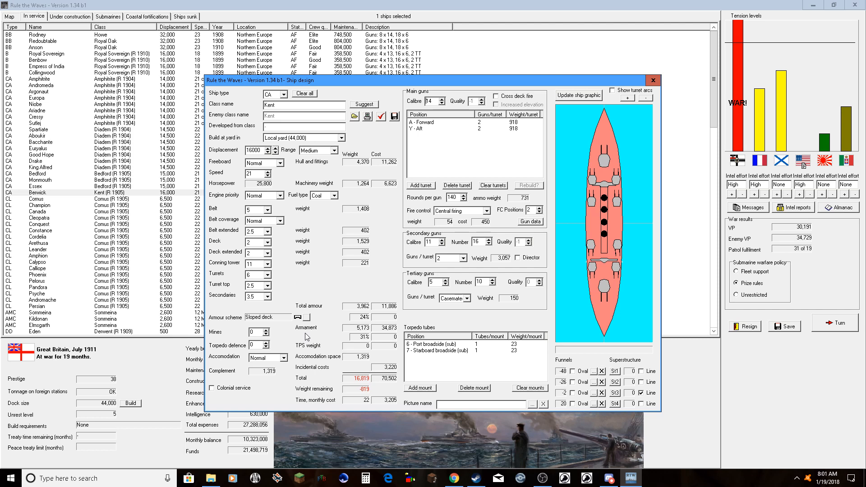
pyautogui.moveTo(297, 176)
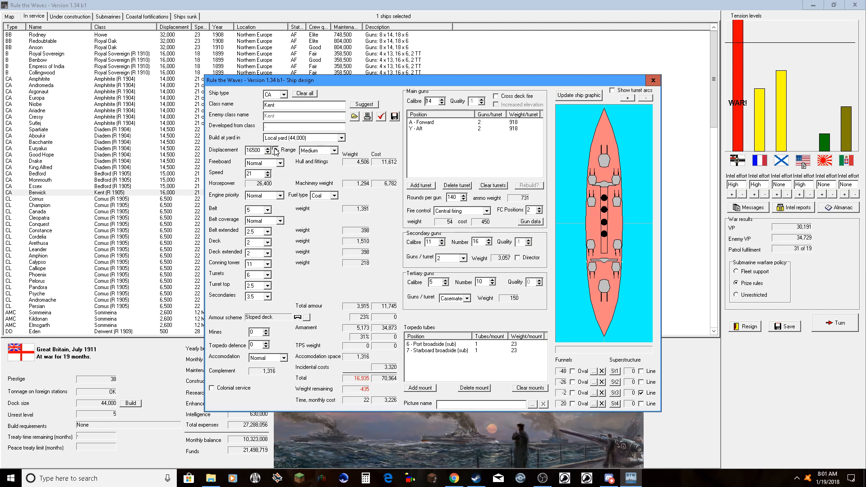
pyautogui.click(274, 148)
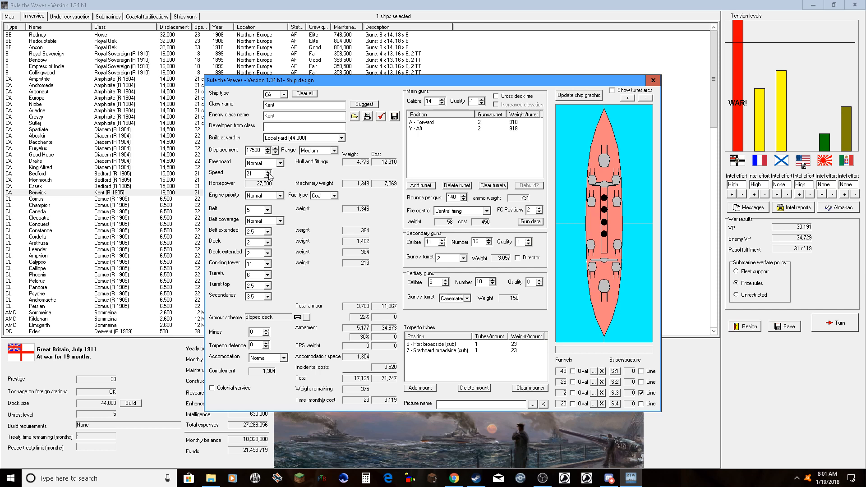
pyautogui.click(267, 171)
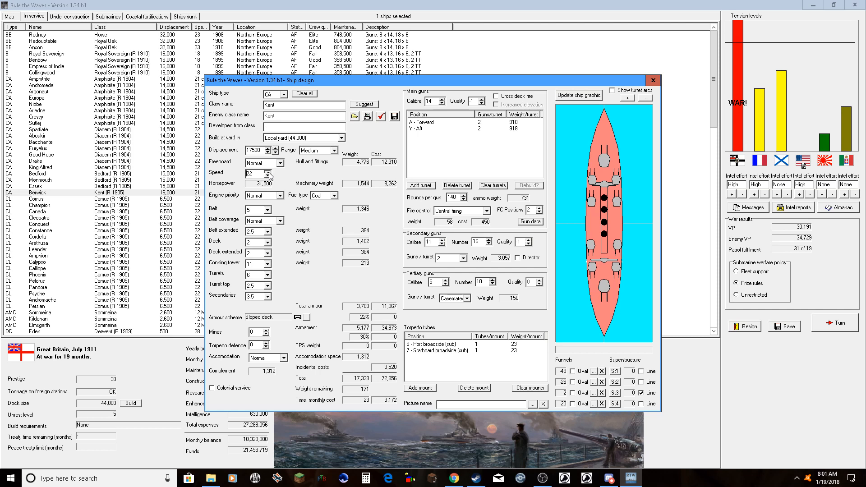
pyautogui.click(269, 170)
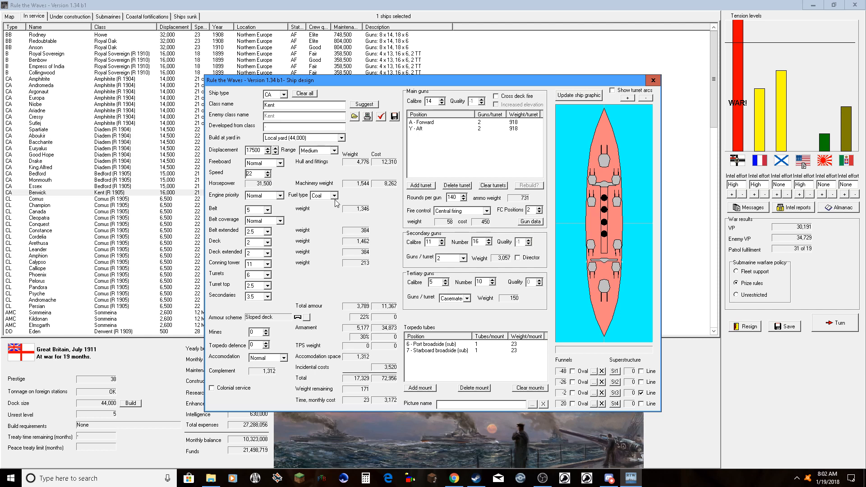
pyautogui.moveTo(412, 205)
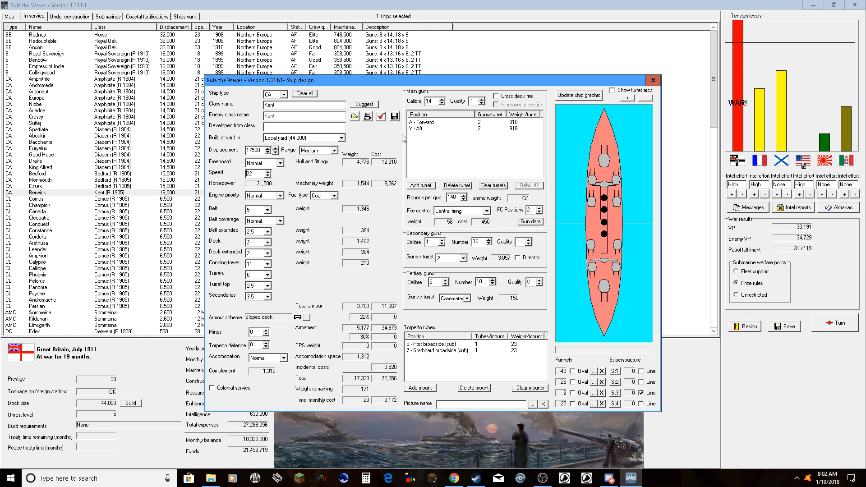
# - Add torpedo defence 1, trim speed to 21 knots to balance weight, and take the suggested class name Hogue
pyautogui.click(381, 117)
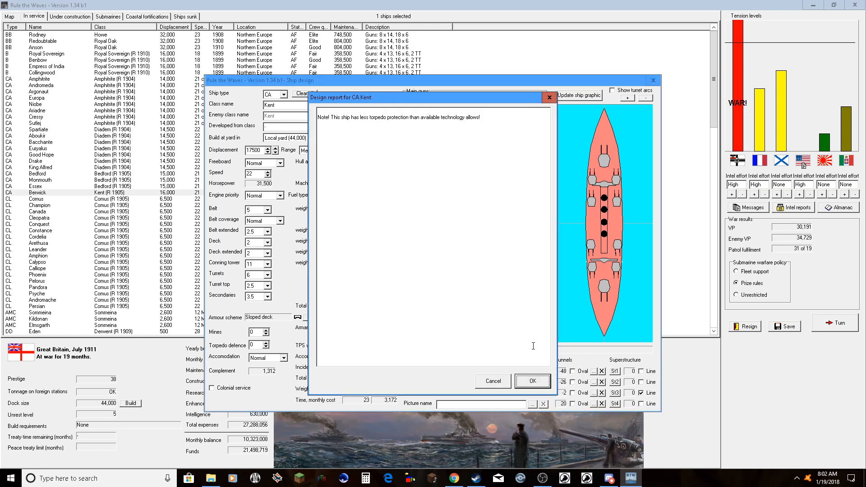
pyautogui.click(531, 380)
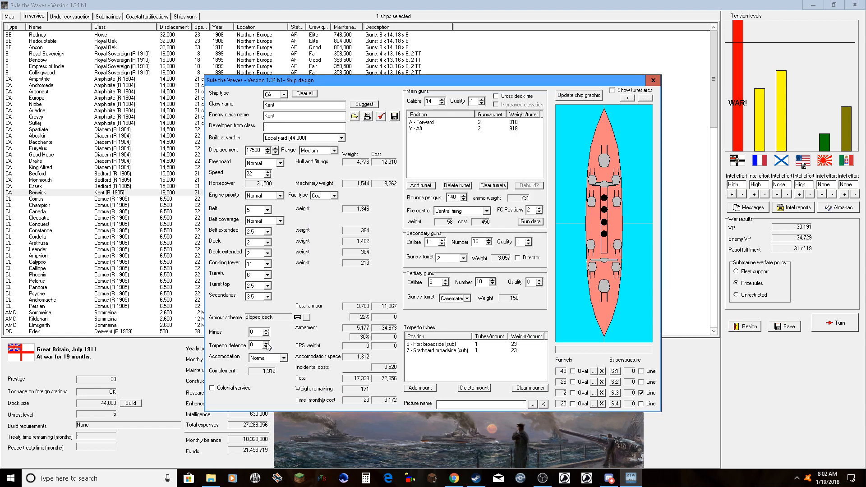
pyautogui.click(265, 343)
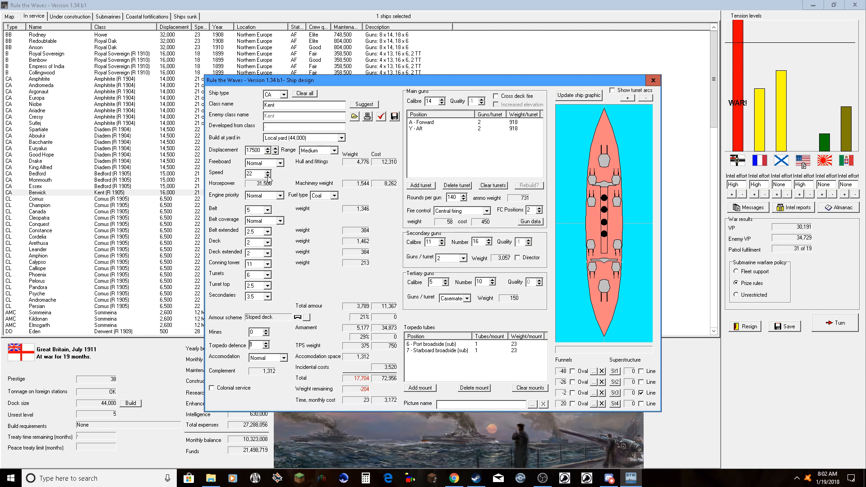
pyautogui.click(265, 174)
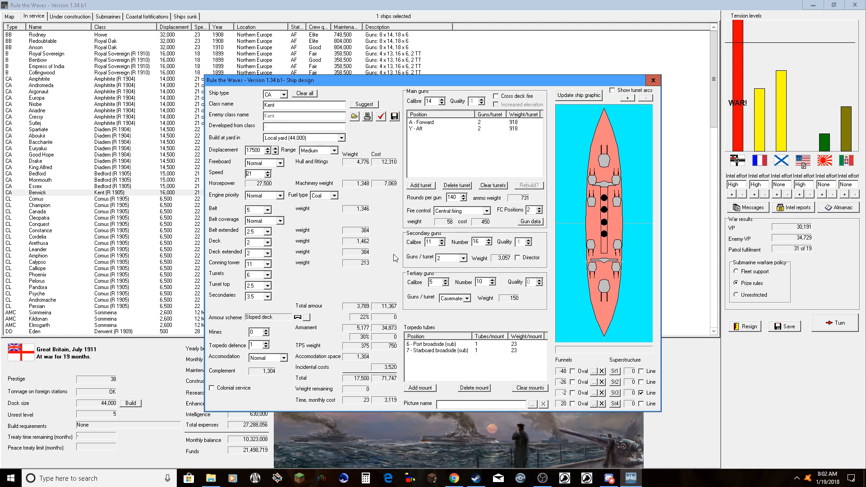
pyautogui.click(485, 210)
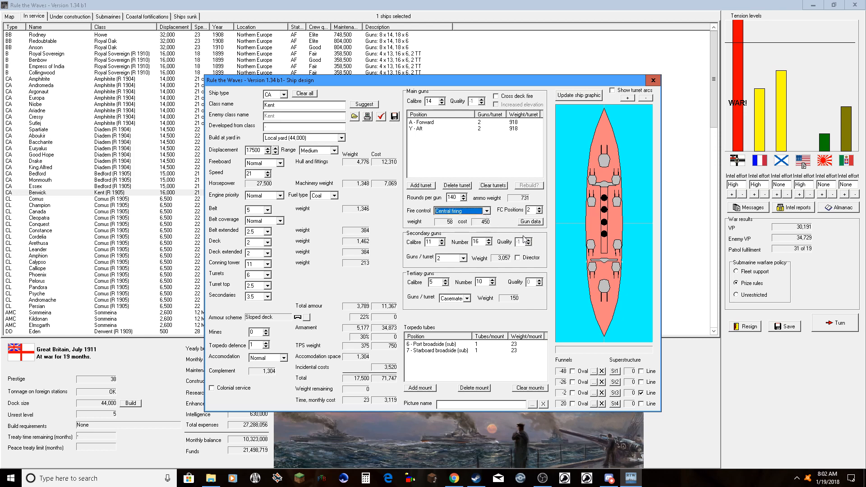
pyautogui.moveTo(532, 242)
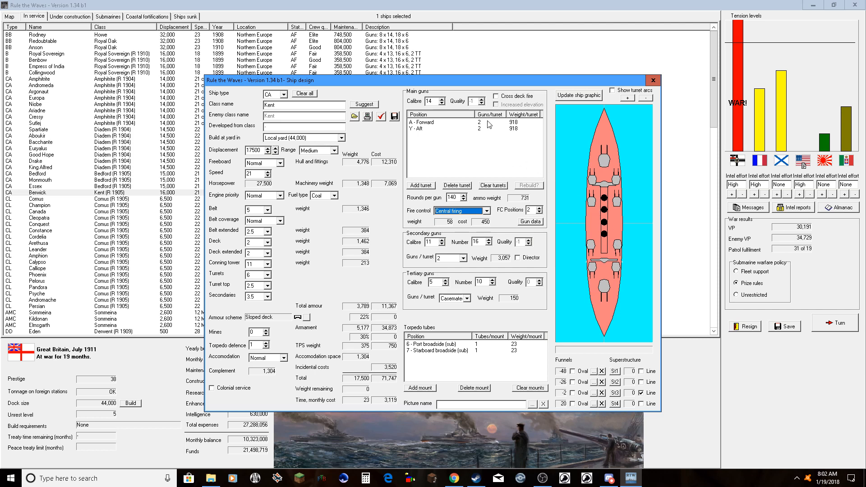
pyautogui.moveTo(454, 110)
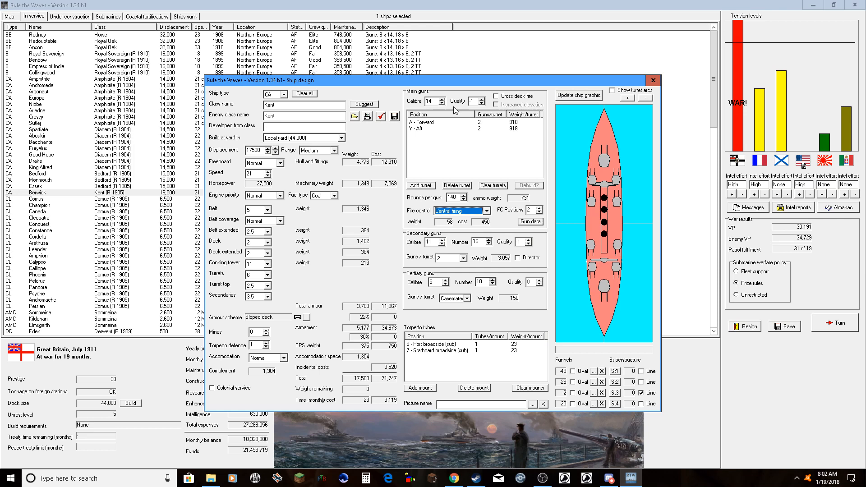
pyautogui.moveTo(593, 271)
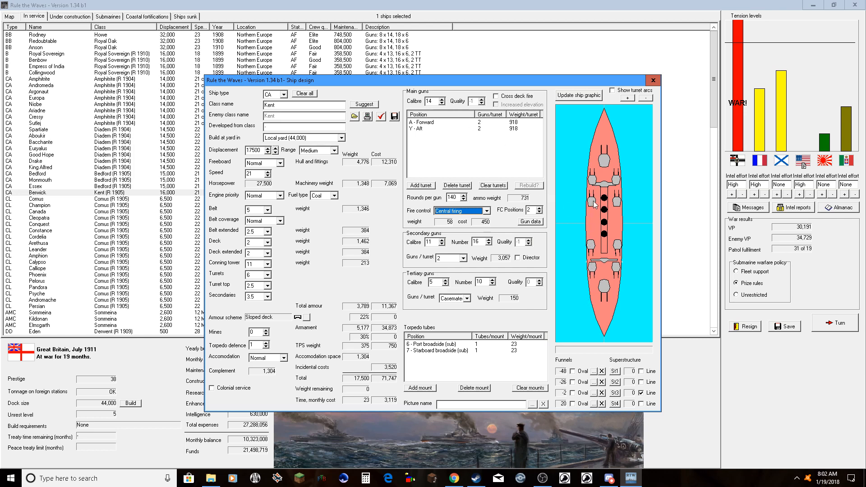
pyautogui.moveTo(491, 274)
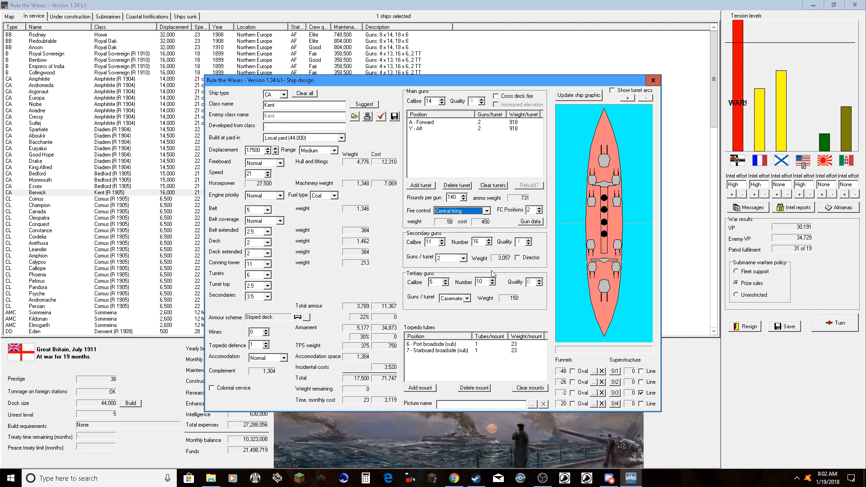
pyautogui.click(381, 116)
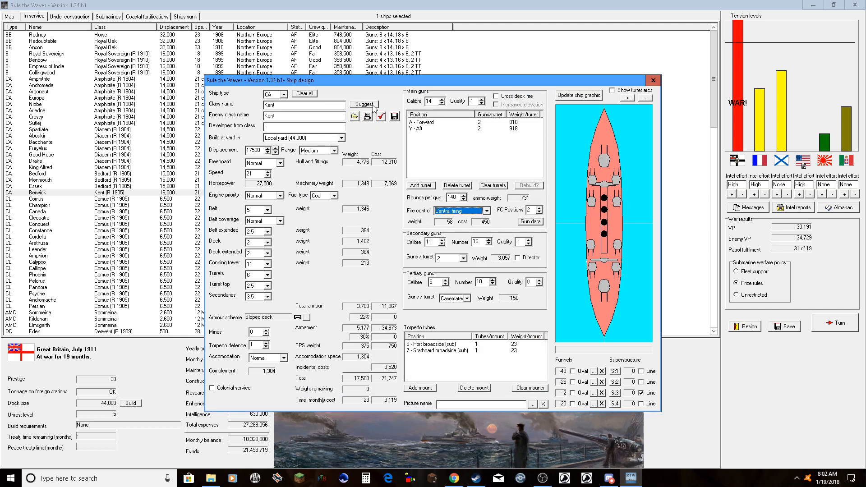
pyautogui.click(364, 105)
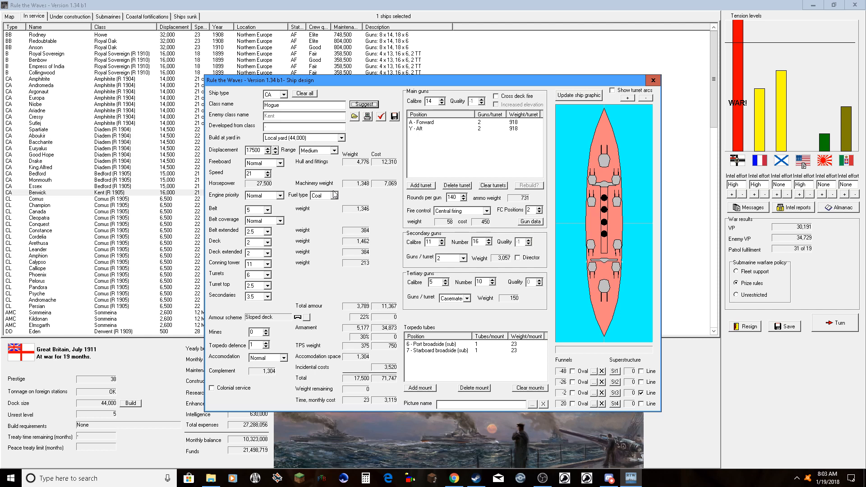
pyautogui.moveTo(385, 104)
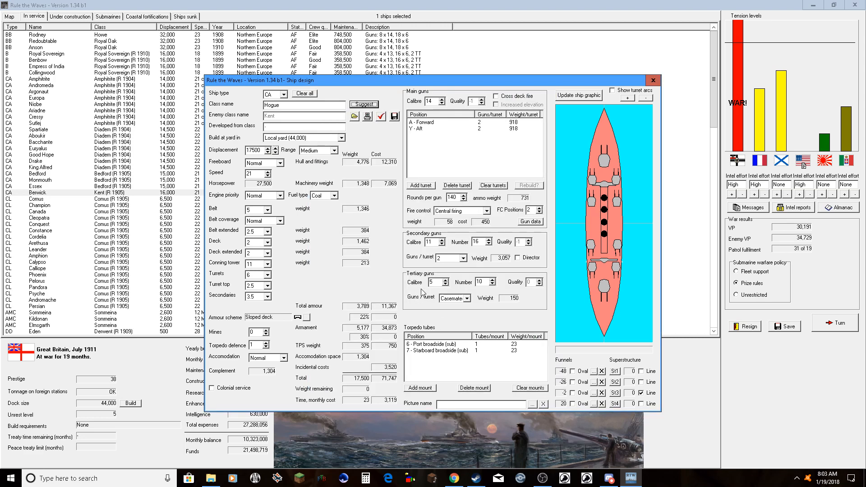
# - Save the checked Hogue design and order one Hogue-class cruiser for construction
pyautogui.click(379, 117)
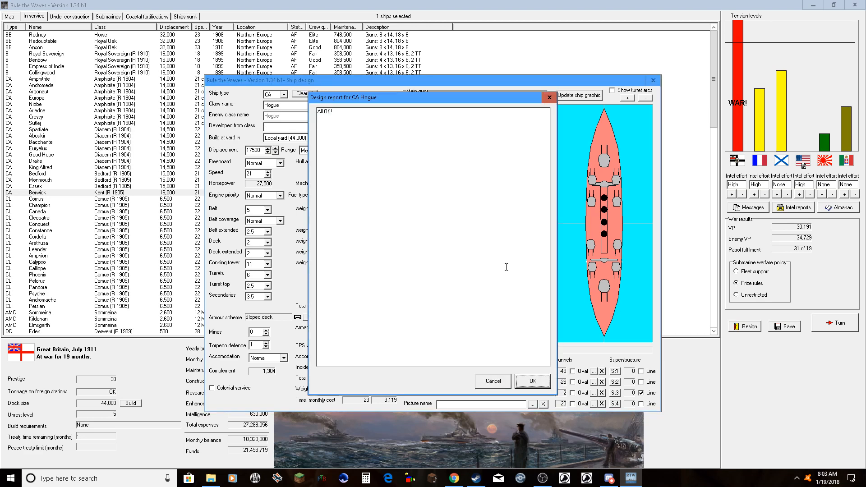
pyautogui.click(532, 380)
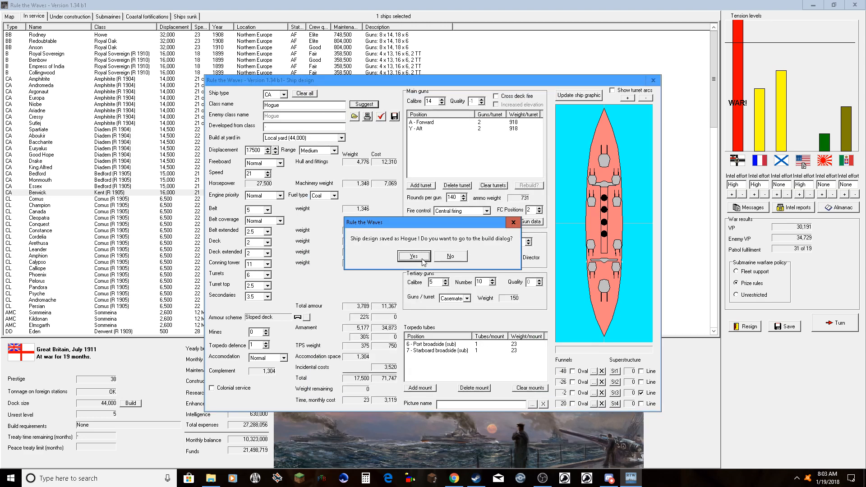
pyautogui.click(412, 256)
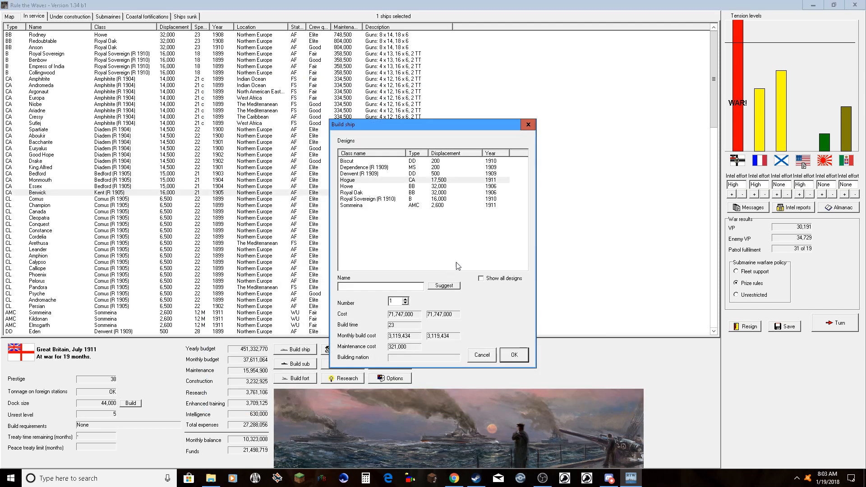
pyautogui.click(444, 286)
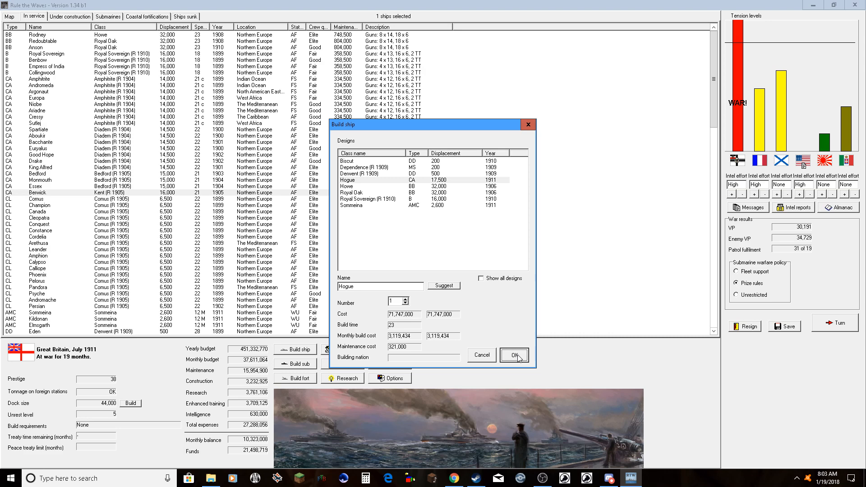
pyautogui.click(513, 355)
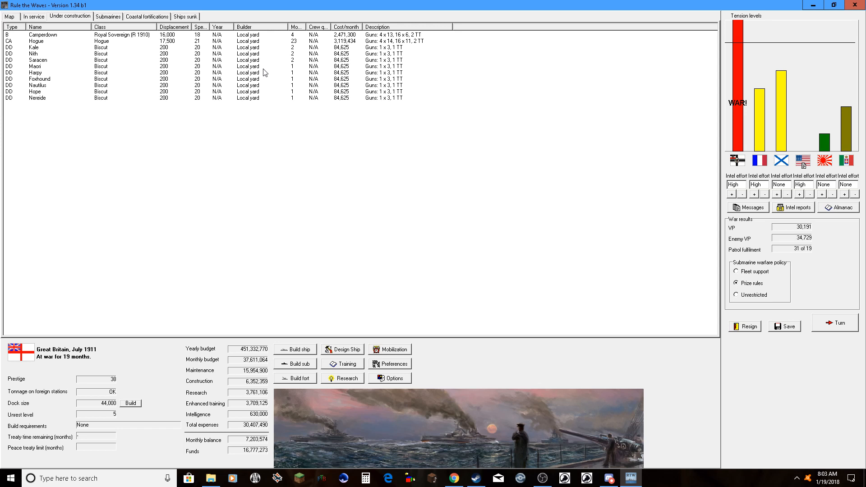
# - Reopen the Hogue cruiser in the ship designer after dismissing the Build ship prompt
pyautogui.click(36, 40)
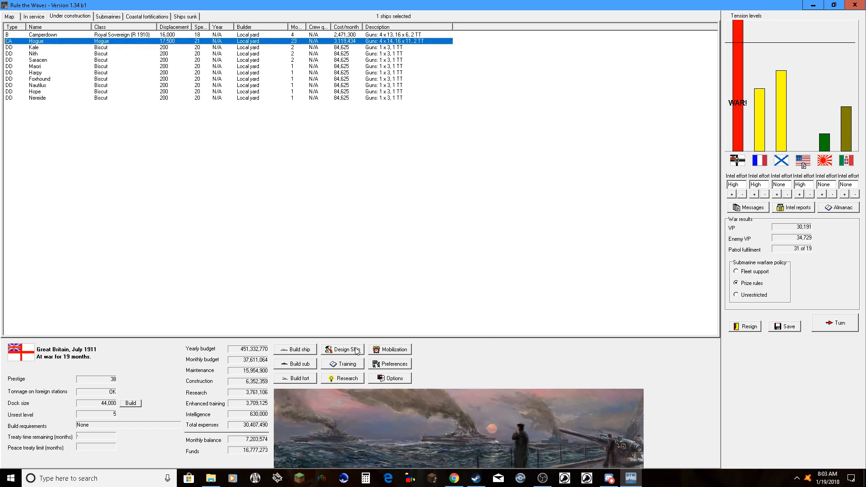
pyautogui.click(295, 349)
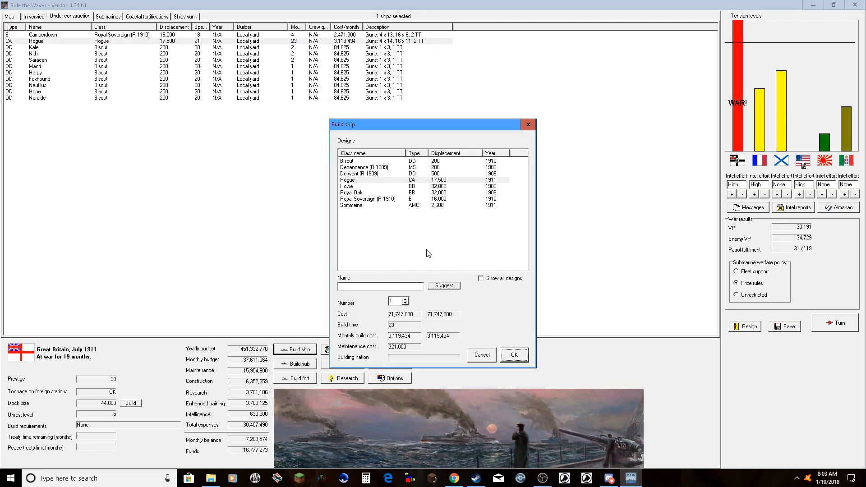
pyautogui.click(480, 355)
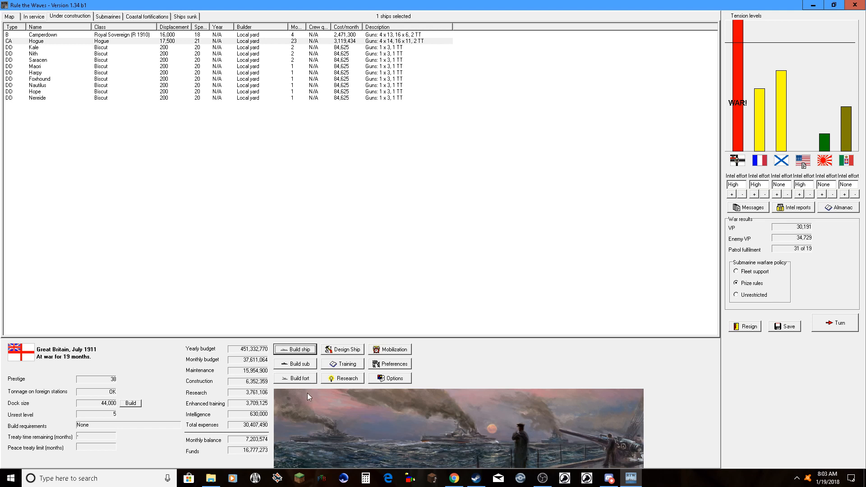
pyautogui.click(345, 349)
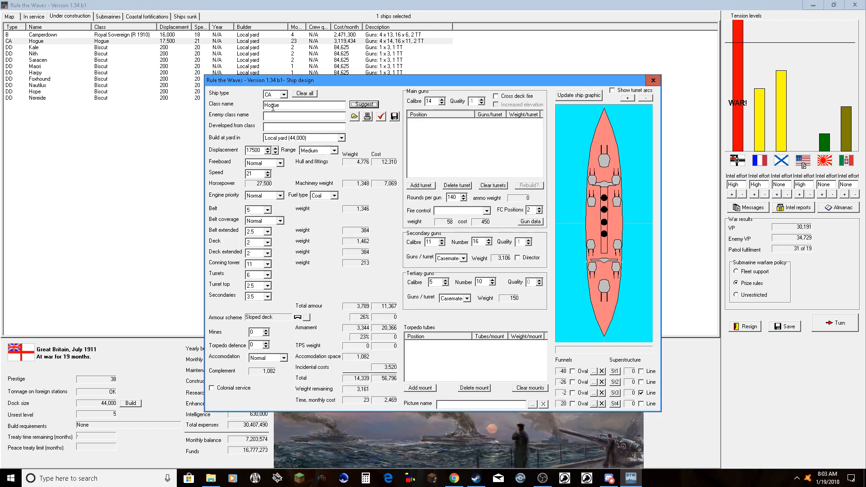
# - Make the ship a battlecruiser, load the saved Indomitable design and clear all main-gun turrets
pyautogui.click(282, 94)
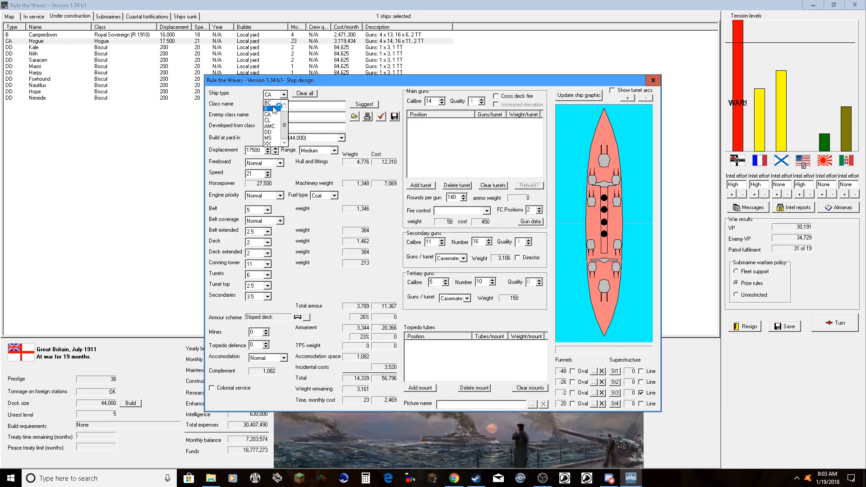
pyautogui.click(270, 105)
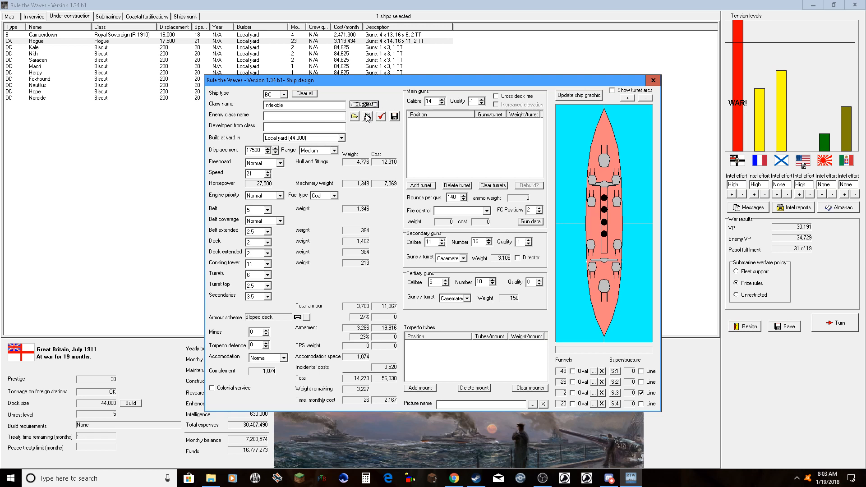
pyautogui.click(363, 104)
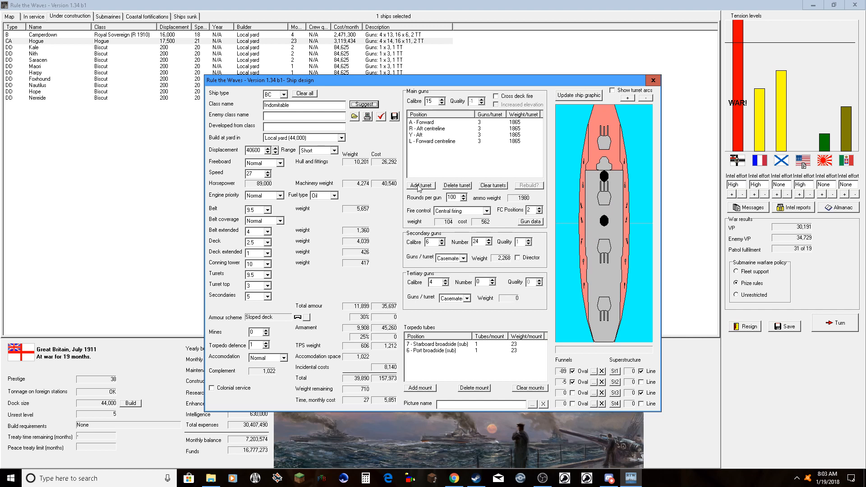
pyautogui.click(420, 185)
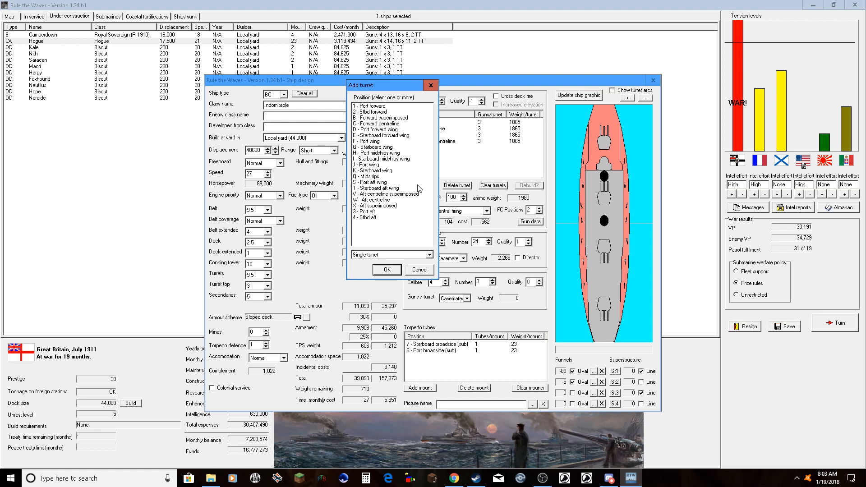
pyautogui.moveTo(388, 217)
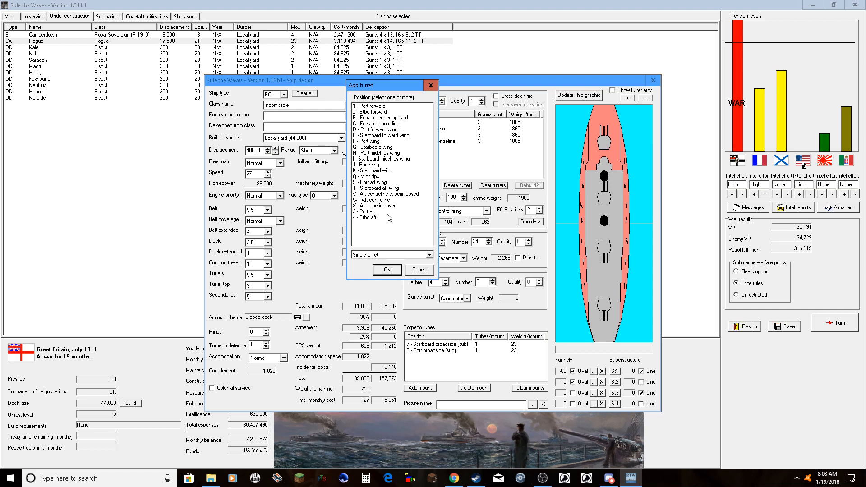
pyautogui.moveTo(424, 261)
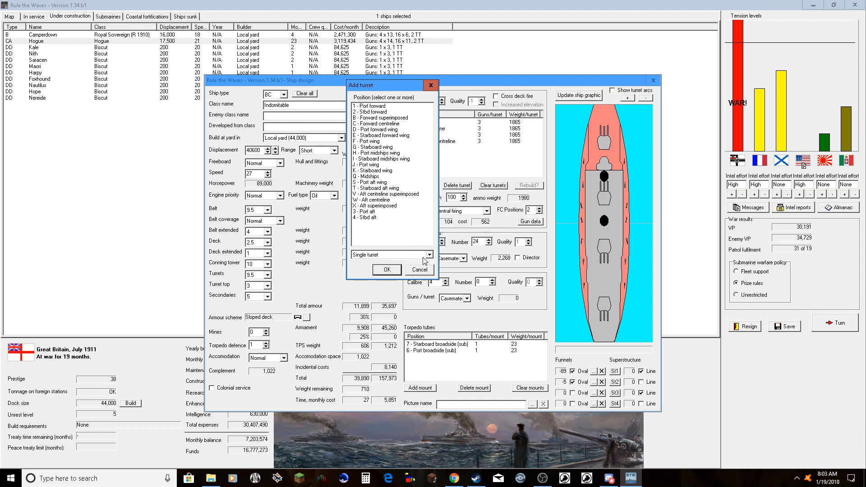
pyautogui.click(386, 270)
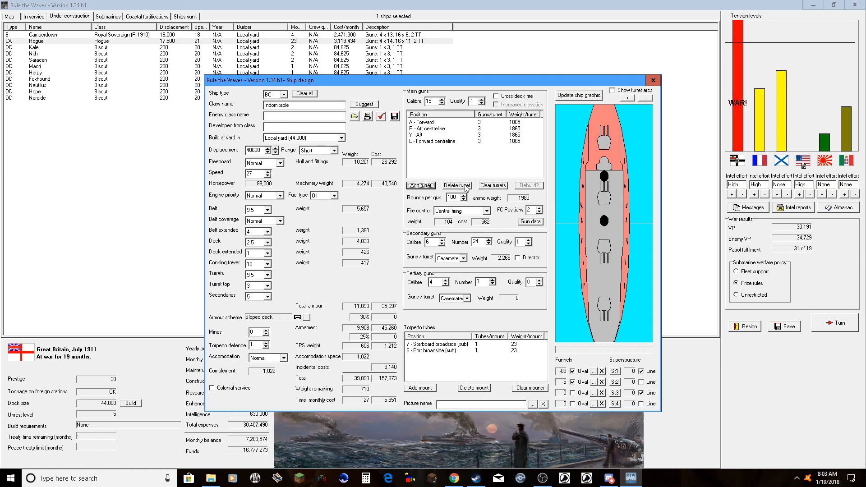
pyautogui.click(492, 185)
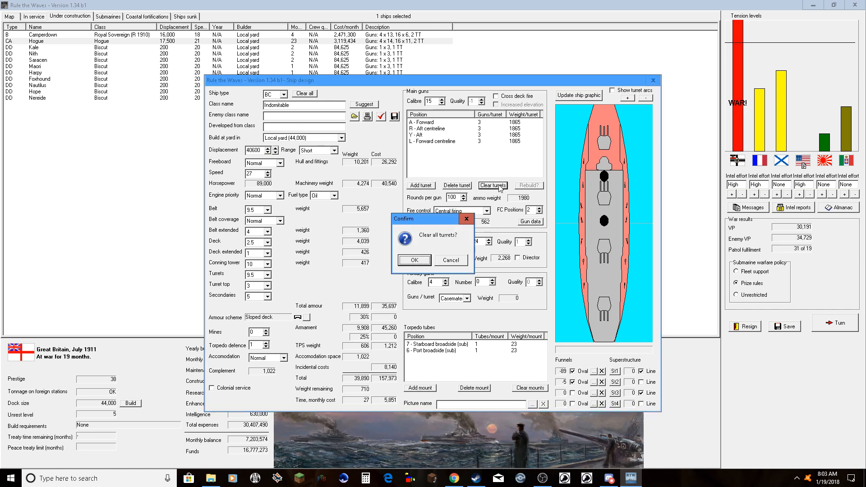
pyautogui.click(414, 259)
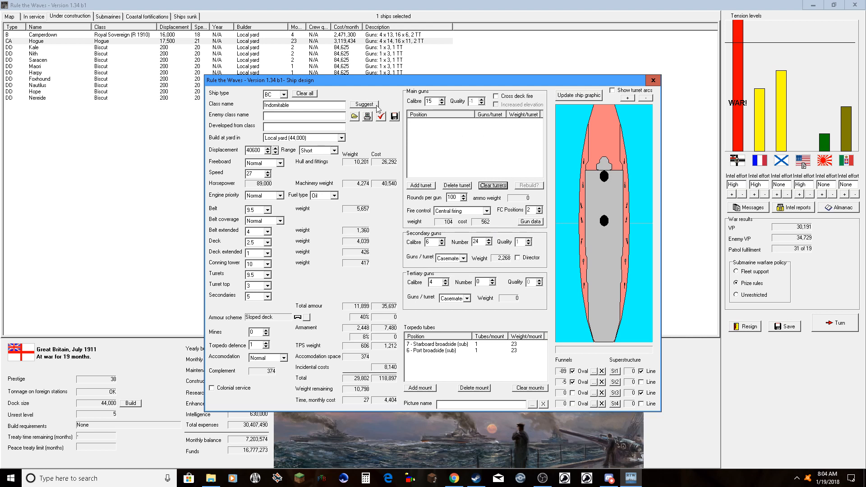
pyautogui.moveTo(377, 109)
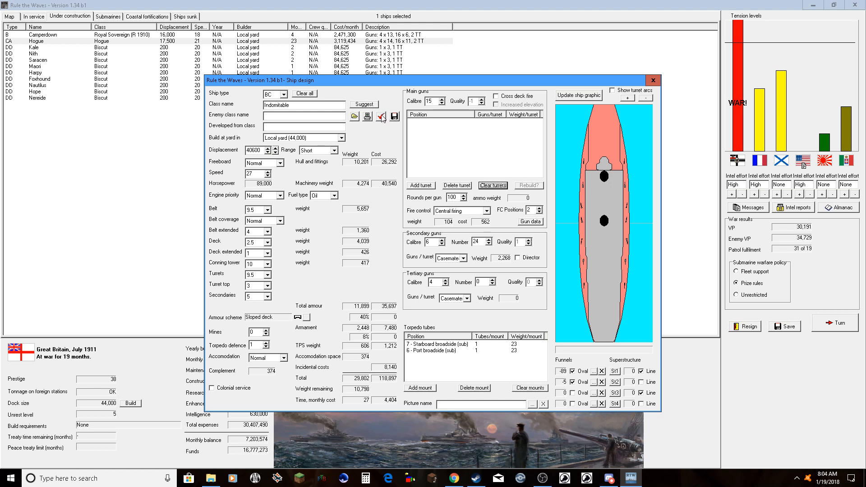
pyautogui.moveTo(369, 117)
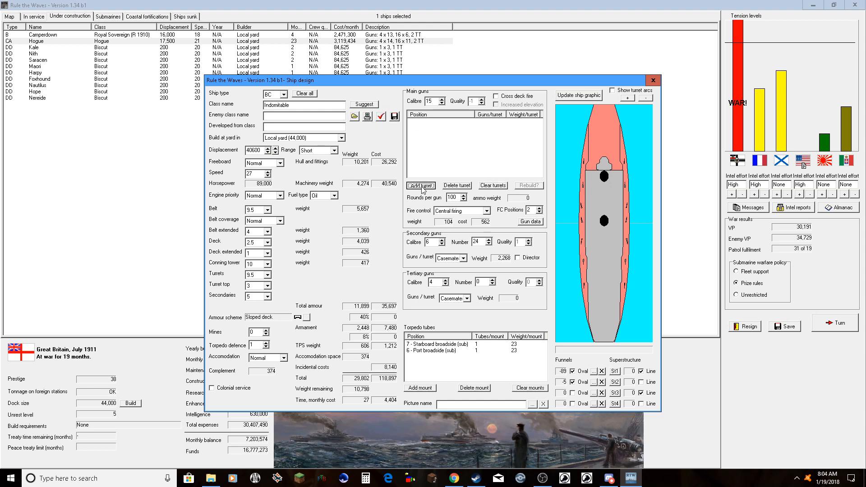
# - Trial turrets at forward, superimposed and aft positions with a twin forward mount, then clear them again
pyautogui.click(420, 185)
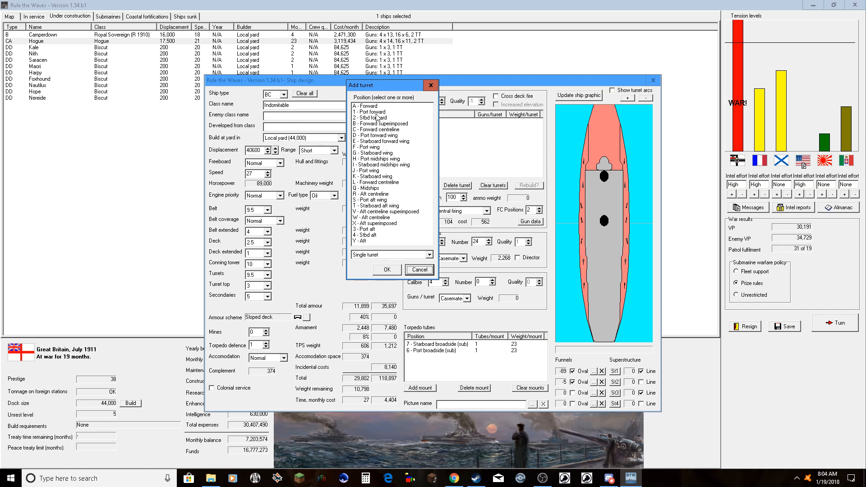
pyautogui.click(370, 106)
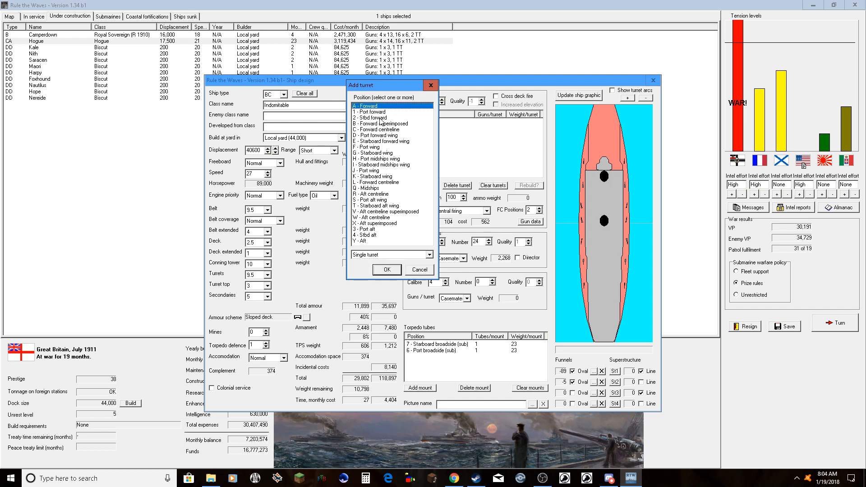
pyautogui.click(389, 123)
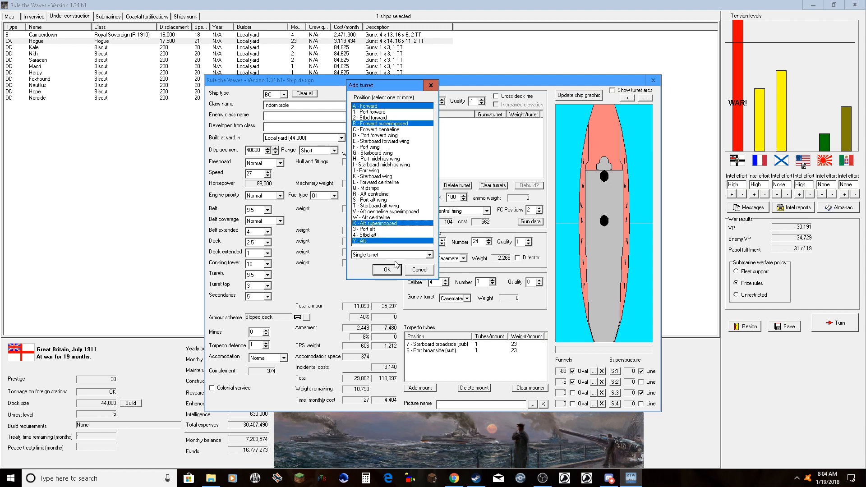
pyautogui.click(387, 269)
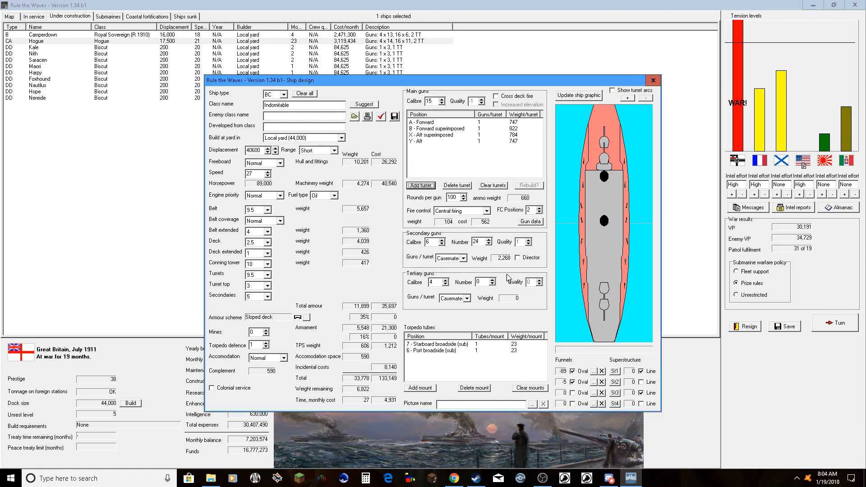
pyautogui.click(437, 121)
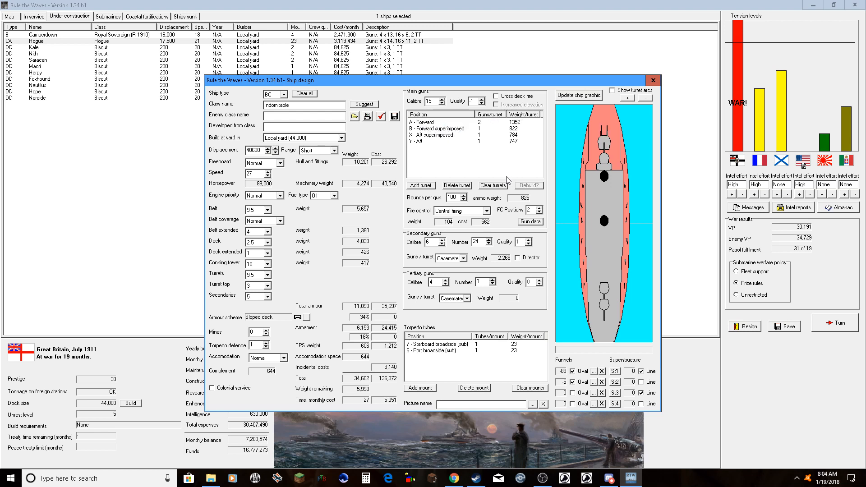
pyautogui.click(493, 185)
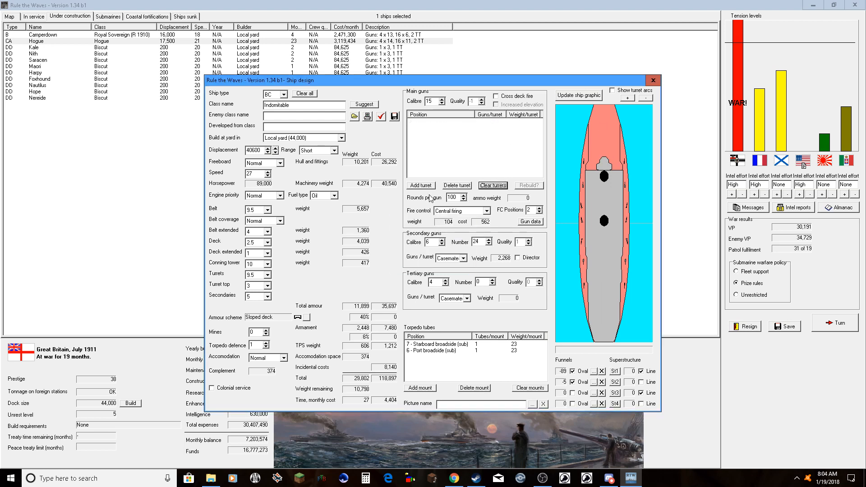
# - Add four triple 15-inch turrets at forward, forward superimposed, aft superimposed and aft positions
pyautogui.click(421, 185)
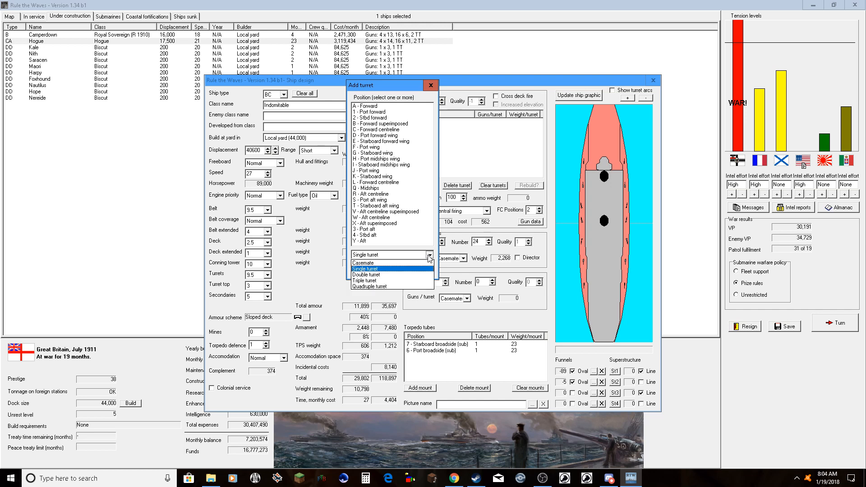
pyautogui.click(367, 274)
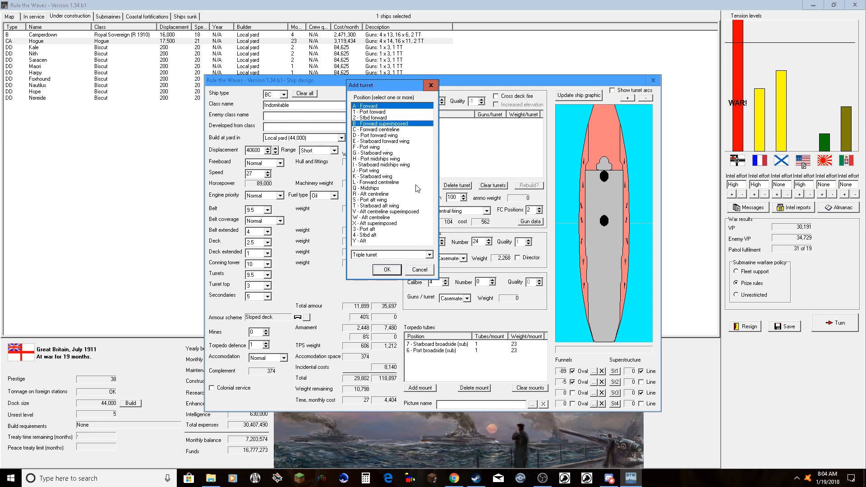
pyautogui.click(378, 223)
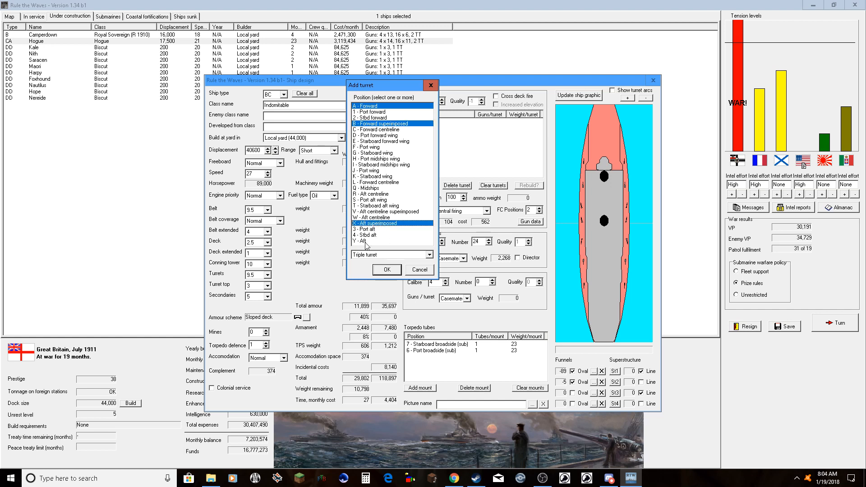
pyautogui.click(386, 270)
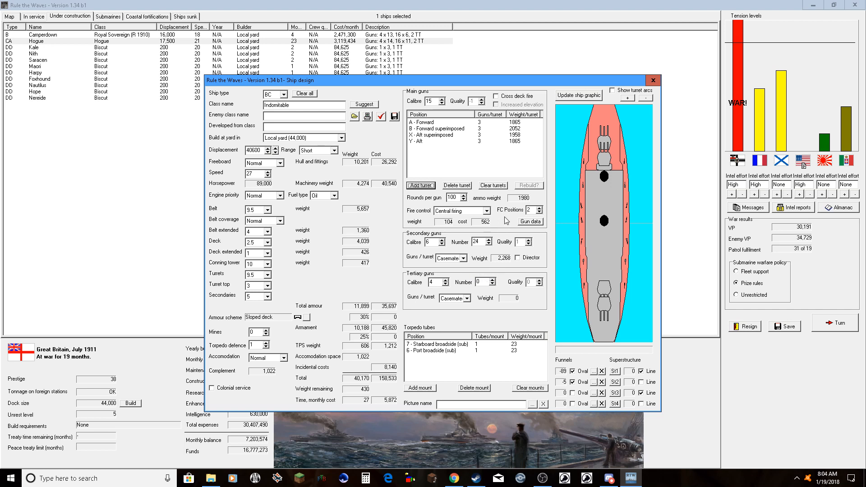
pyautogui.click(447, 343)
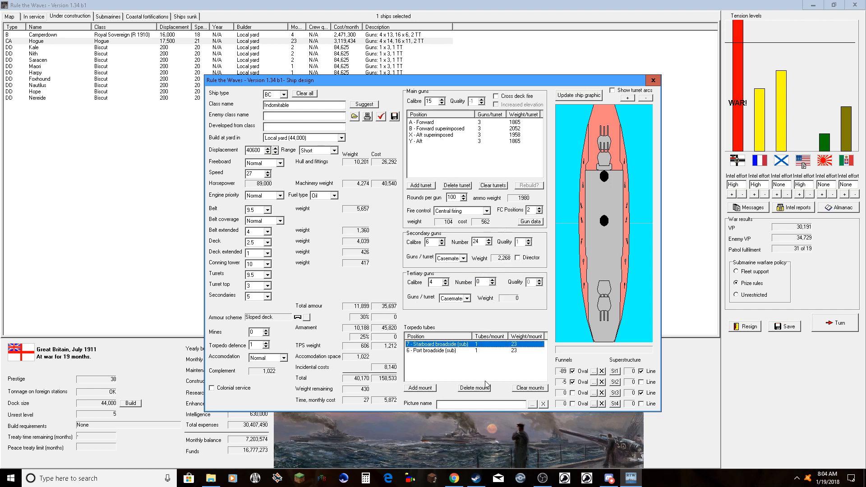
pyautogui.moveTo(472, 394)
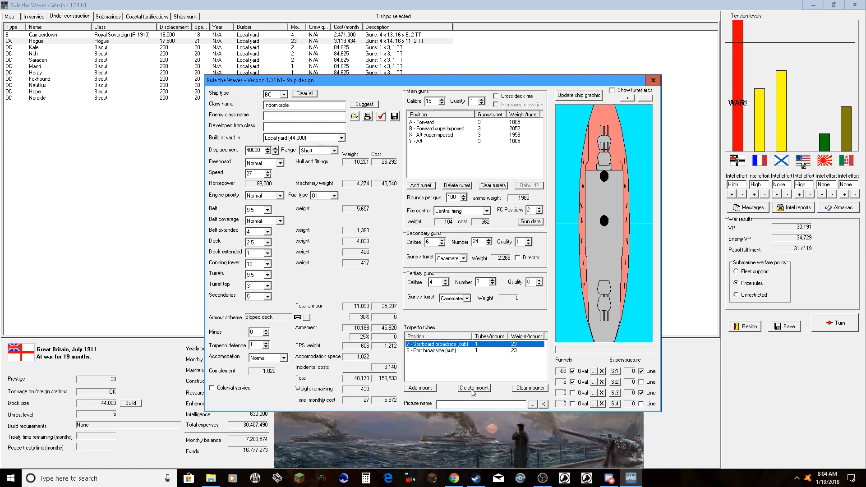
# - Clear all torpedo mounts, bringing total weight to 40,110 tons
pyautogui.click(527, 388)
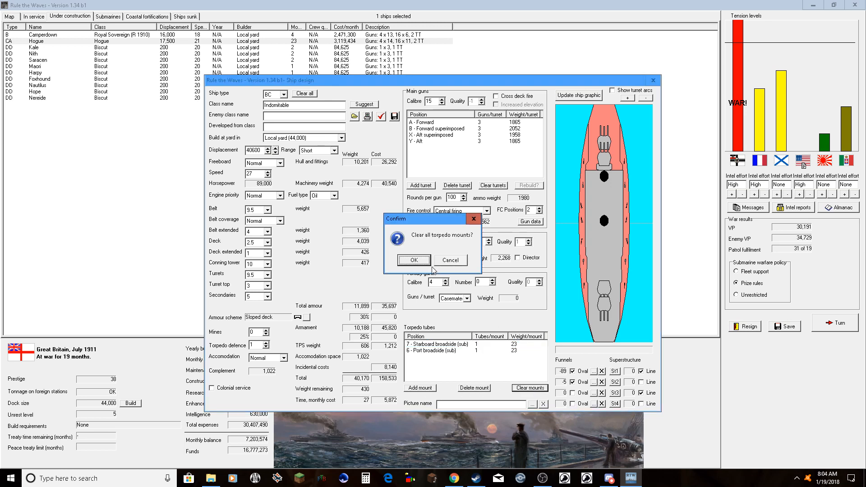
pyautogui.click(413, 260)
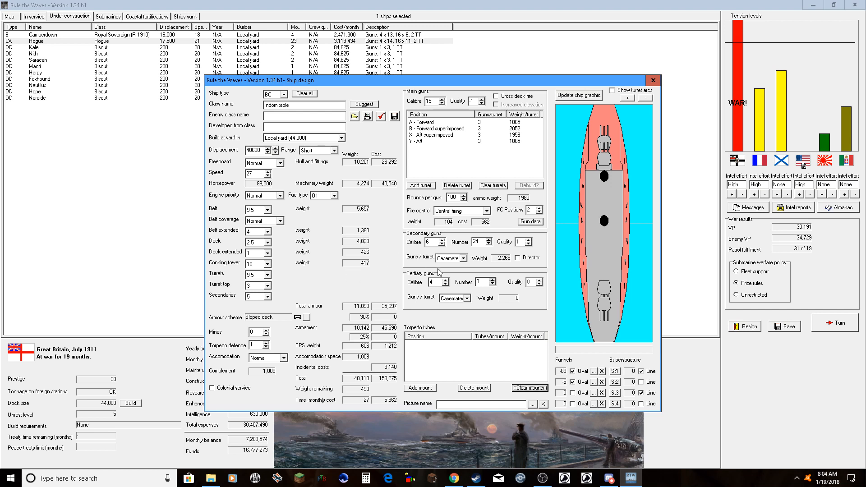
pyautogui.moveTo(279, 161)
pyautogui.write('40000')
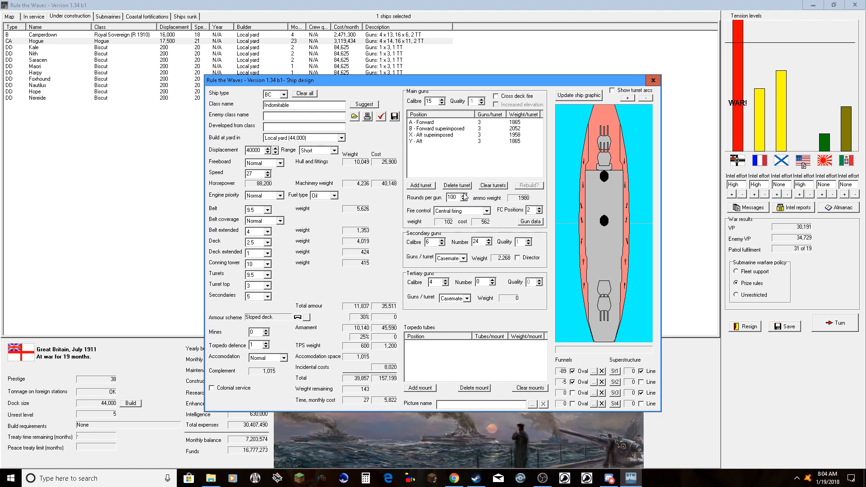
# - Raise rounds per gun to 130 and displacement to 41,000 tons, leaving 51 tons spare
pyautogui.click(466, 196)
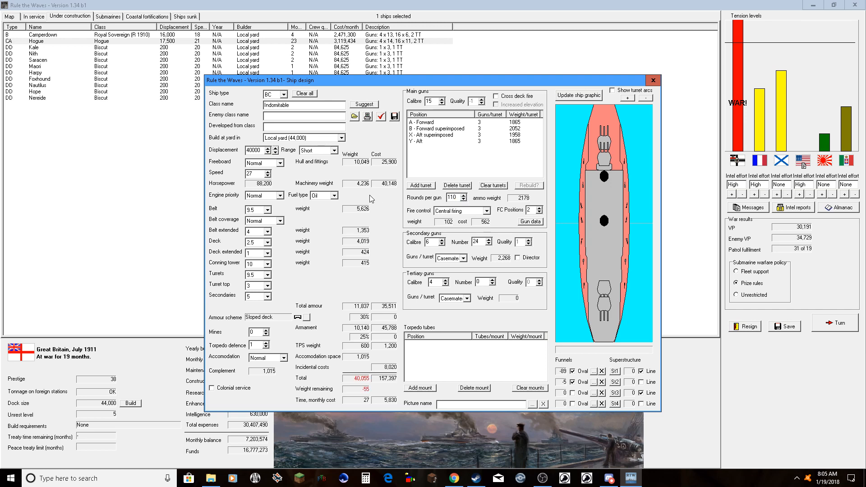
pyautogui.click(268, 148)
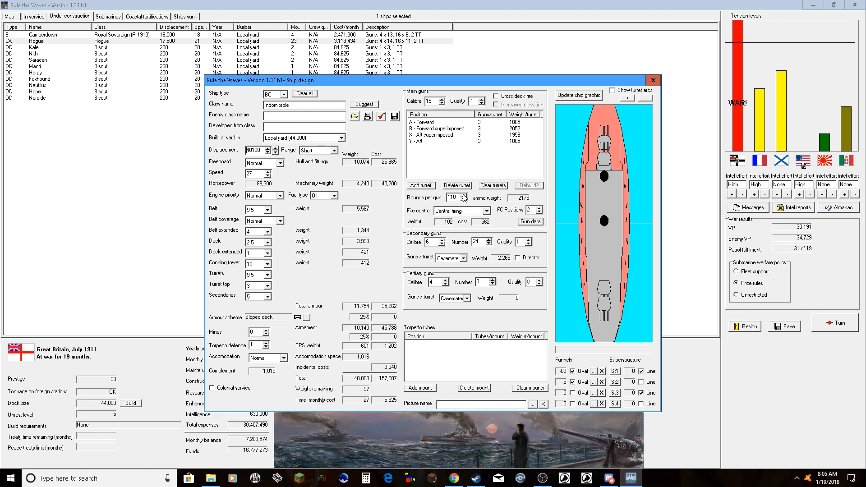
pyautogui.click(465, 196)
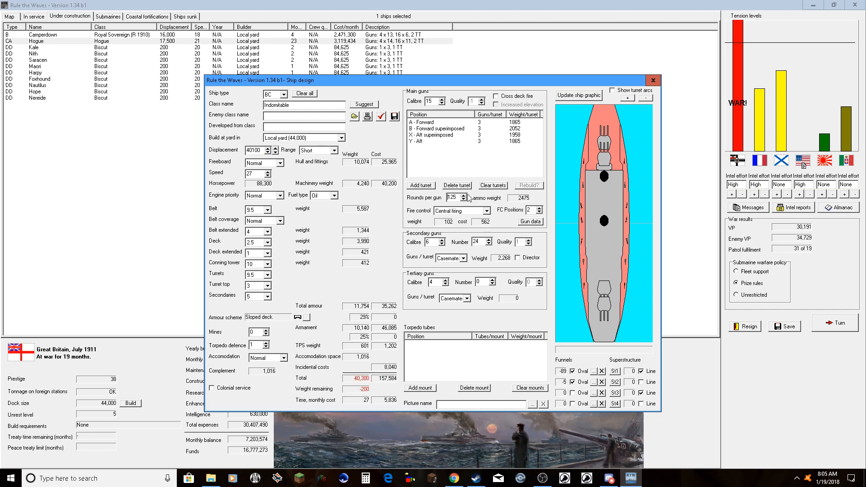
pyautogui.click(461, 195)
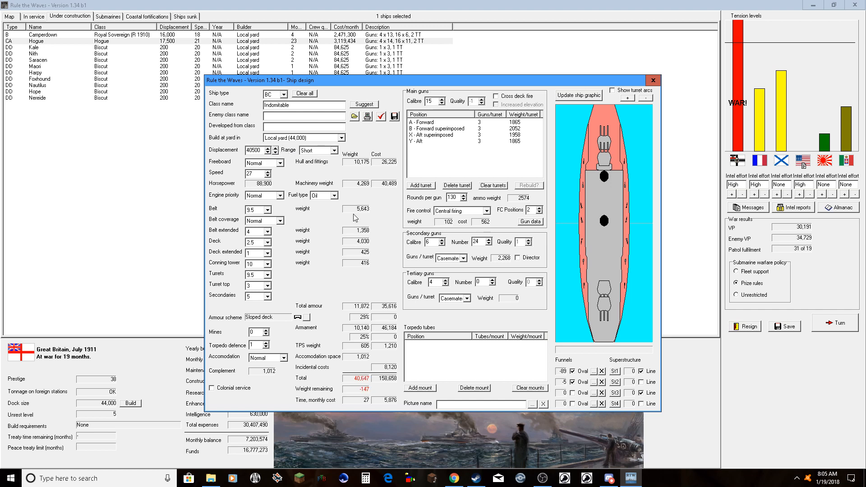
pyautogui.moveTo(278, 150)
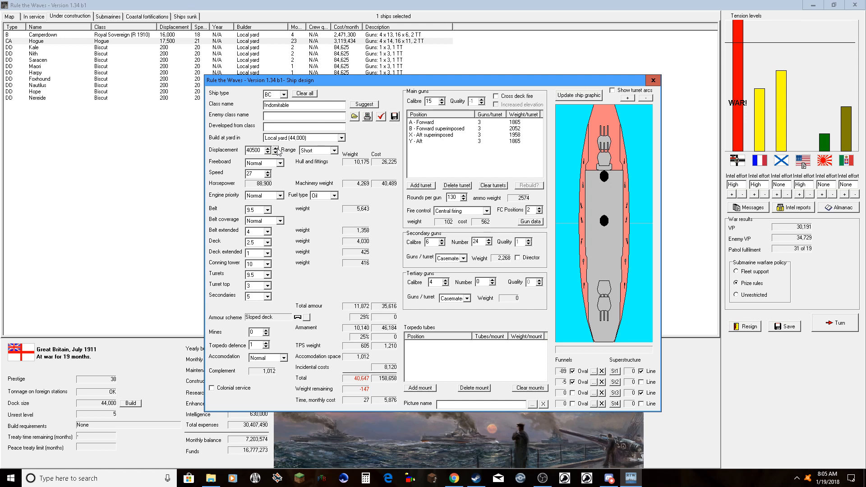
pyautogui.click(276, 148)
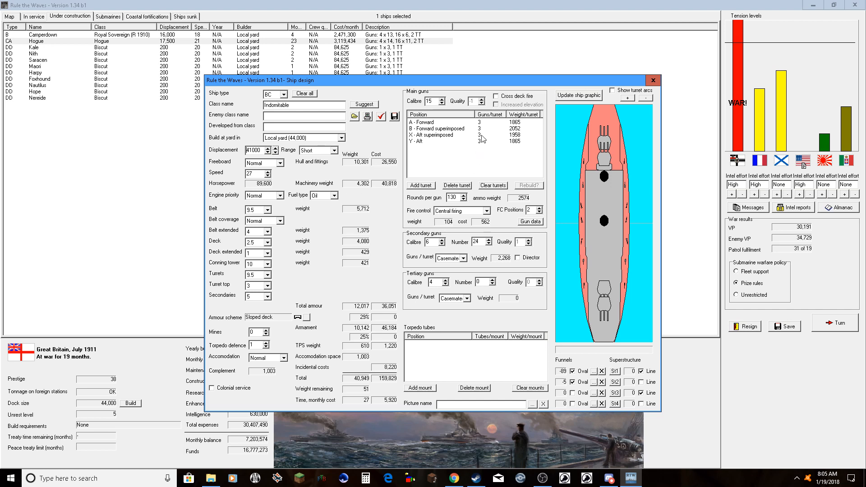
pyautogui.moveTo(439, 373)
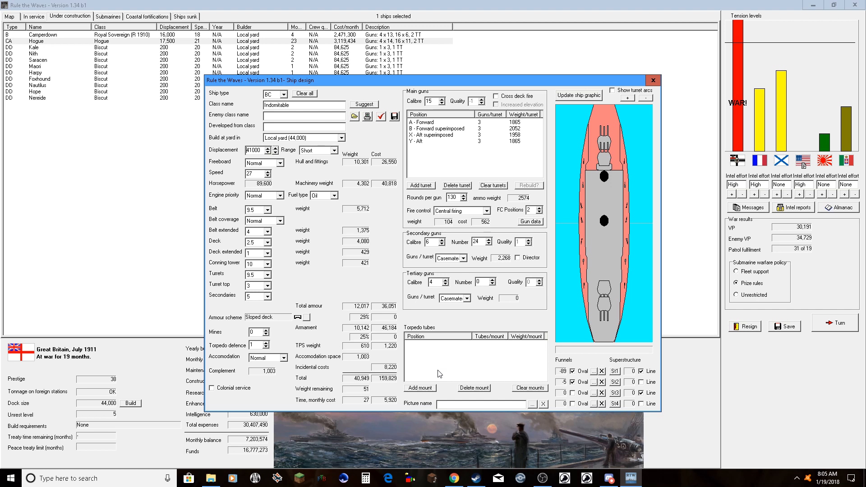
pyautogui.moveTo(486, 384)
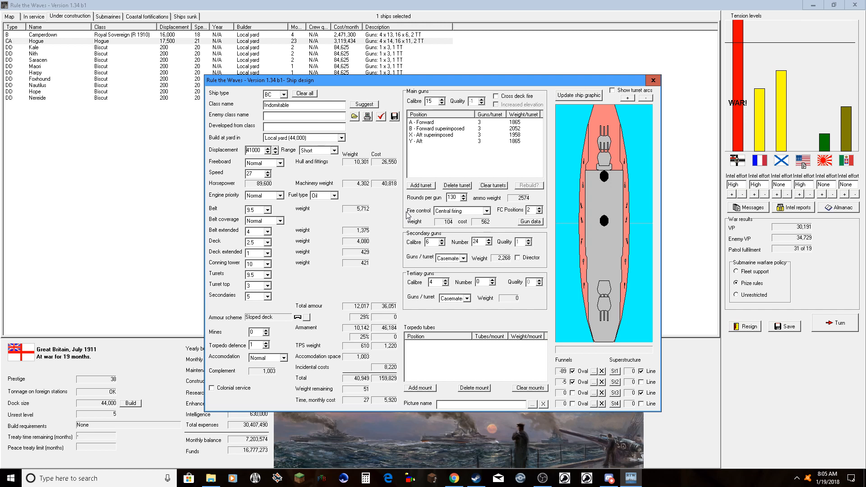
pyautogui.moveTo(246, 169)
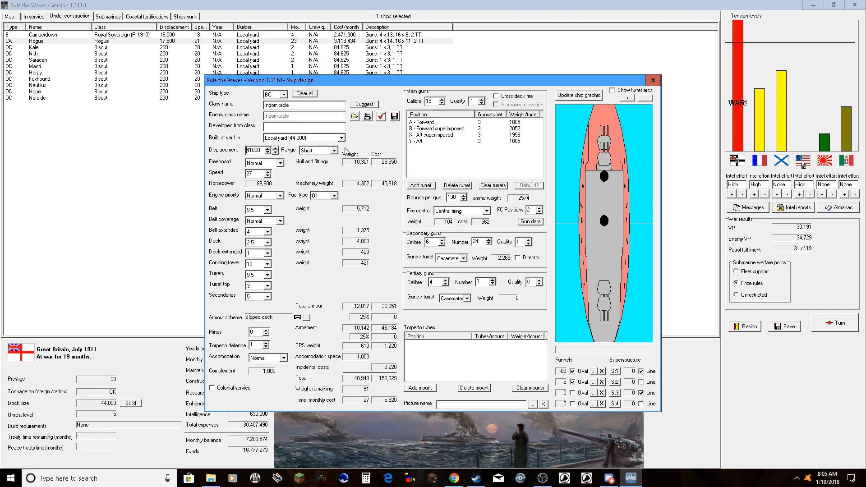
# - Set cruising range to Medium and lower top speed from 27 to 25 knots
pyautogui.click(338, 150)
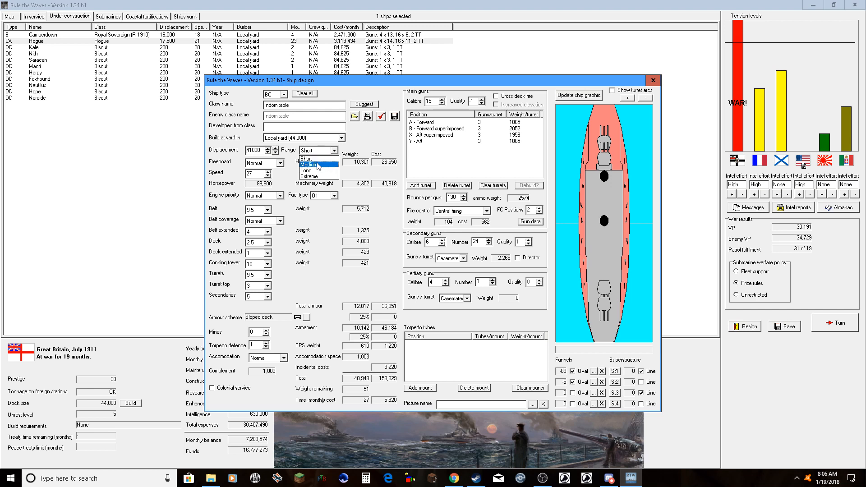
pyautogui.click(309, 164)
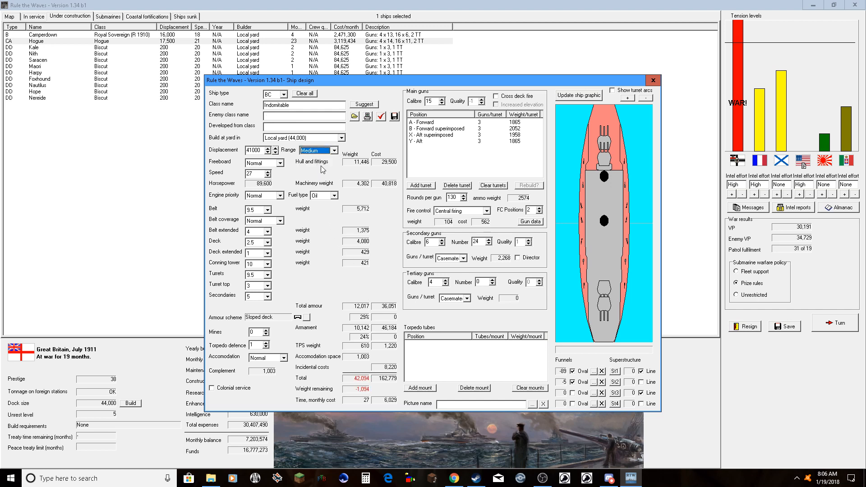
pyautogui.moveTo(328, 163)
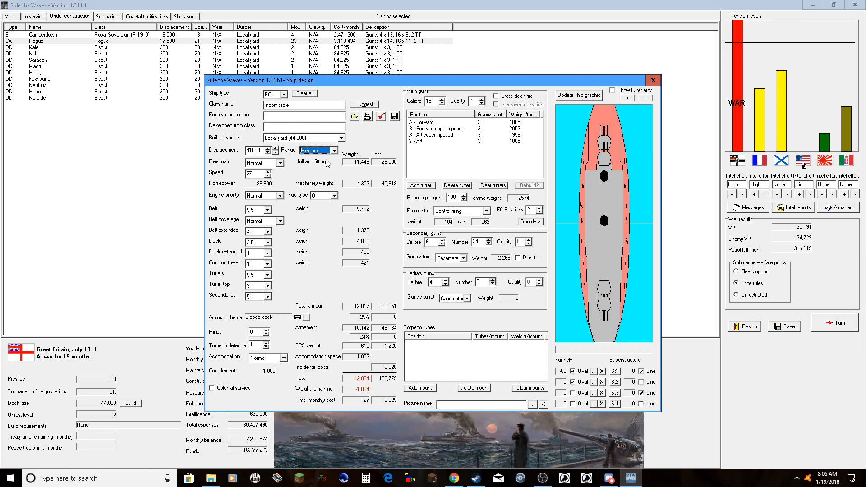
pyautogui.click(264, 176)
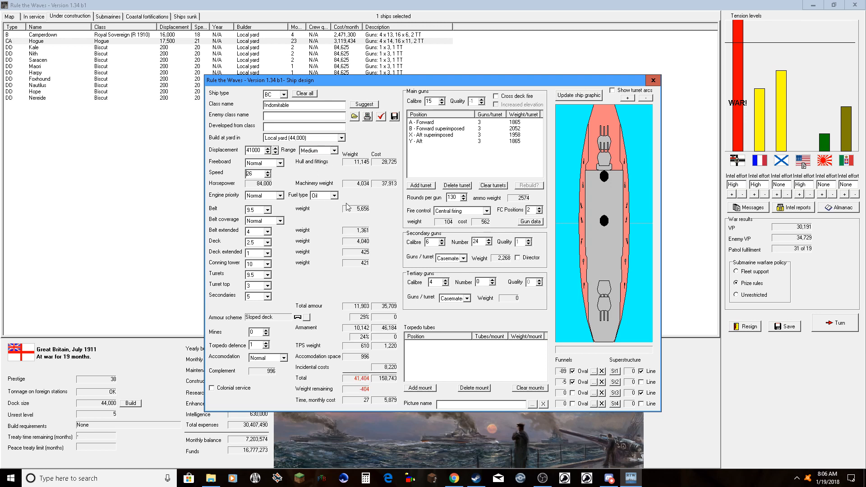
pyautogui.click(264, 176)
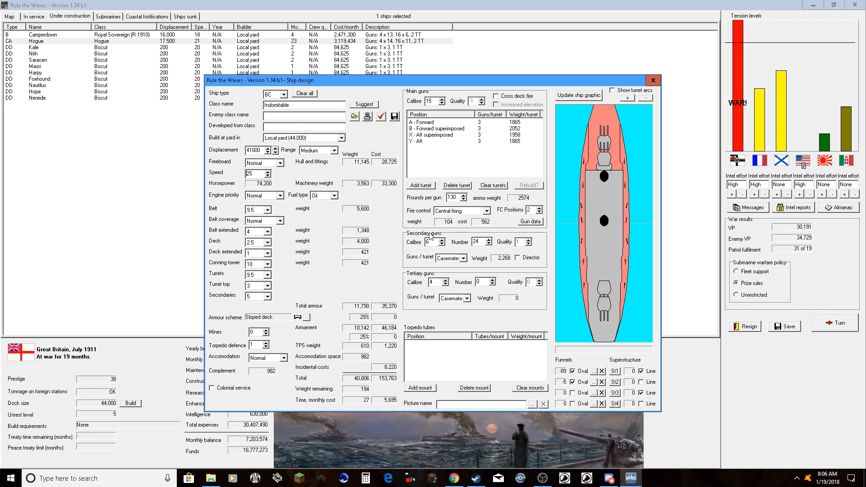
pyautogui.moveTo(330, 226)
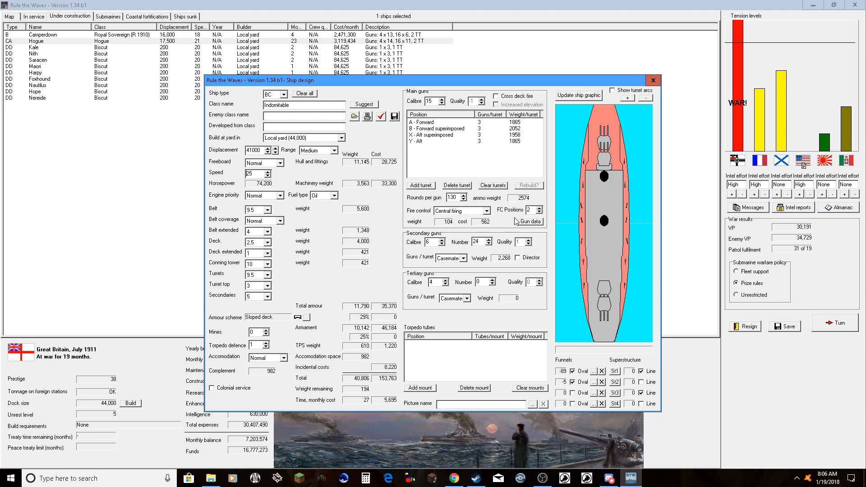
pyautogui.moveTo(375, 276)
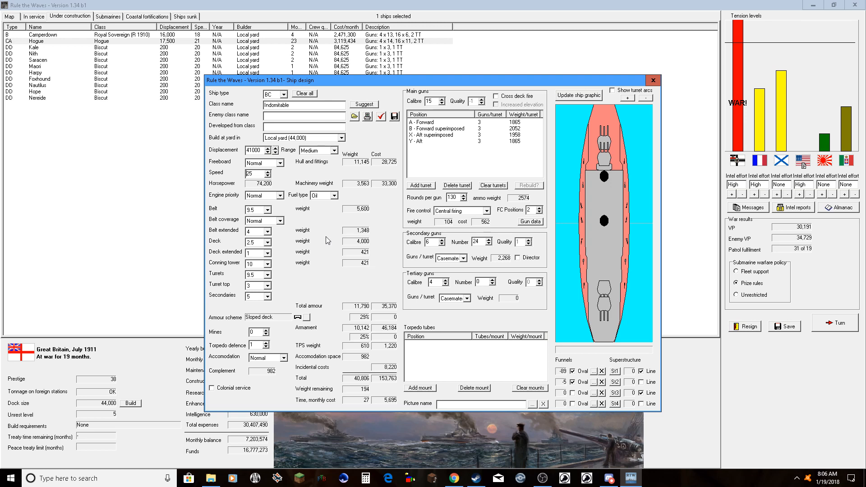
# - Set belt armour 9, extended deck 2, turrets left at 9.5, and run the design check
pyautogui.click(267, 220)
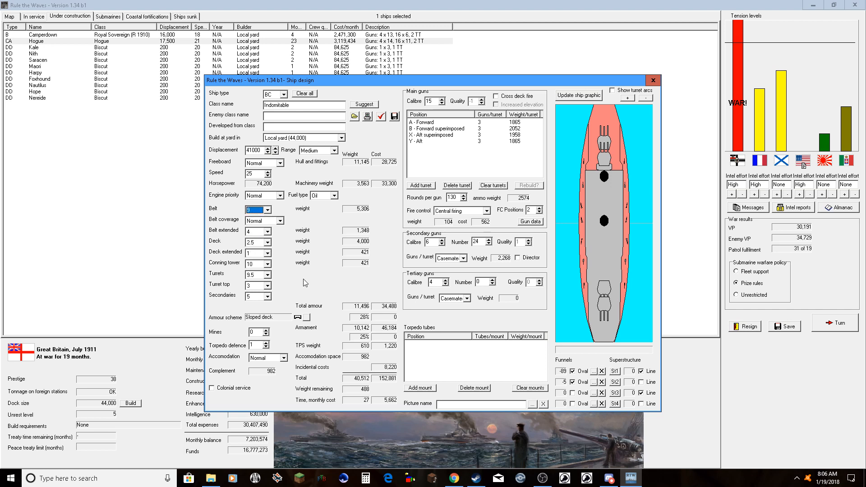
pyautogui.click(269, 252)
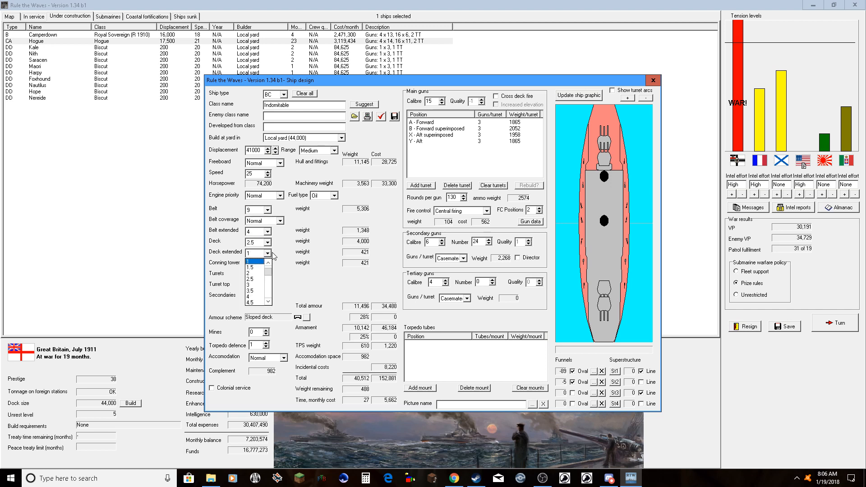
pyautogui.click(254, 252)
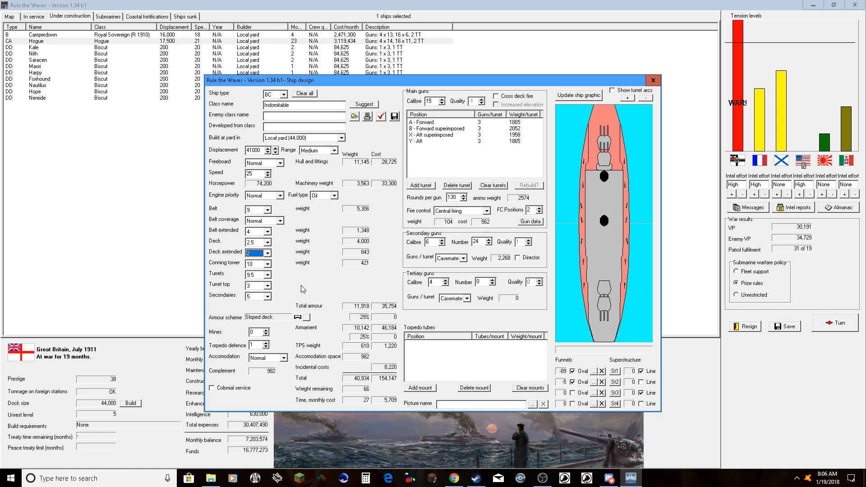
pyautogui.moveTo(301, 286)
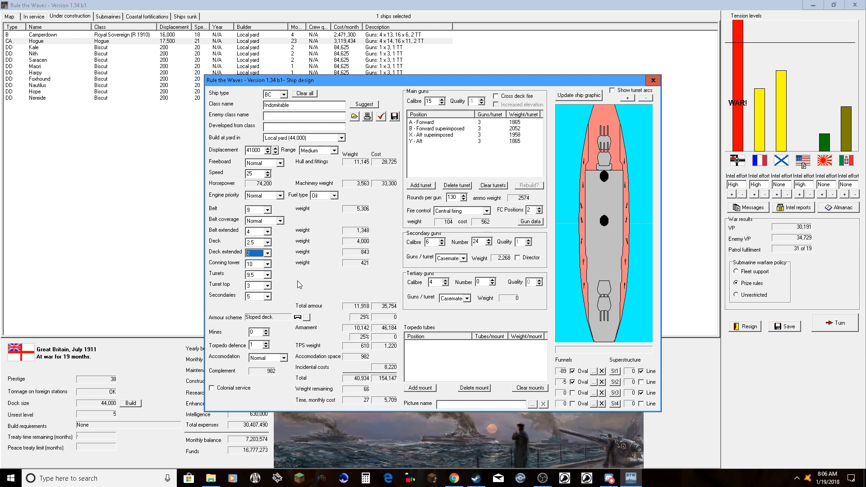
pyautogui.click(267, 274)
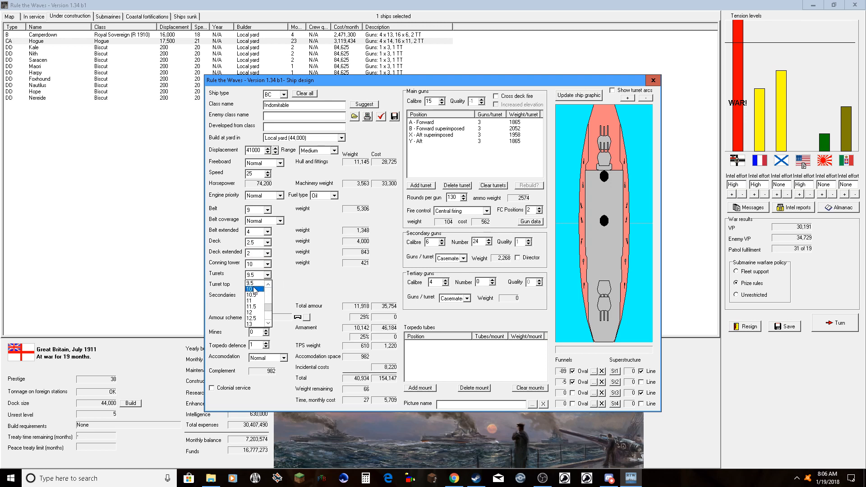
pyautogui.click(252, 306)
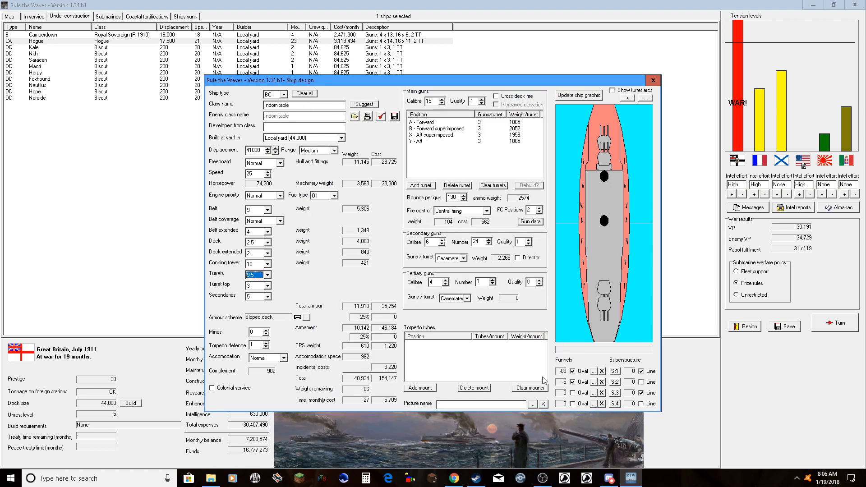
pyautogui.click(380, 116)
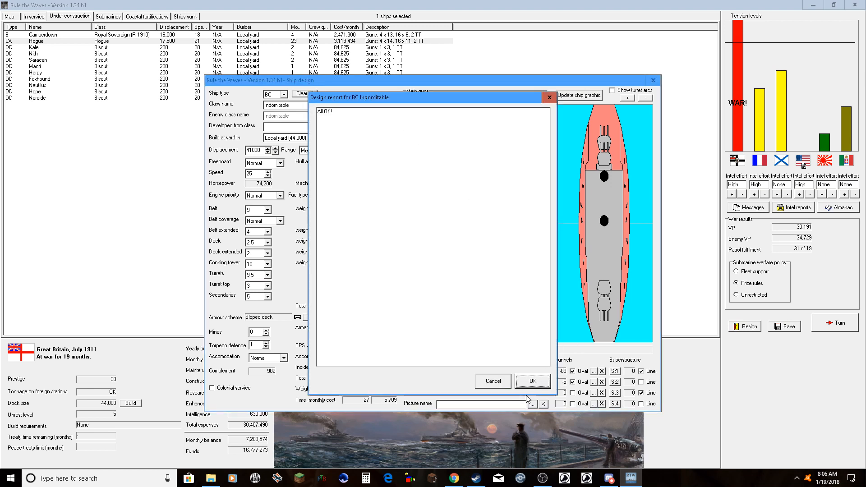
# - Accept the All OK report and order one Indomitable with a suggested name
pyautogui.click(532, 381)
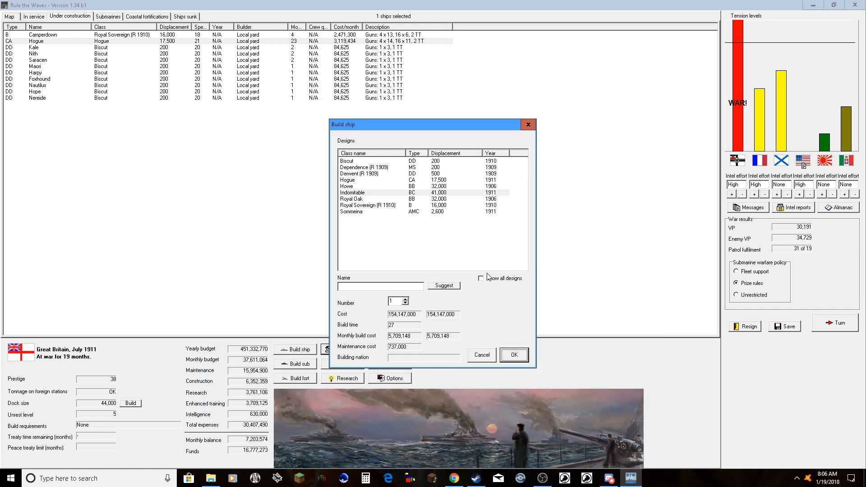
pyautogui.click(442, 286)
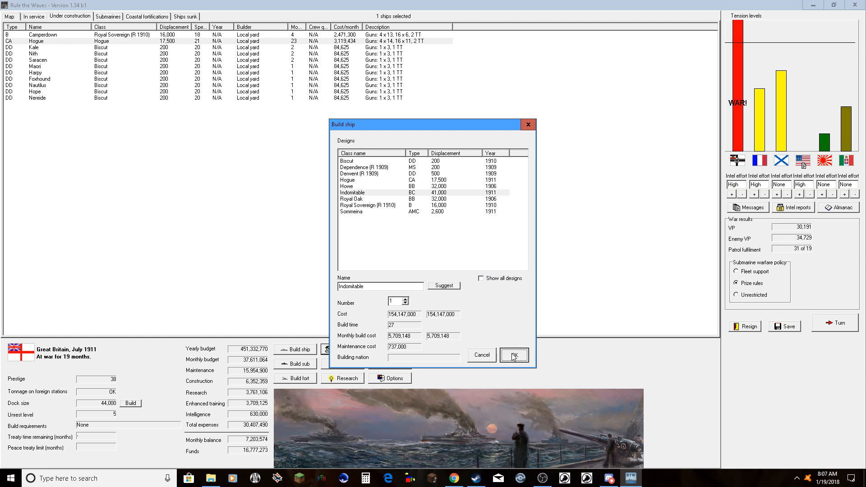
pyautogui.click(514, 354)
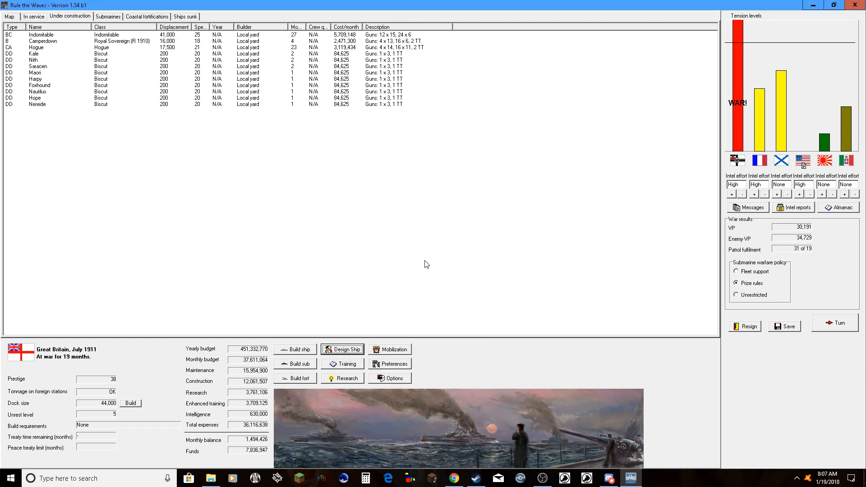
pyautogui.moveTo(326, 132)
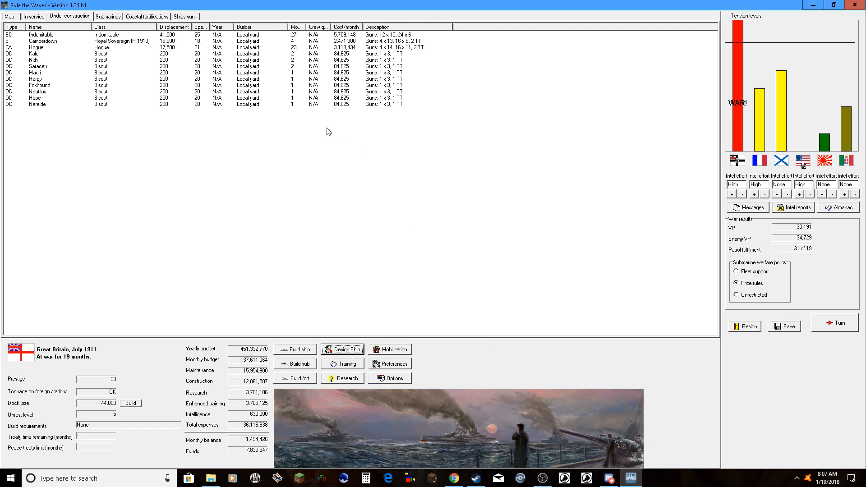
pyautogui.moveTo(297, 50)
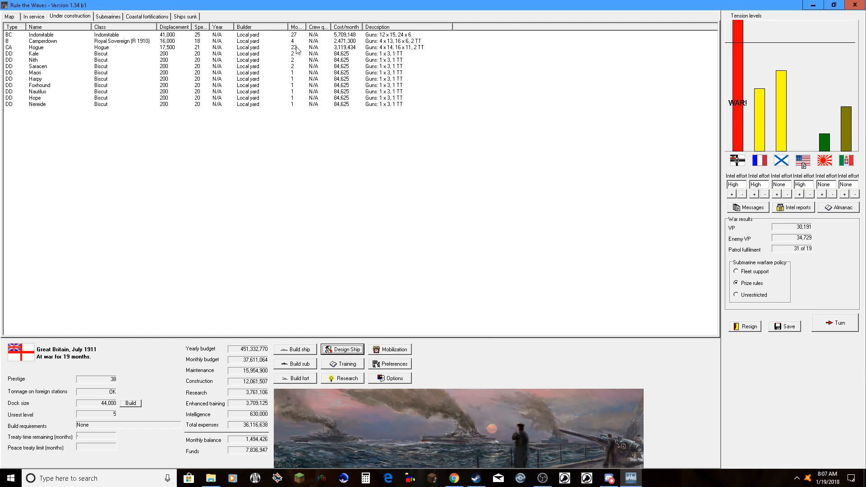
pyautogui.moveTo(296, 42)
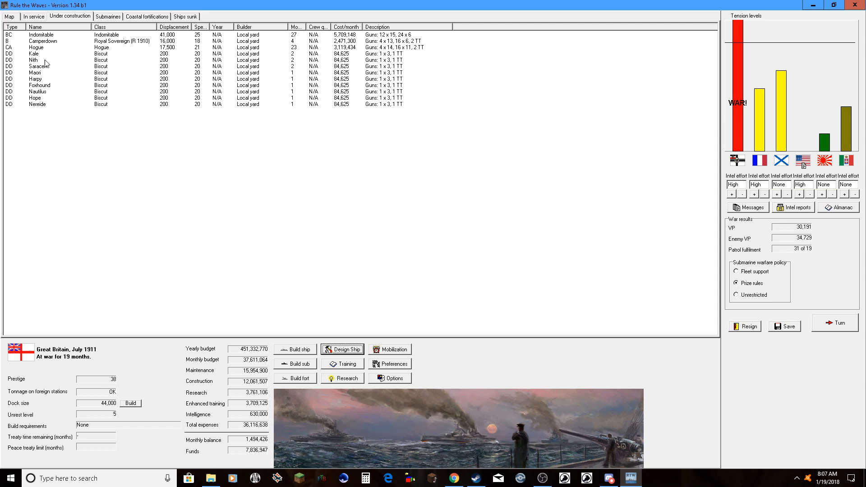
pyautogui.moveTo(136, 82)
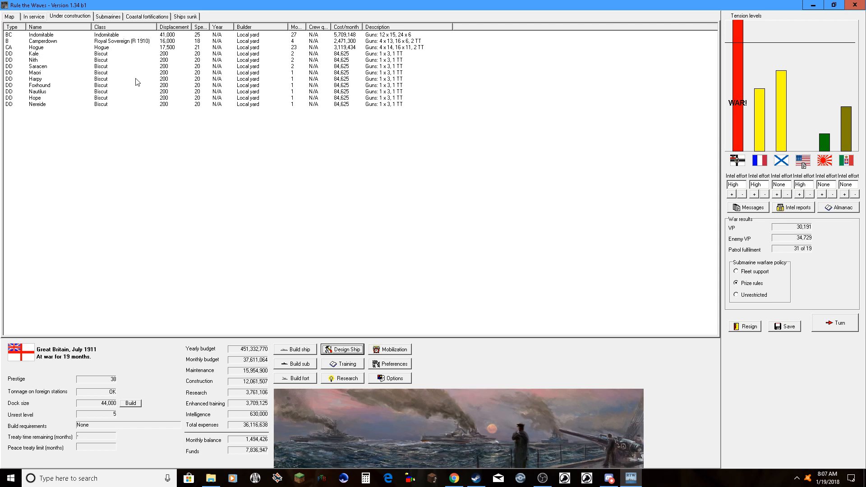
pyautogui.moveTo(362, 173)
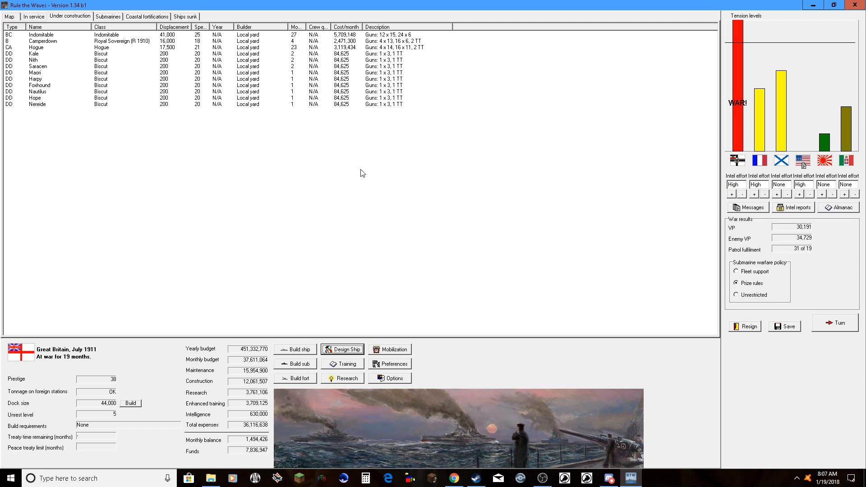
pyautogui.moveTo(363, 68)
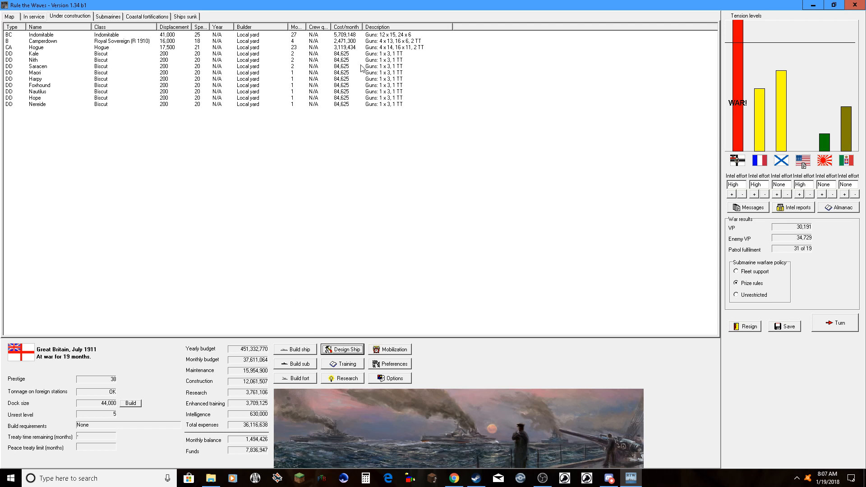
pyautogui.click(295, 348)
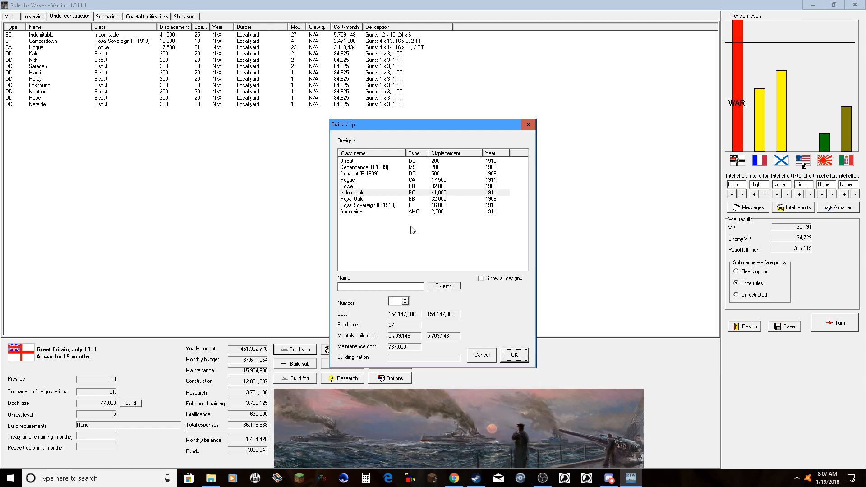
pyautogui.moveTo(390, 223)
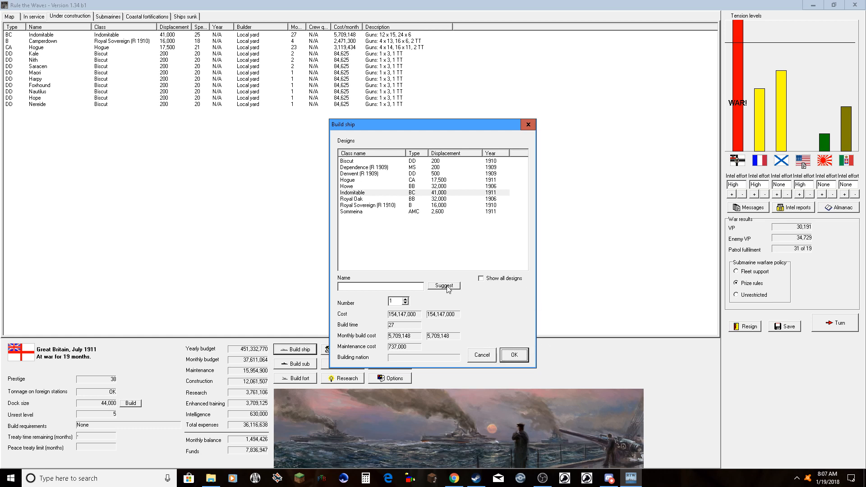
pyautogui.moveTo(474, 338)
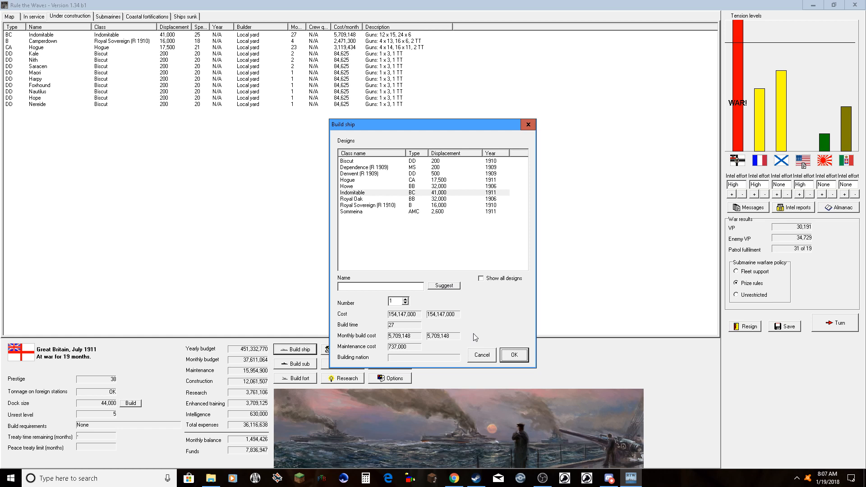
pyautogui.click(444, 286)
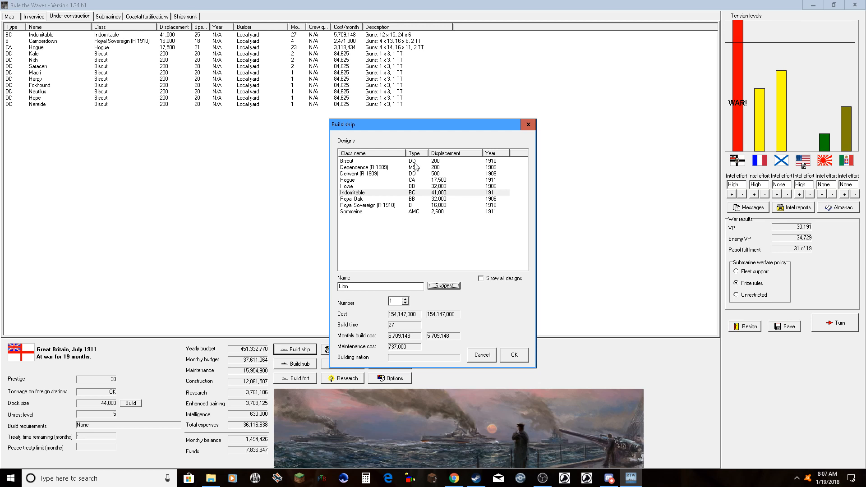
pyautogui.moveTo(434, 180)
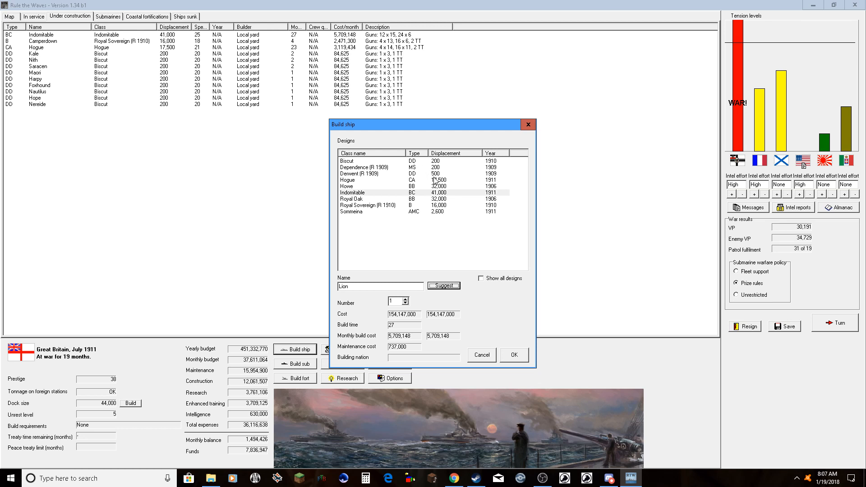
pyautogui.click(359, 173)
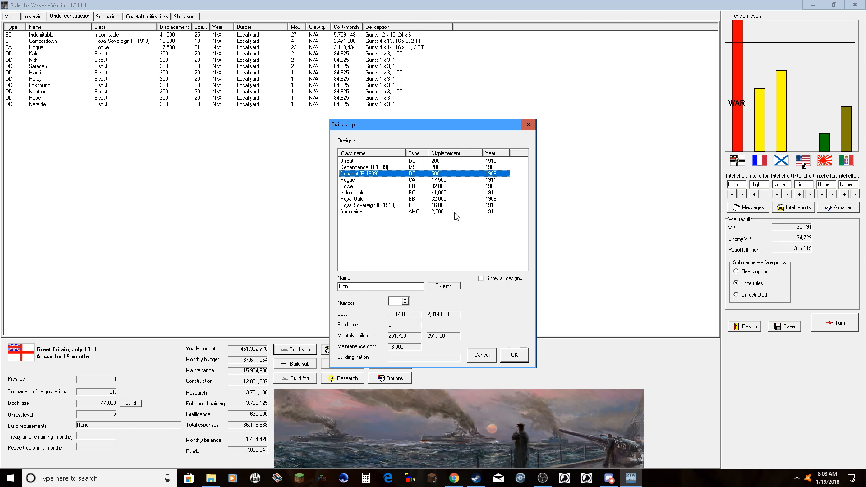
pyautogui.moveTo(477, 281)
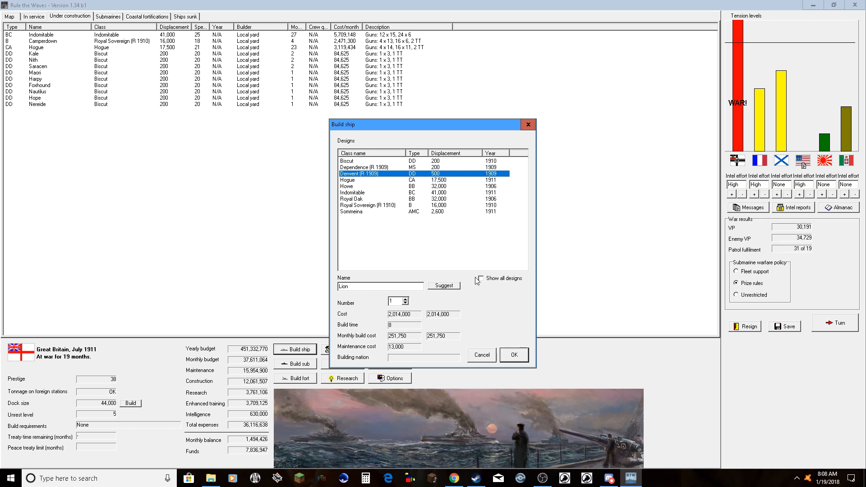
pyautogui.moveTo(476, 281)
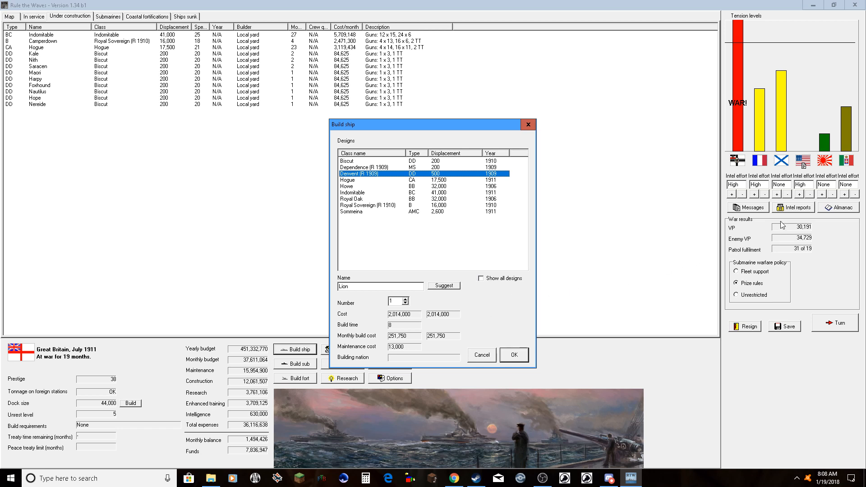
pyautogui.moveTo(530, 385)
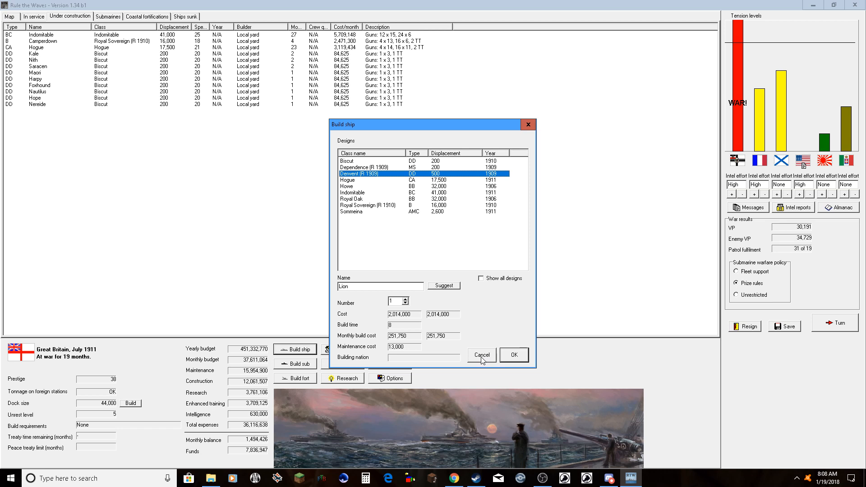
pyautogui.click(480, 355)
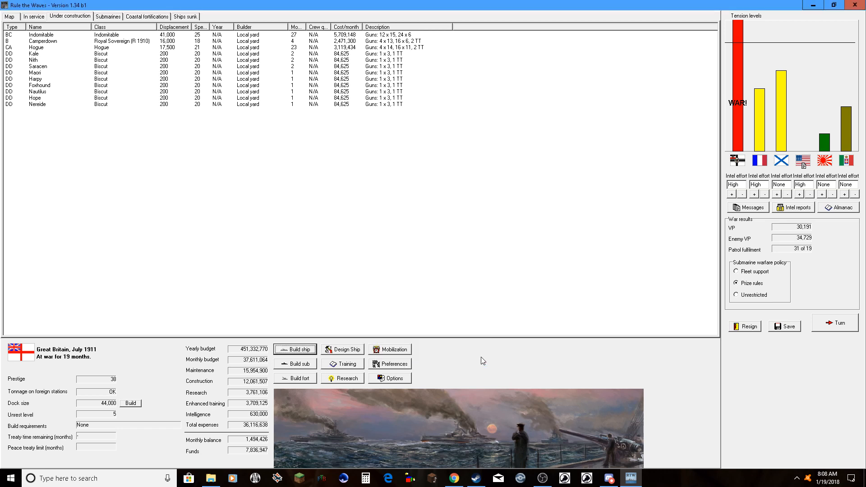
# - Order a 12 in coastal battery in turrets placed at Gibraltar
pyautogui.click(295, 378)
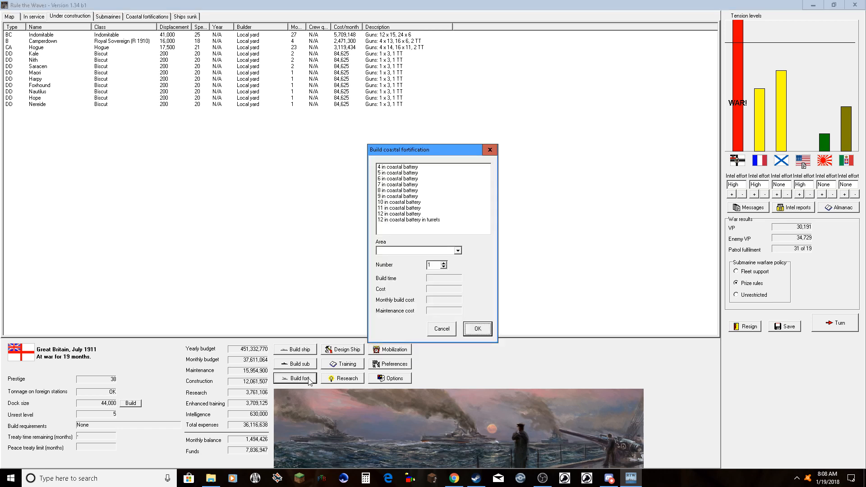
pyautogui.click(409, 220)
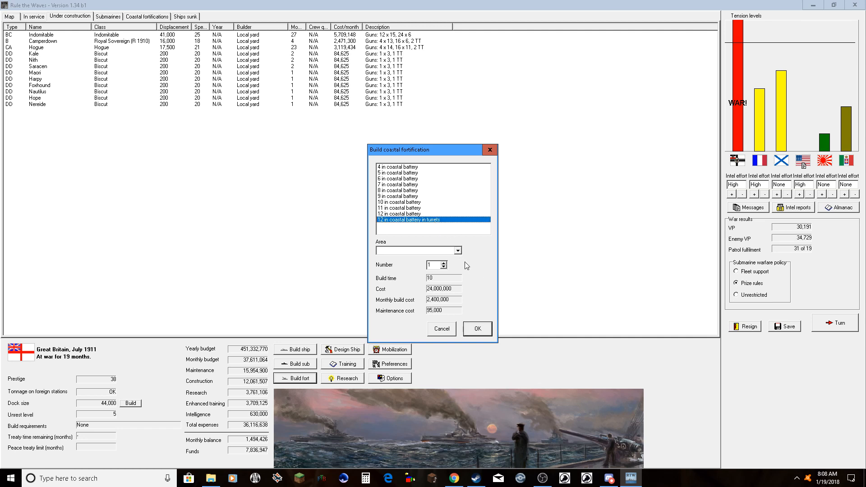
pyautogui.click(457, 250)
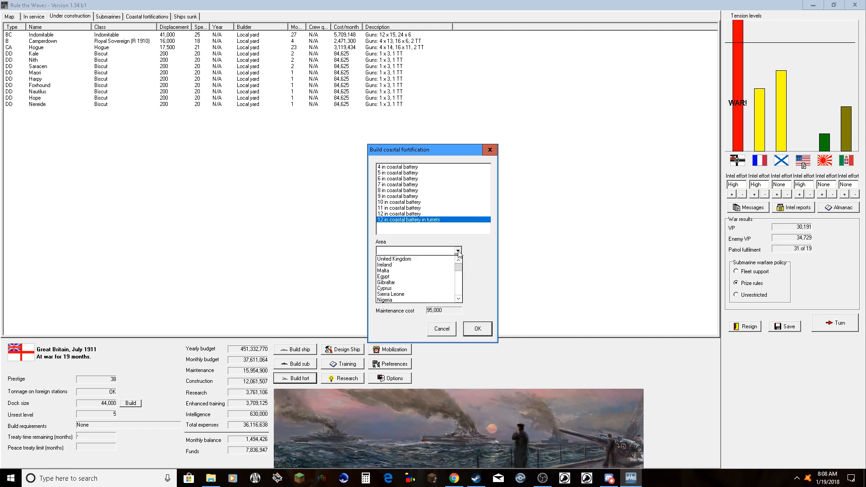
pyautogui.click(457, 250)
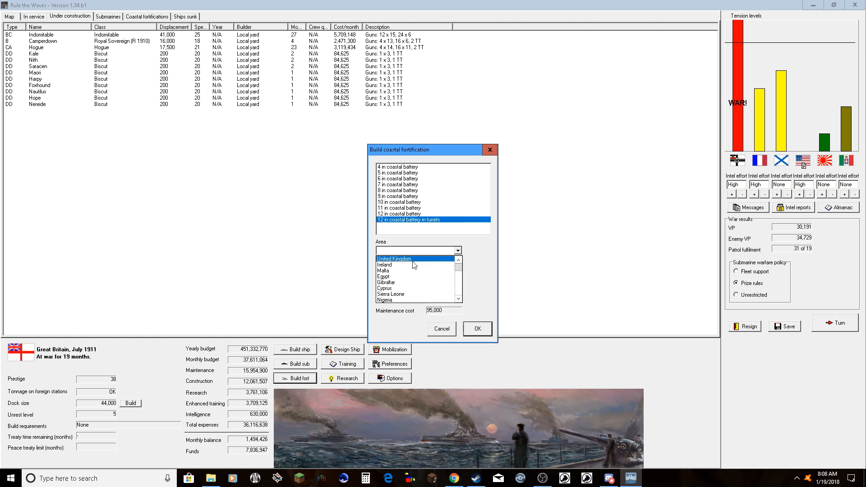
pyautogui.scroll(-3)
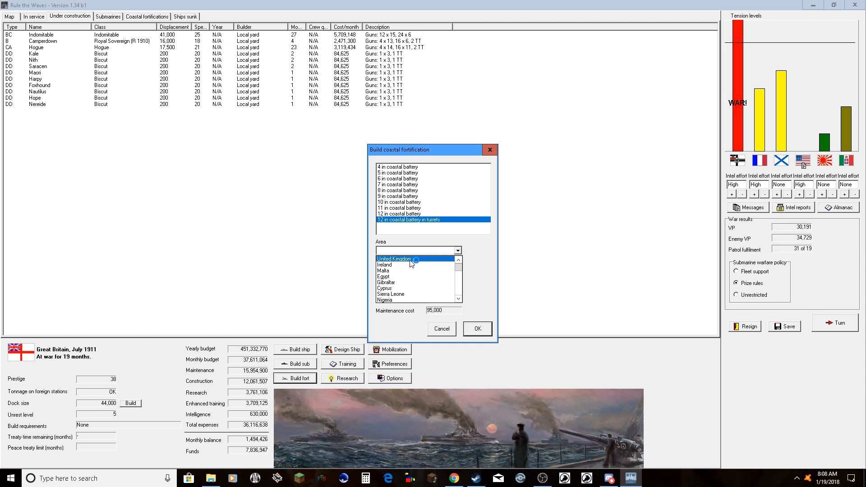
pyautogui.click(383, 276)
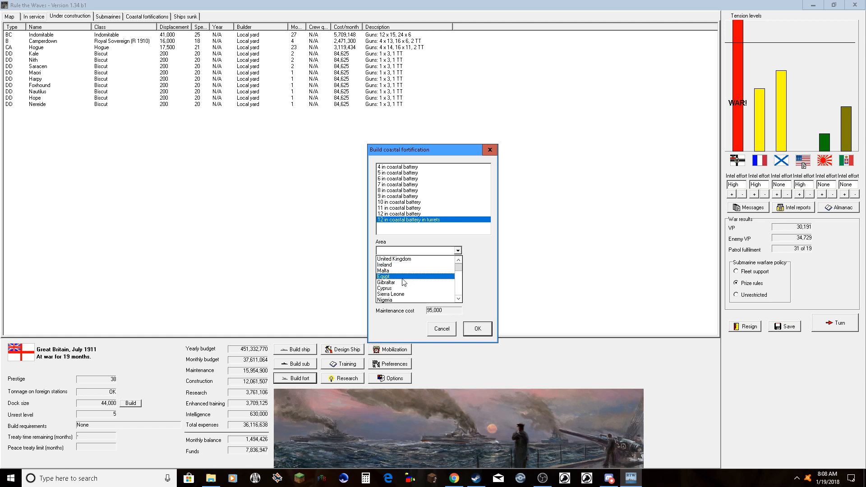
pyautogui.click(476, 328)
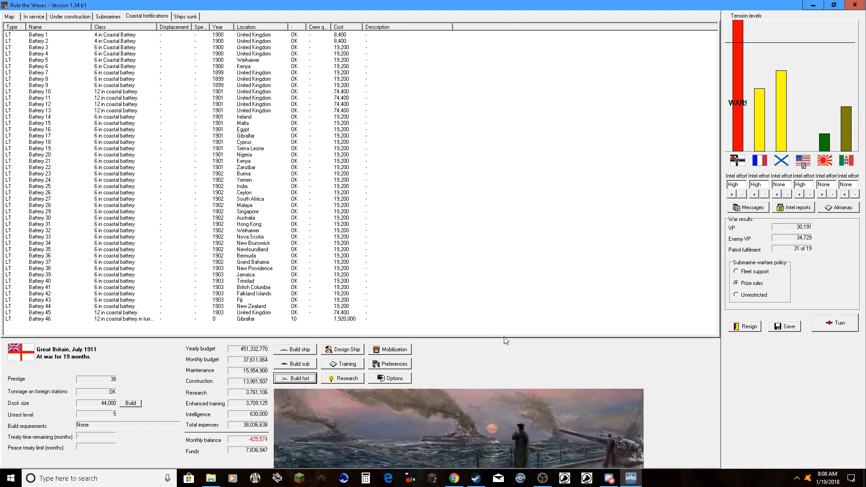
pyautogui.moveTo(431, 323)
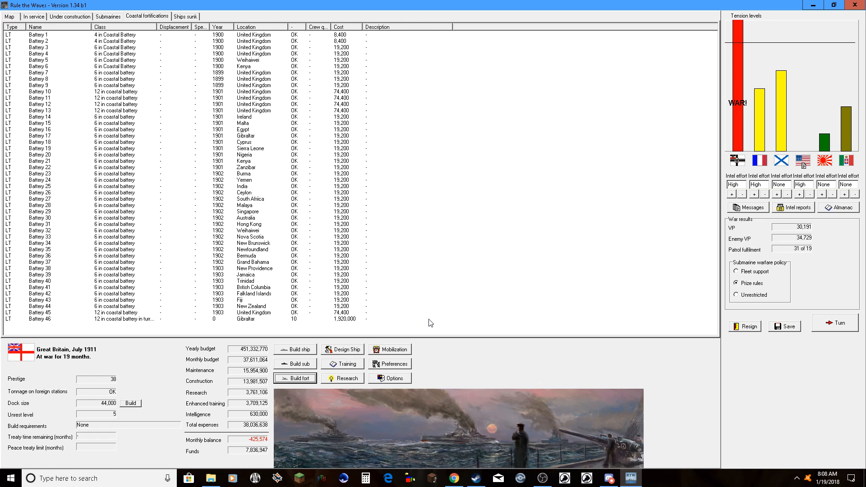
pyautogui.moveTo(773, 355)
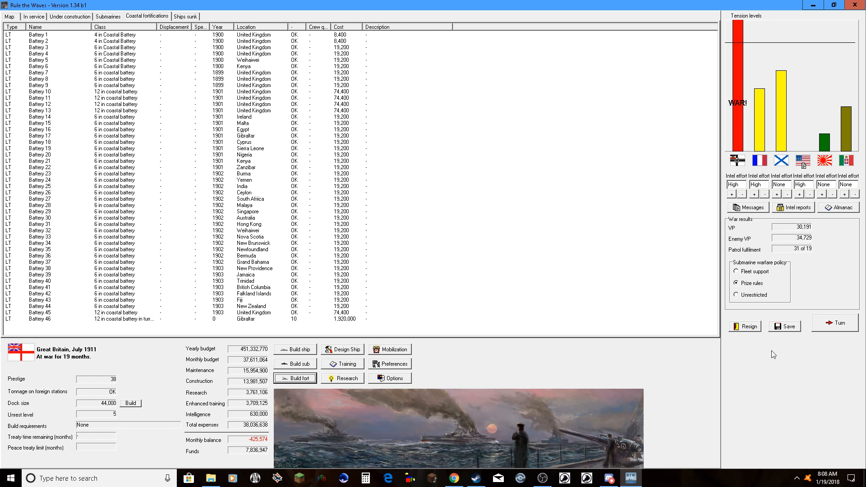